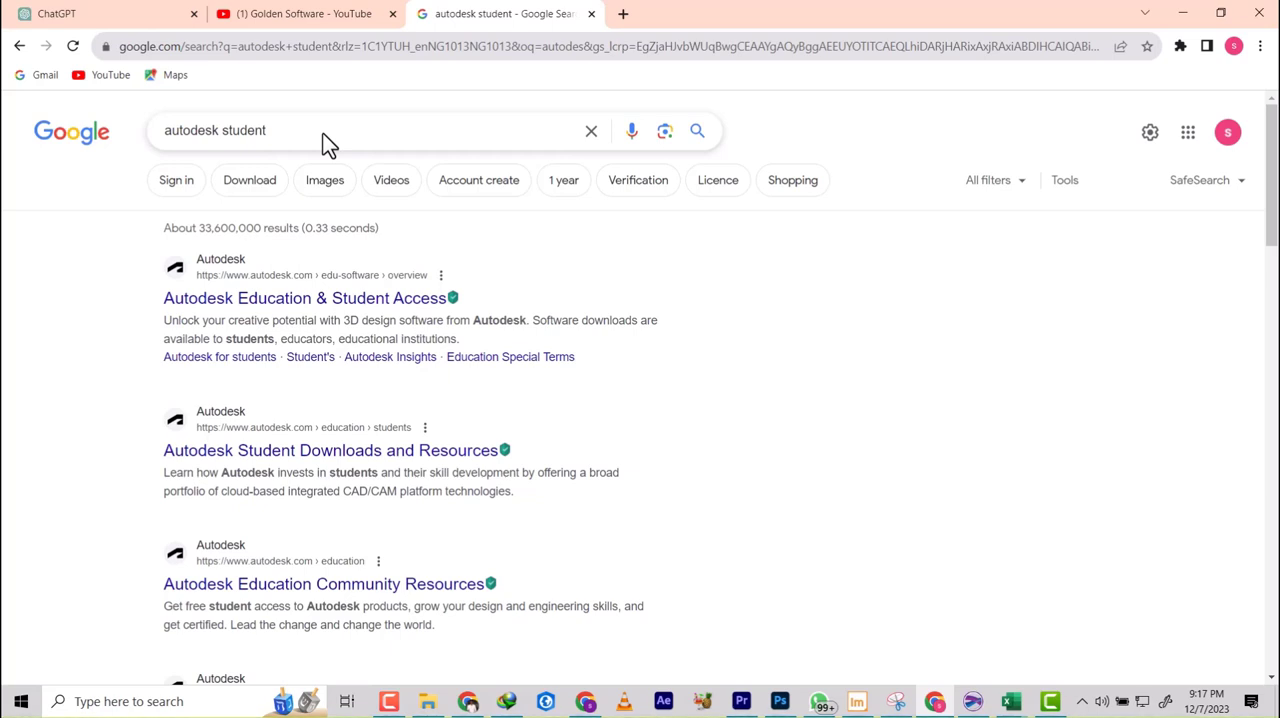
pyautogui.moveTo(226, 320)
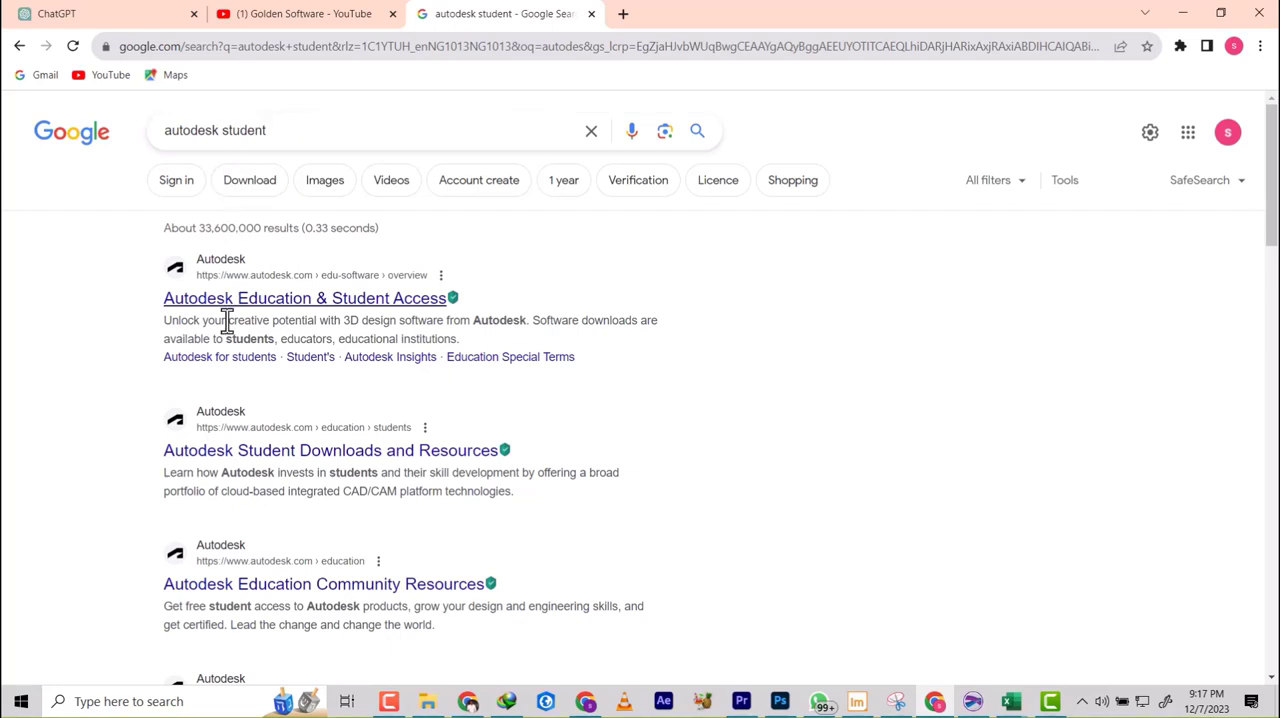
pyautogui.moveTo(200, 130)
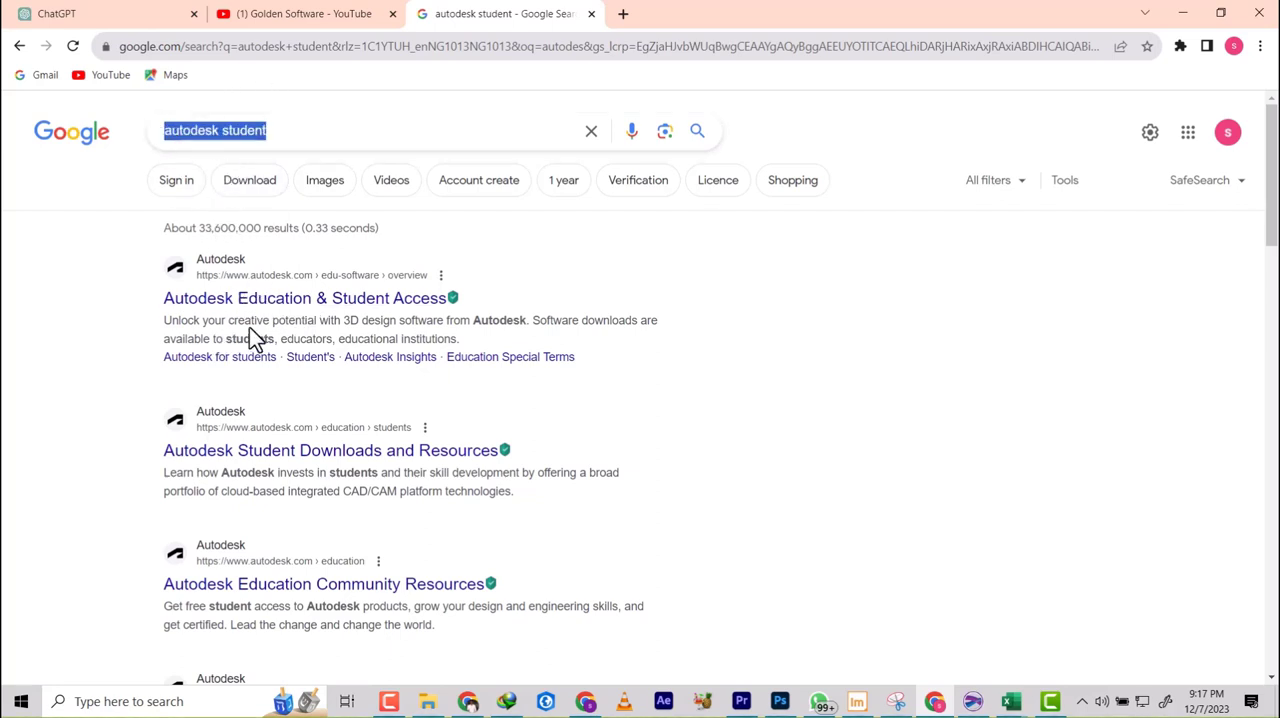
pyautogui.moveTo(356, 298)
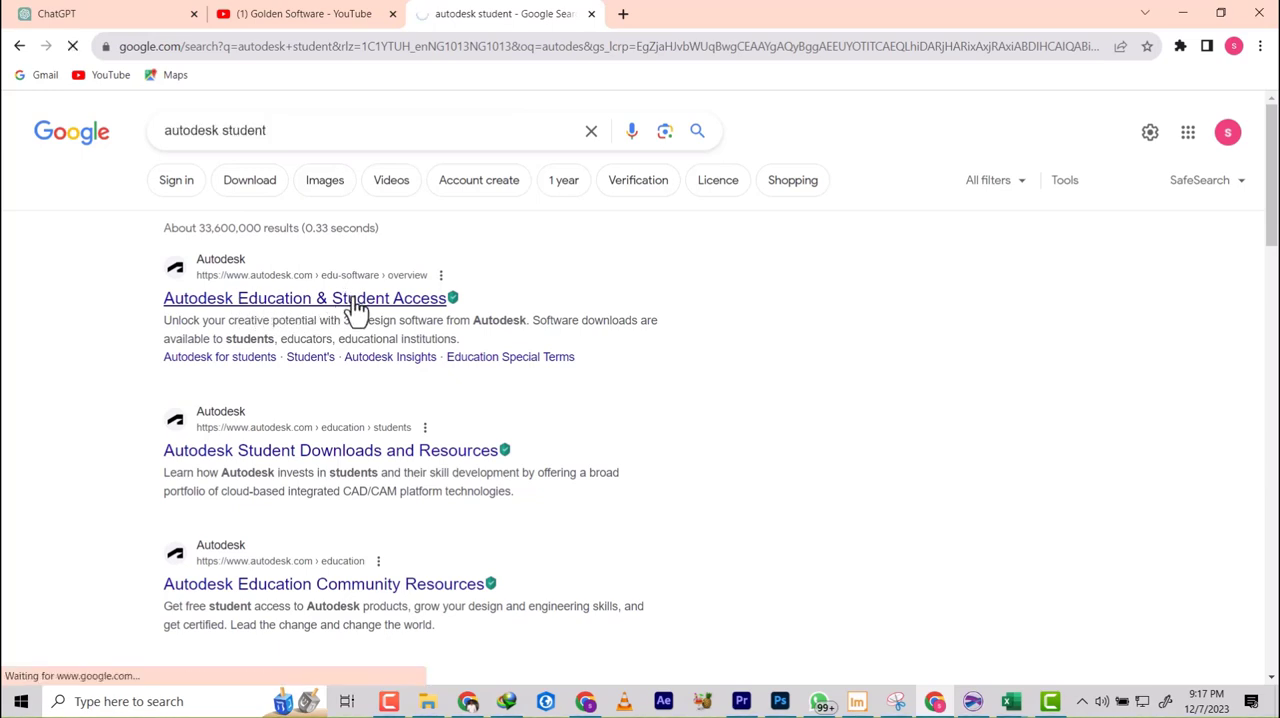
# Step: Filter the Autodesk Education product catalog to Windows products only
pyautogui.click(304, 298)
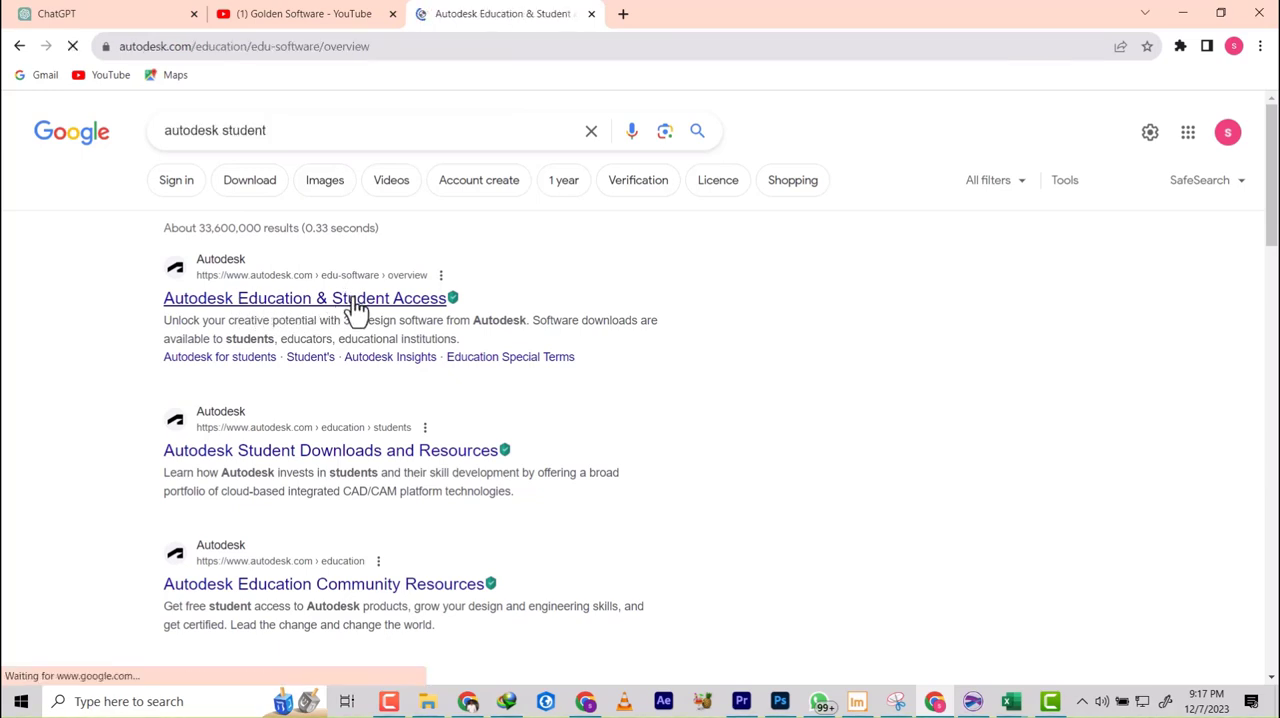
pyautogui.click(304, 298)
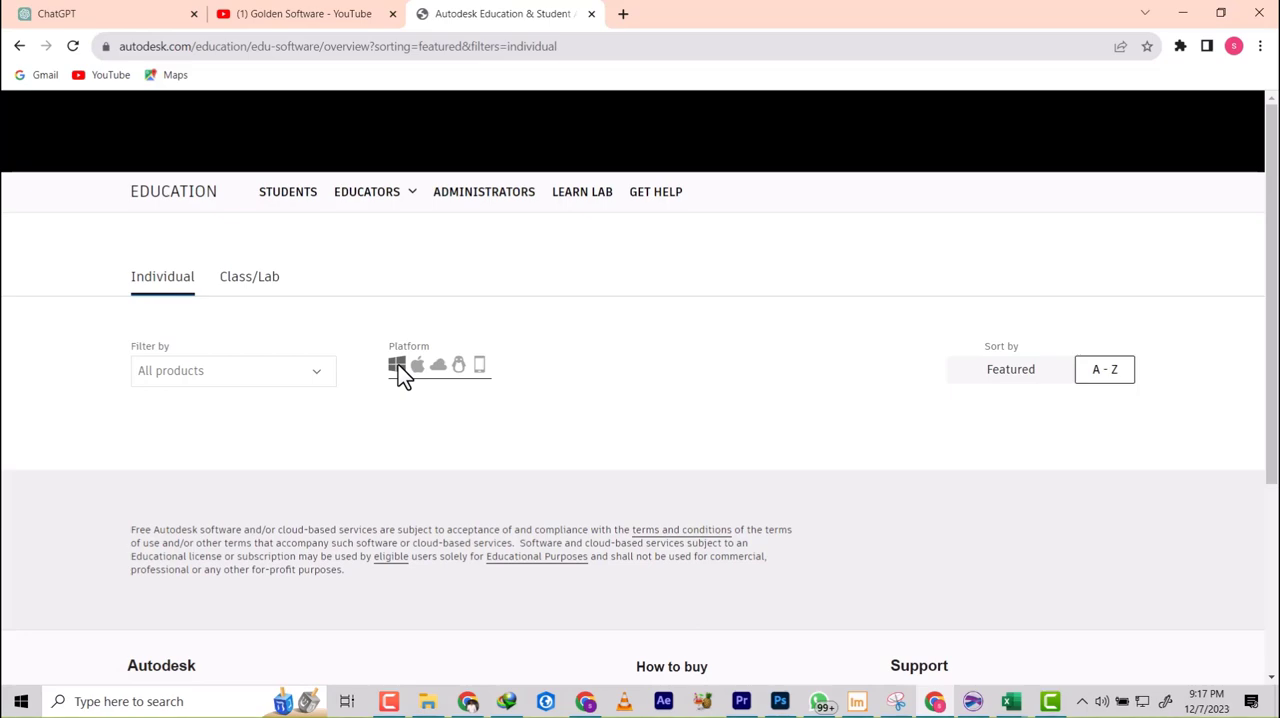
pyautogui.click(396, 364)
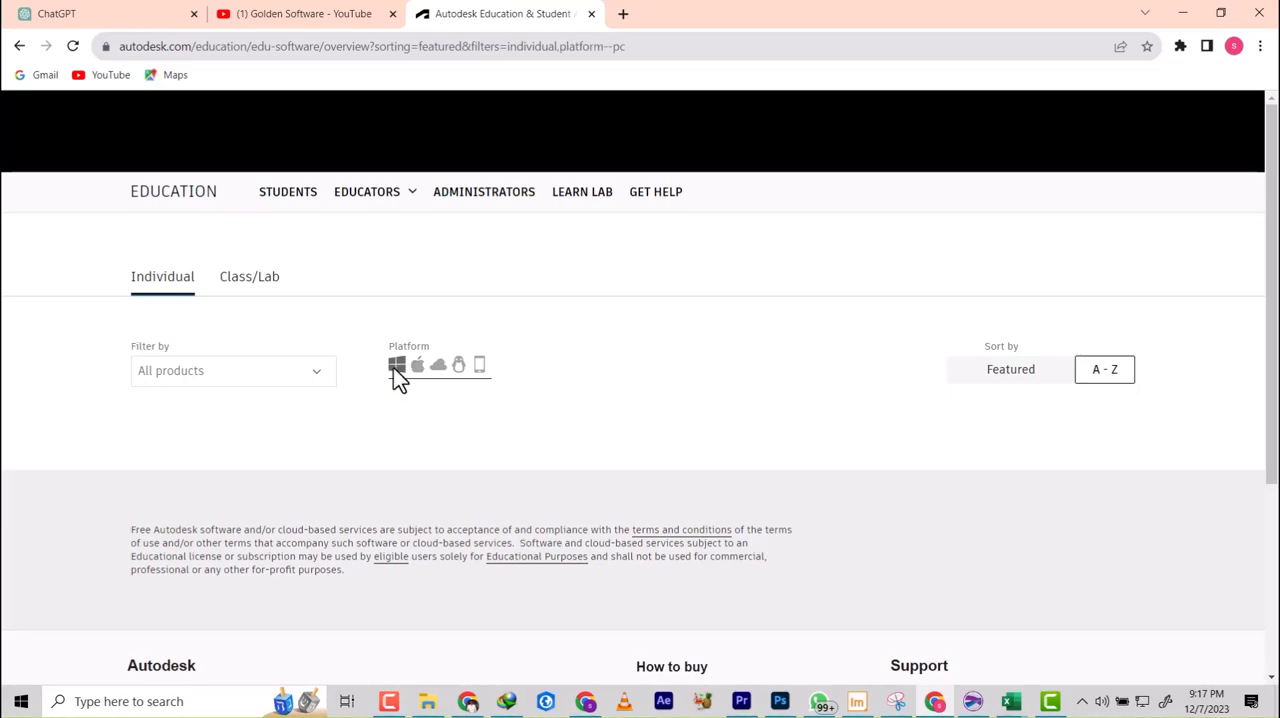
pyautogui.click(396, 364)
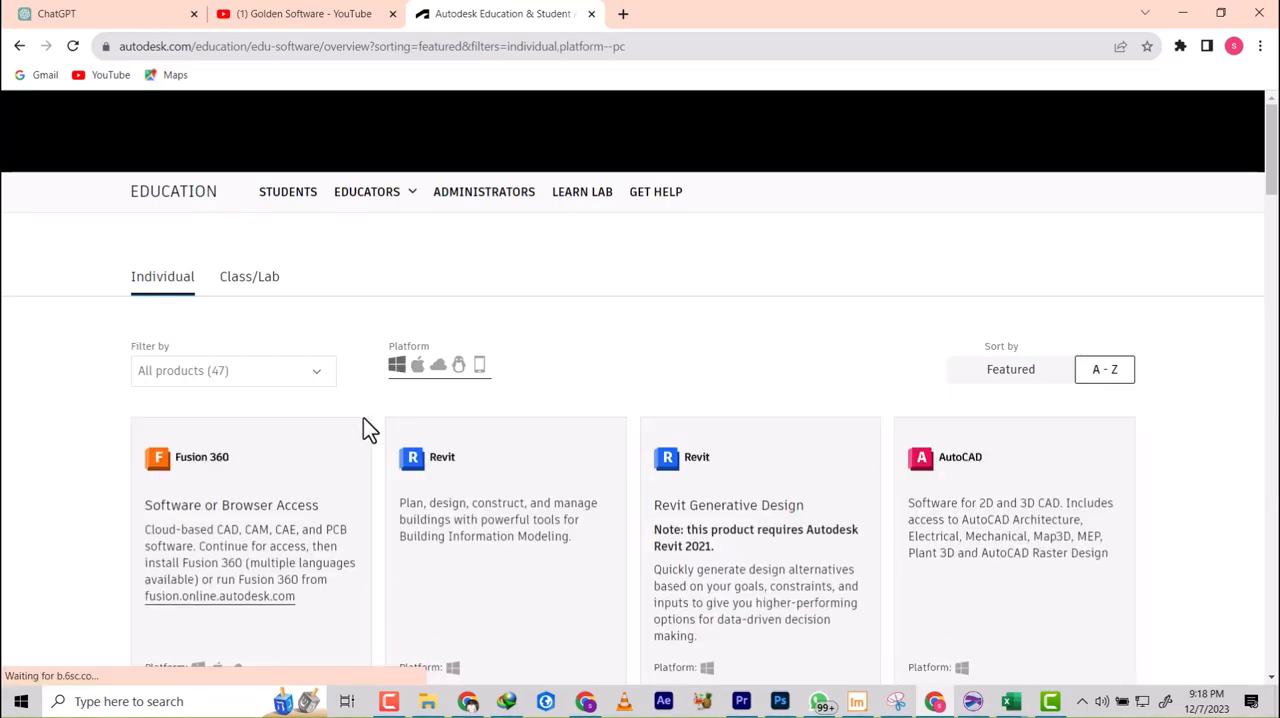
# Step: Scroll through the Windows product grid until the Civil 3D card is in view
pyautogui.scroll(-3)
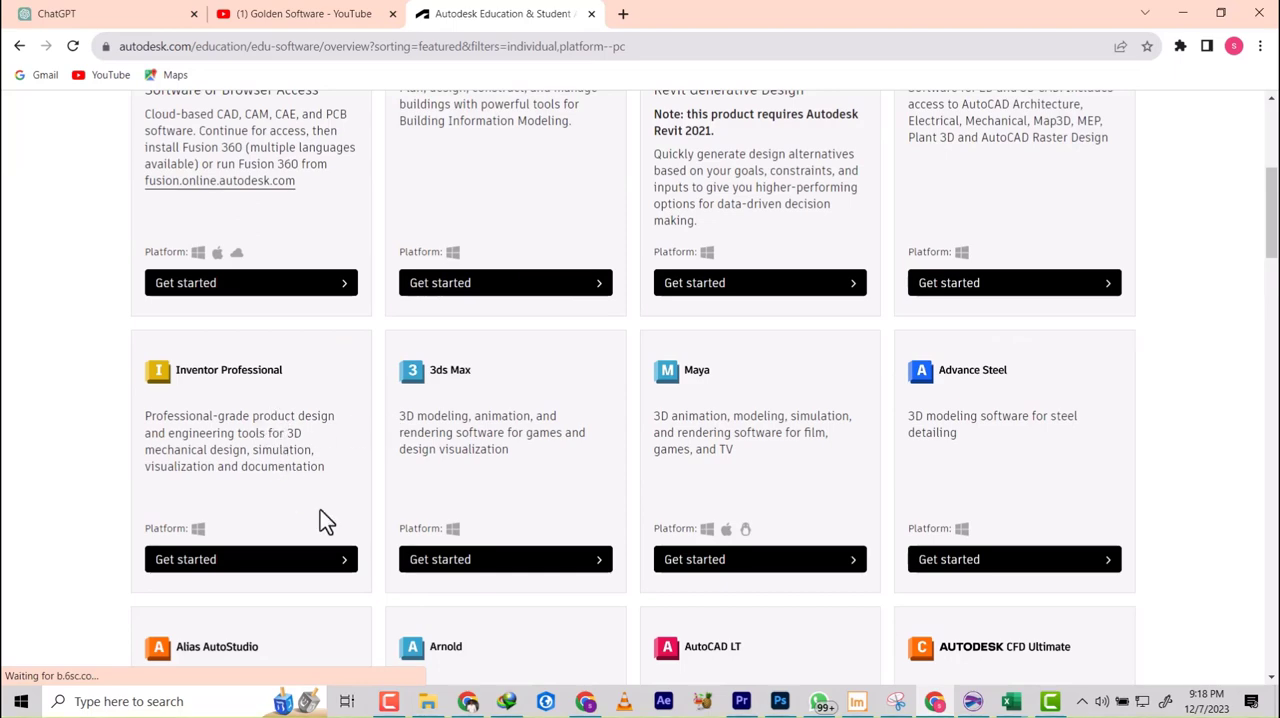
pyautogui.scroll(-3)
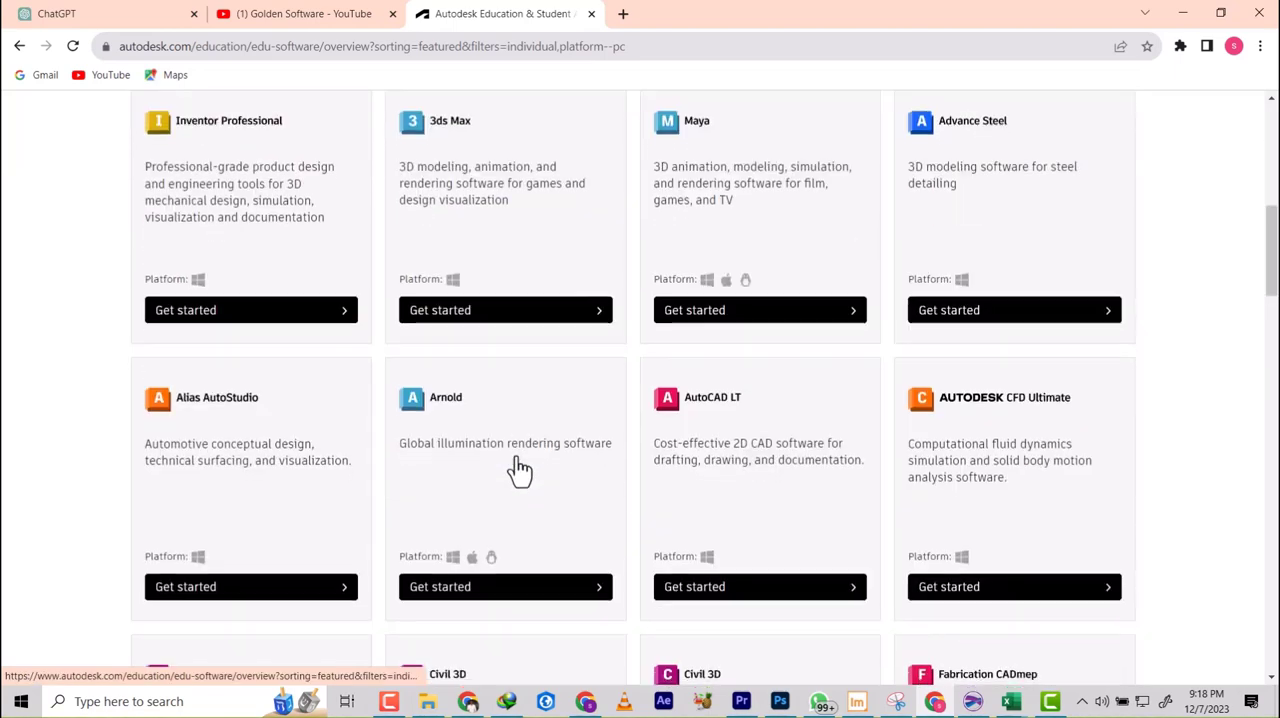
pyautogui.scroll(-3)
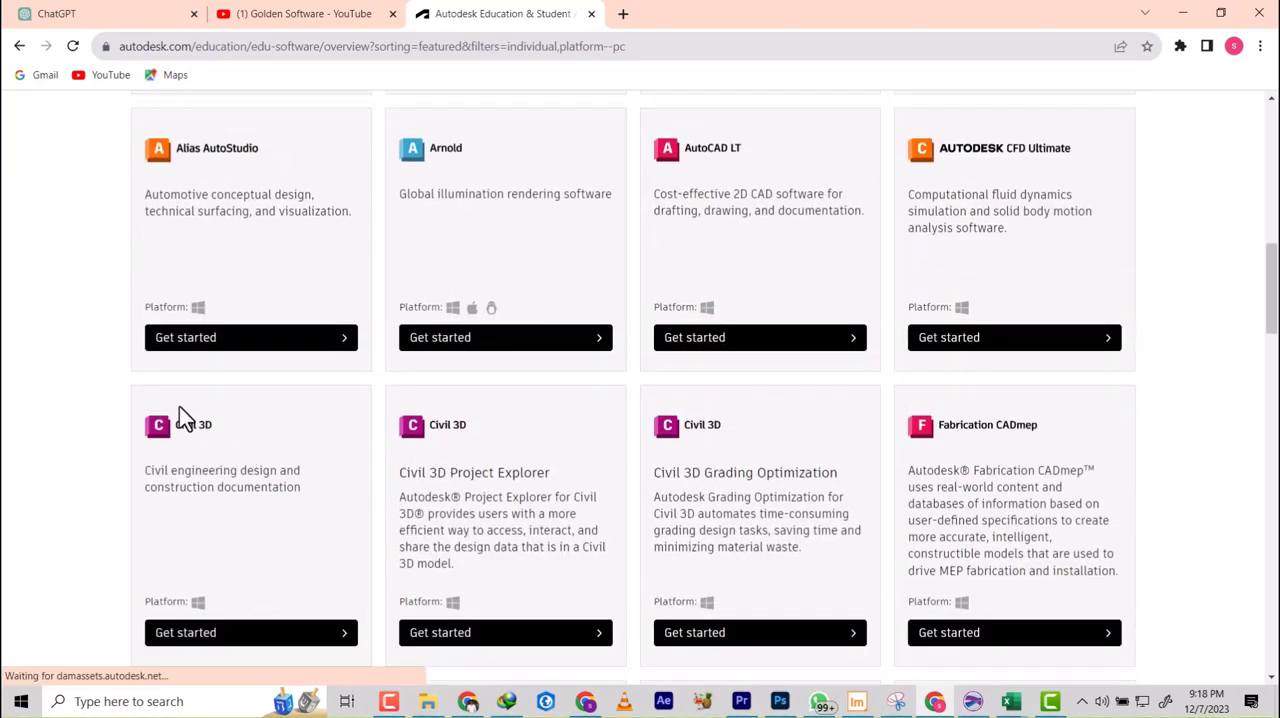
pyautogui.scroll(-3)
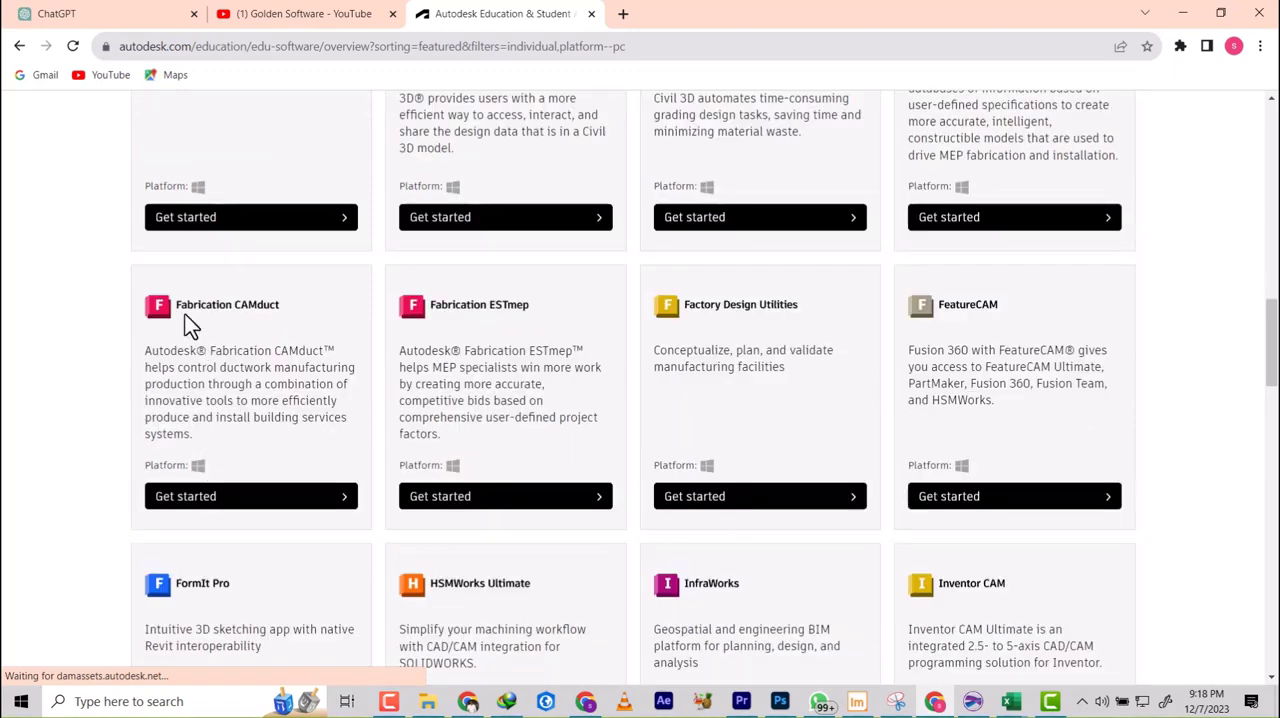
pyautogui.moveTo(288, 284)
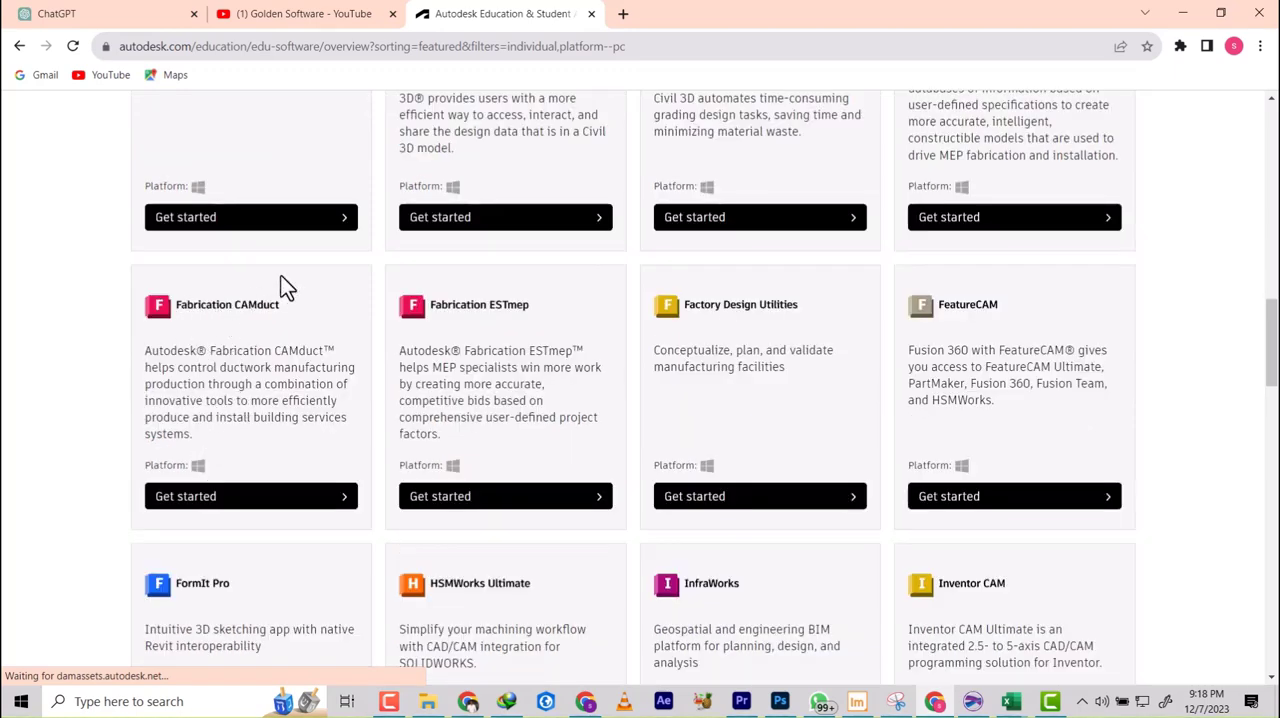
pyautogui.scroll(-3)
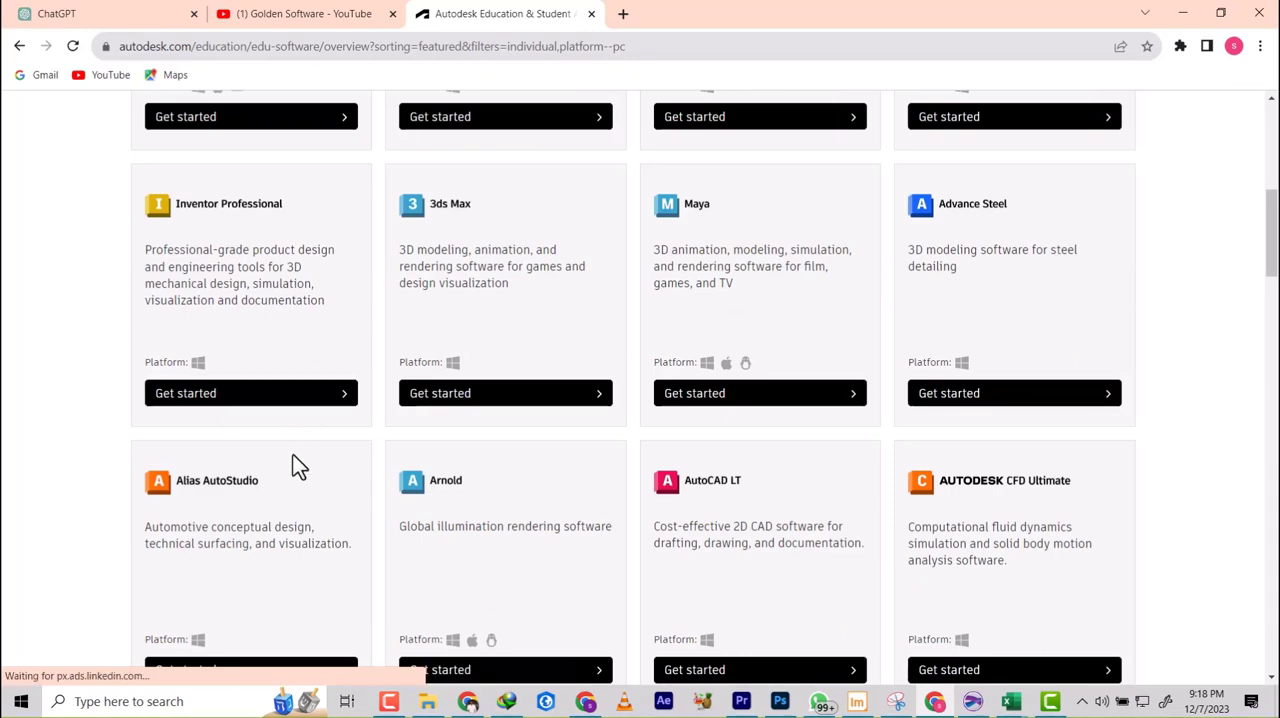
pyautogui.scroll(-3)
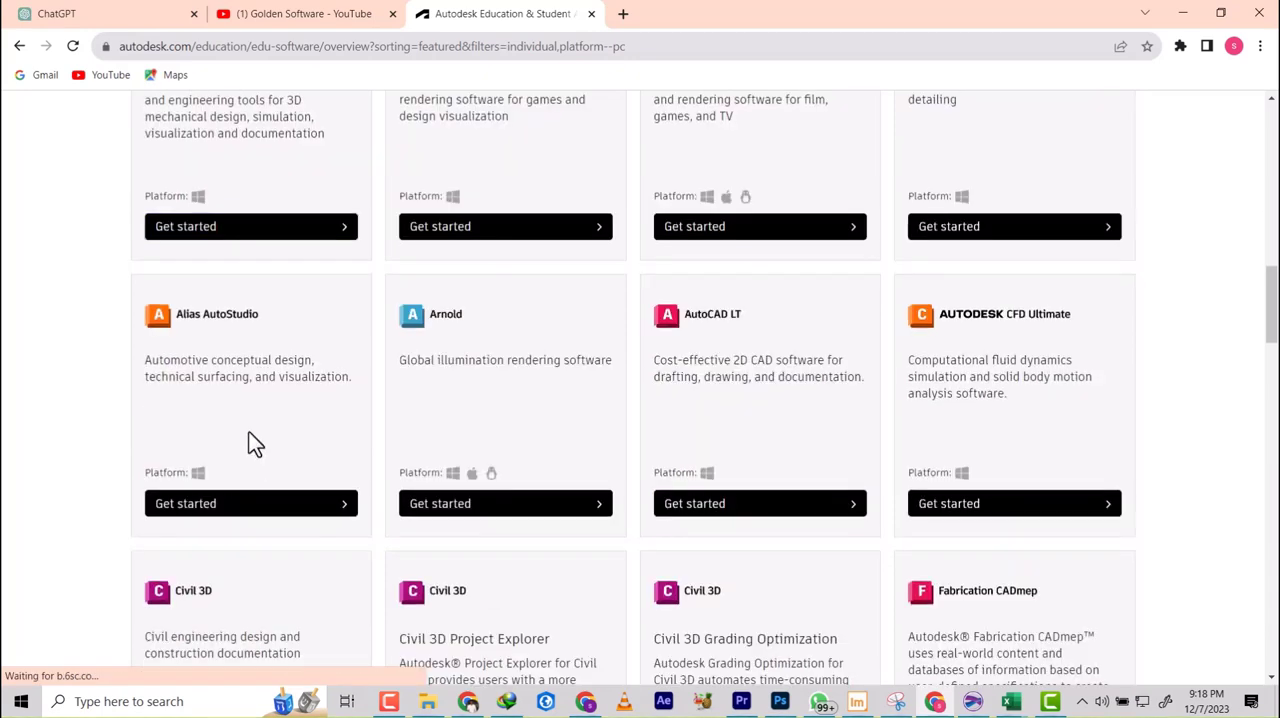
pyautogui.scroll(-3)
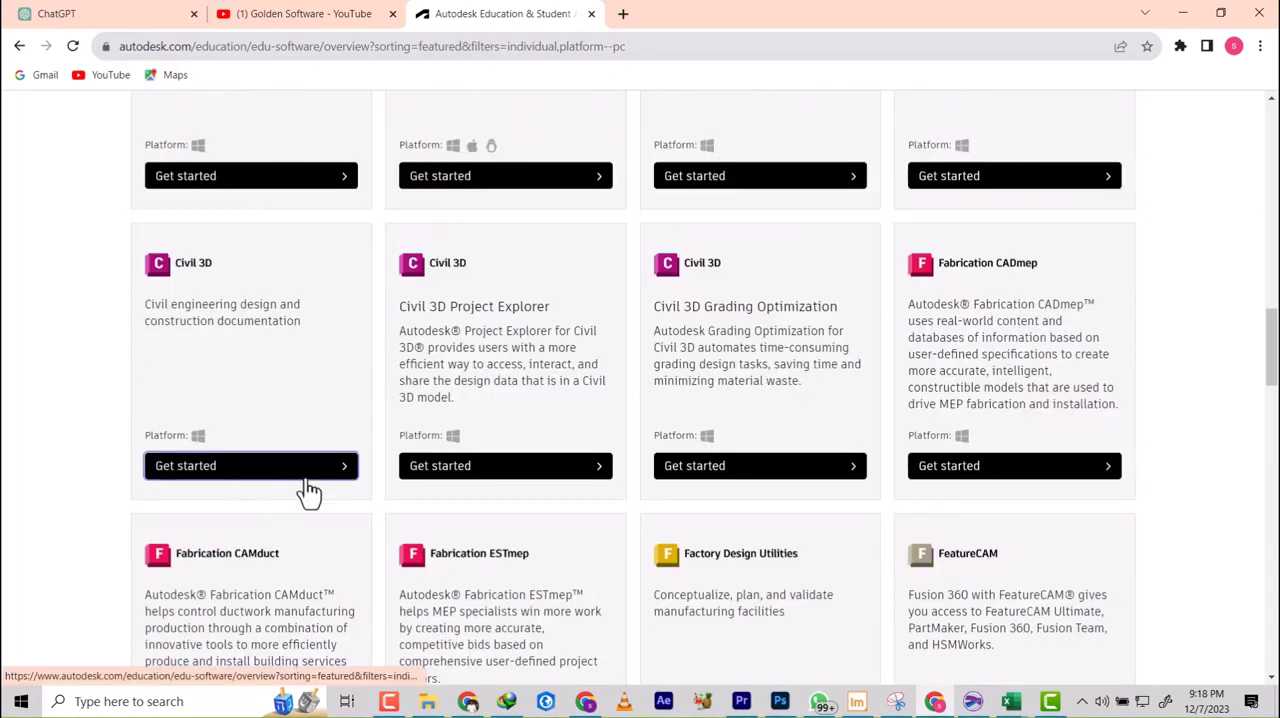
pyautogui.scroll(3)
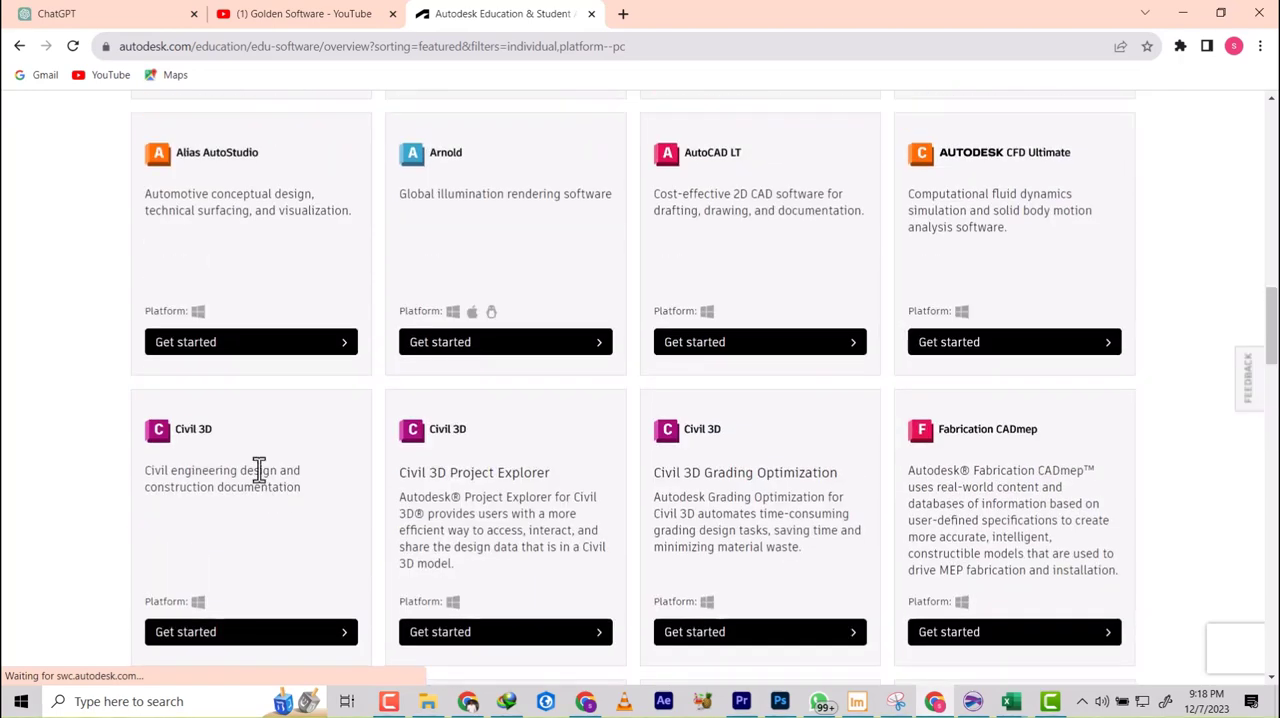
pyautogui.scroll(-3)
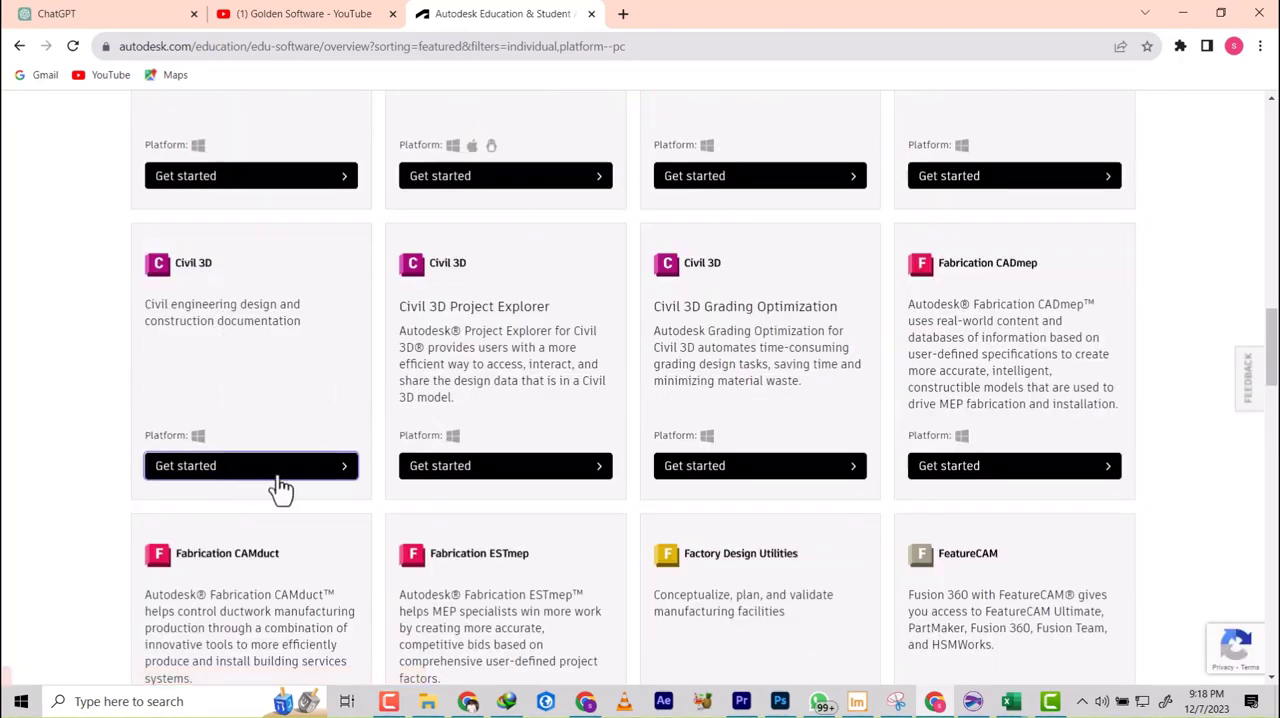
# Step: Start Civil 3D educational access and set the educational role to Student
pyautogui.click(250, 464)
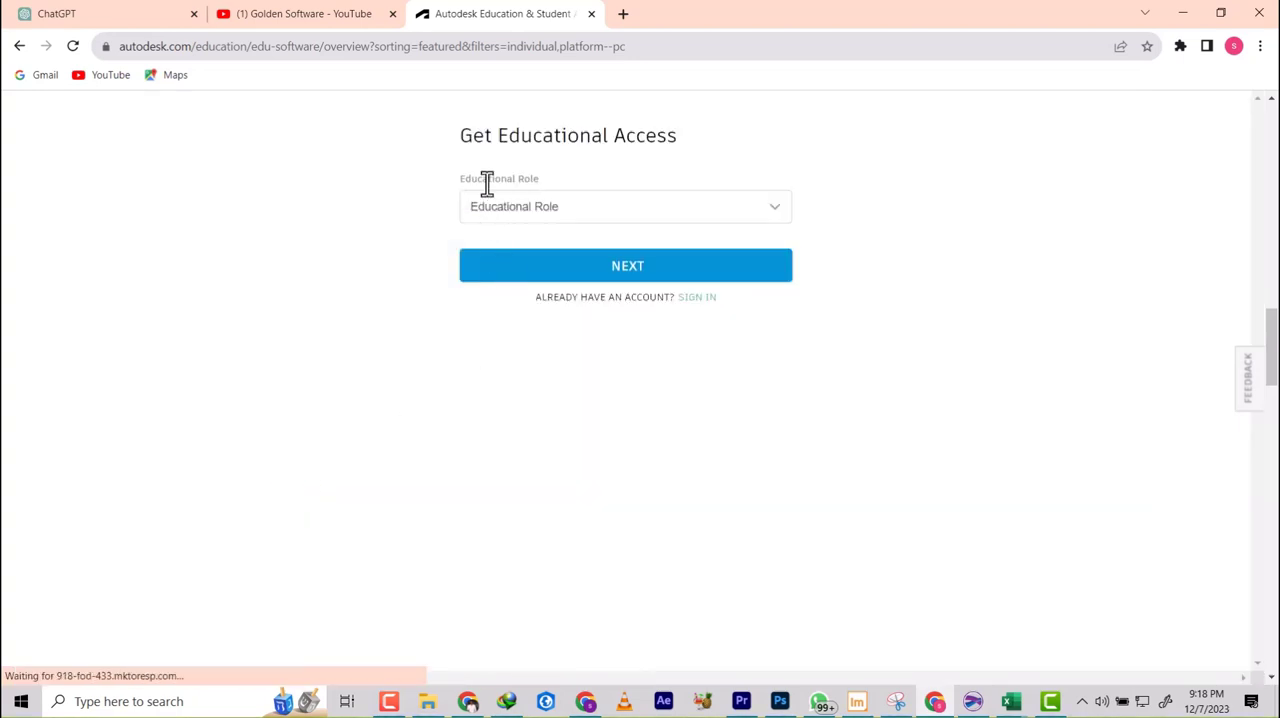
pyautogui.click(624, 206)
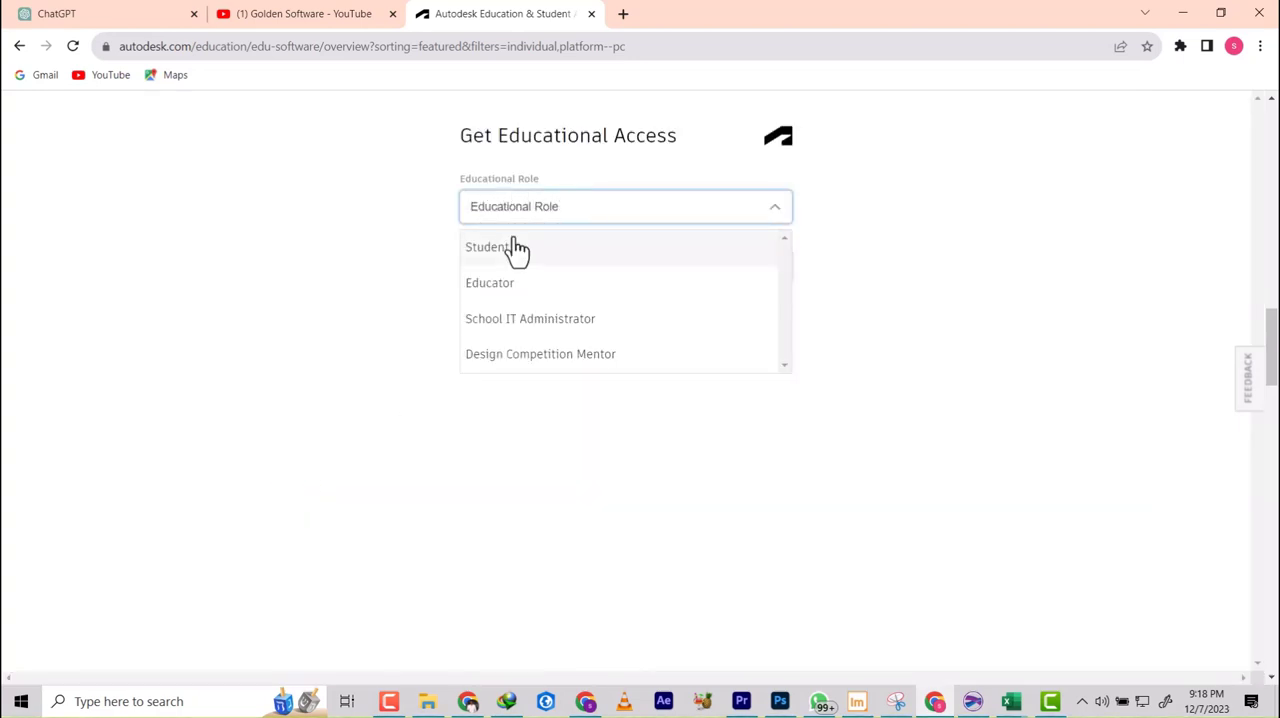
pyautogui.moveTo(530, 304)
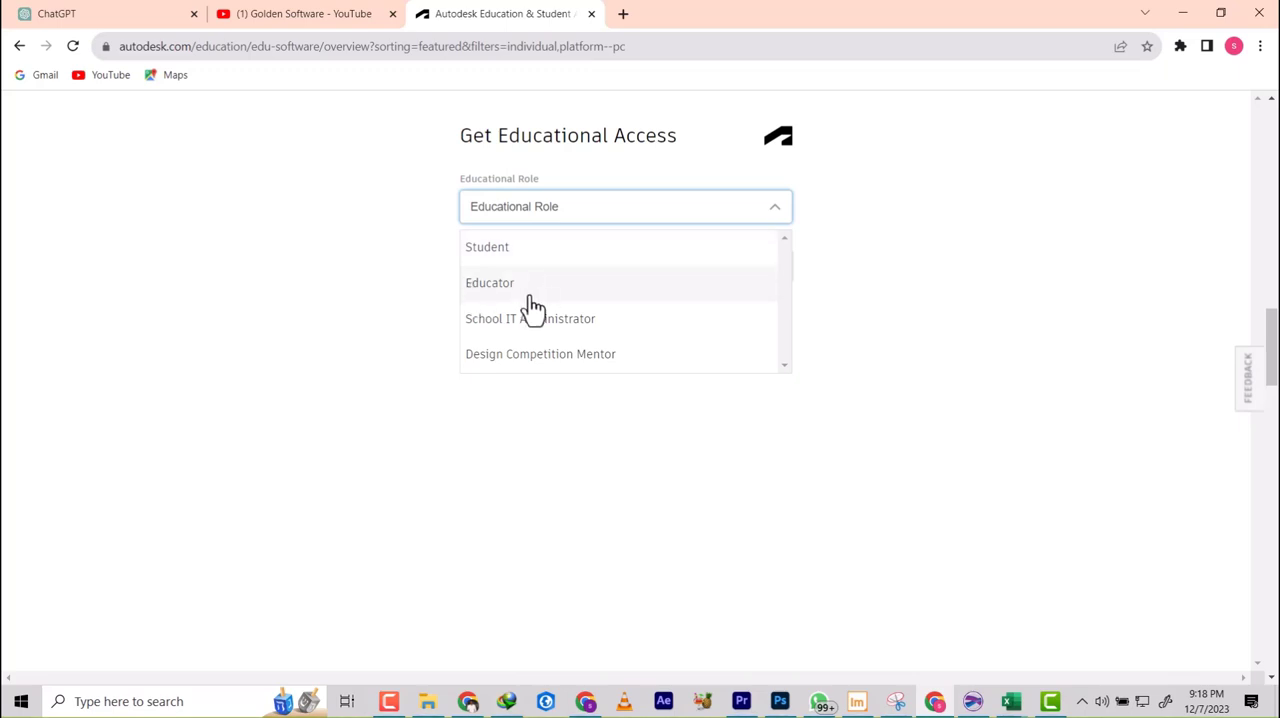
pyautogui.moveTo(516, 330)
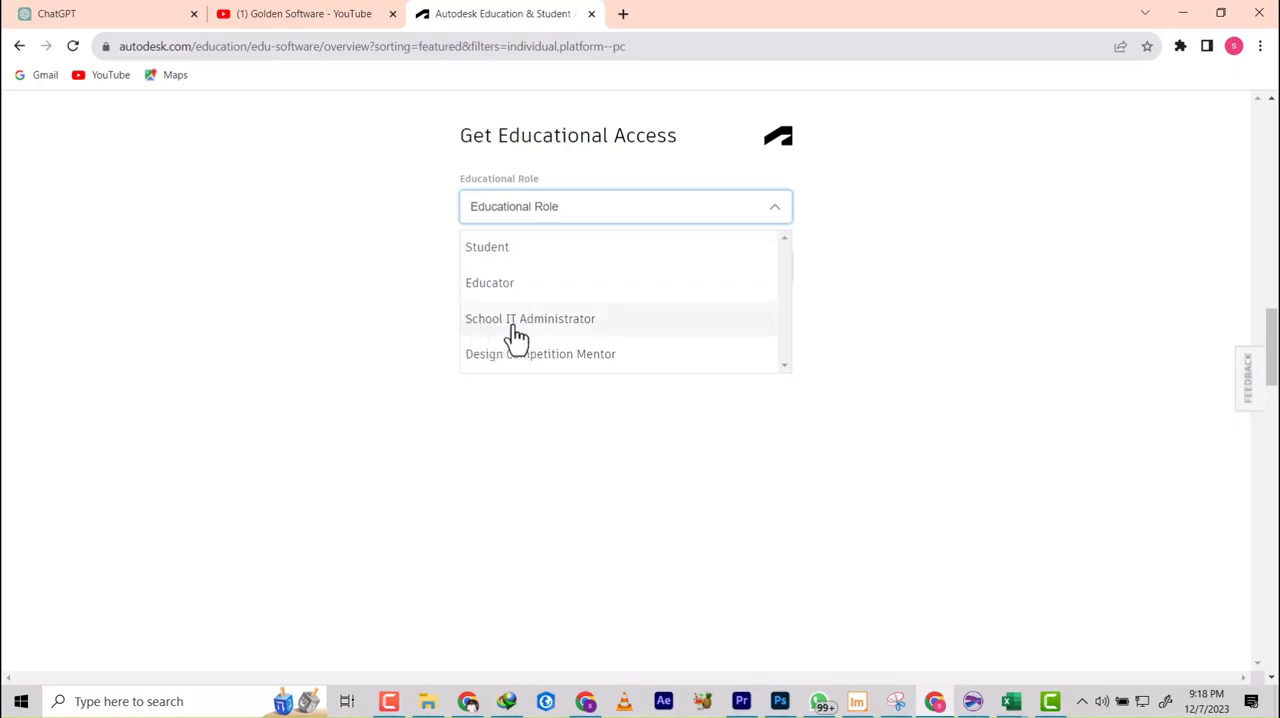
pyautogui.moveTo(576, 332)
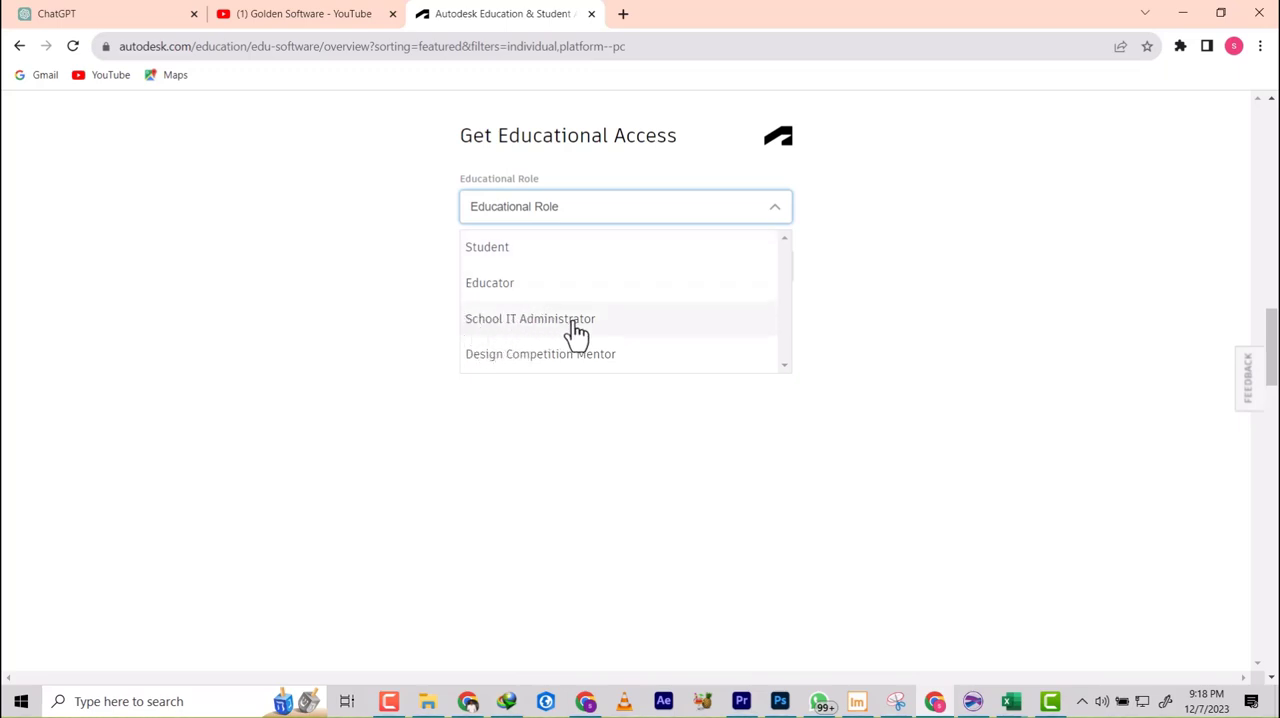
pyautogui.moveTo(540, 360)
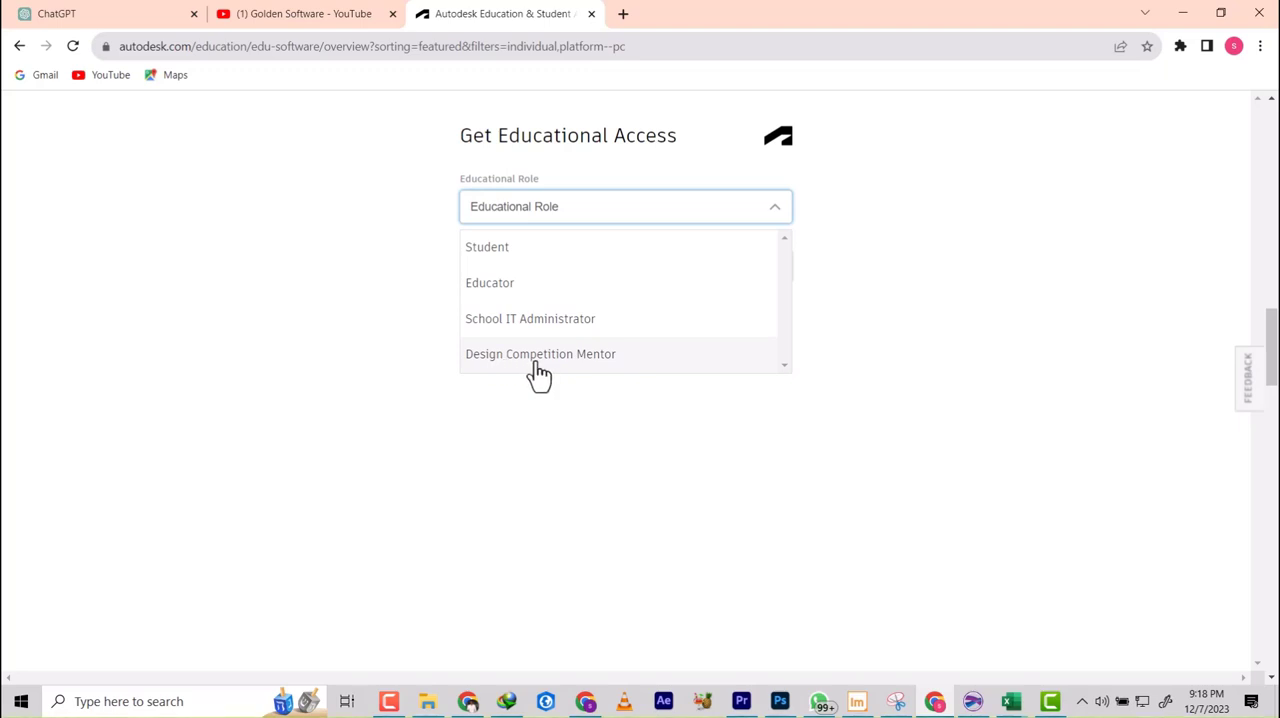
pyautogui.click(488, 248)
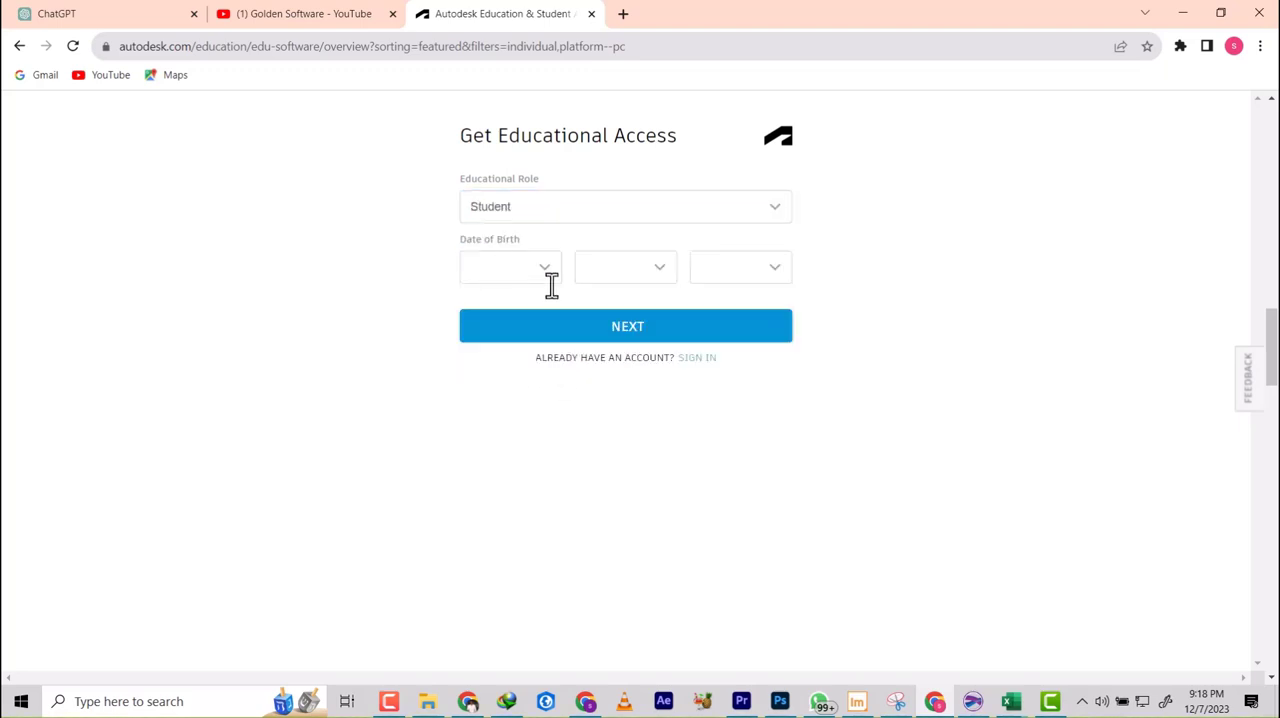
# Step: Set the birth date to May 2 and continue to the Autodesk sign-in page
pyautogui.click(510, 266)
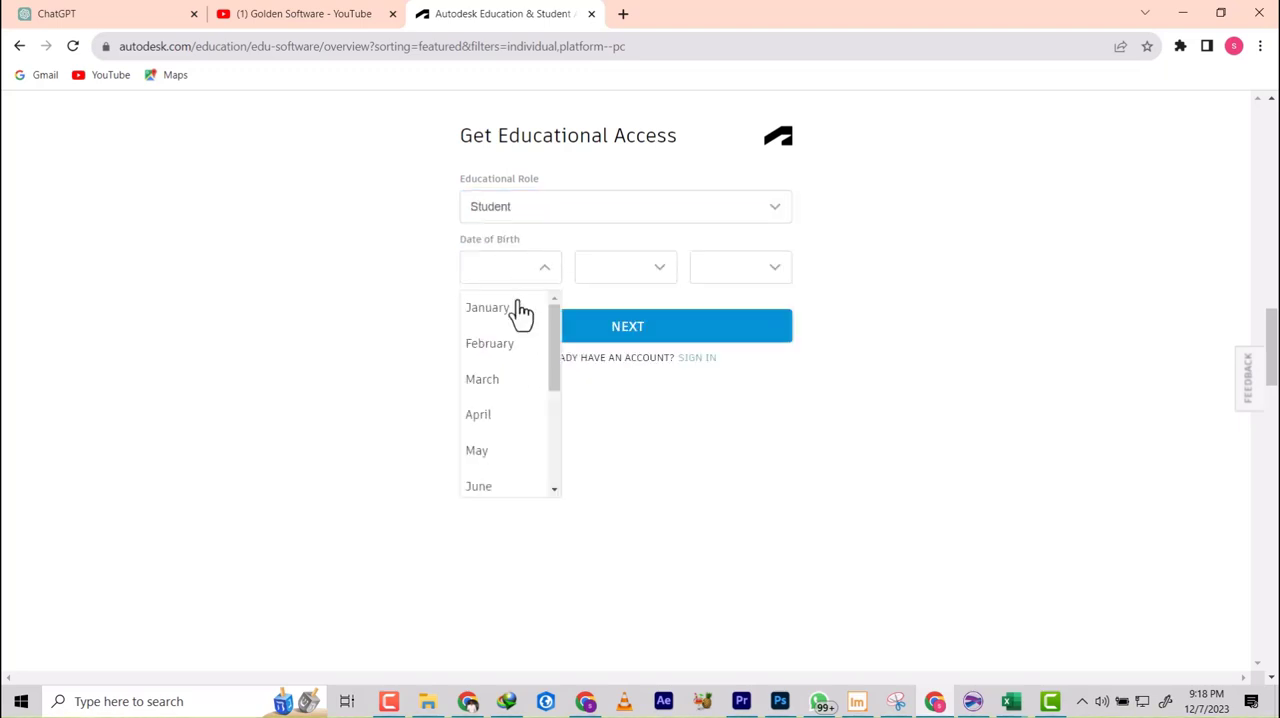
pyautogui.click(476, 450)
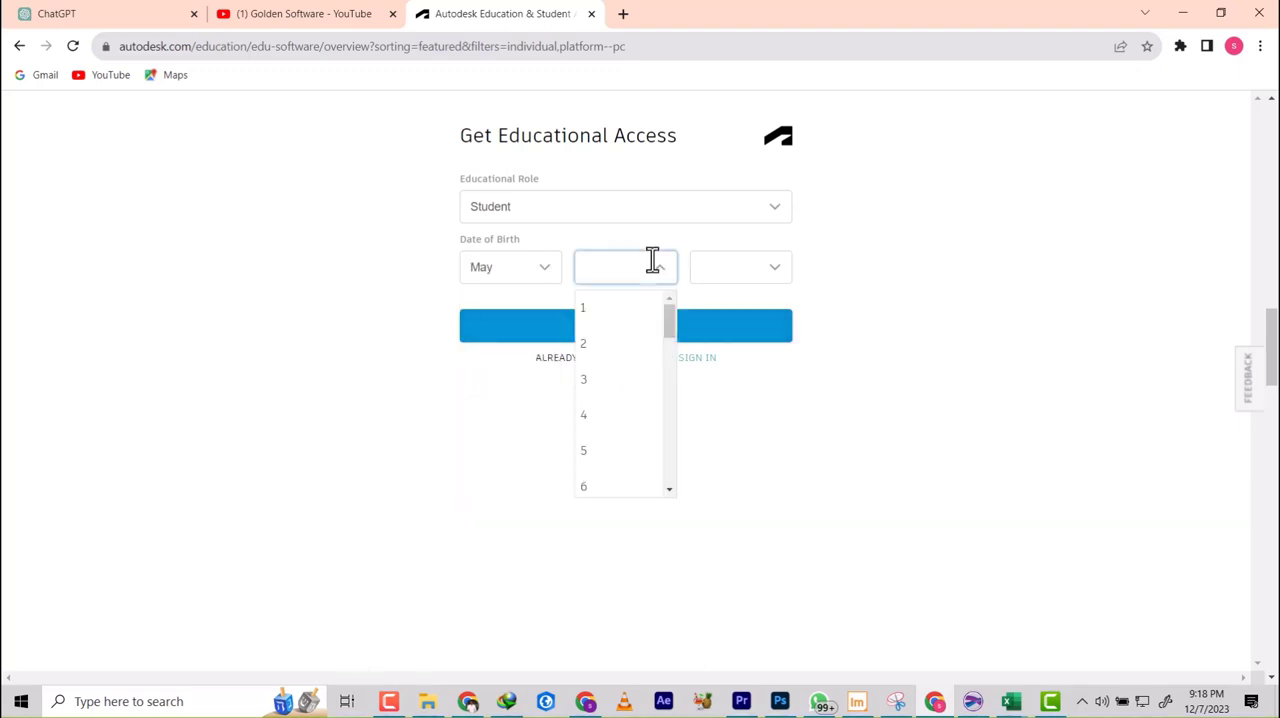
pyautogui.click(584, 344)
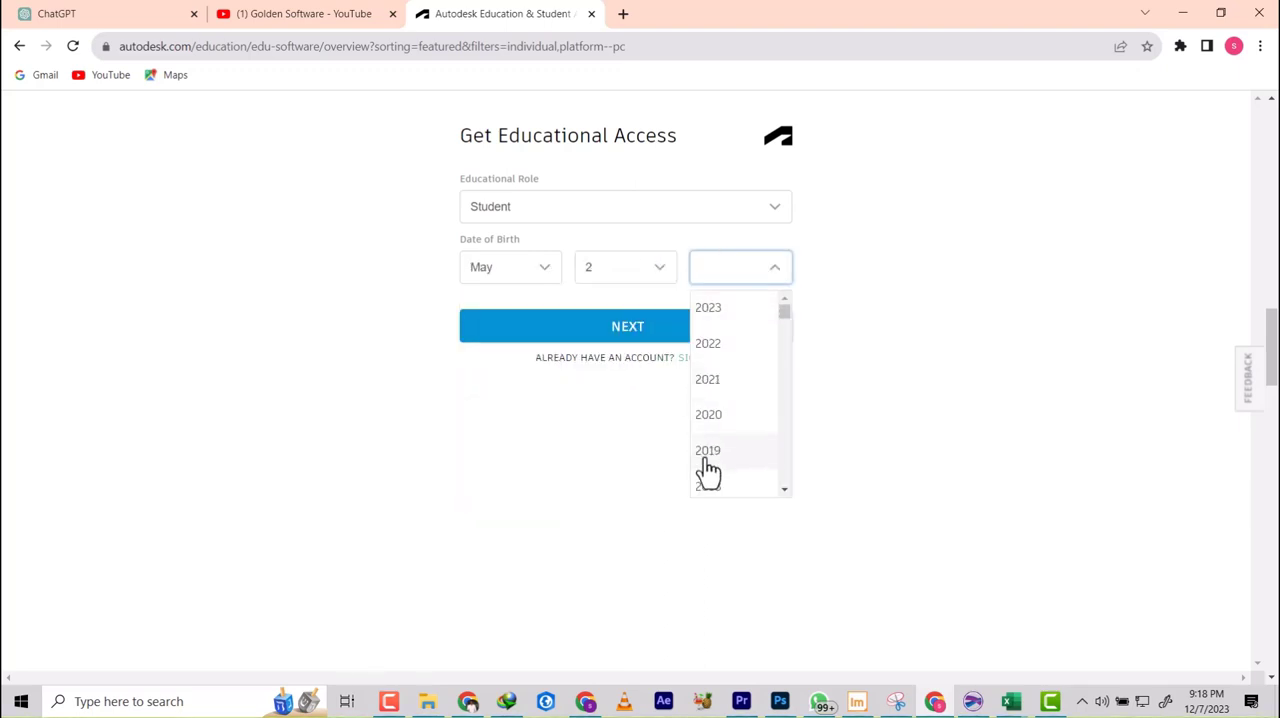
pyautogui.scroll(-3)
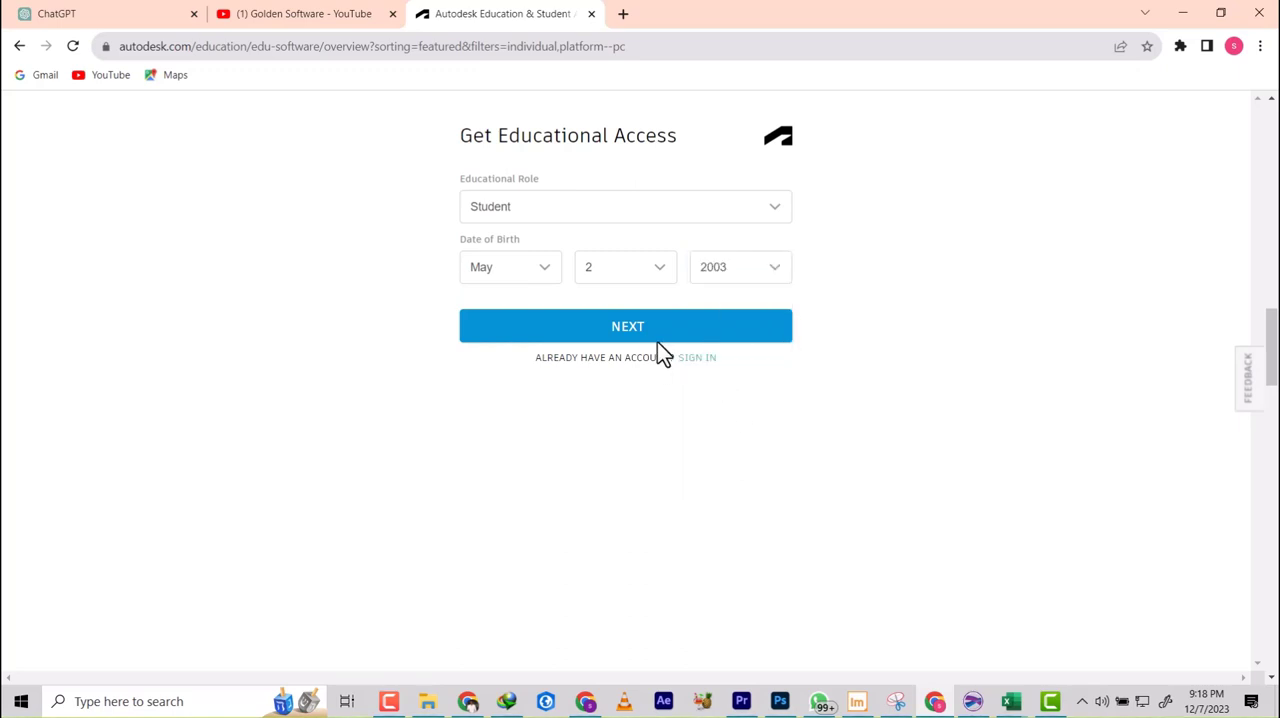
pyautogui.click(696, 356)
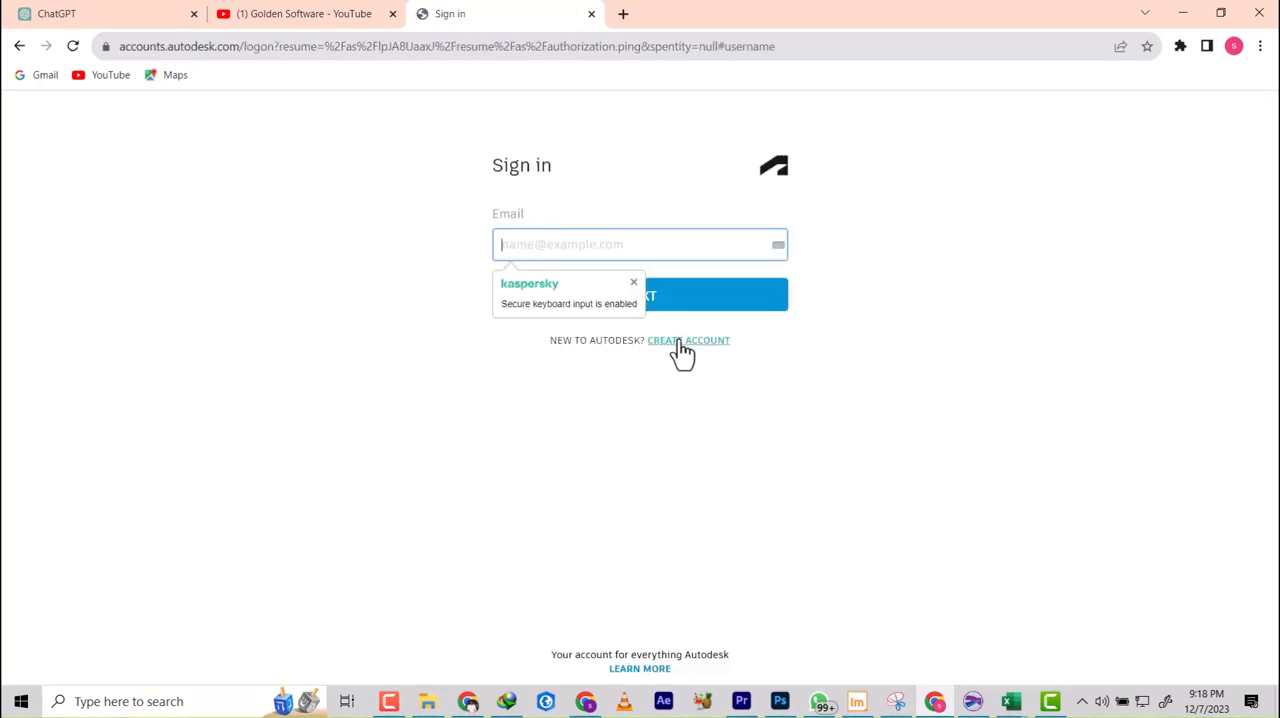
# Step: Start a new Autodesk account and enter the first and last name
pyautogui.click(688, 340)
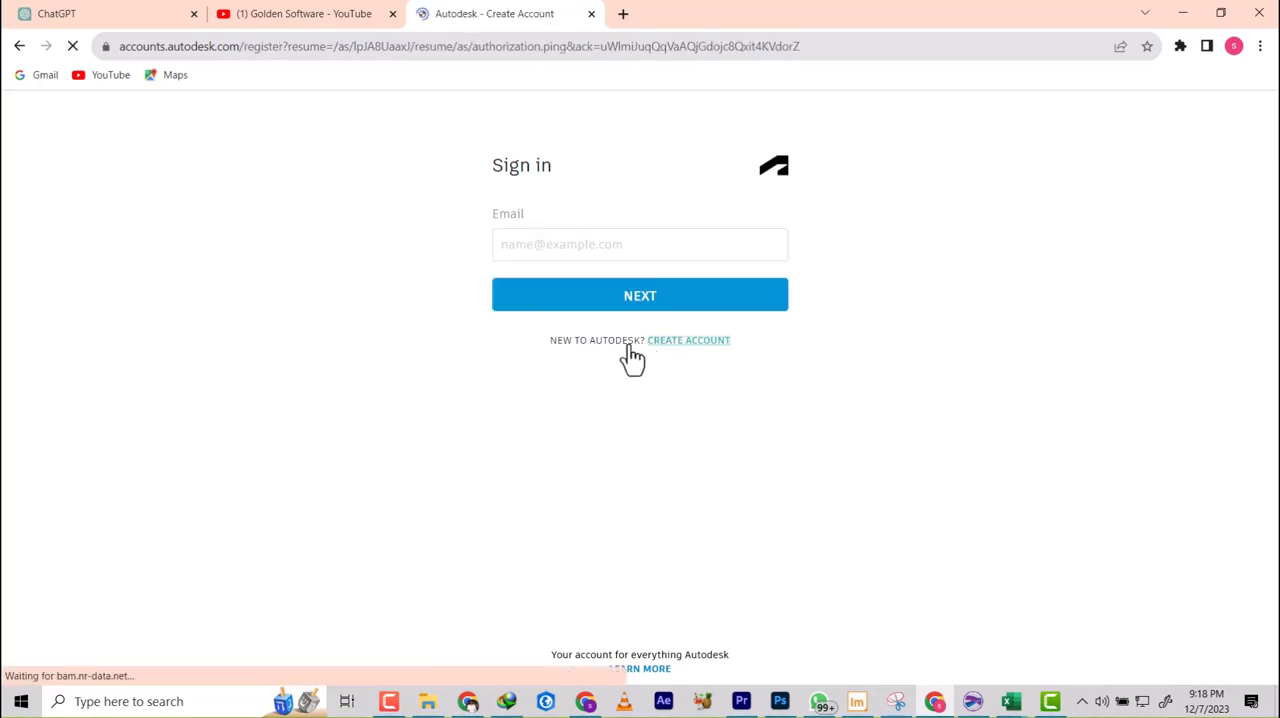
pyautogui.click(688, 340)
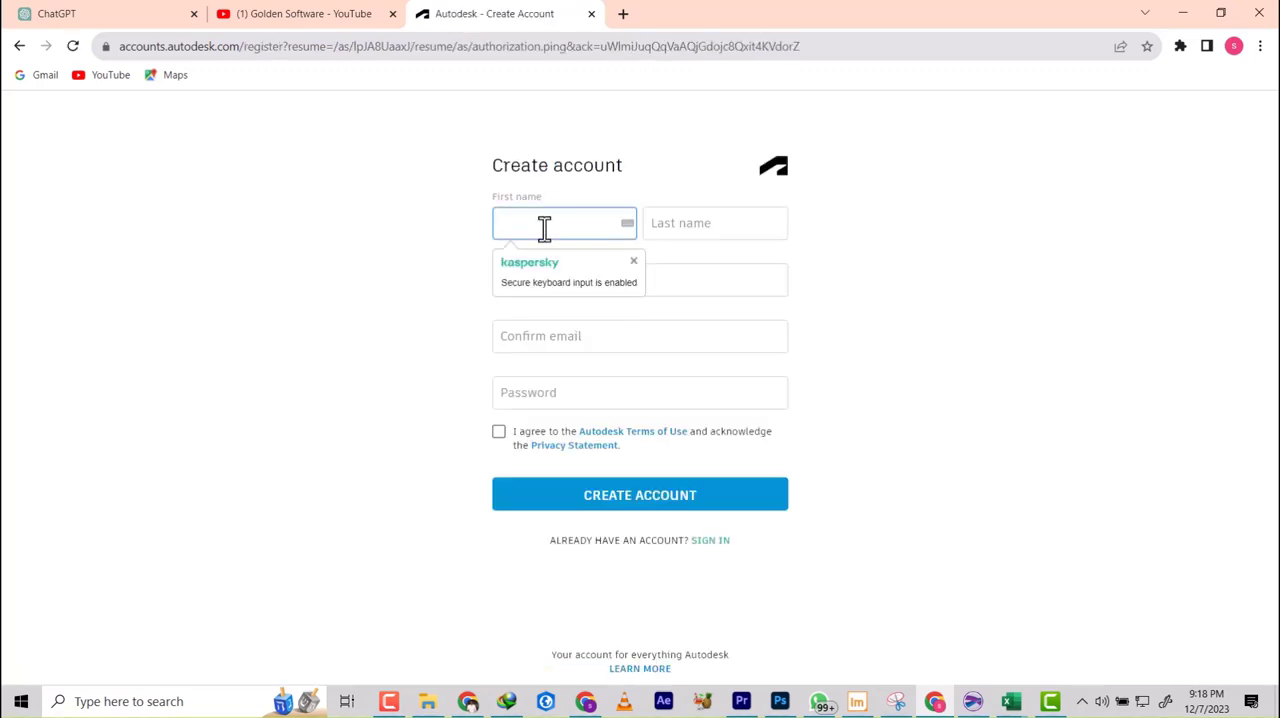
pyautogui.write('rimam')
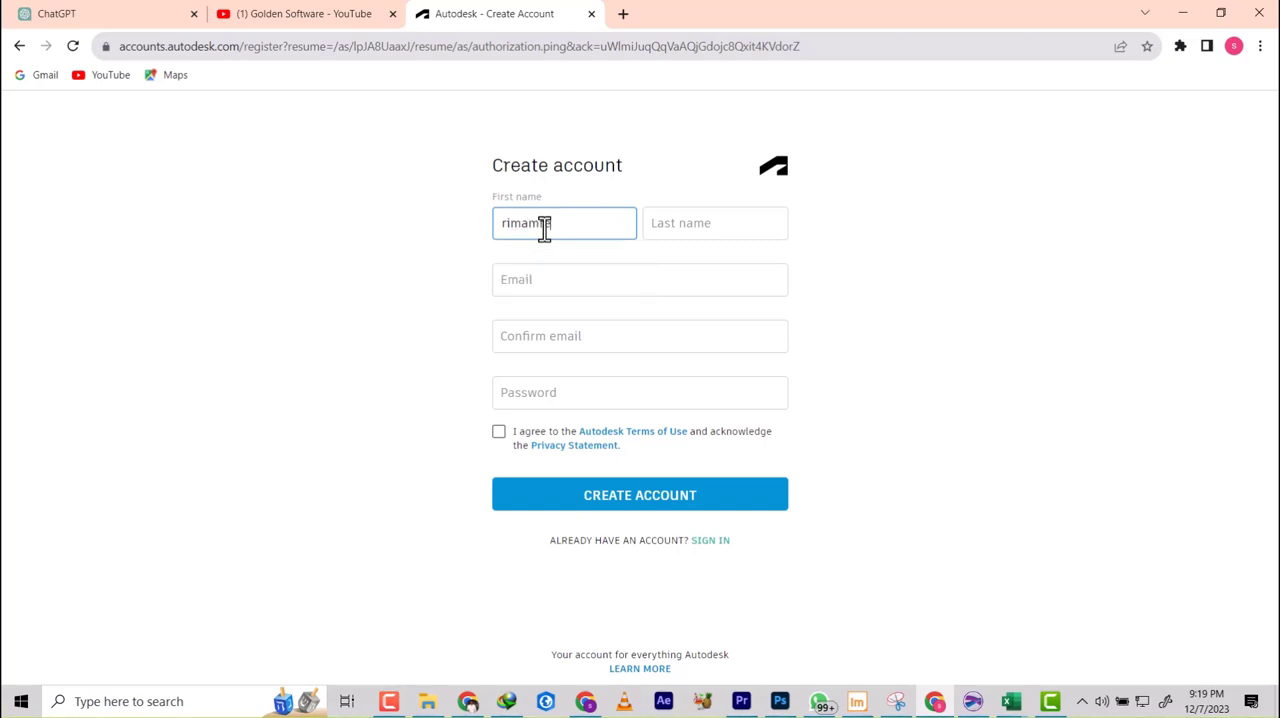
pyautogui.write('inte')
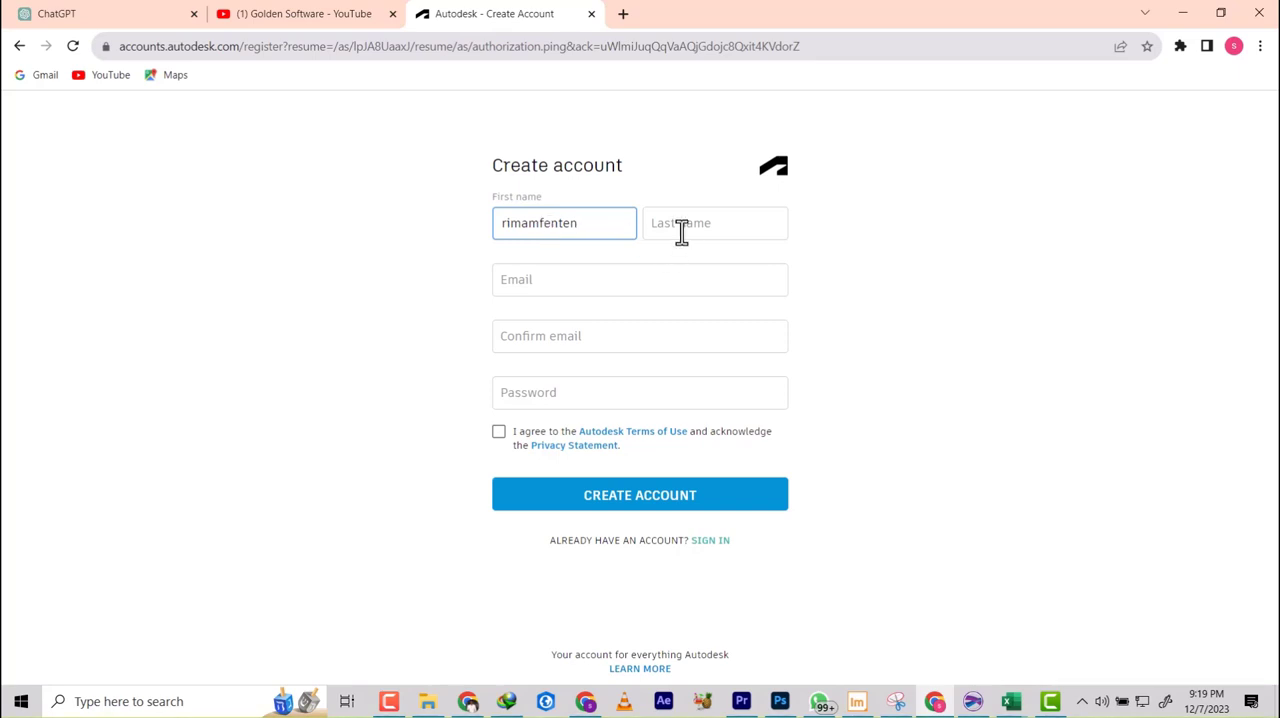
pyautogui.write('za')
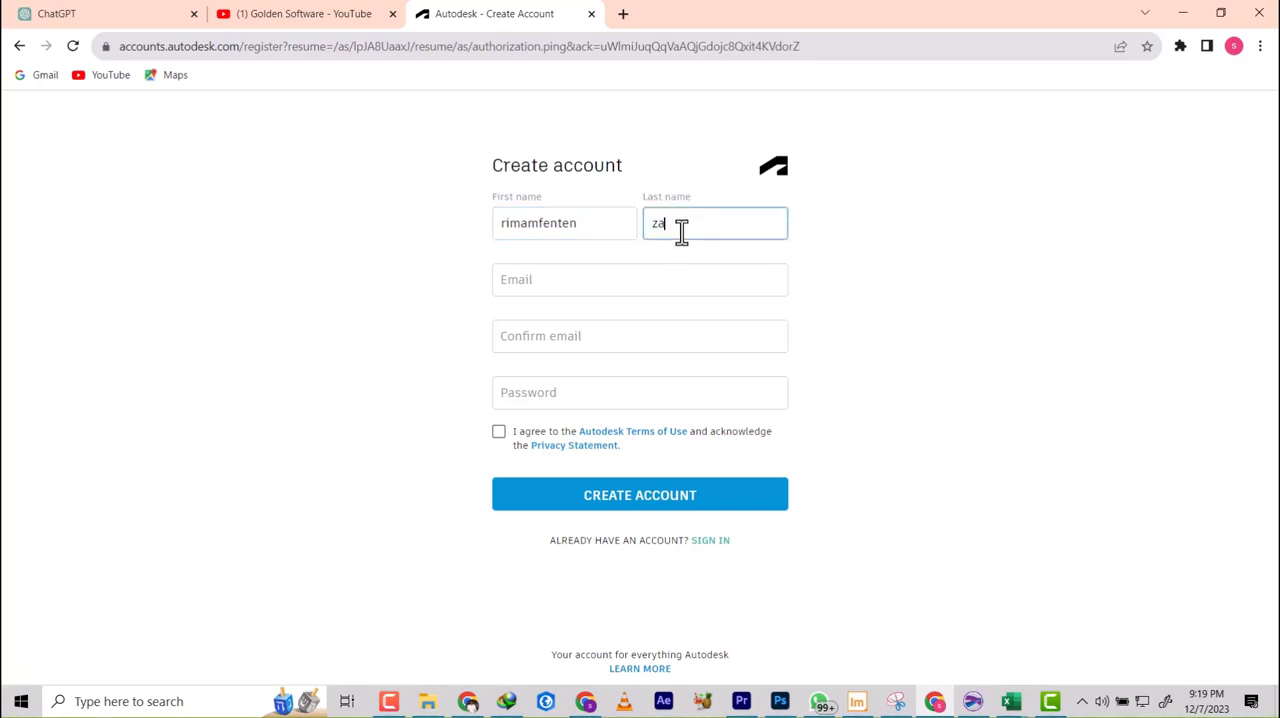
pyautogui.write('kka')
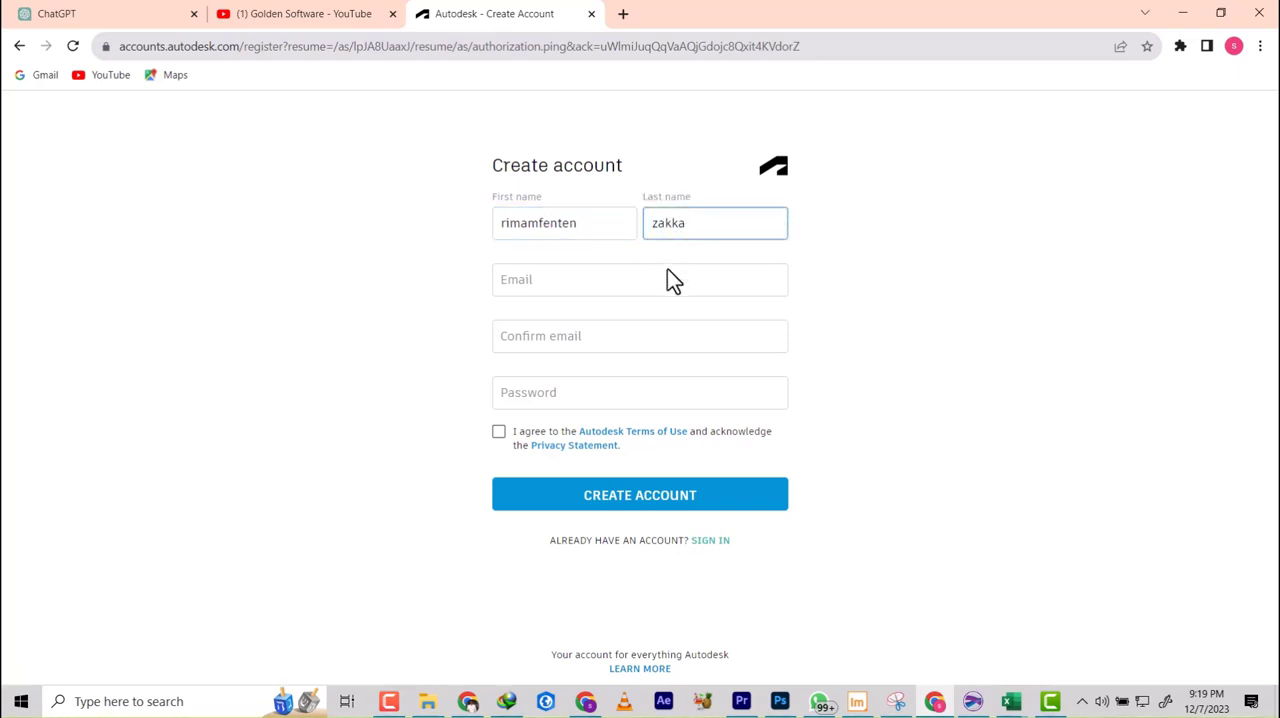
# Step: Paste the email into both email fields, accept the Terms of Use and submit the account form
pyautogui.rightClick(640, 280)
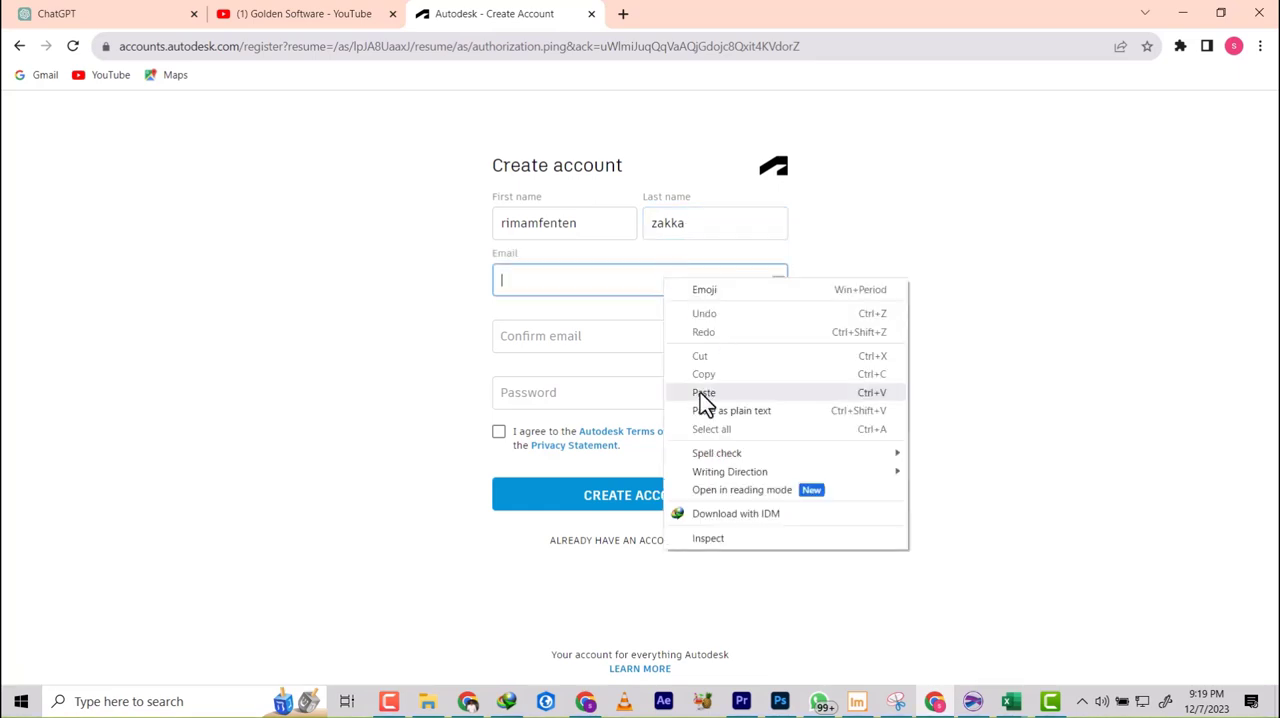
pyautogui.click(704, 392)
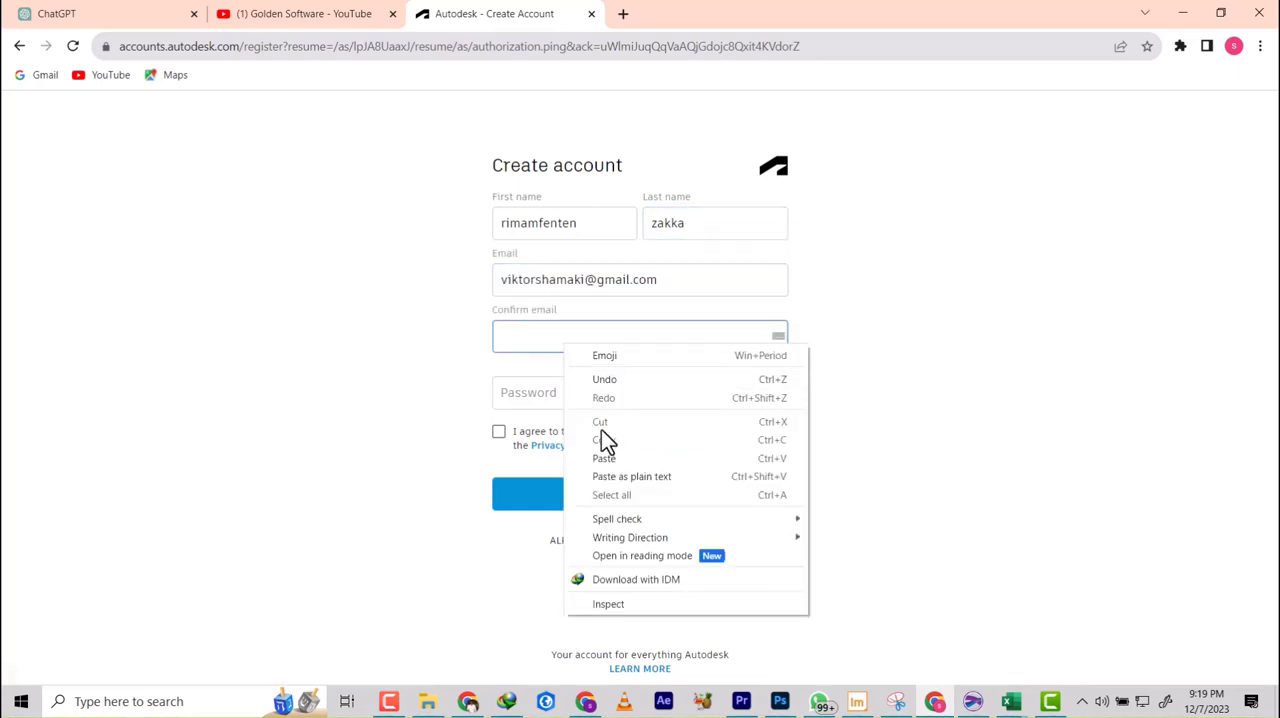
pyautogui.click(604, 458)
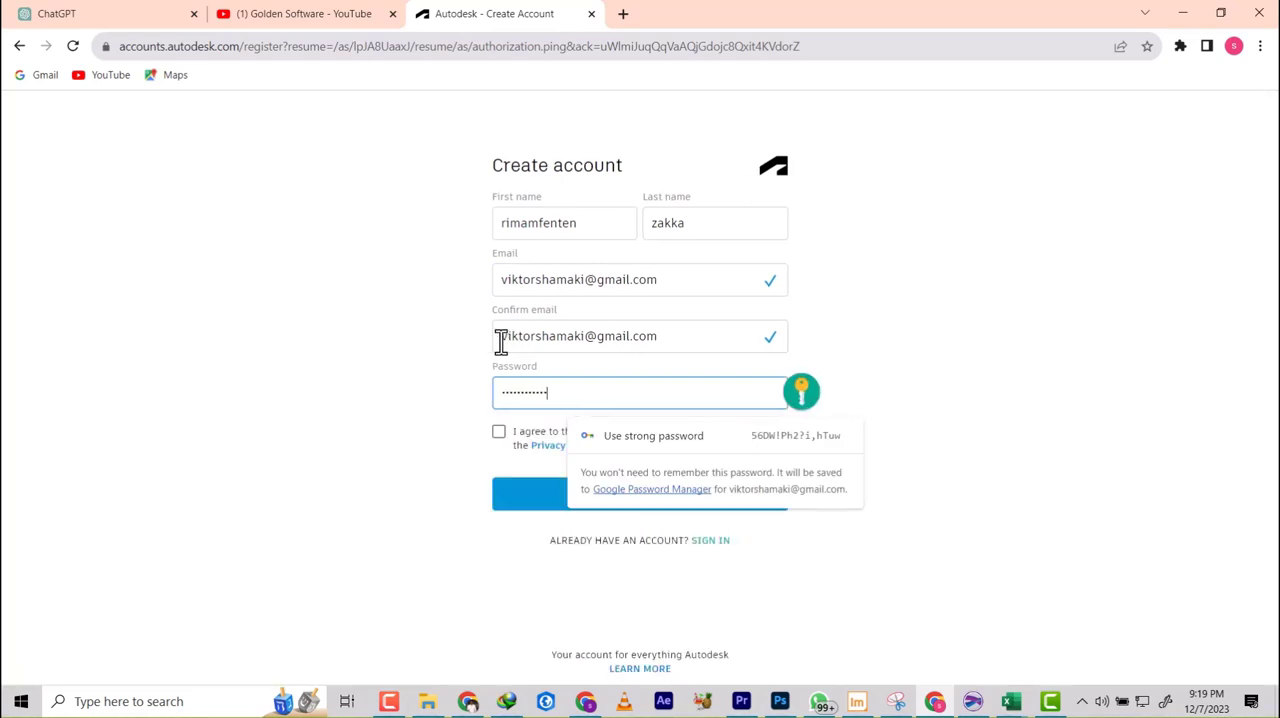
pyautogui.click(500, 432)
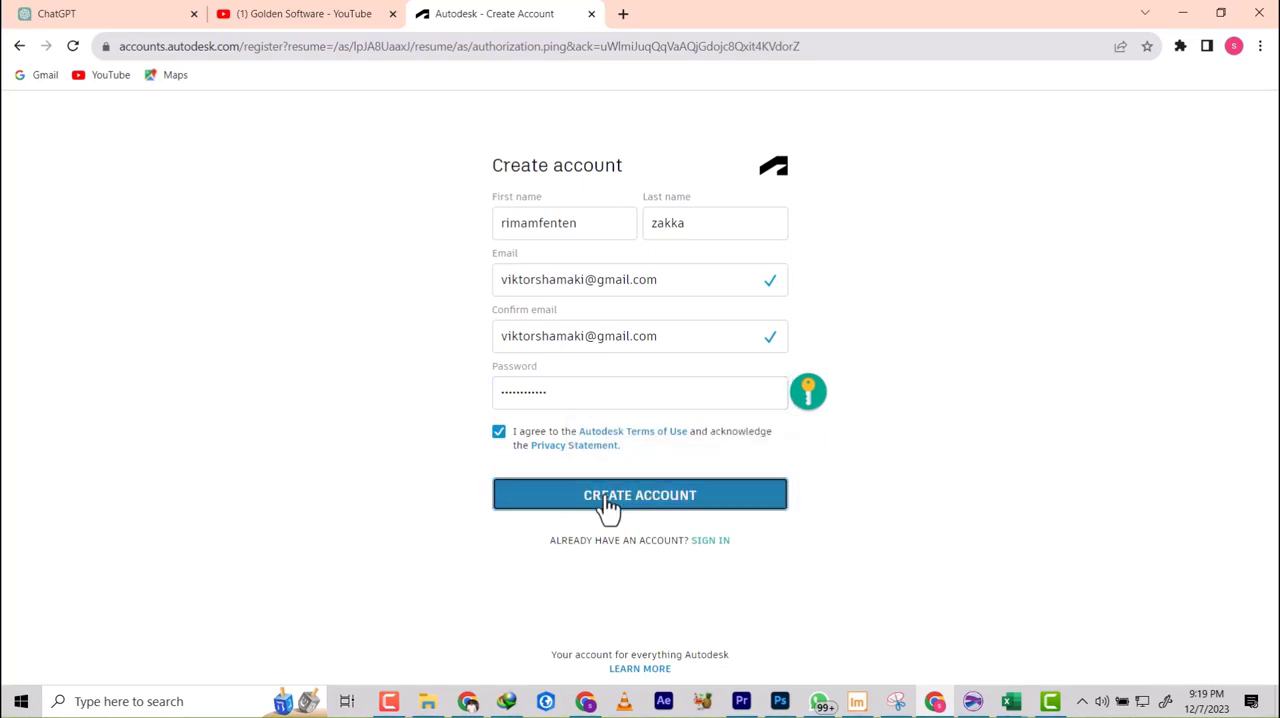
pyautogui.click(640, 494)
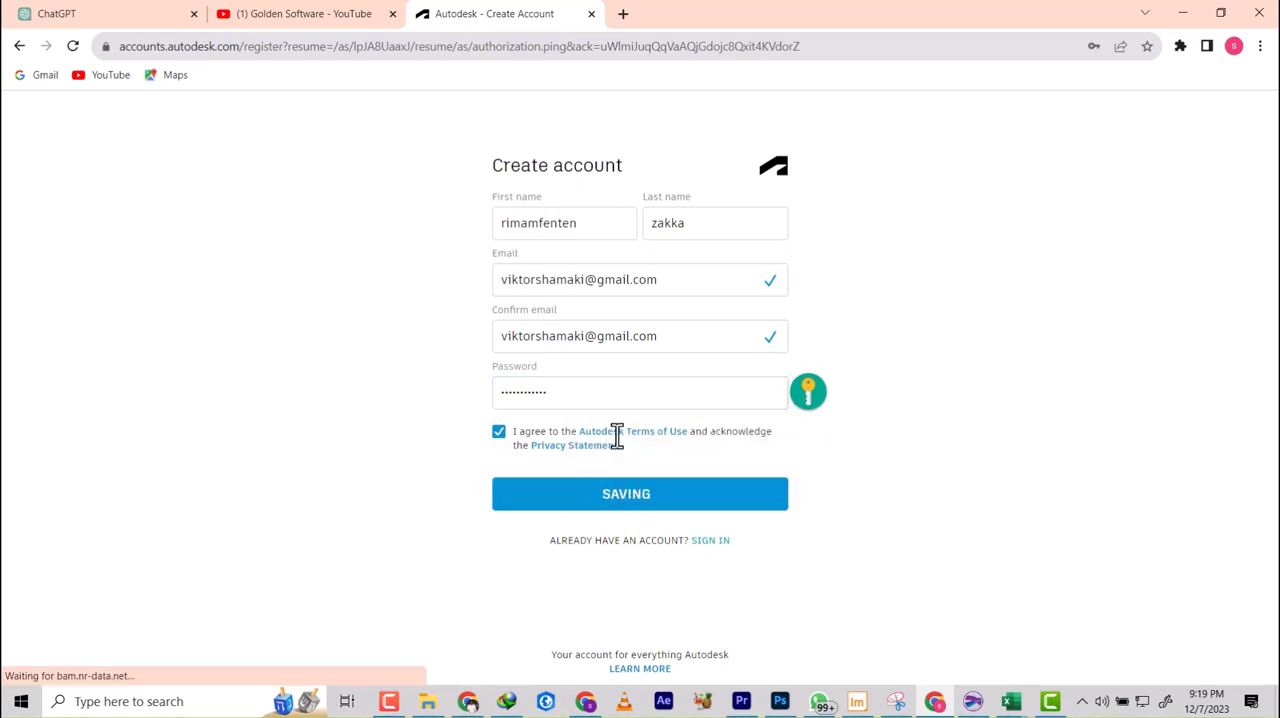
pyautogui.click(822, 12)
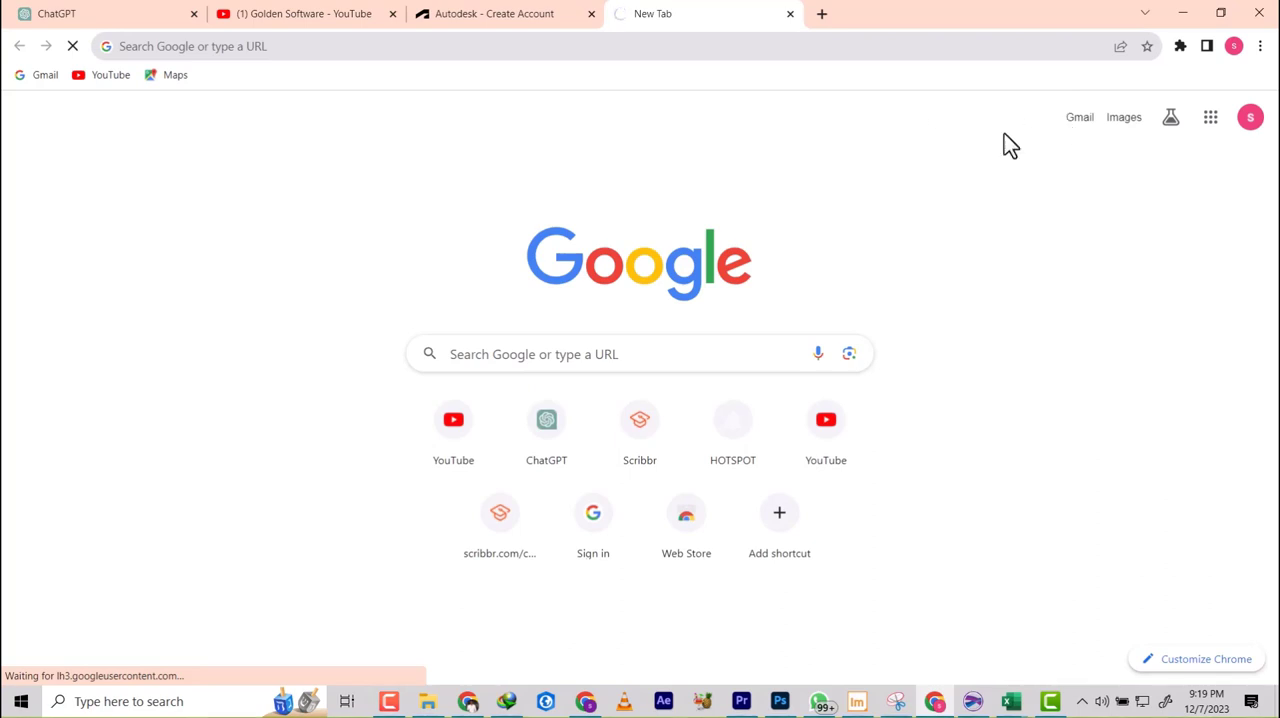
# Step: Save the new Autodesk password in Chrome and switch to the Gmail inbox tab
pyautogui.click(494, 12)
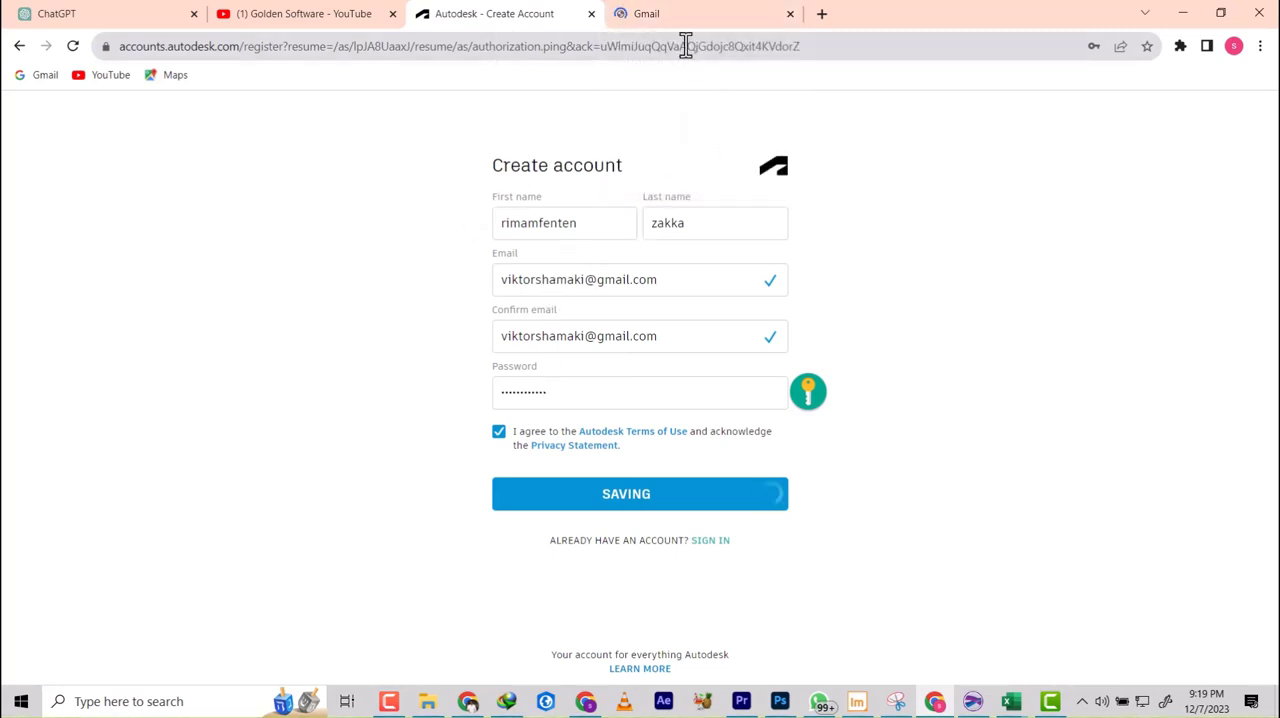
pyautogui.moveTo(972, 540)
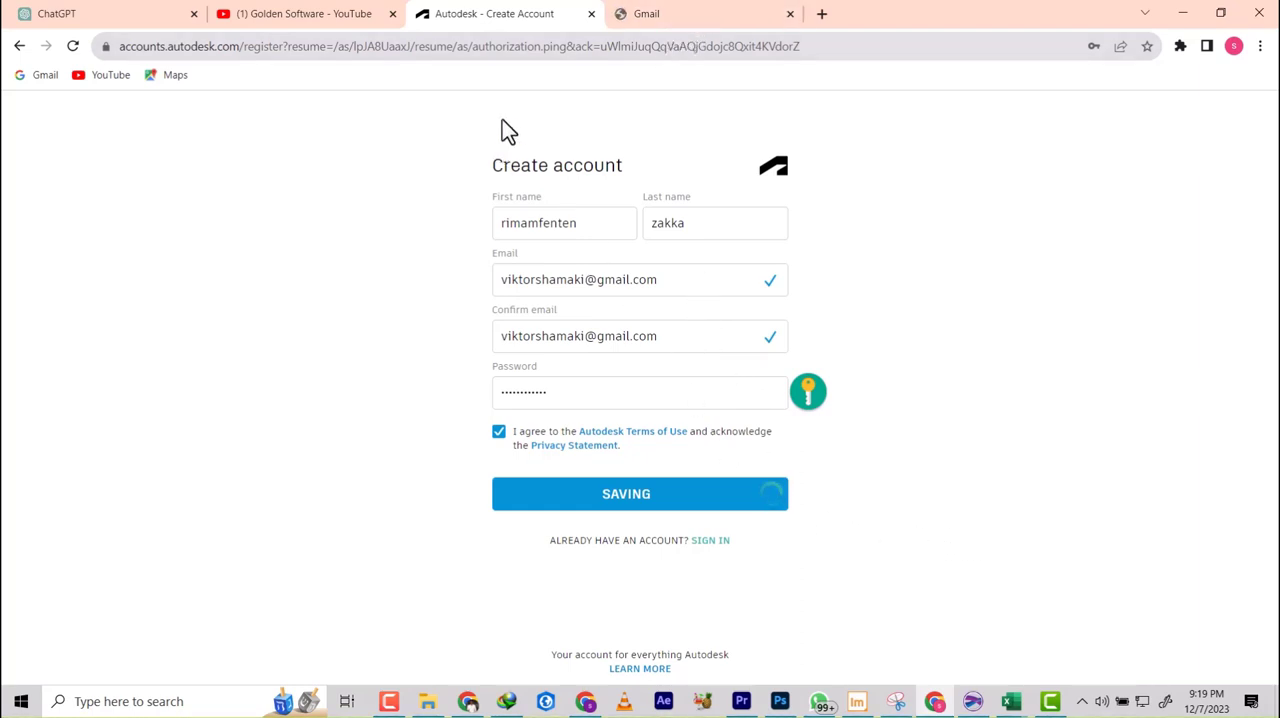
pyautogui.click(640, 492)
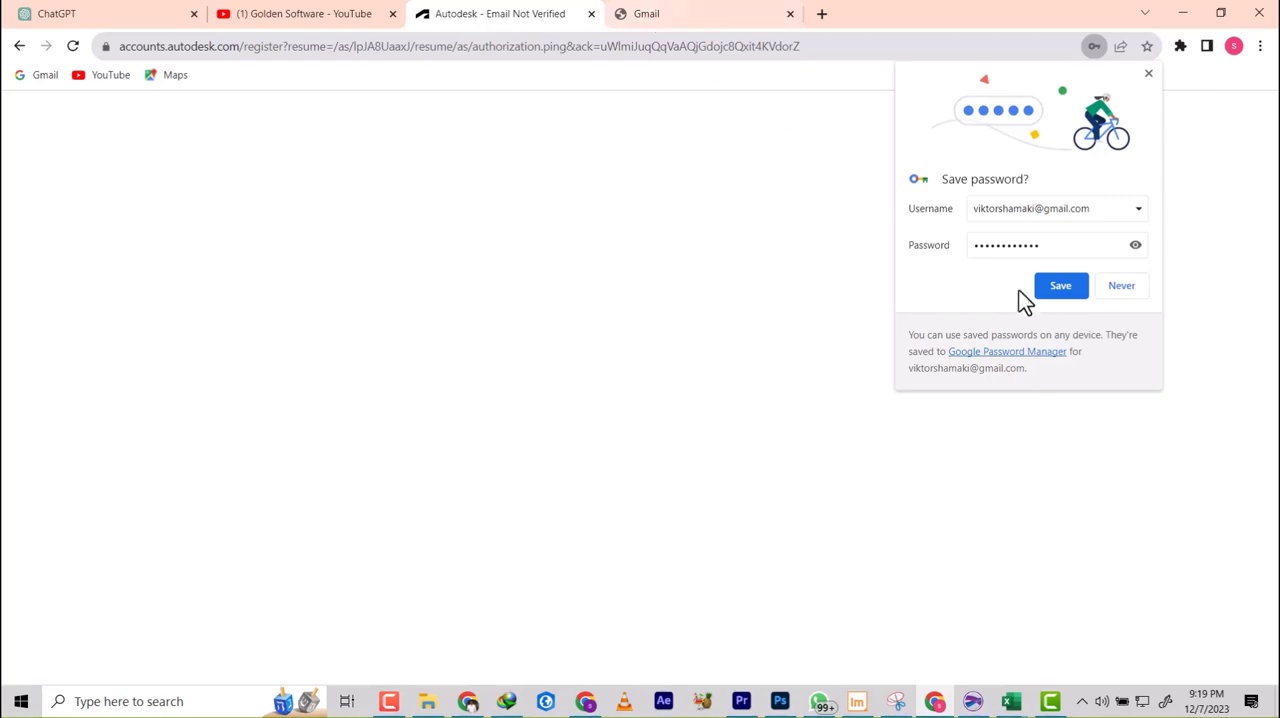
pyautogui.click(1060, 284)
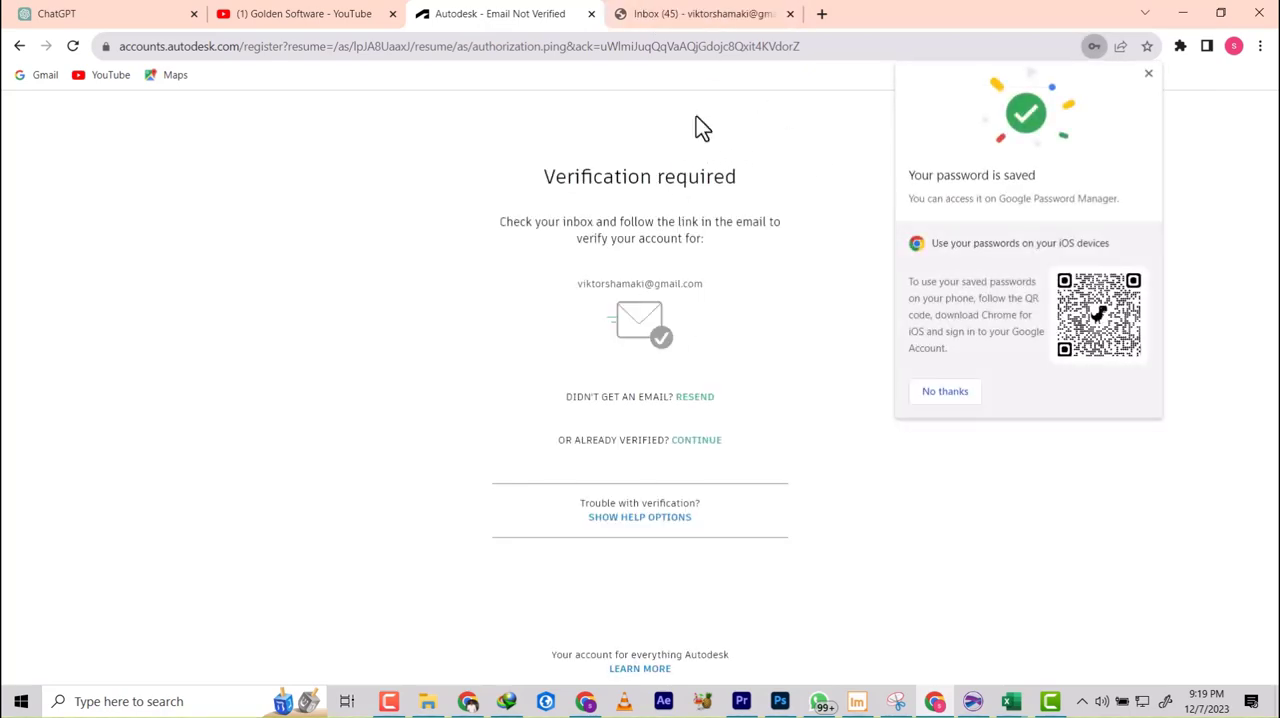
pyautogui.click(700, 12)
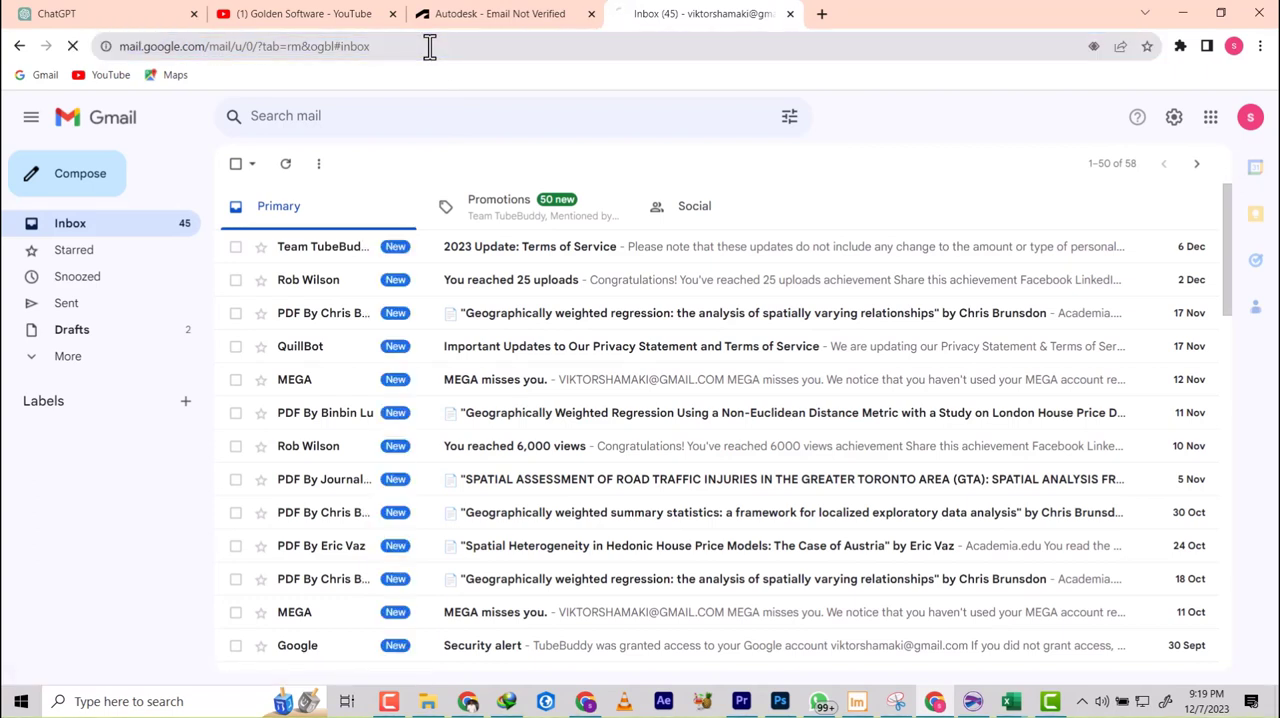
pyautogui.moveTo(390, 336)
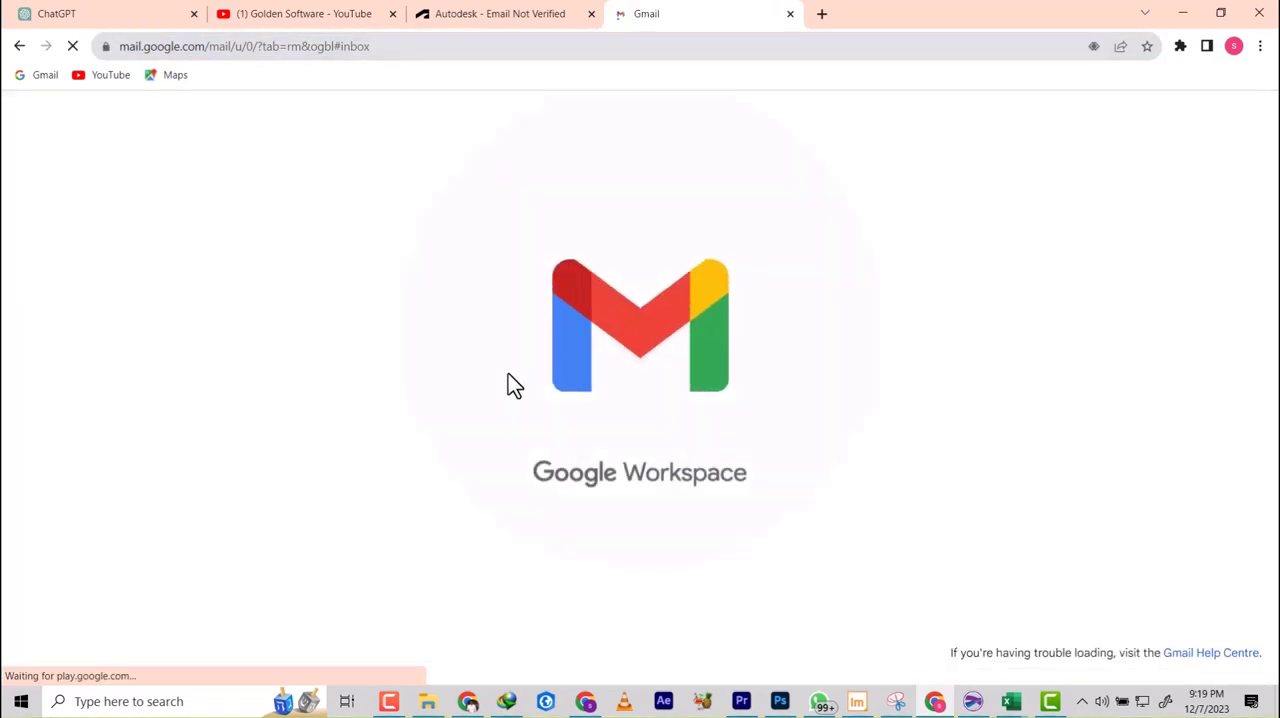
pyautogui.moveTo(464, 284)
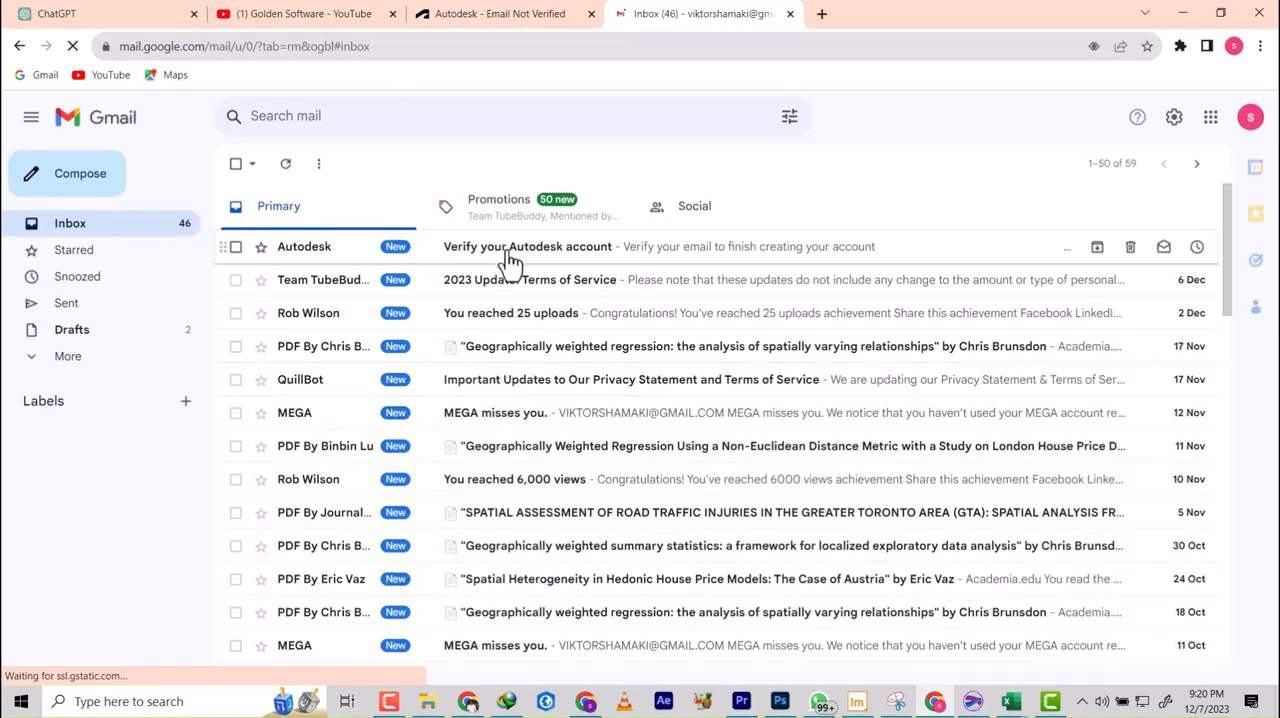
# Step: Verify the Autodesk account from the Gmail message and opt in to marketing emails
pyautogui.click(528, 246)
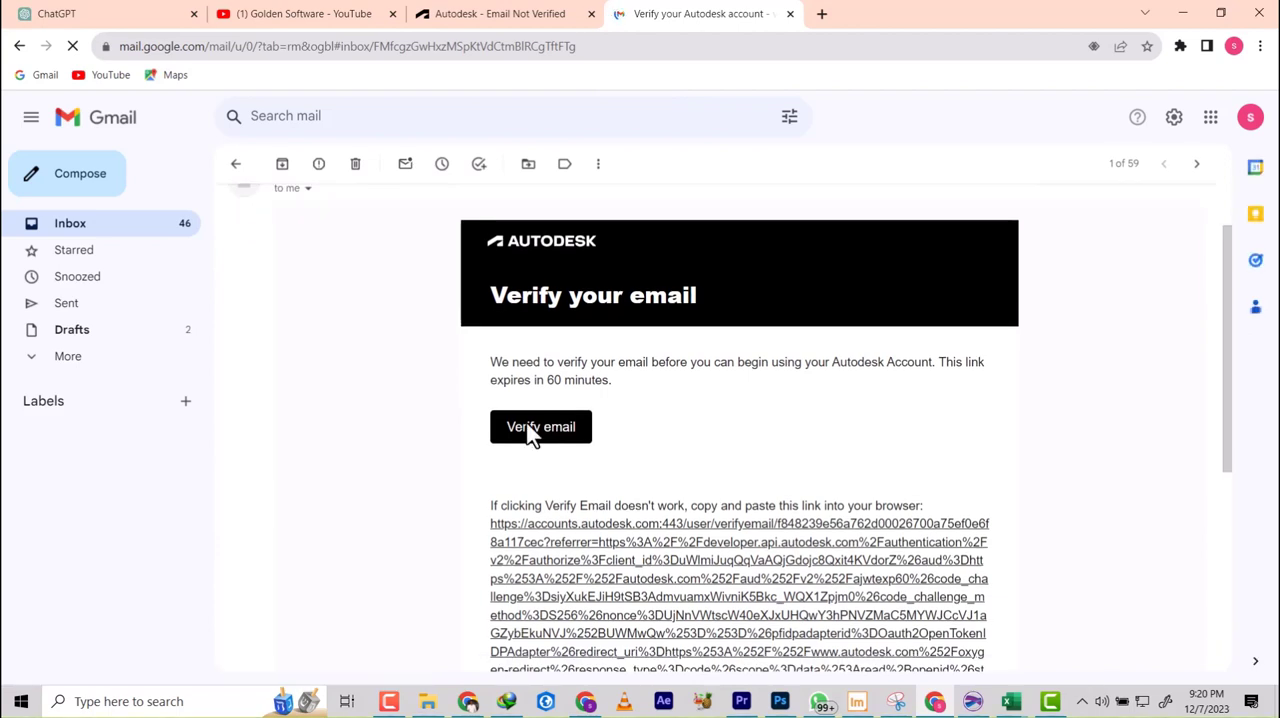
pyautogui.click(540, 428)
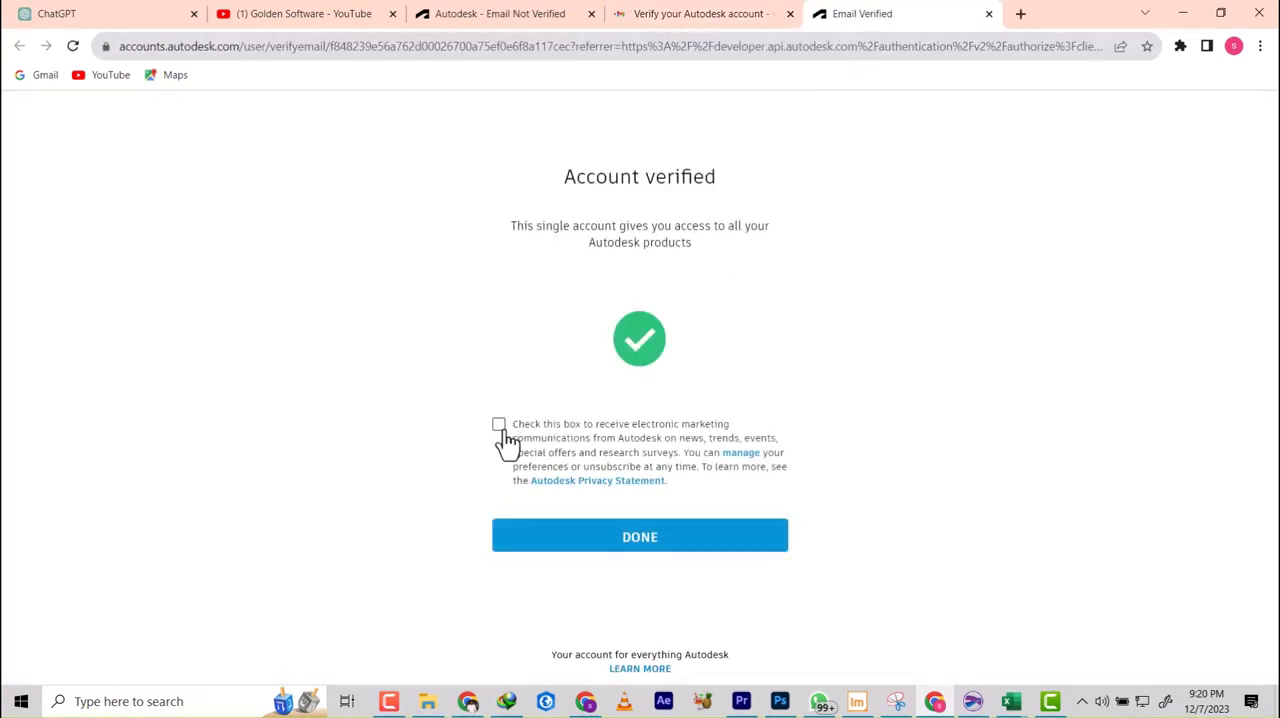
pyautogui.click(640, 536)
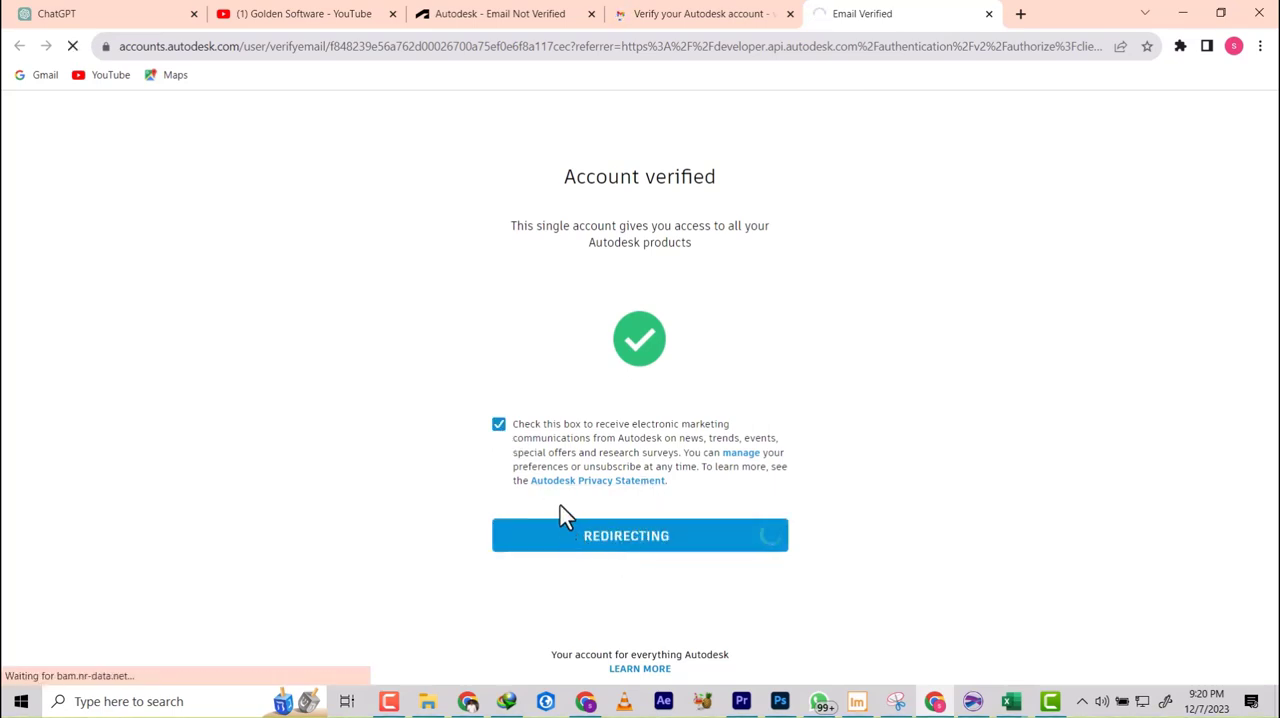
pyautogui.moveTo(616, 444)
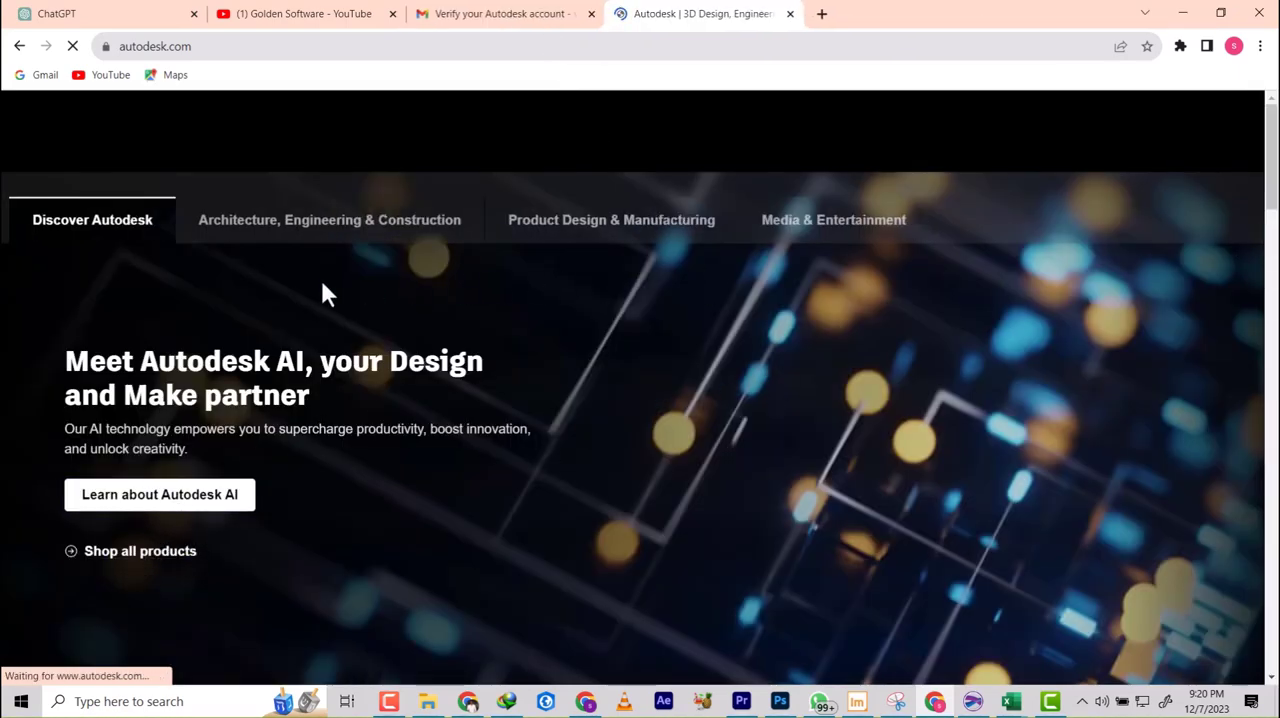
# Step: Browse the Autodesk homepage and the full products catalogue
pyautogui.scroll(-3)
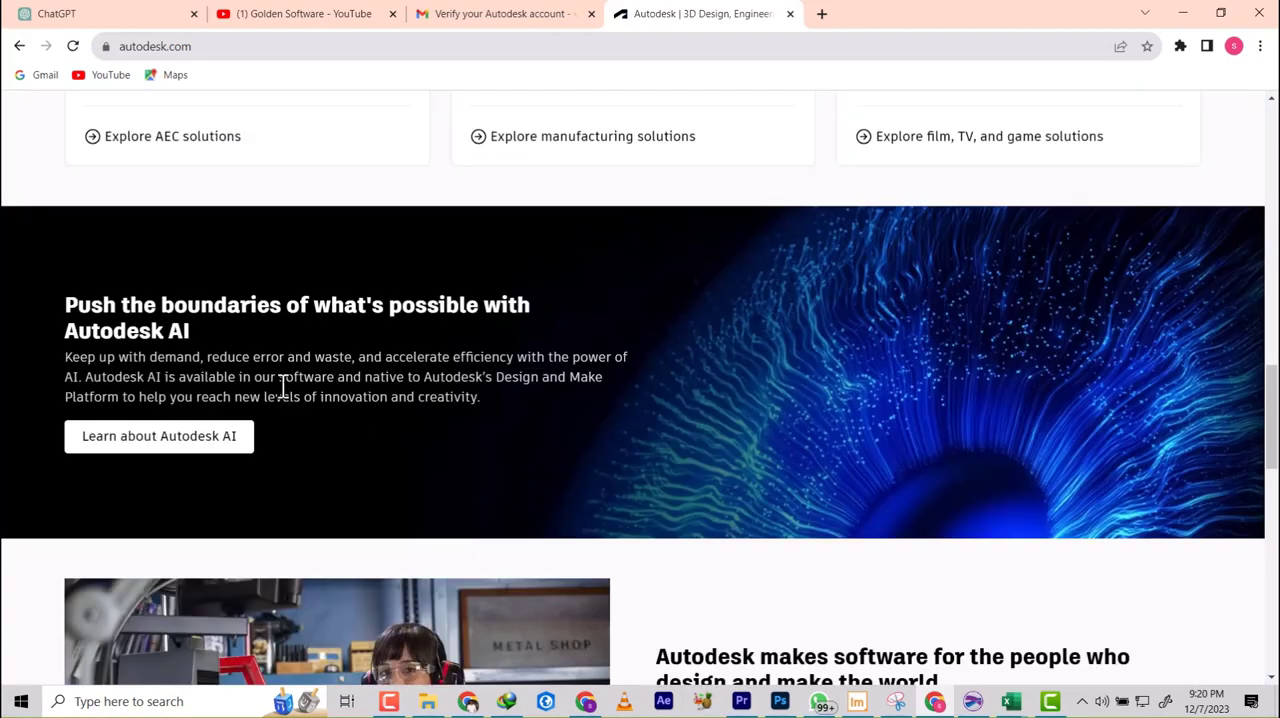
pyautogui.scroll(-3)
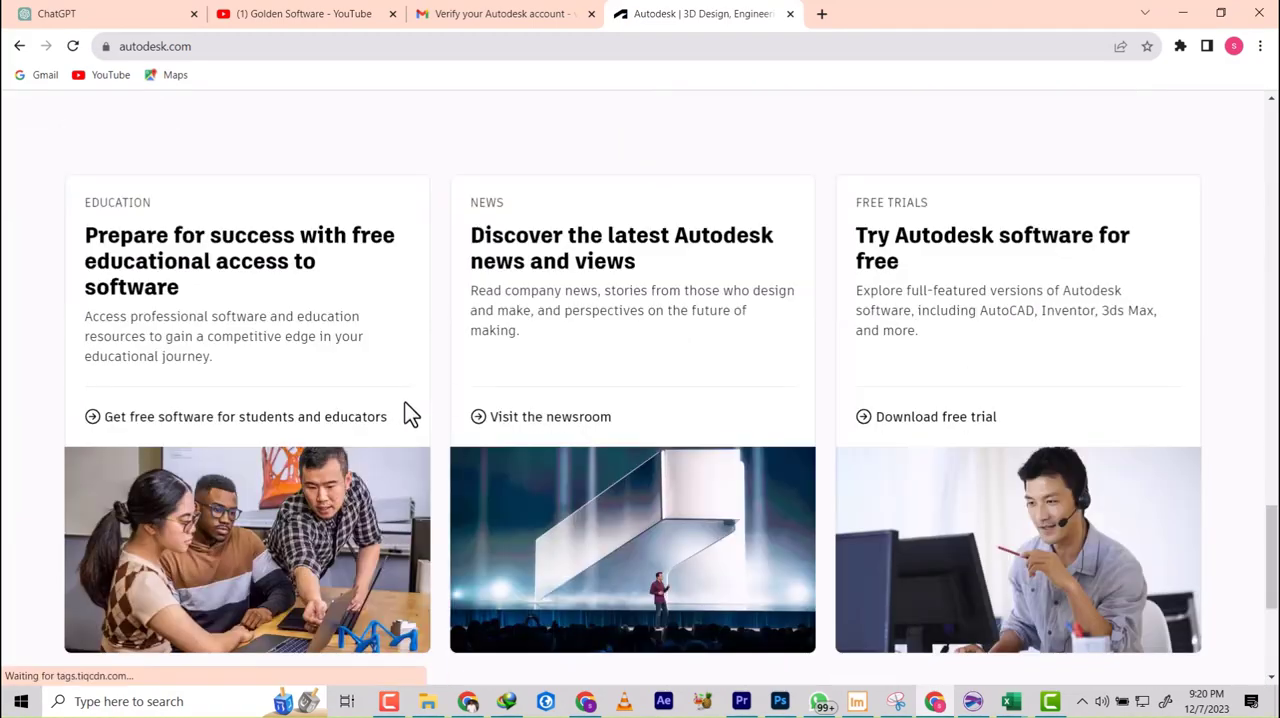
pyautogui.scroll(3)
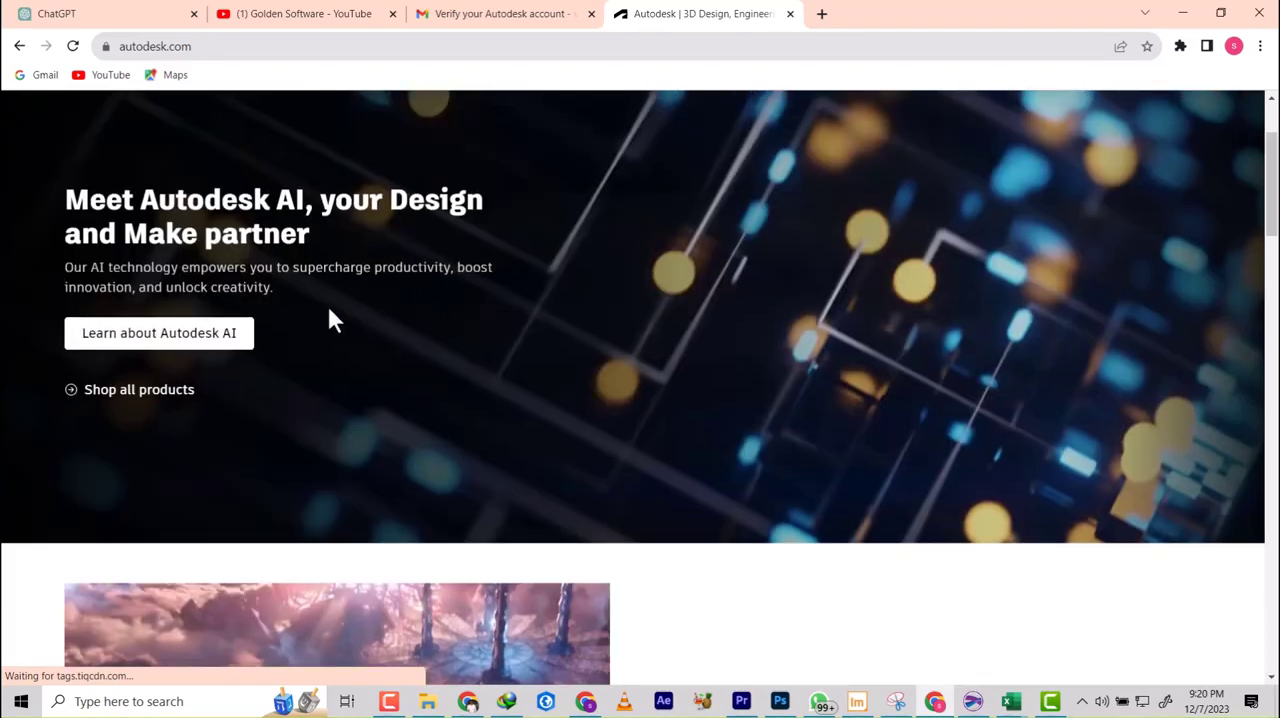
pyautogui.moveTo(128, 400)
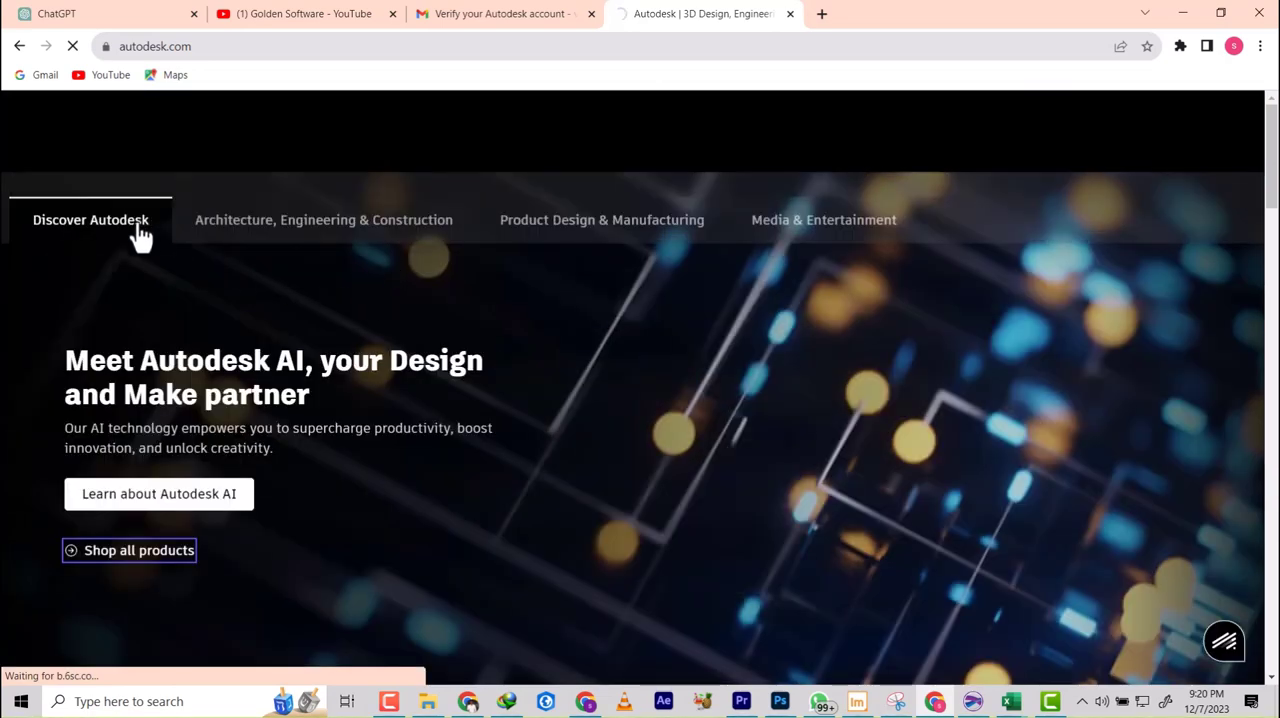
pyautogui.click(138, 550)
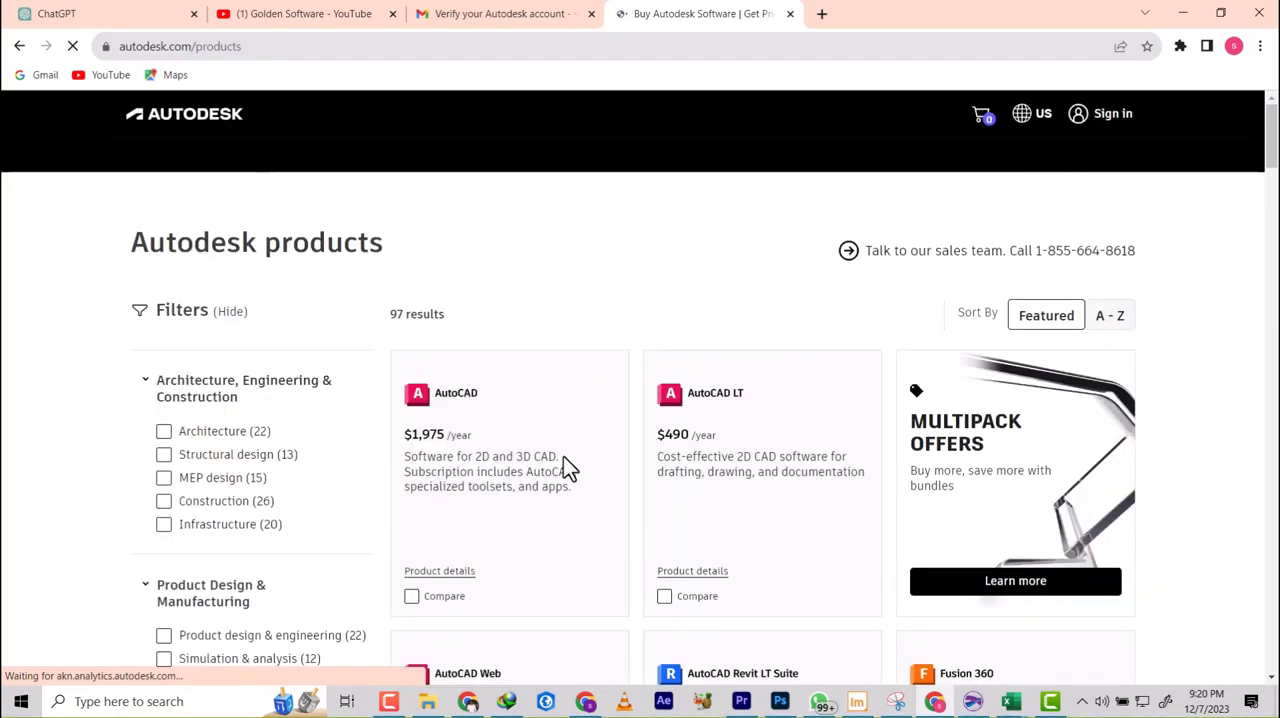
pyautogui.scroll(-3)
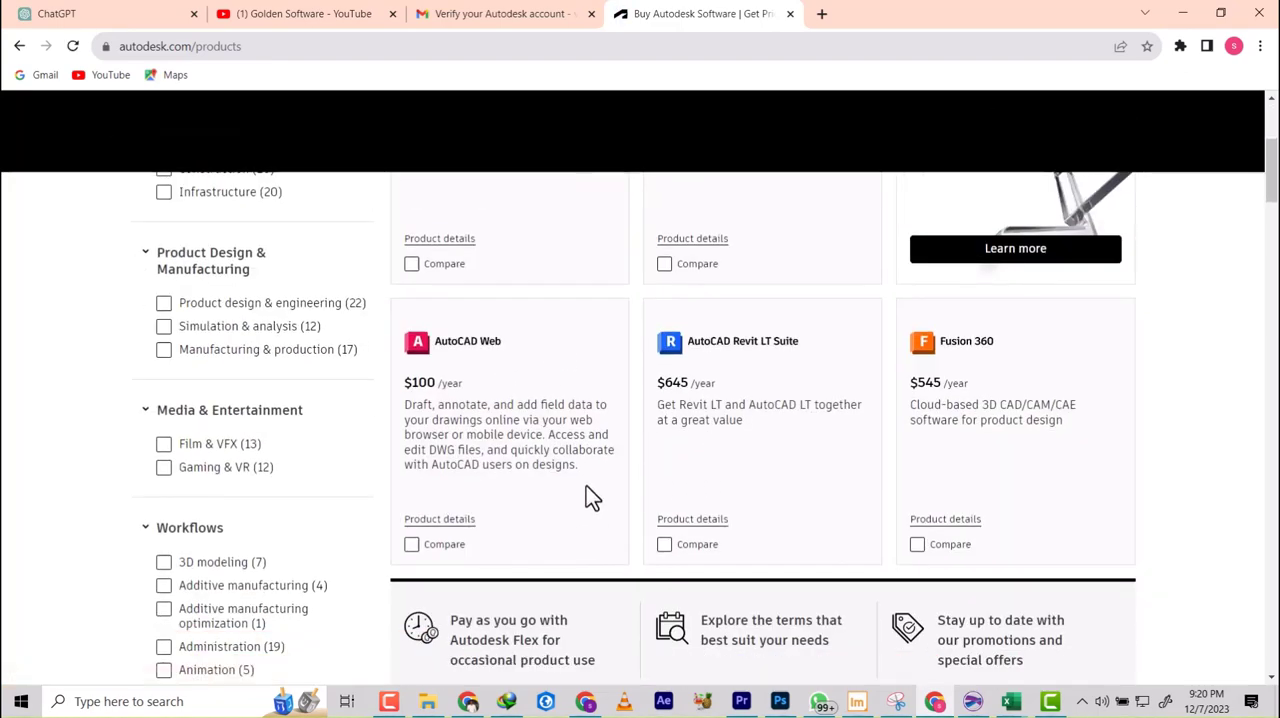
pyautogui.scroll(-3)
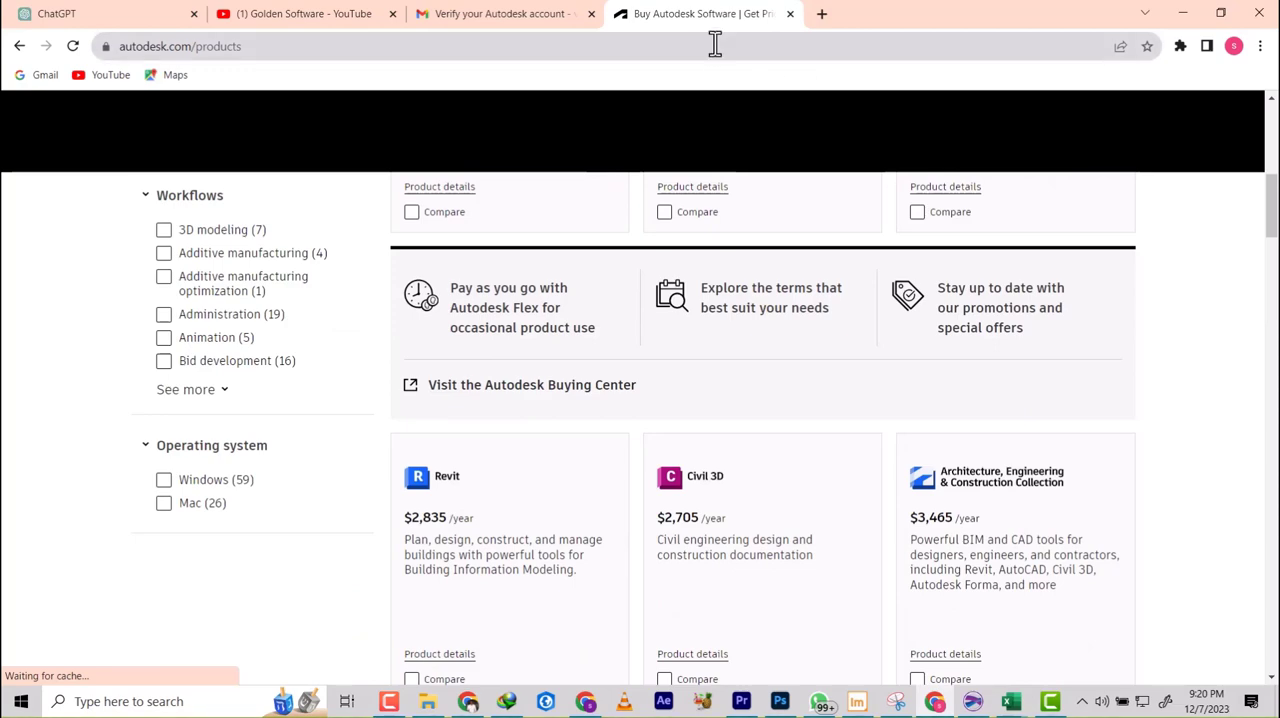
# Step: Run a web search for 'autodesk student' from the address bar
pyautogui.write('autodesk student')
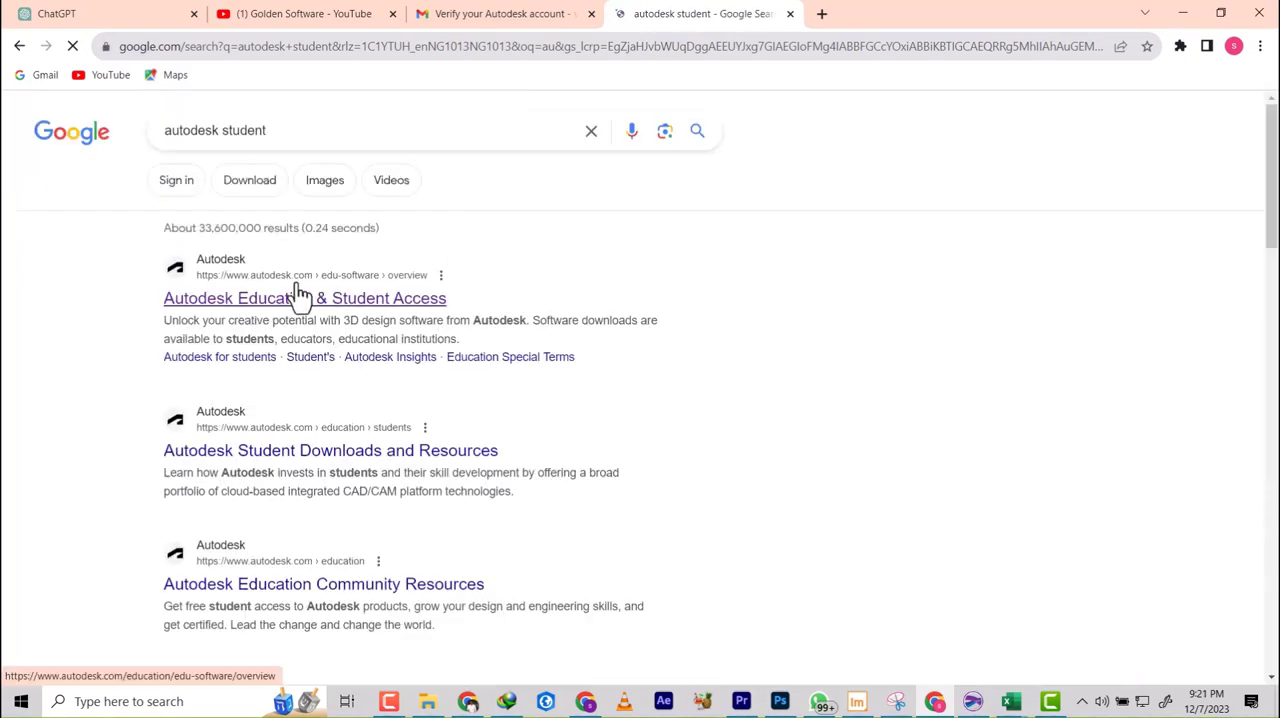
# Step: Reopen the Education catalog, filter it to Windows and scroll to Civil 3D
pyautogui.click(304, 298)
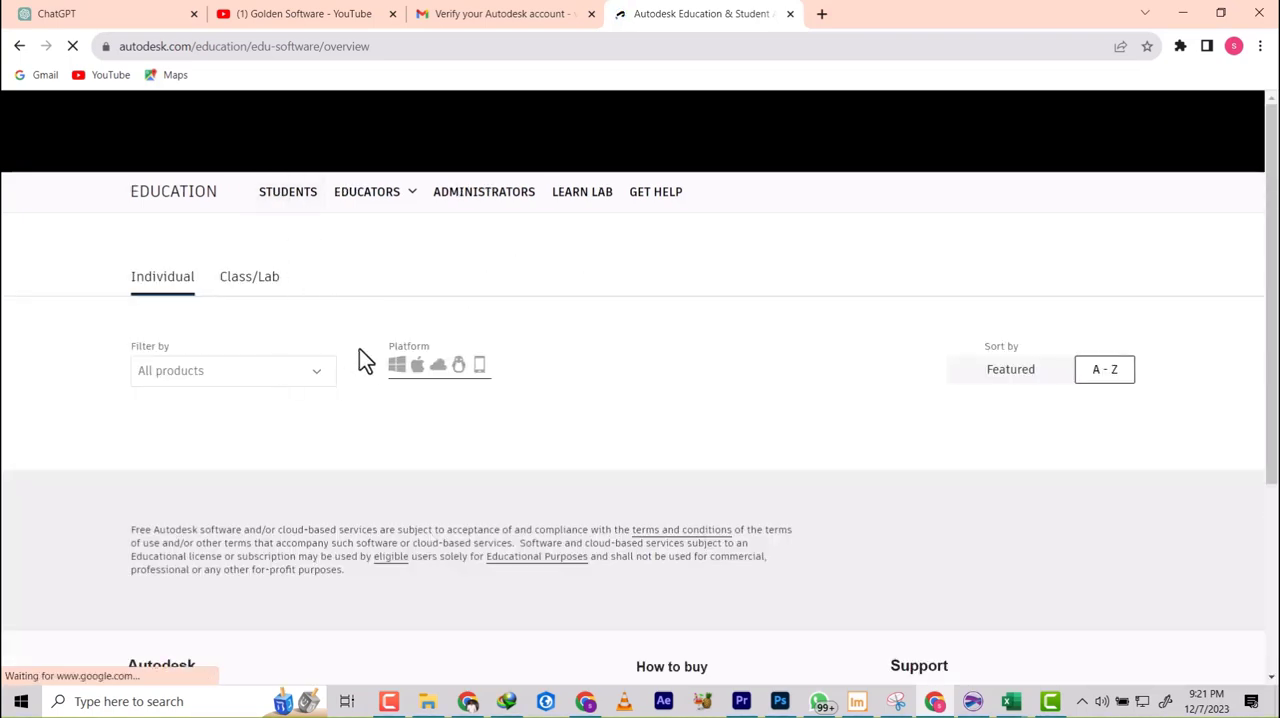
pyautogui.moveTo(398, 366)
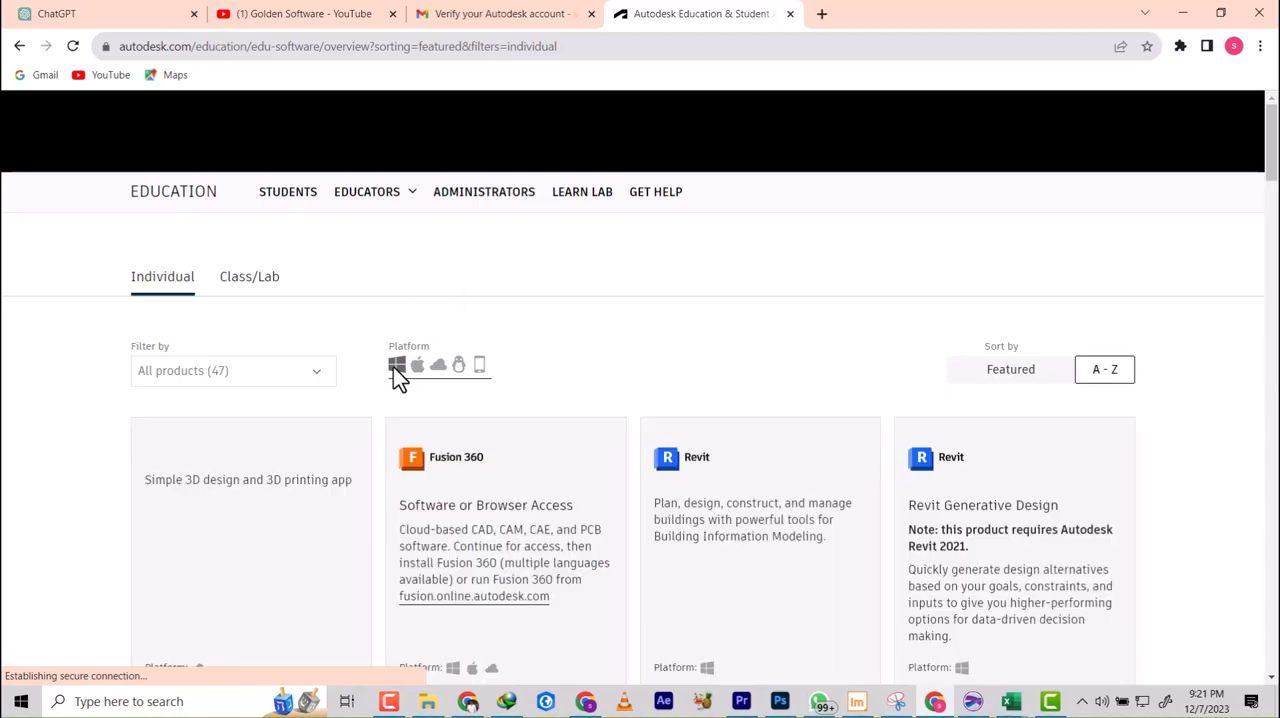
pyautogui.moveTo(372, 500)
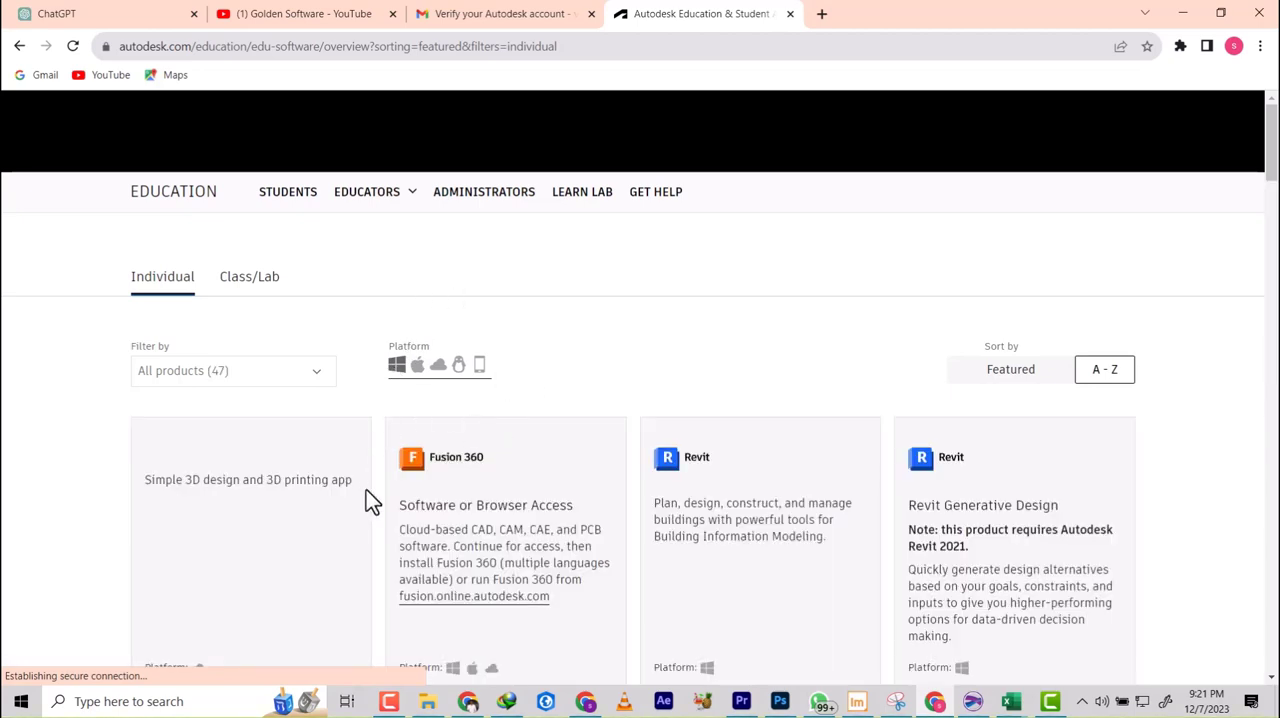
pyautogui.click(396, 364)
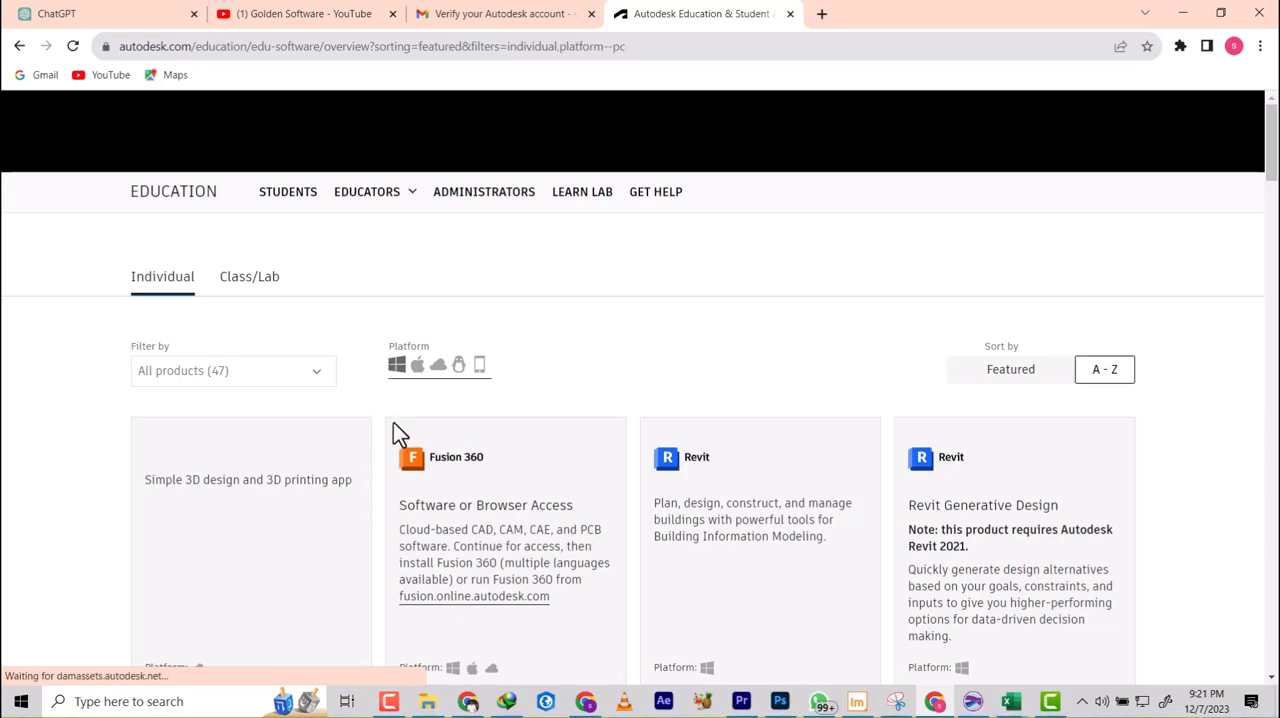
pyautogui.scroll(-3)
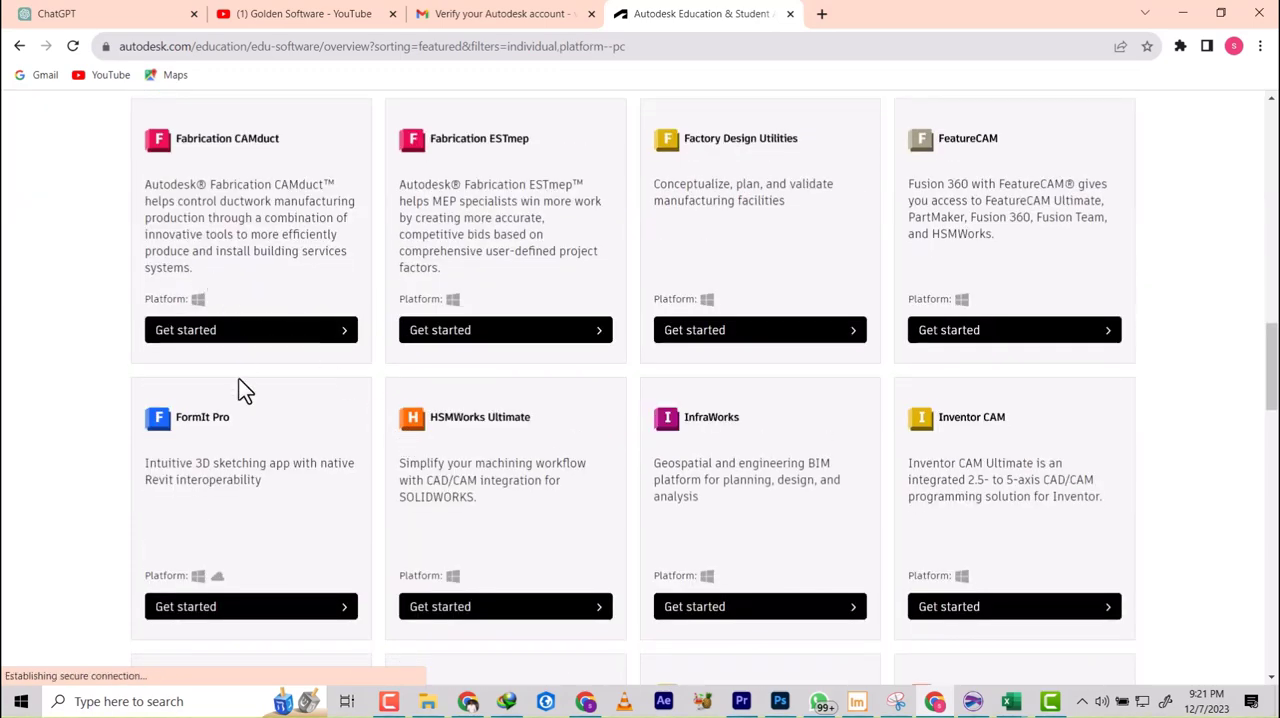
pyautogui.scroll(3)
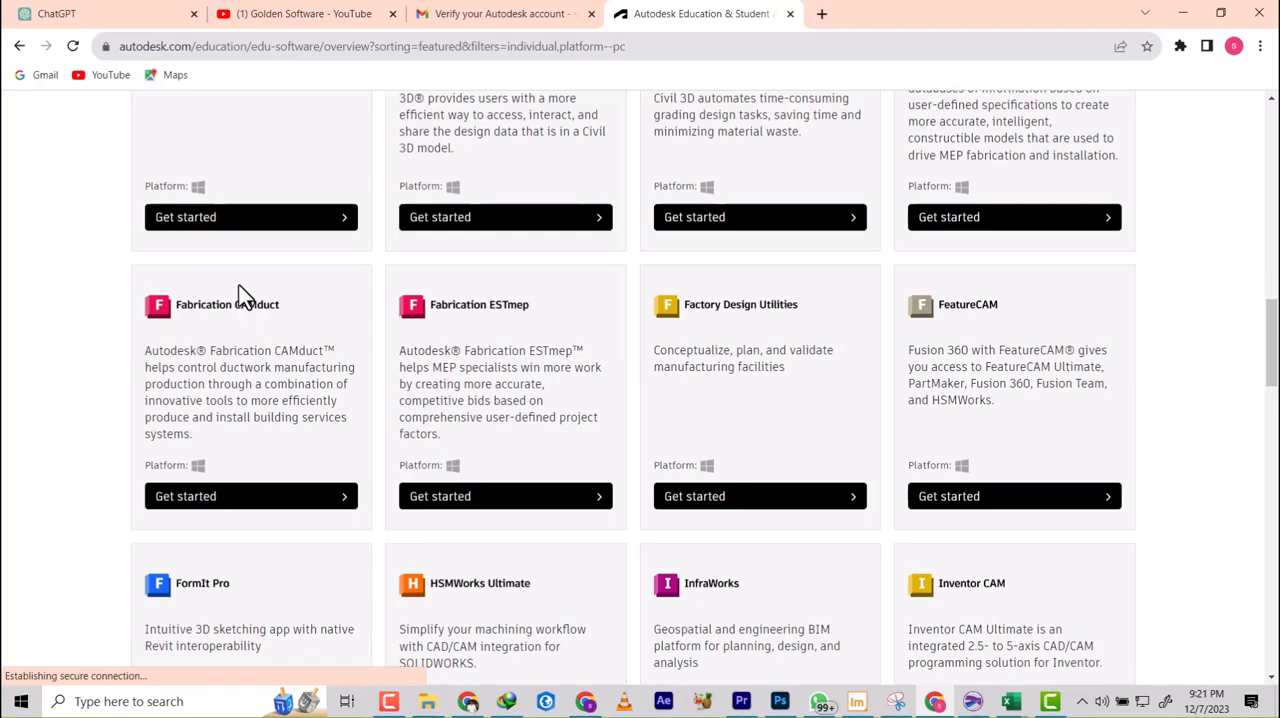
pyautogui.moveTo(324, 222)
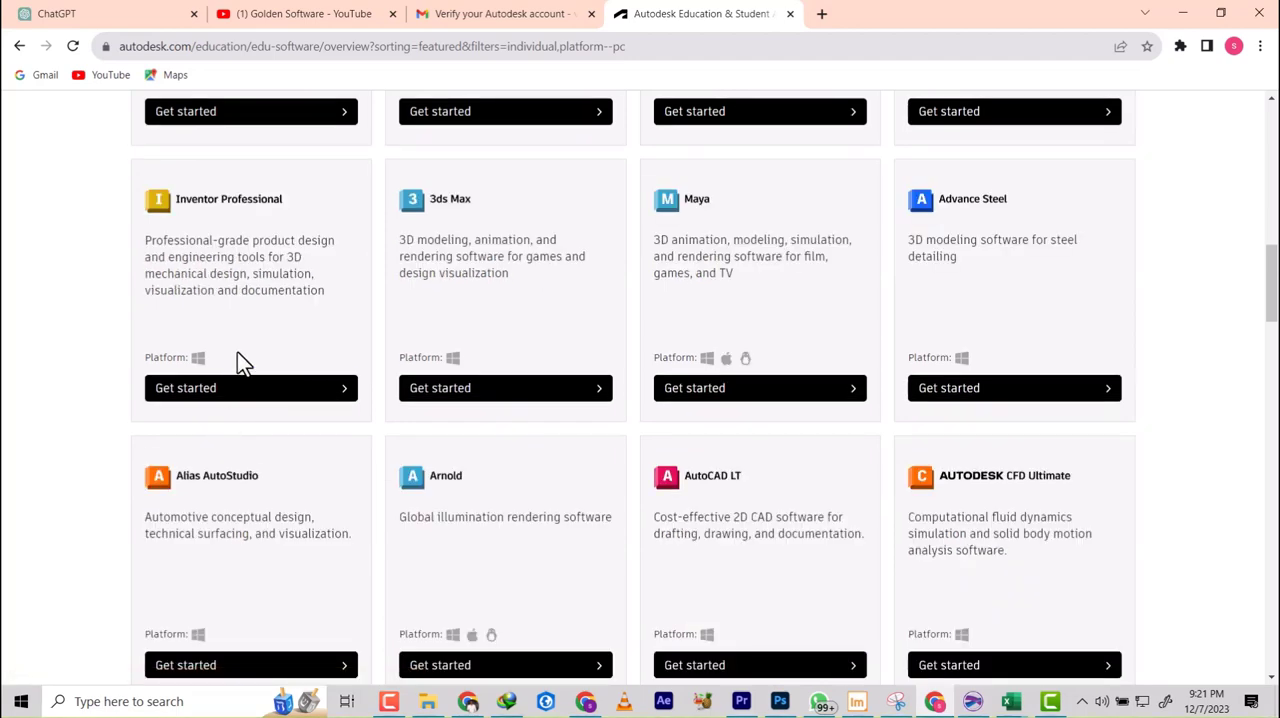
pyautogui.scroll(-3)
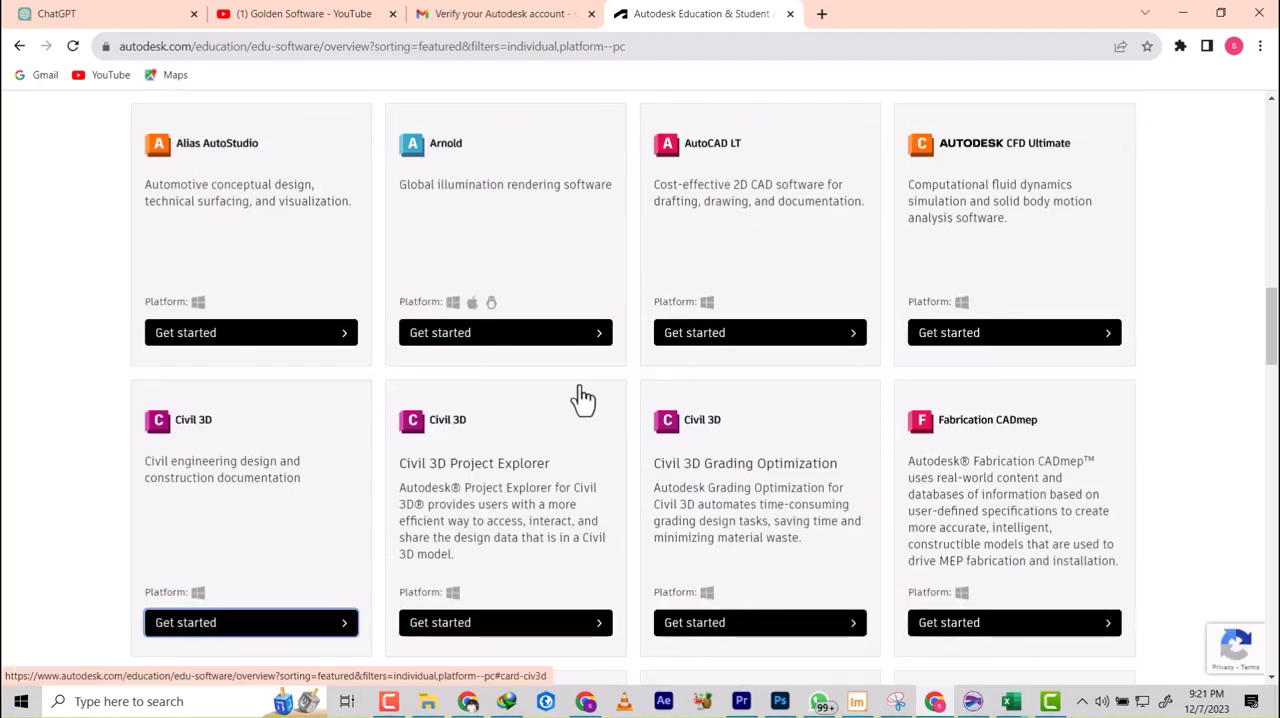
# Step: Start Civil 3D education access and set the educational role to Student
pyautogui.click(250, 622)
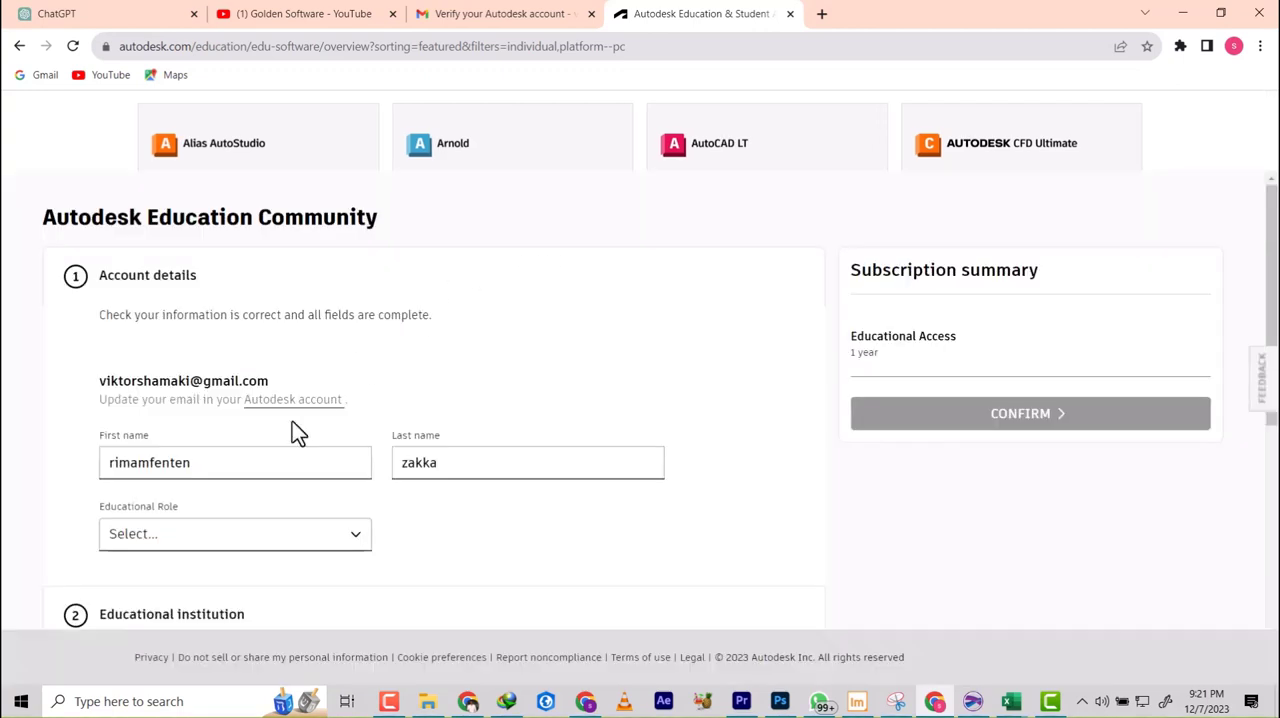
pyautogui.moveTo(344, 324)
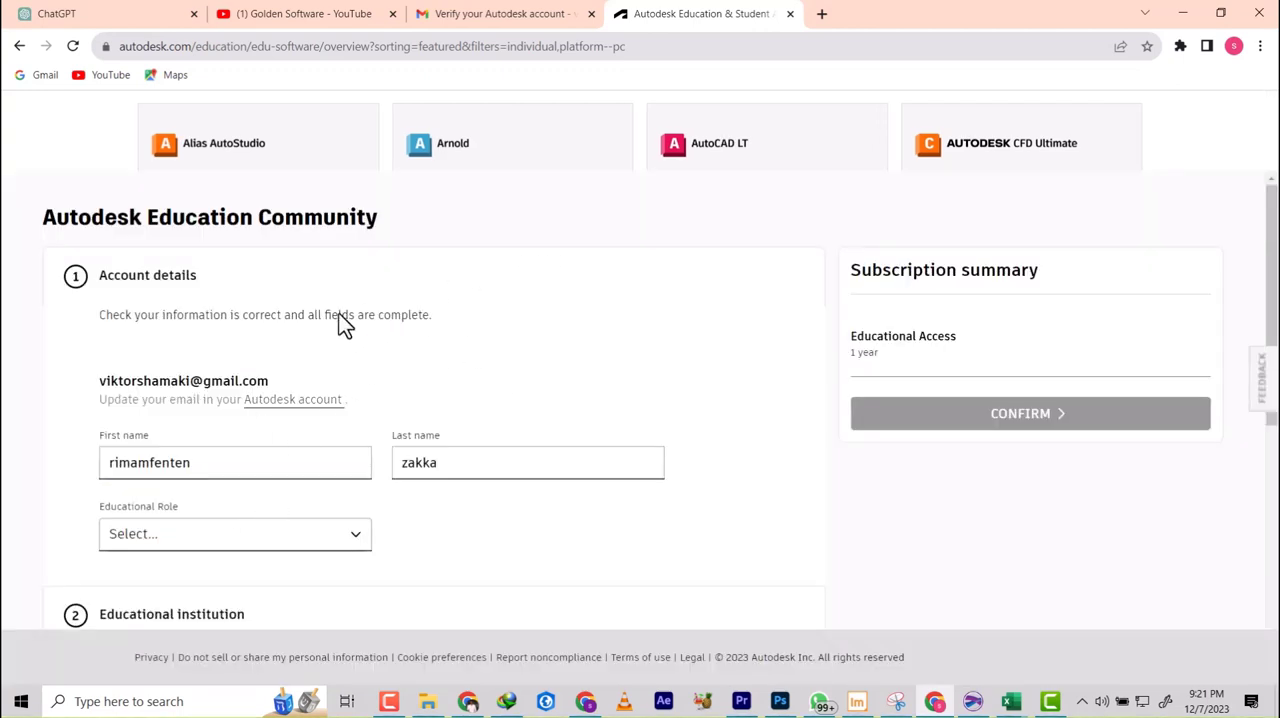
pyautogui.scroll(-3)
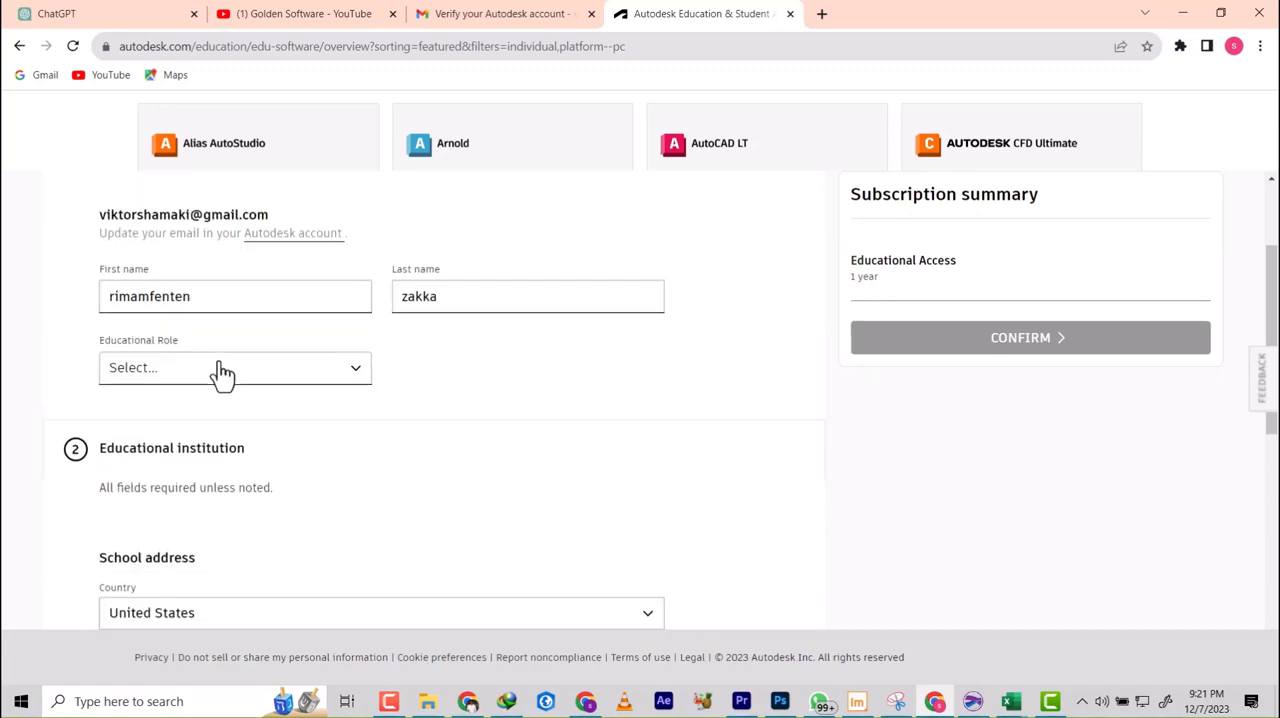
pyautogui.click(234, 368)
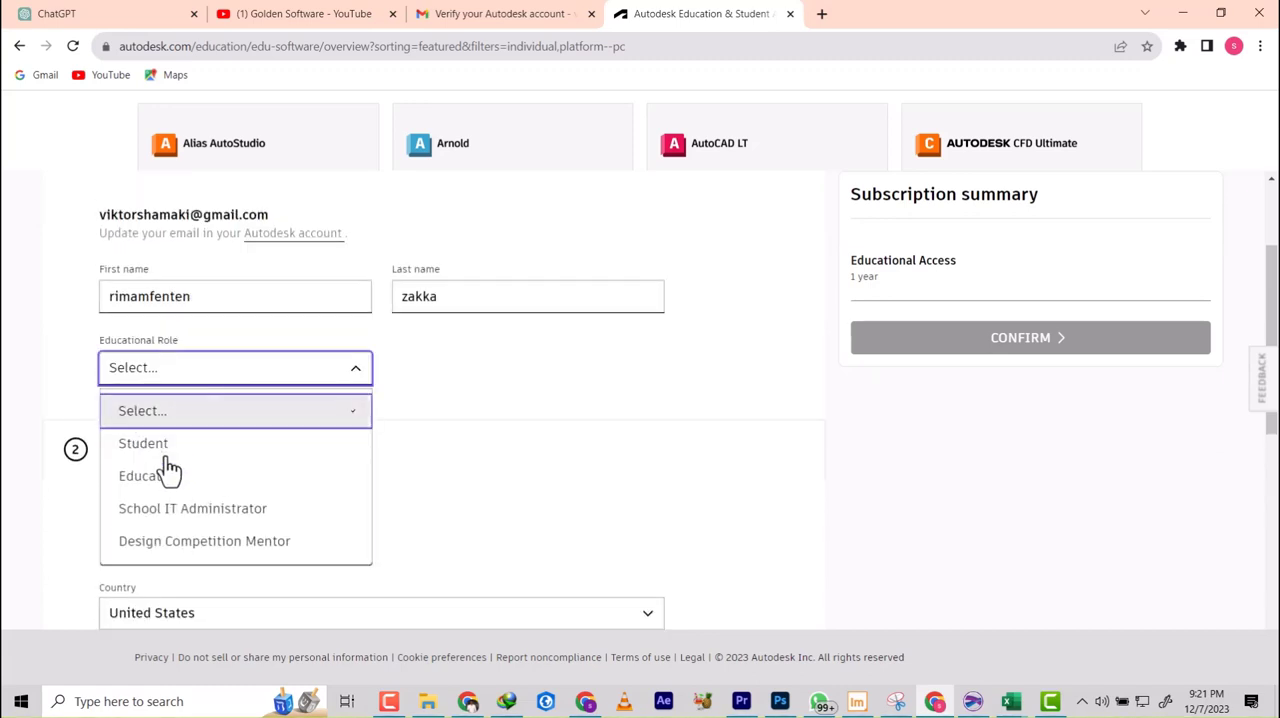
pyautogui.click(144, 444)
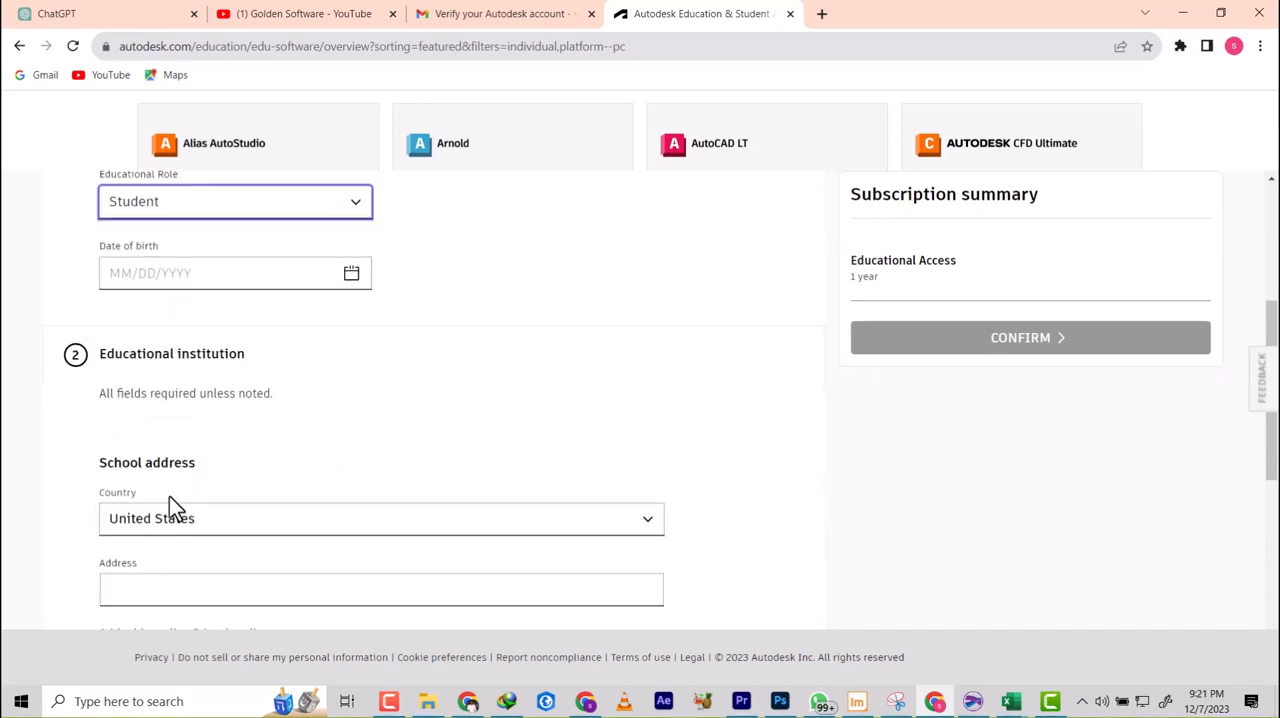
# Step: Set the school country to Nigeria
pyautogui.click(380, 518)
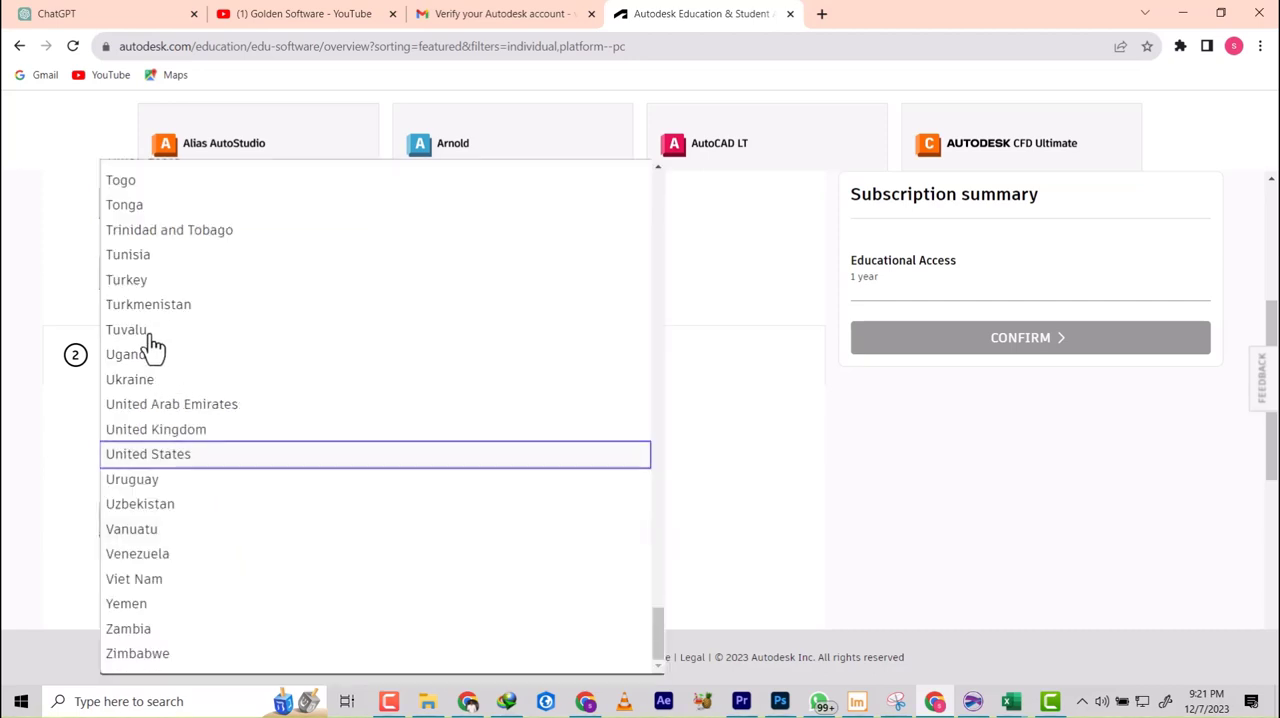
pyautogui.scroll(3)
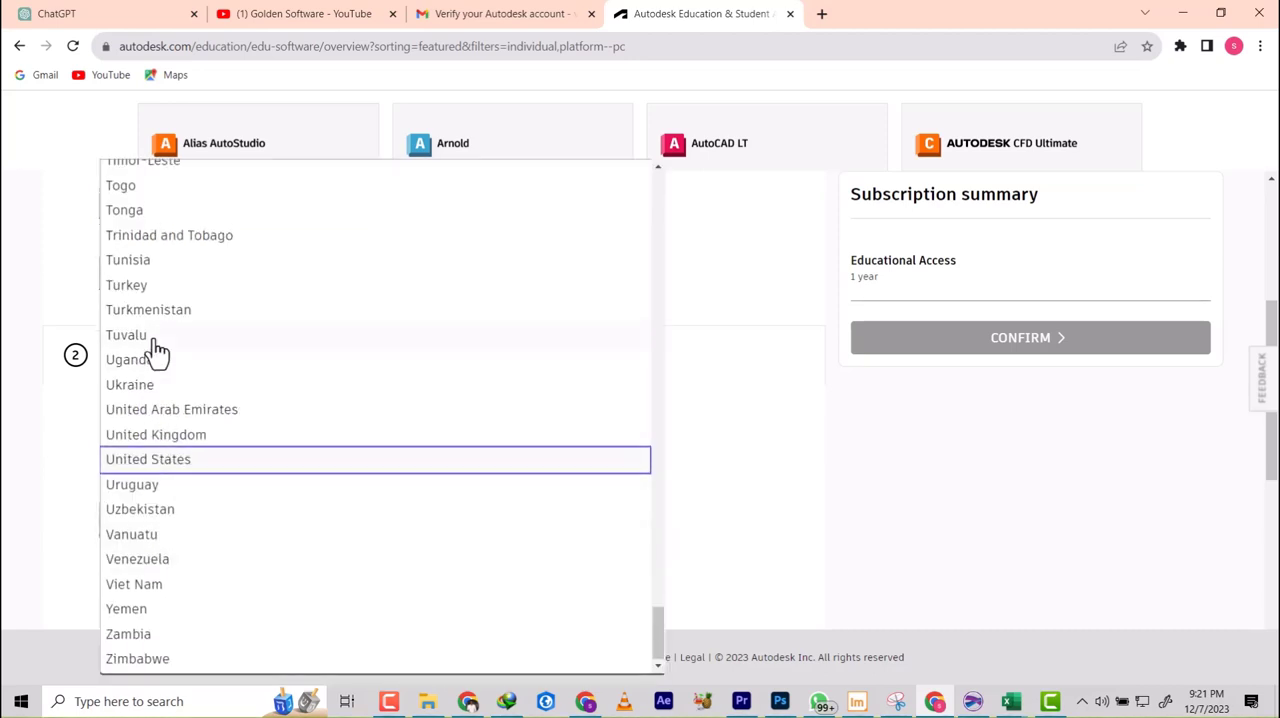
pyautogui.scroll(3)
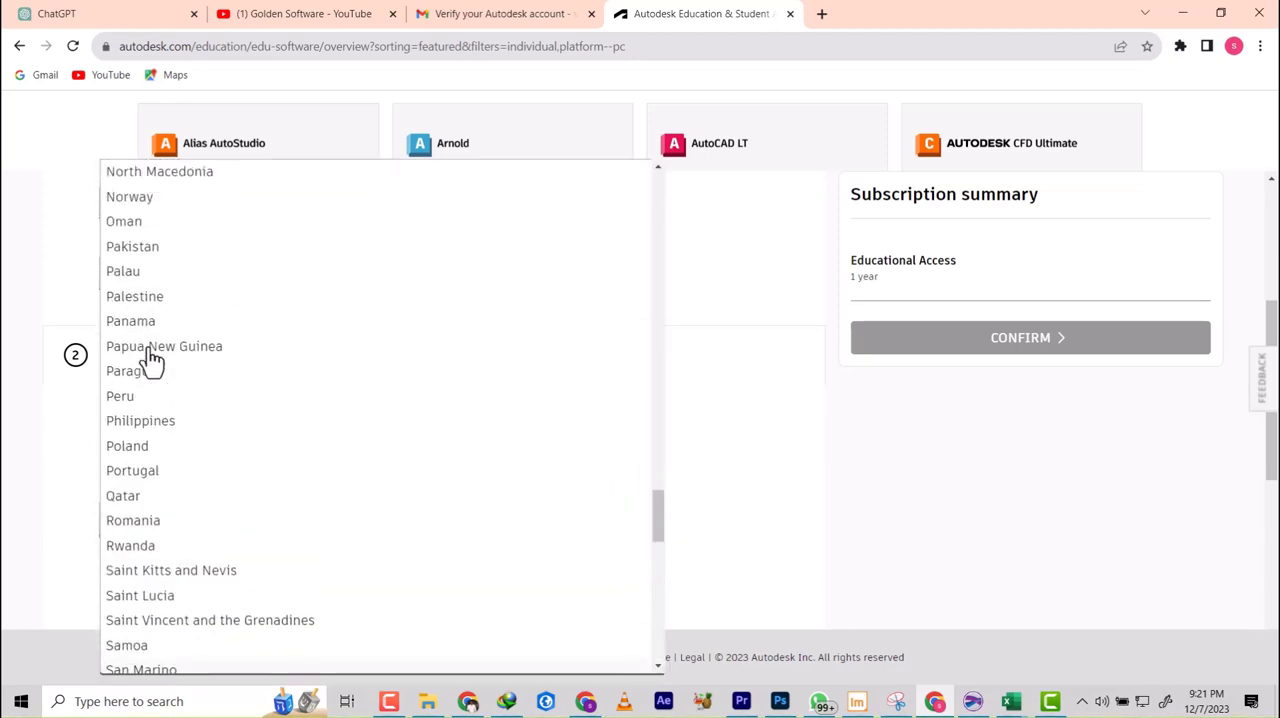
pyautogui.scroll(3)
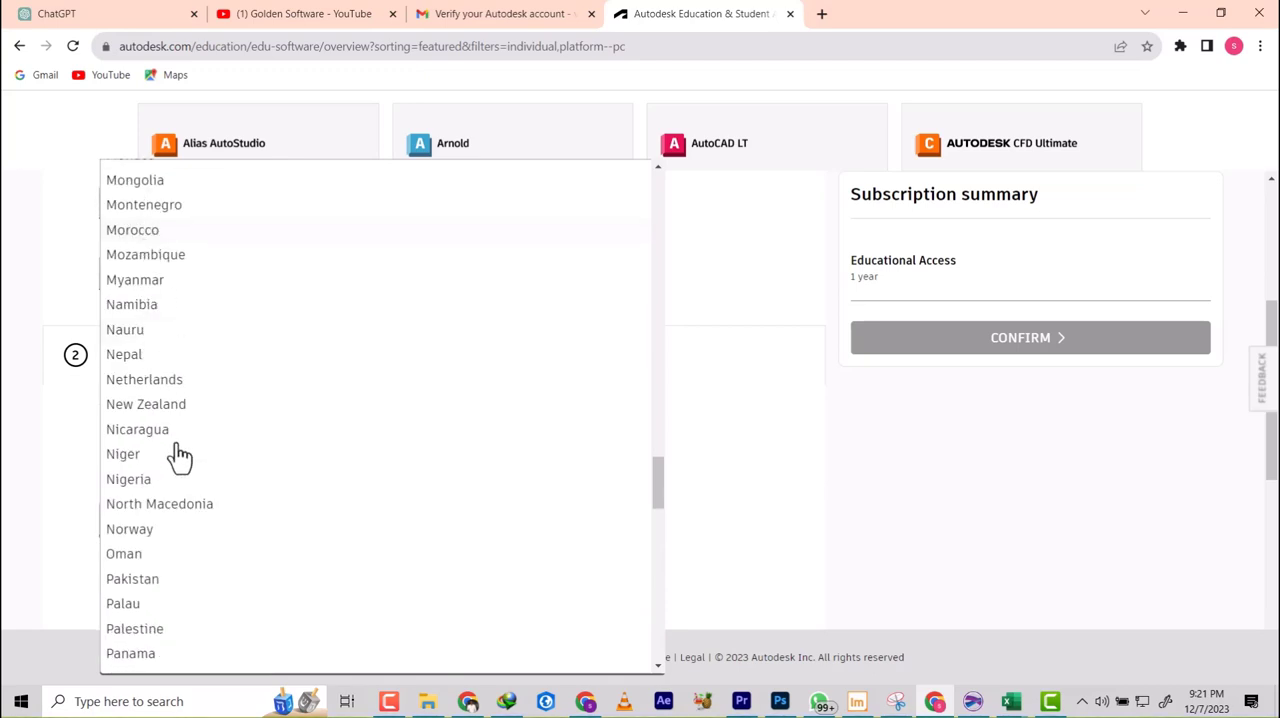
pyautogui.click(128, 478)
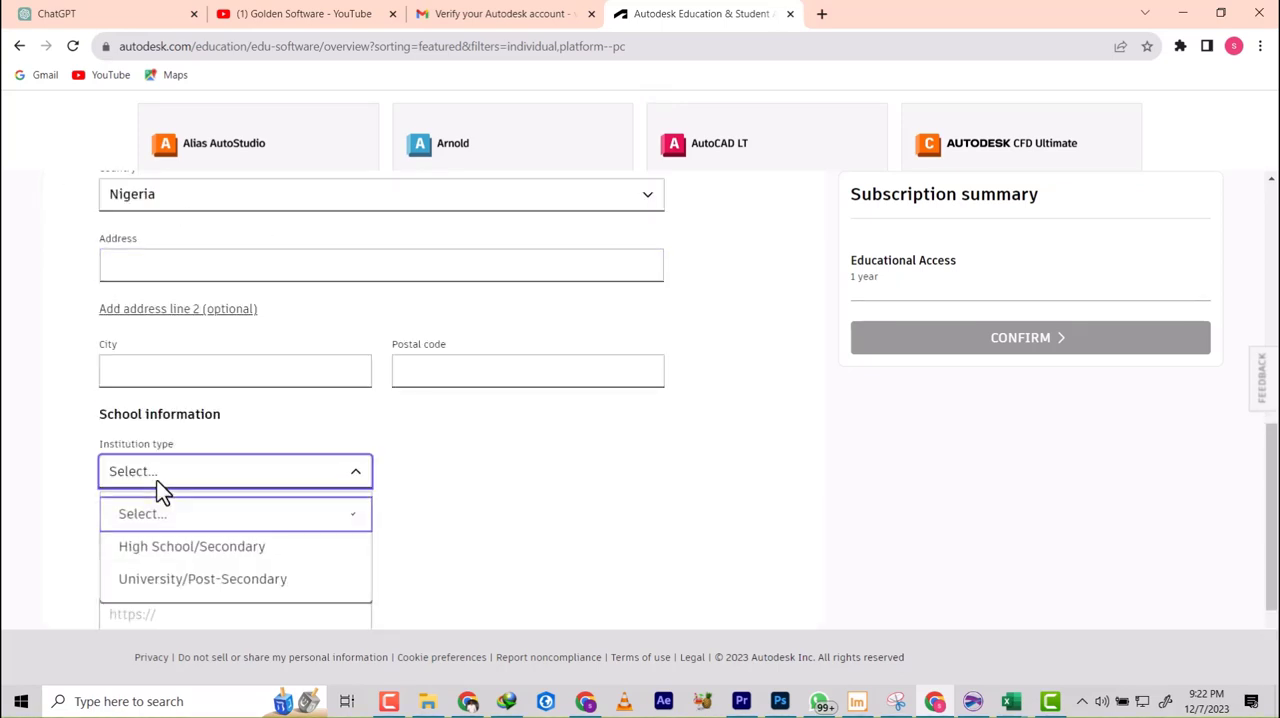
pyautogui.moveTo(184, 240)
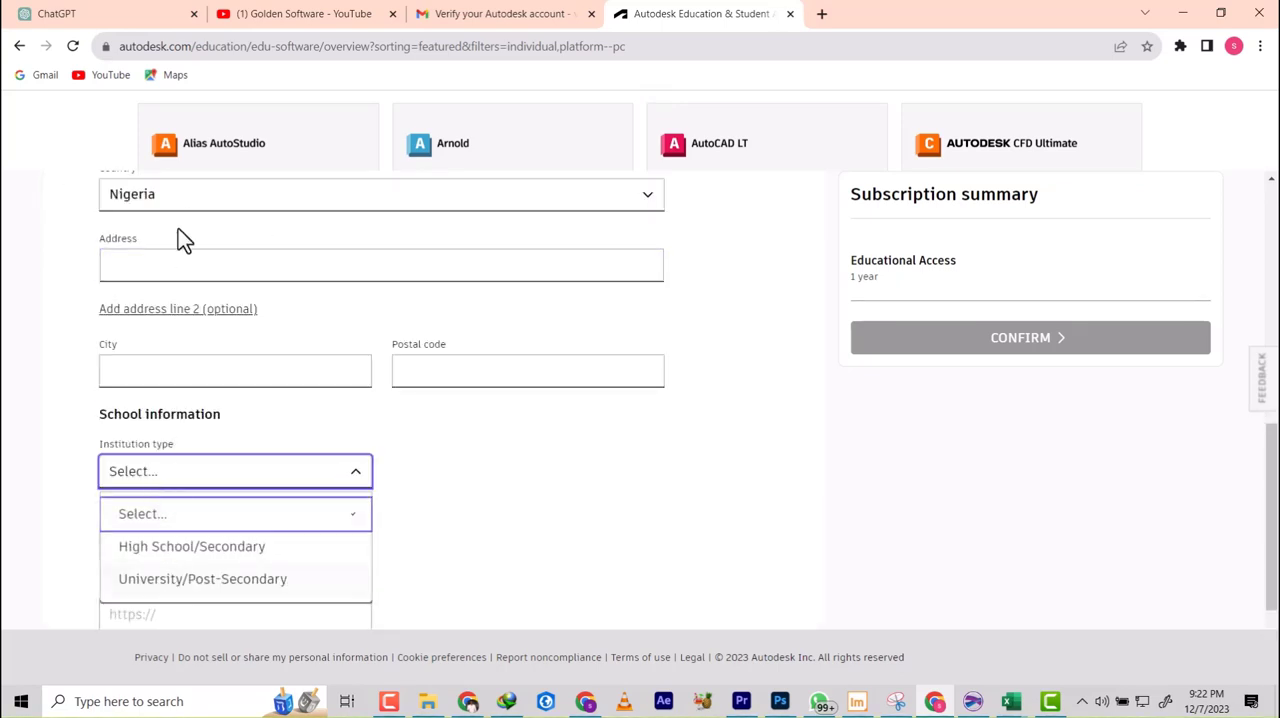
# Step: Enter the school address on Sokoto road Zaria, city Zaria and postal code 801222
pyautogui.click(380, 264)
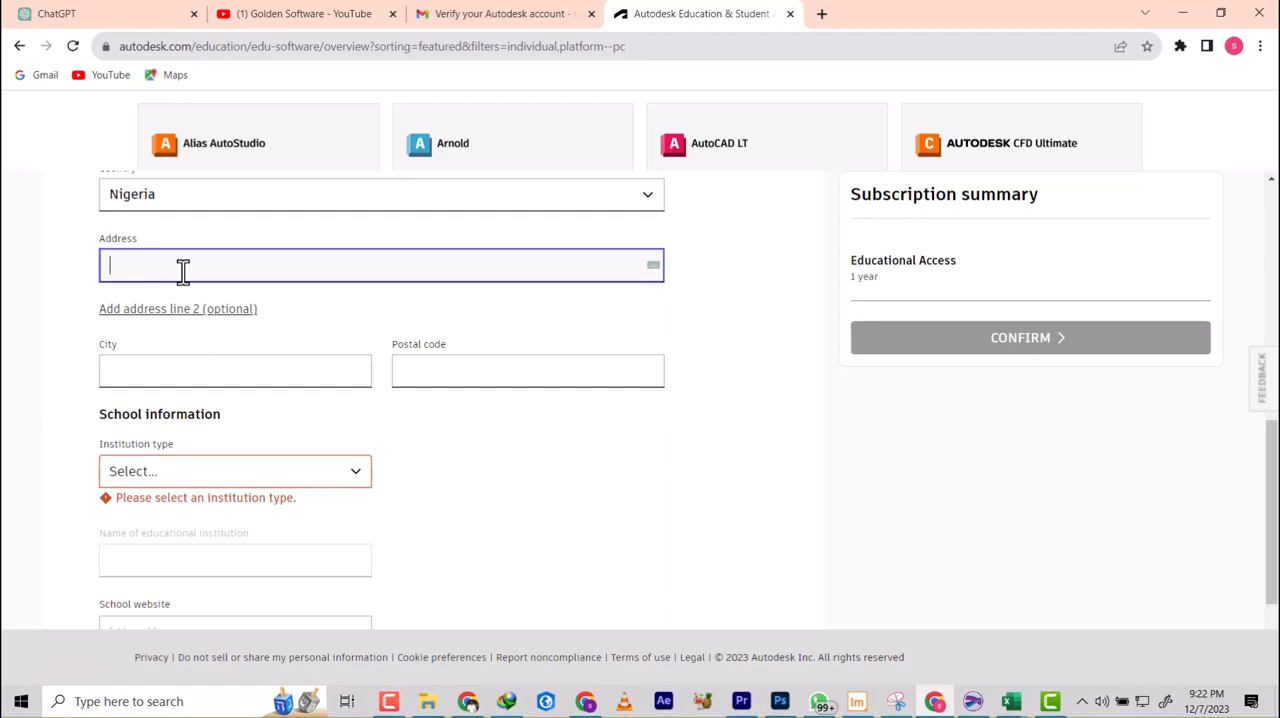
pyautogui.write('sokoto r')
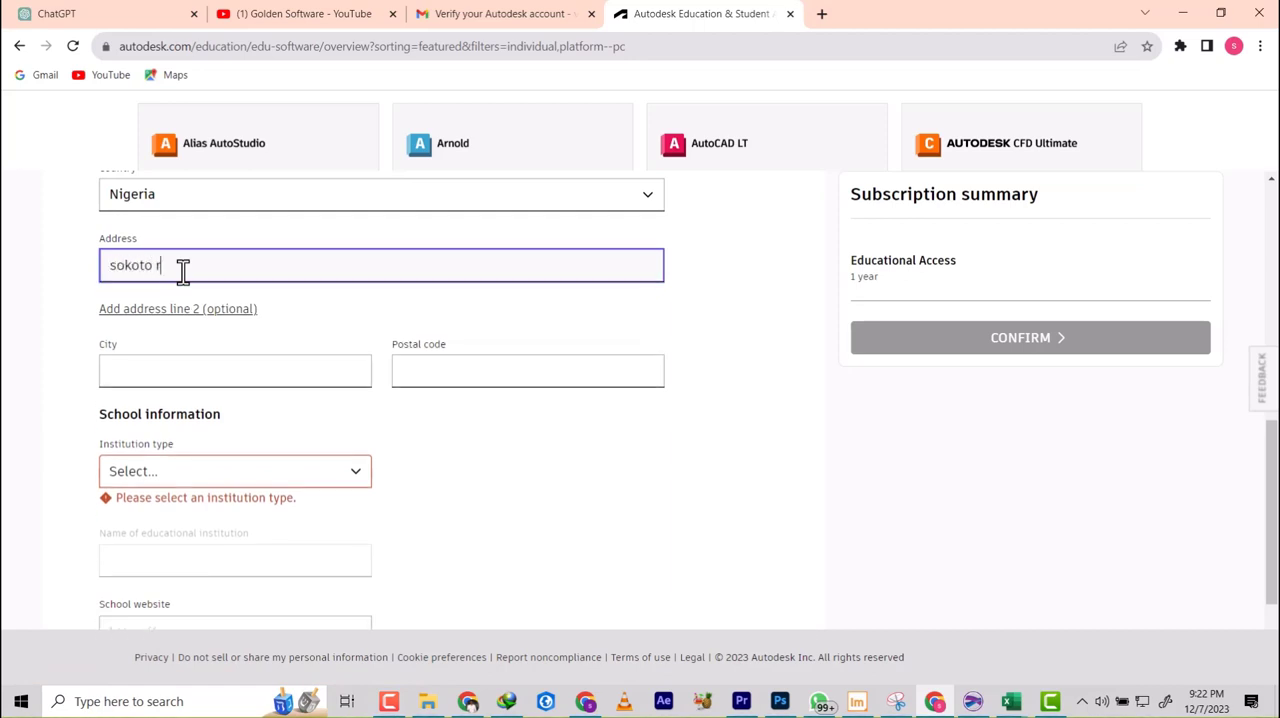
pyautogui.write('oad')
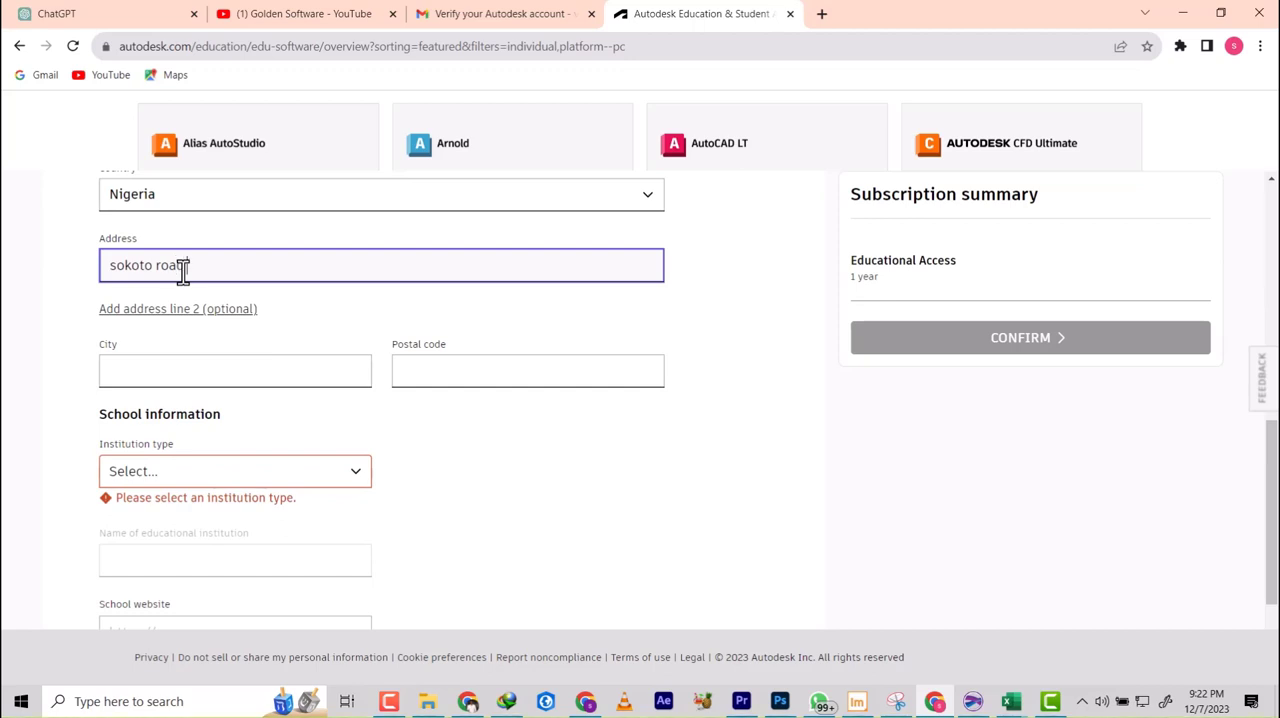
pyautogui.write('zaria')
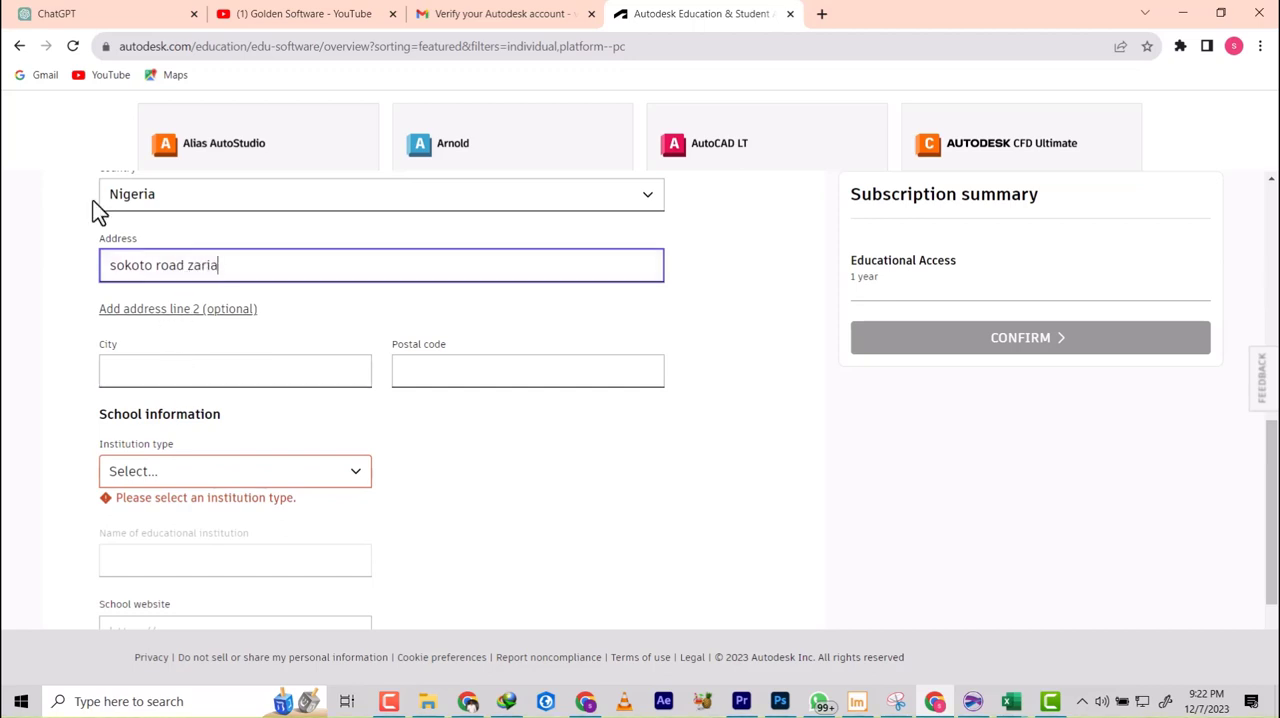
pyautogui.click(236, 370)
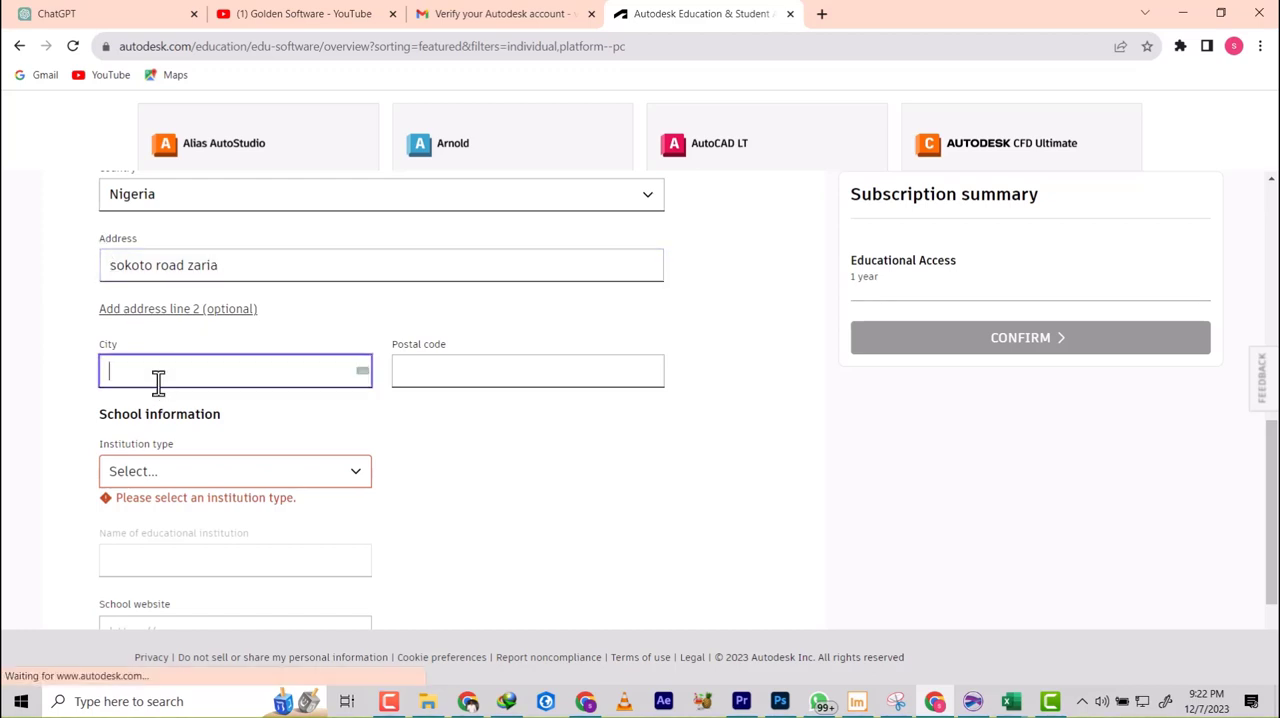
pyautogui.write('z')
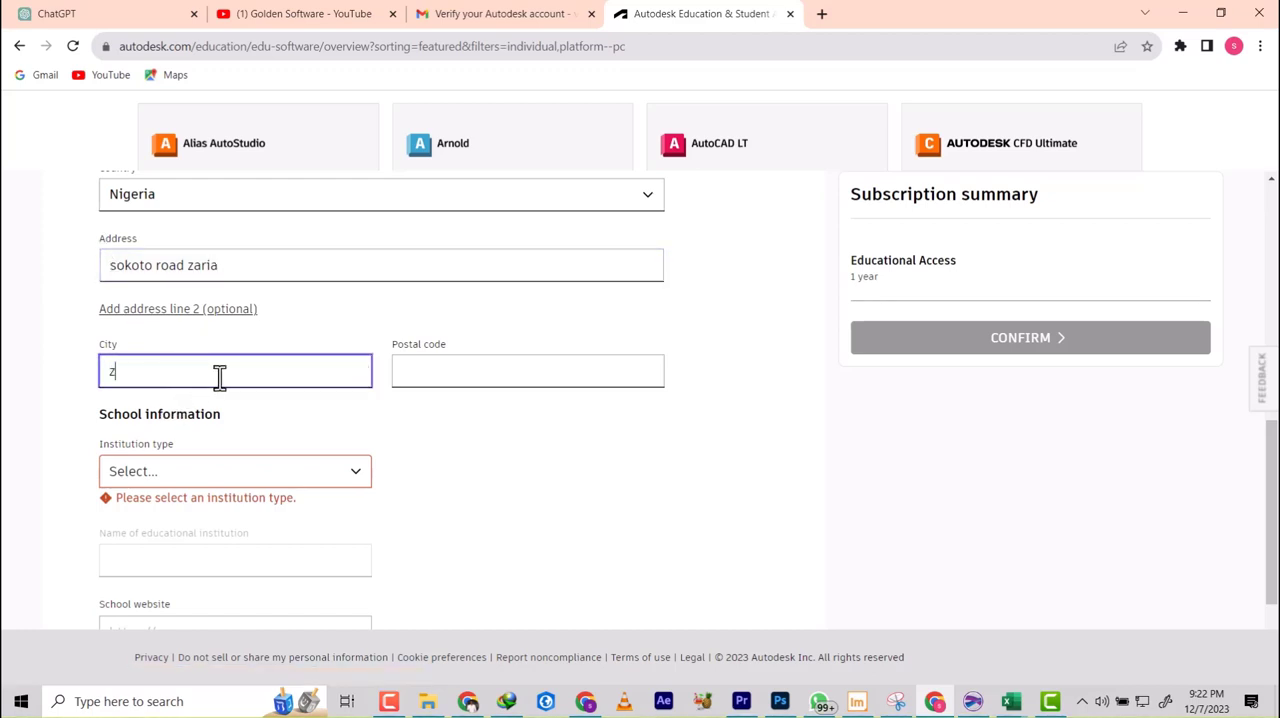
pyautogui.write('aria')
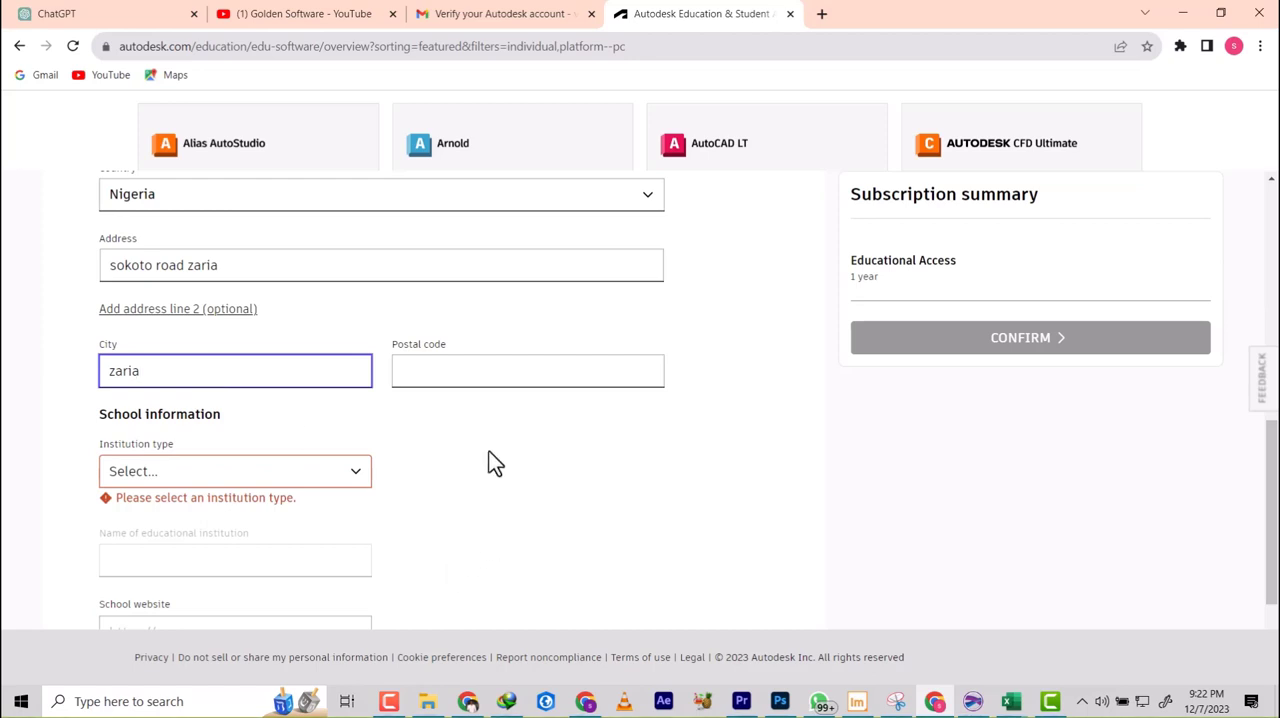
pyautogui.click(528, 370)
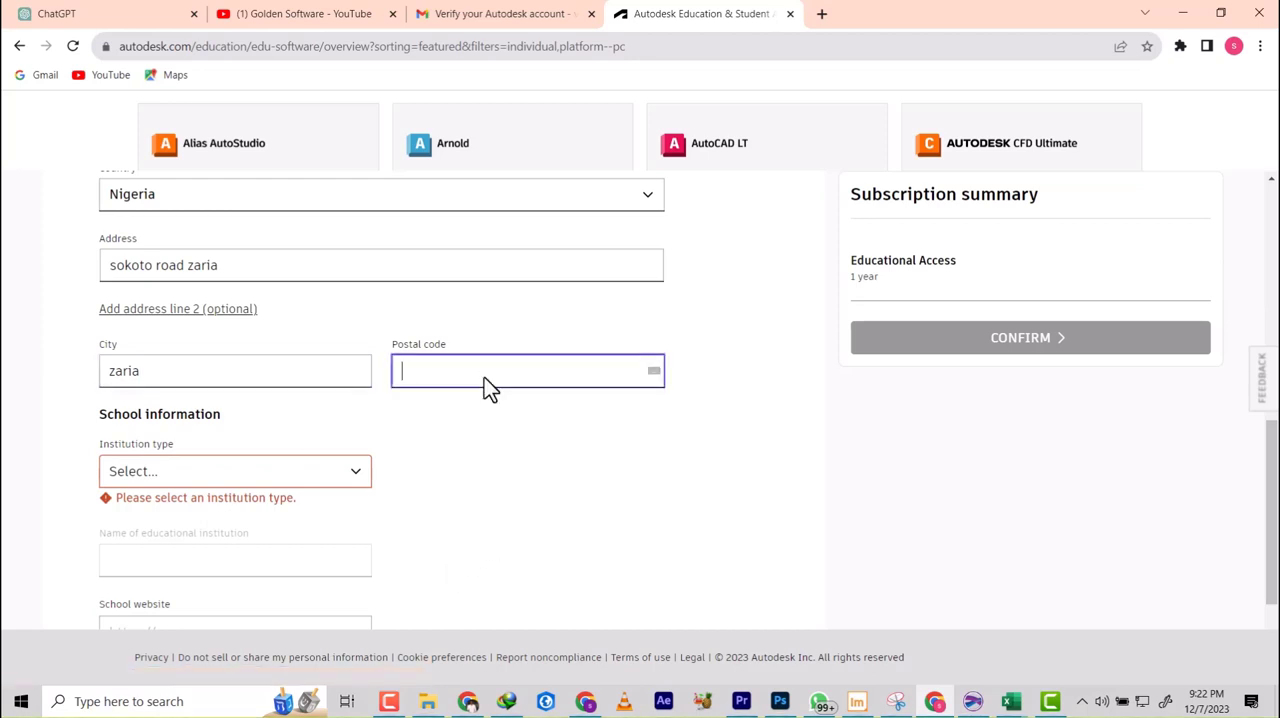
pyautogui.write('80')
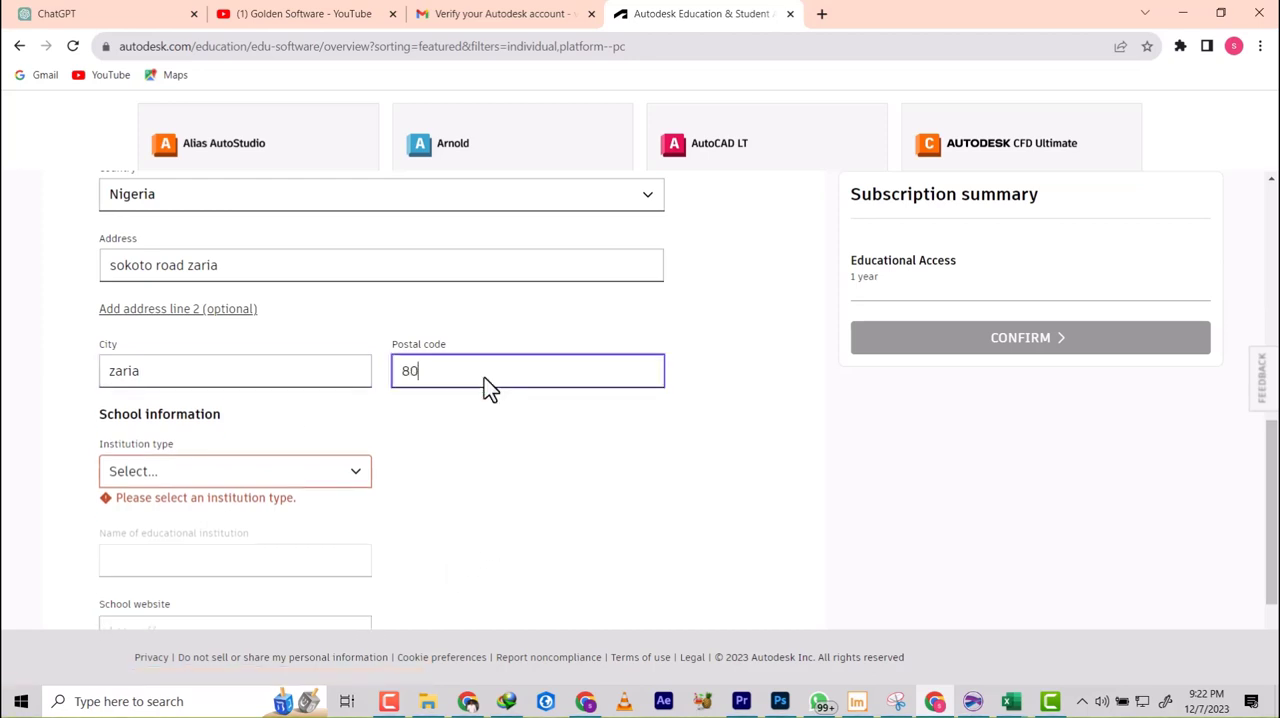
pyautogui.write('1222')
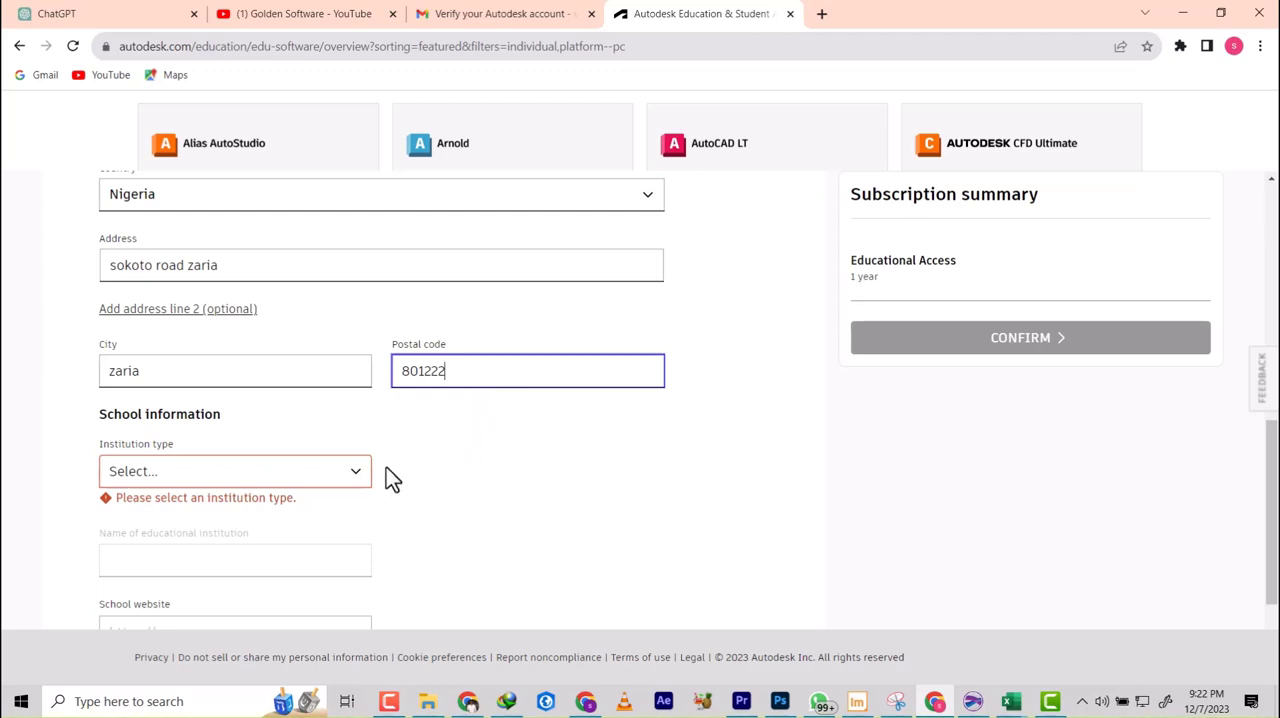
# Step: Set institution type to University/Post-Secondary and choose Ahmadu Bello University, Zaria as the school
pyautogui.click(234, 472)
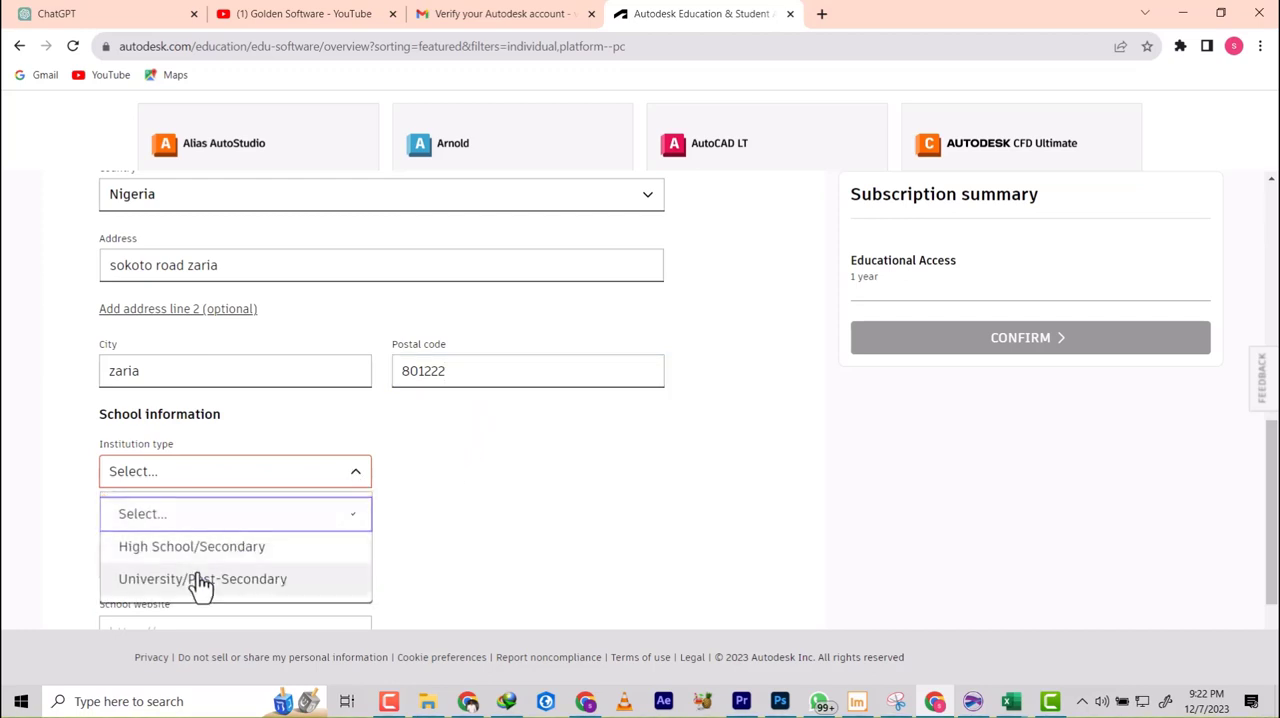
pyautogui.click(202, 578)
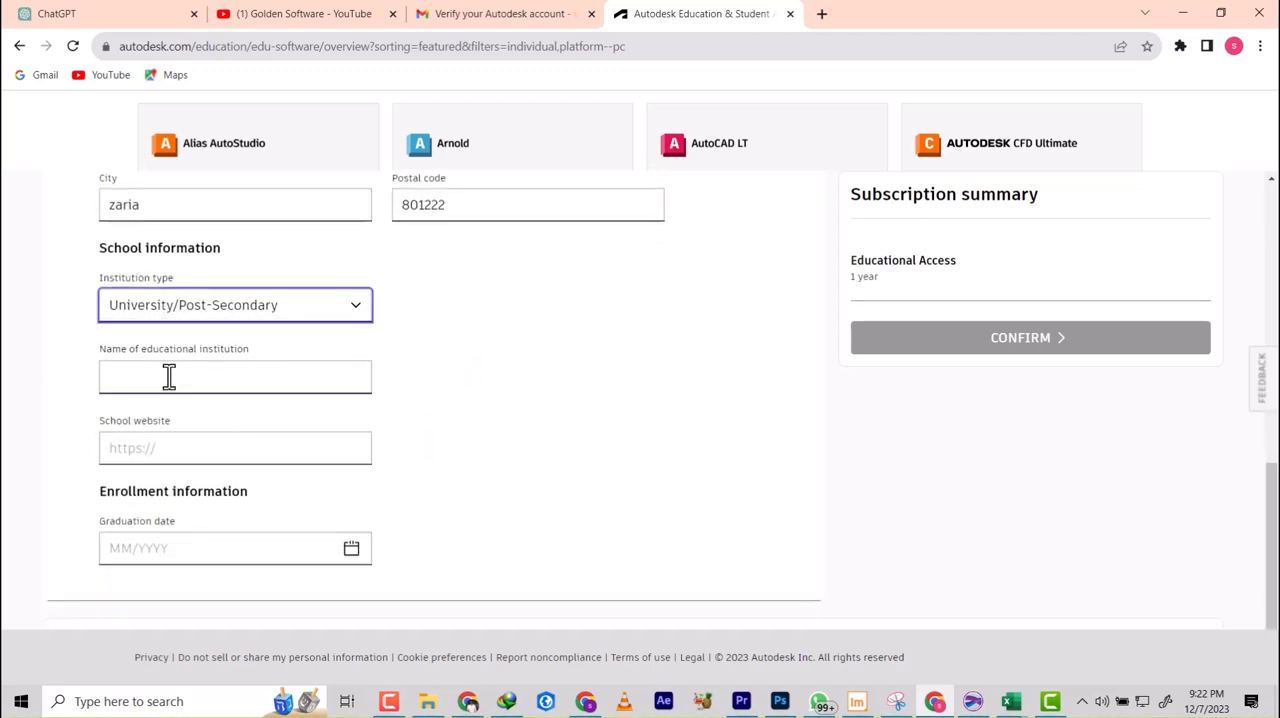
pyautogui.write('a')
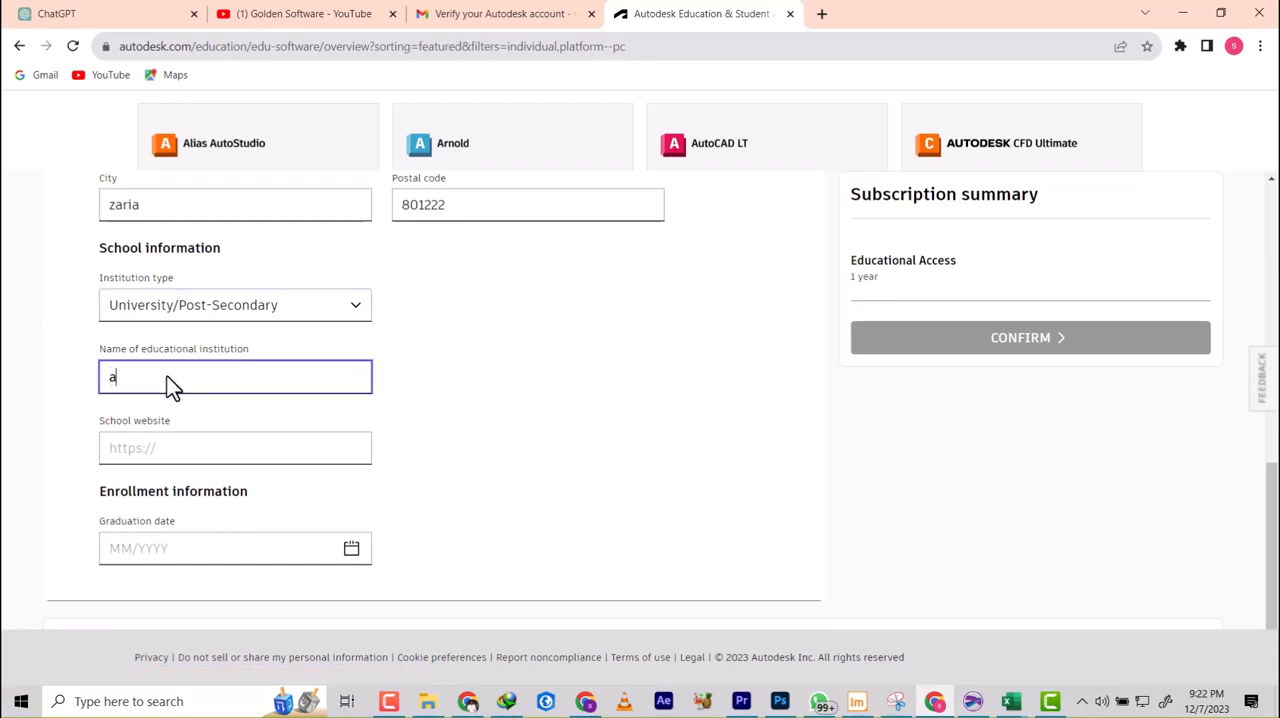
pyautogui.write('h')
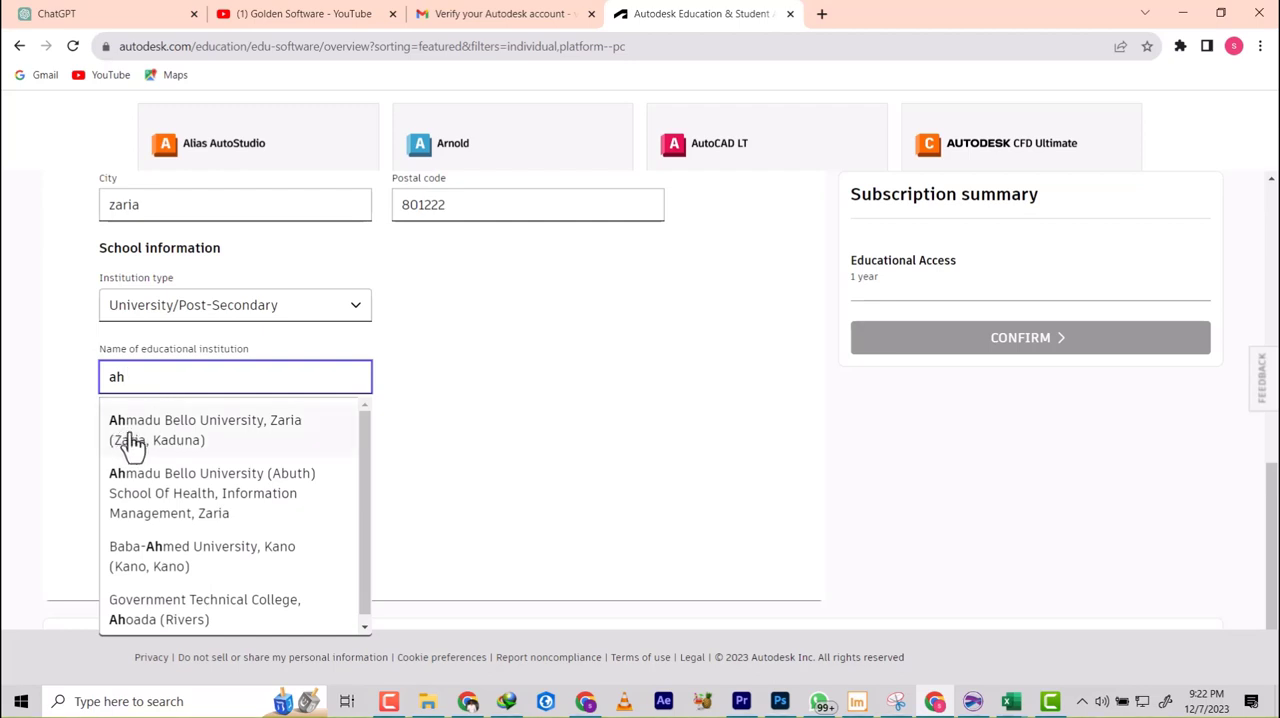
pyautogui.moveTo(144, 490)
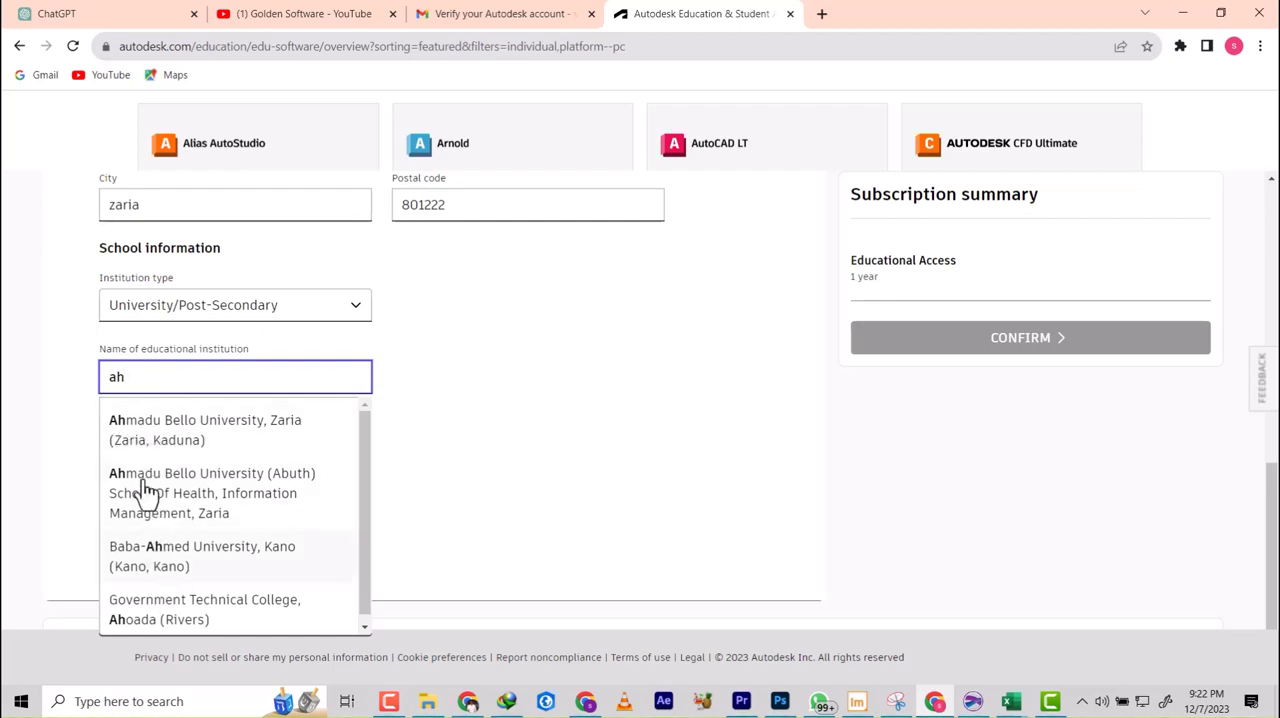
pyautogui.click(204, 428)
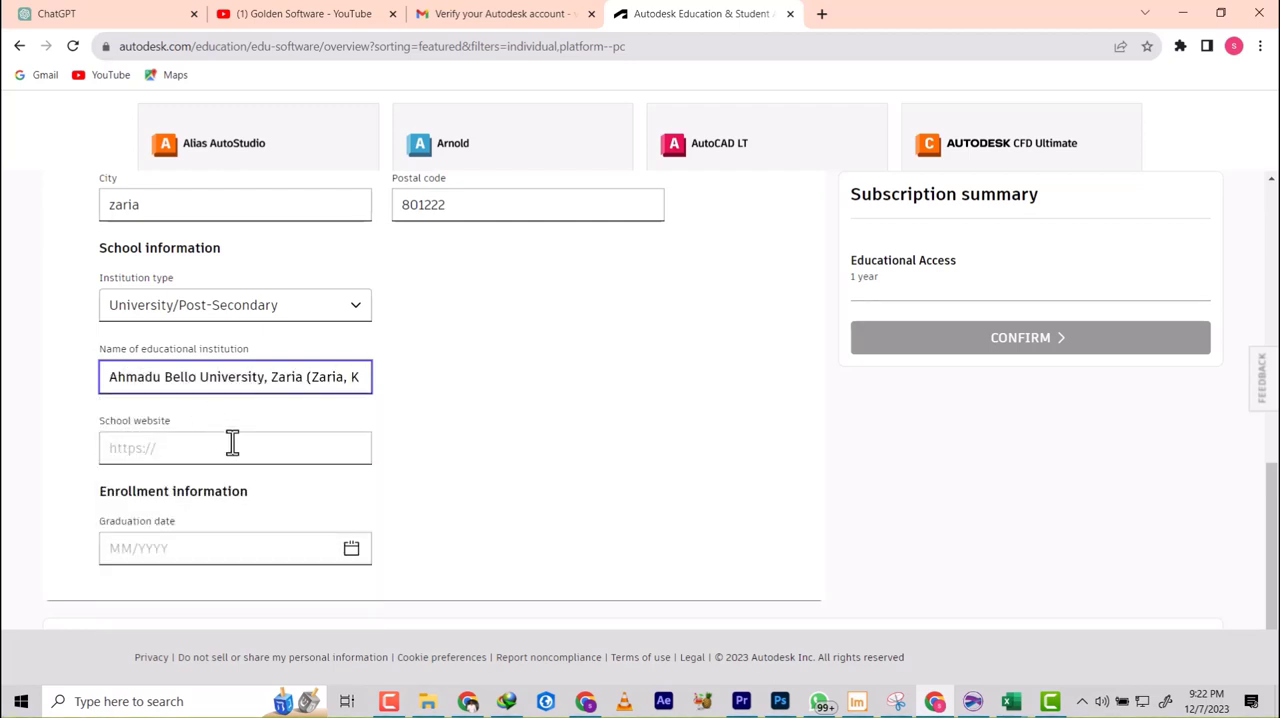
pyautogui.click(236, 448)
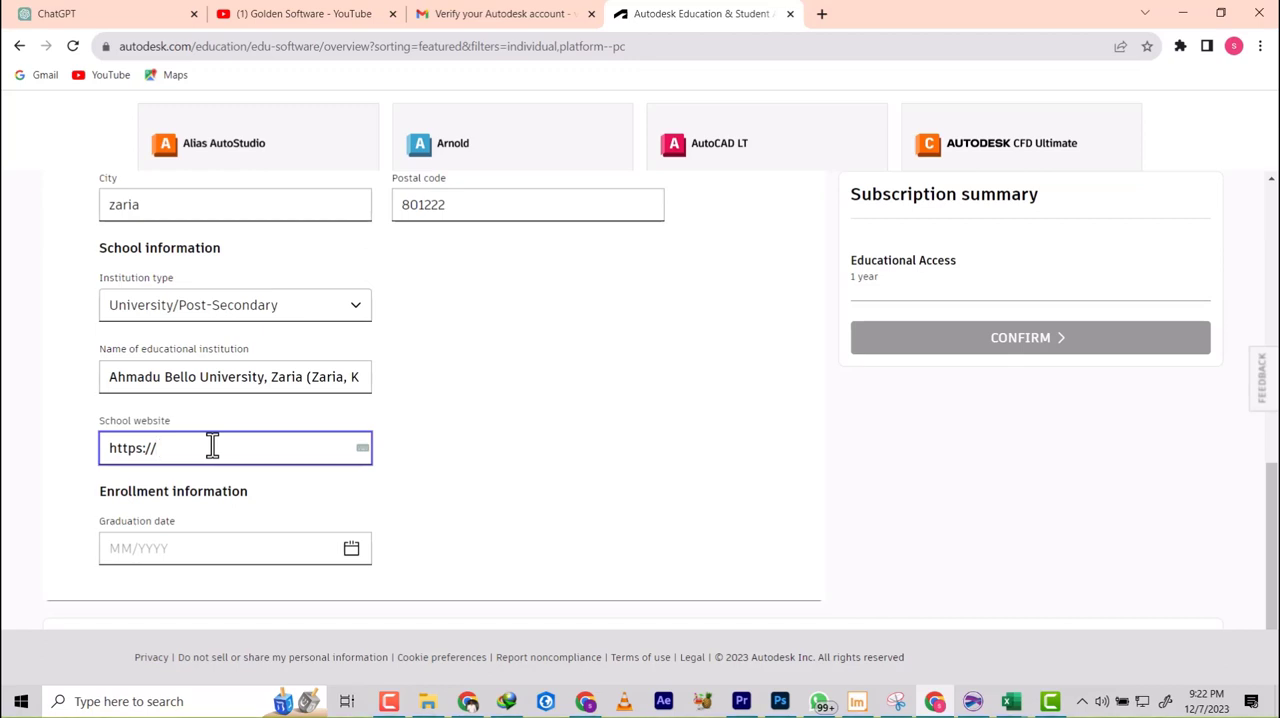
# Step: Open abu.edu.ng in a new tab to get the university's web address
pyautogui.click(1020, 12)
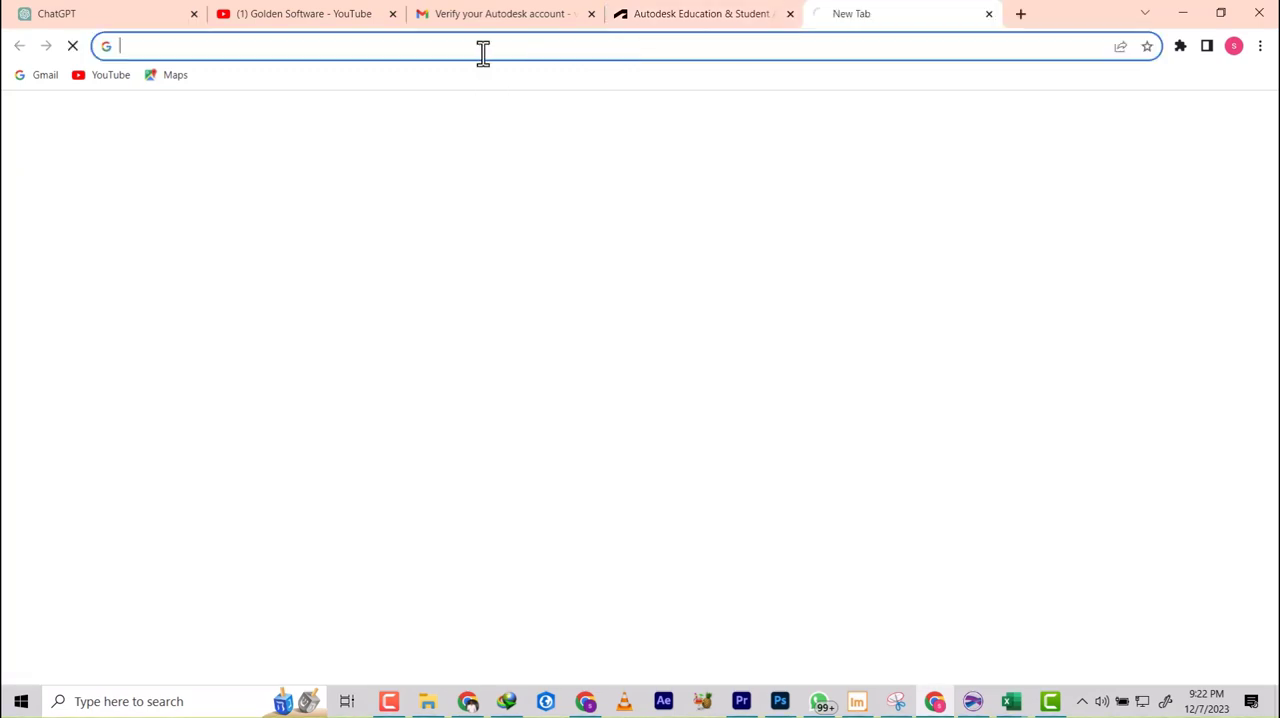
pyautogui.write('autodesk student')
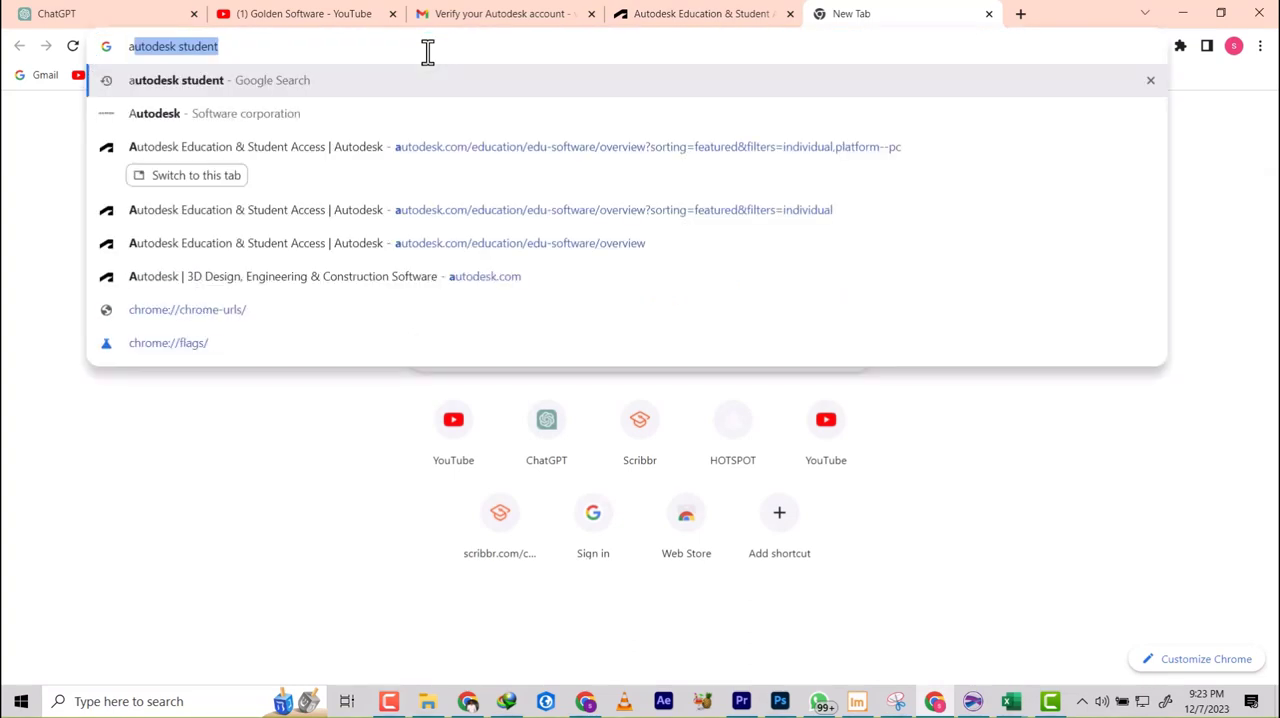
pyautogui.write('abu.')
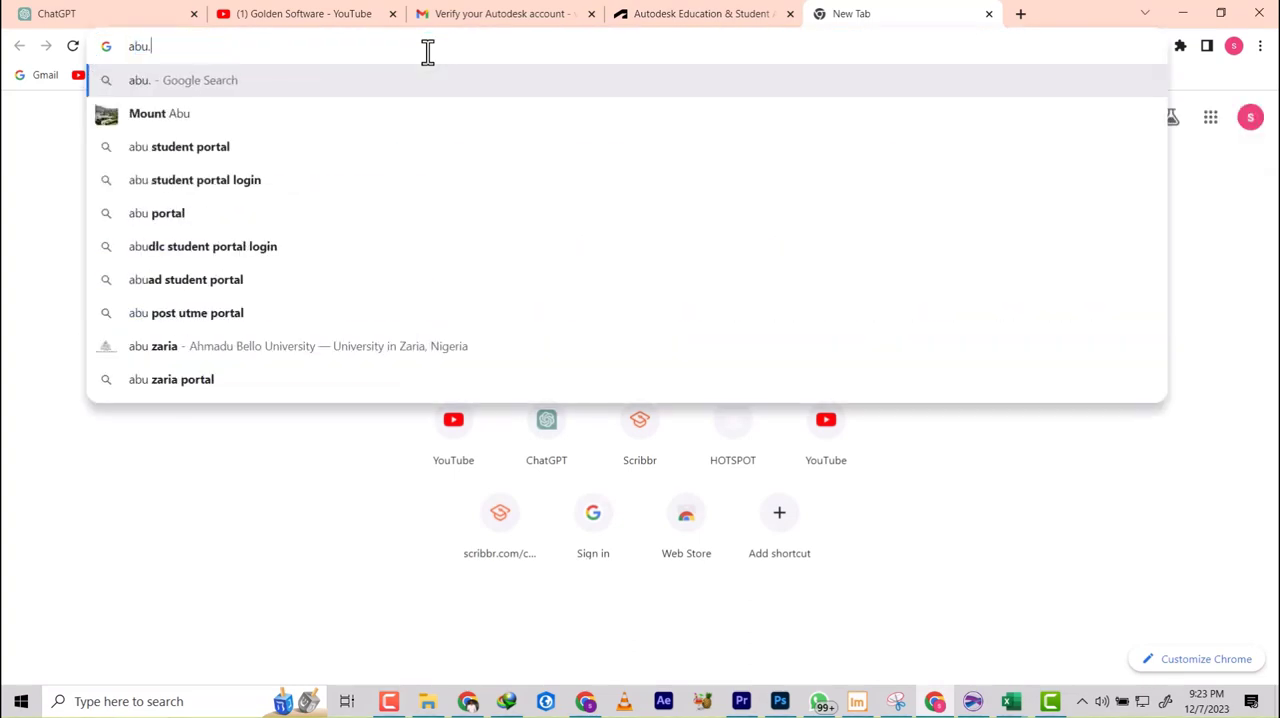
pyautogui.write('edu')
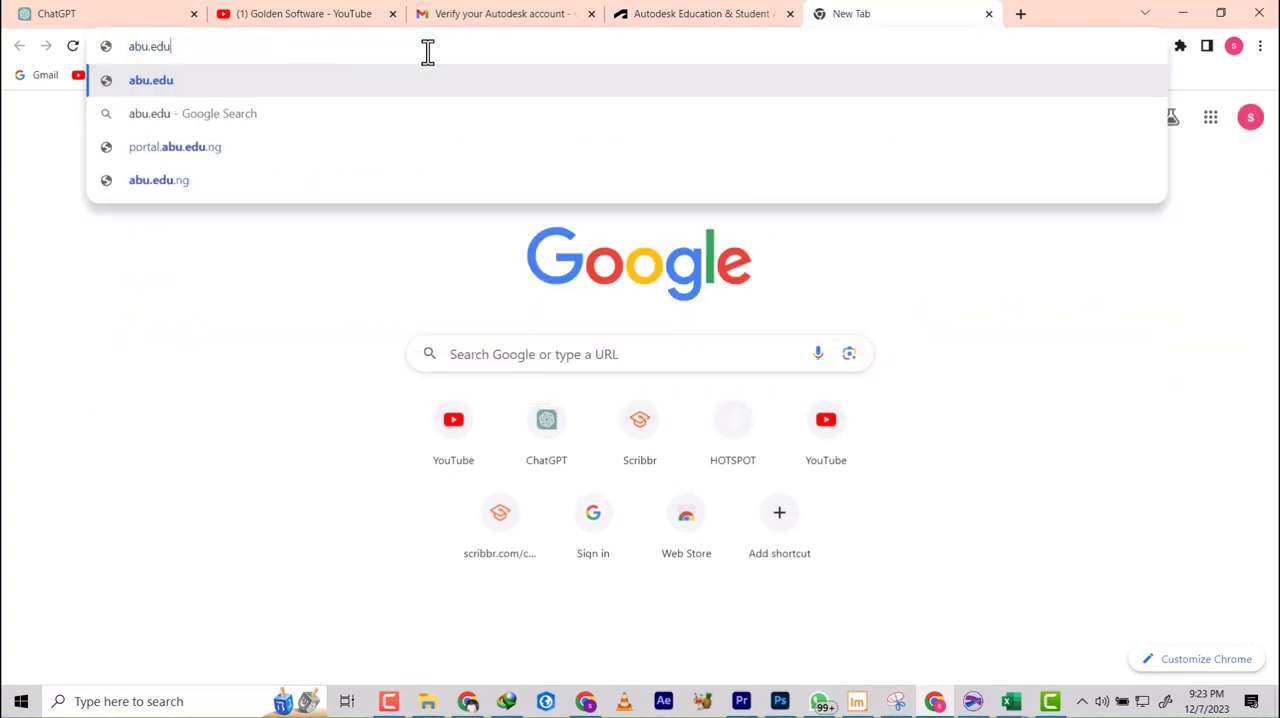
pyautogui.click(158, 180)
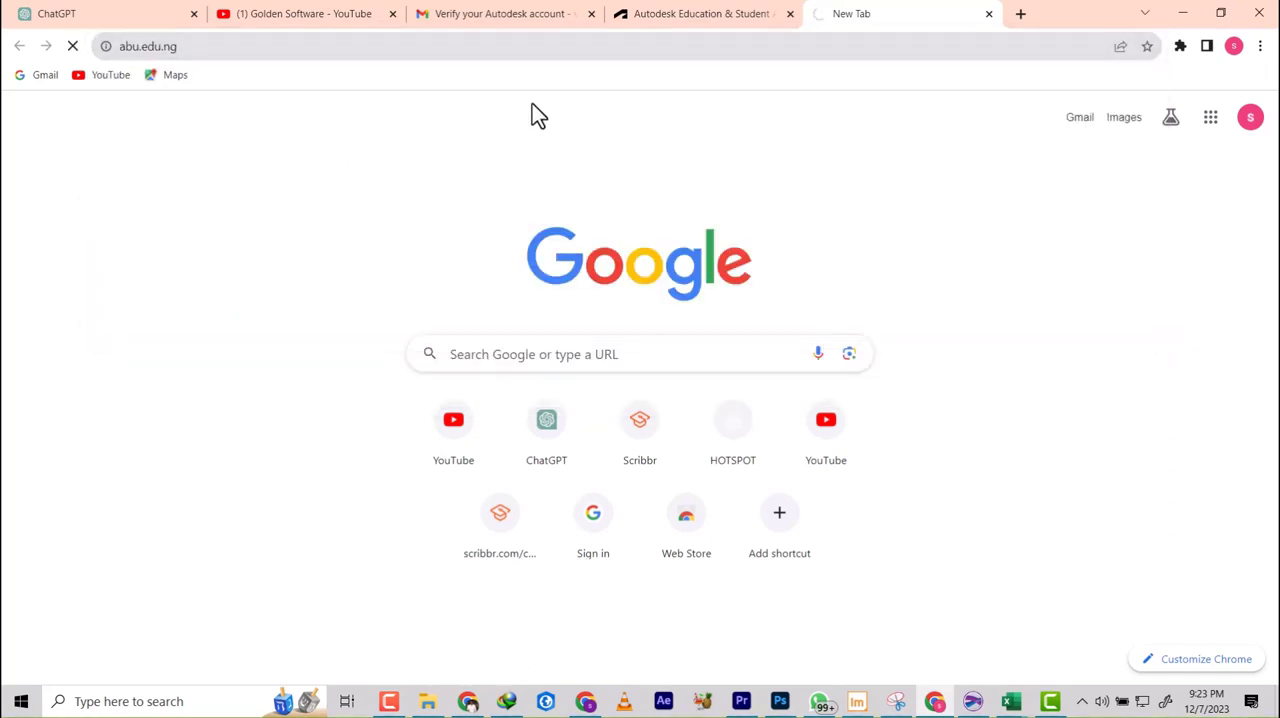
pyautogui.rightClick(148, 46)
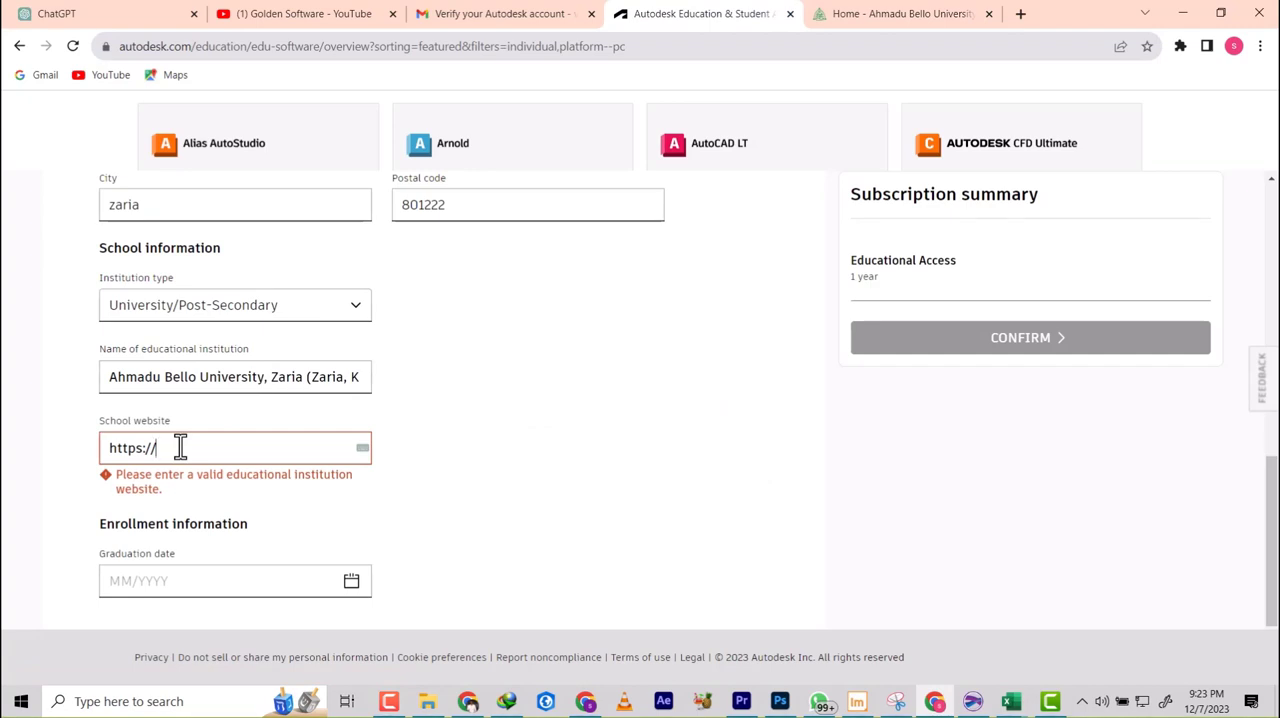
# Step: Enter abu.edu.ng as the school website and pick 2023 in the graduation date calendar
pyautogui.write('abu.edu.ng')
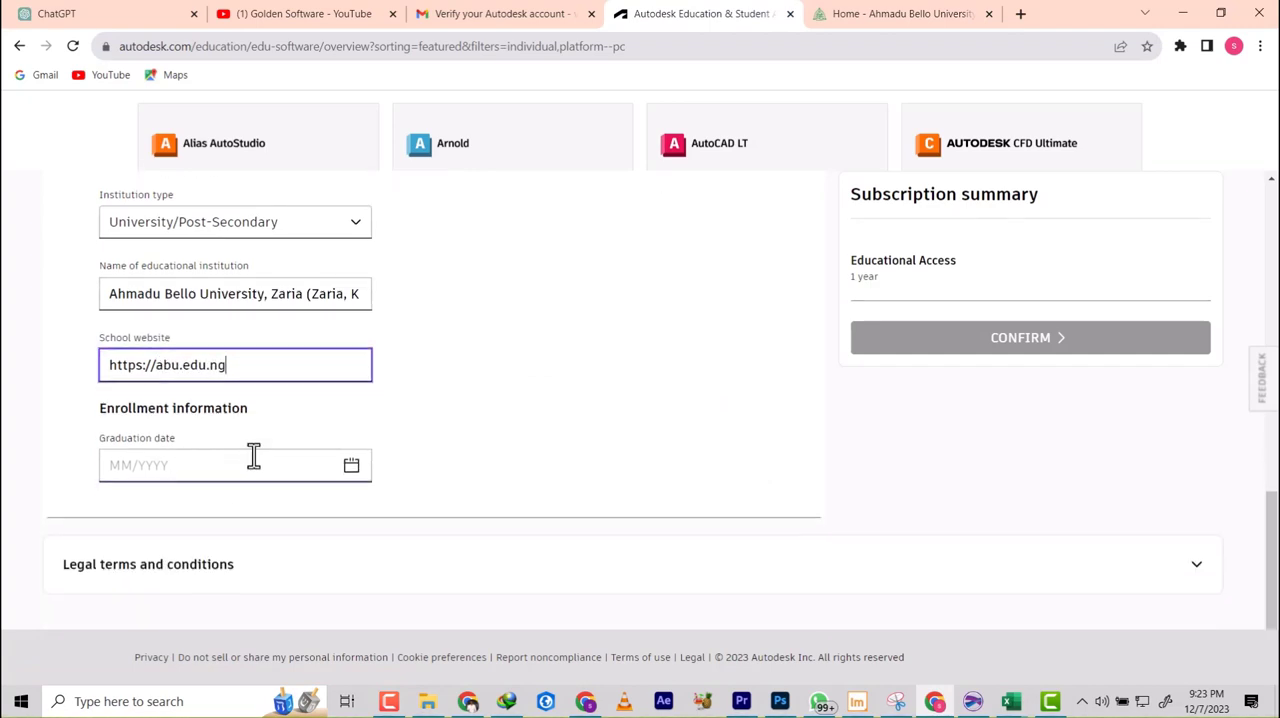
pyautogui.click(352, 464)
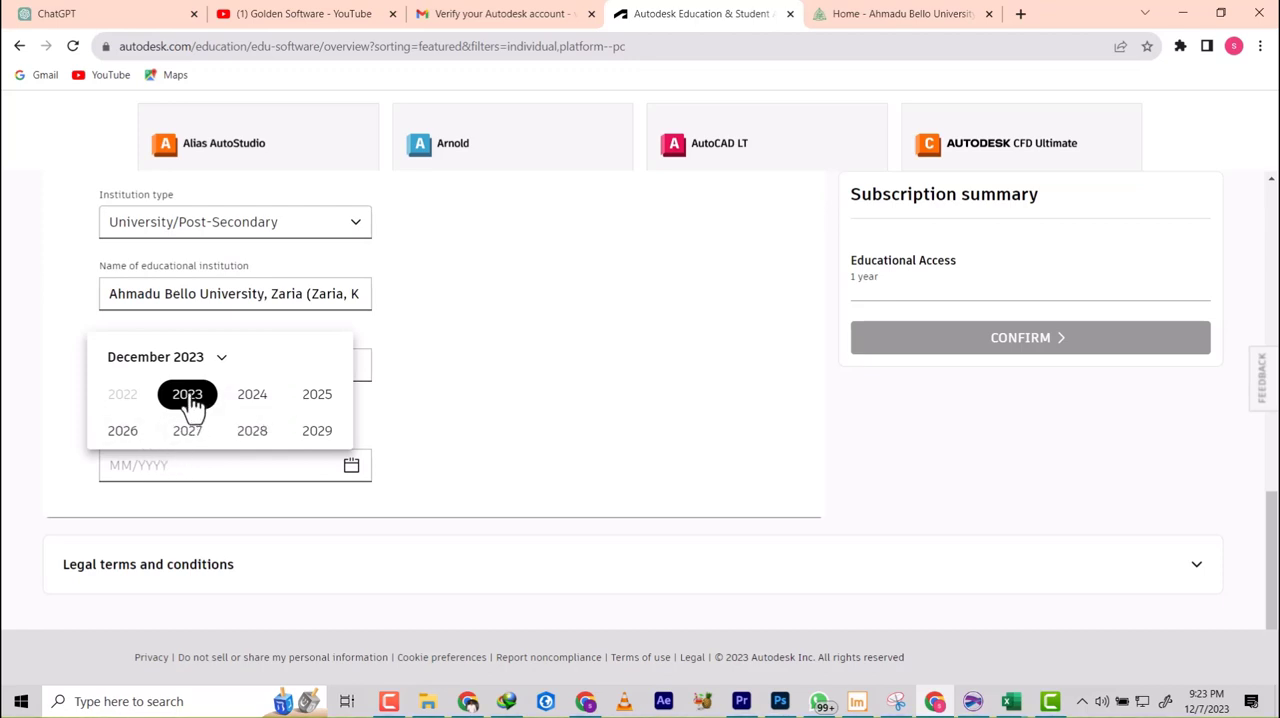
pyautogui.moveTo(356, 408)
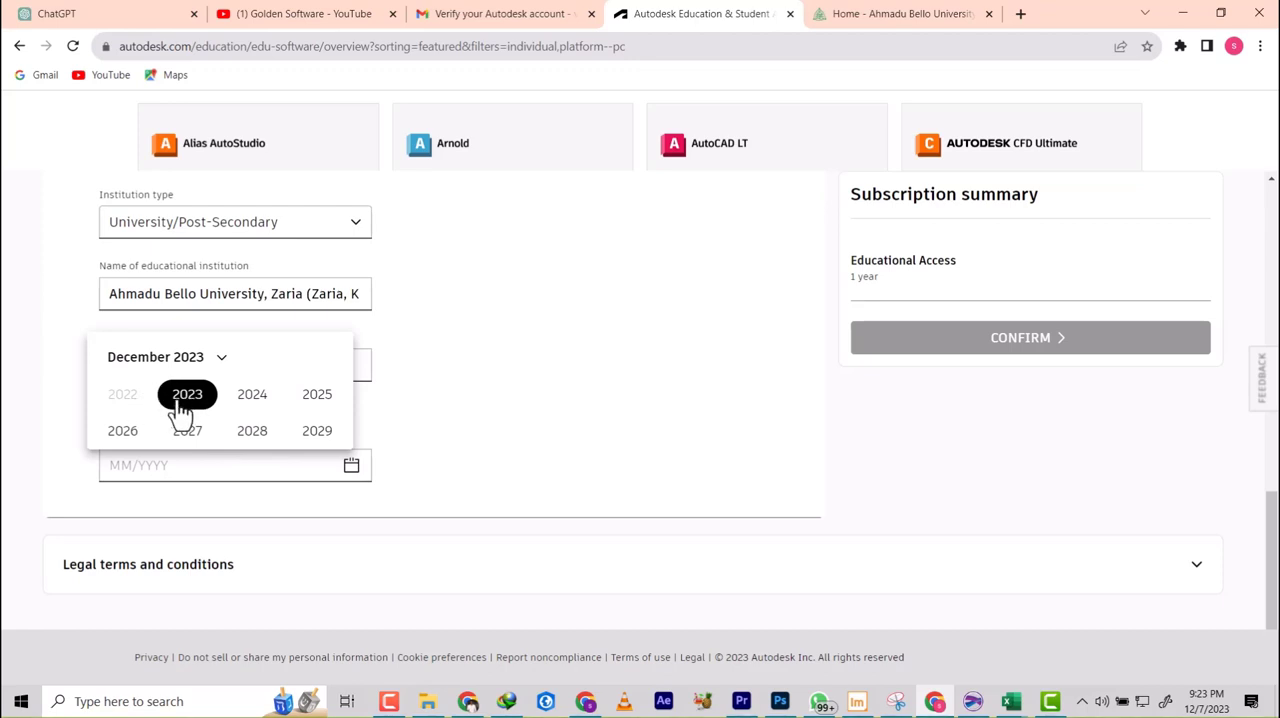
pyautogui.click(188, 394)
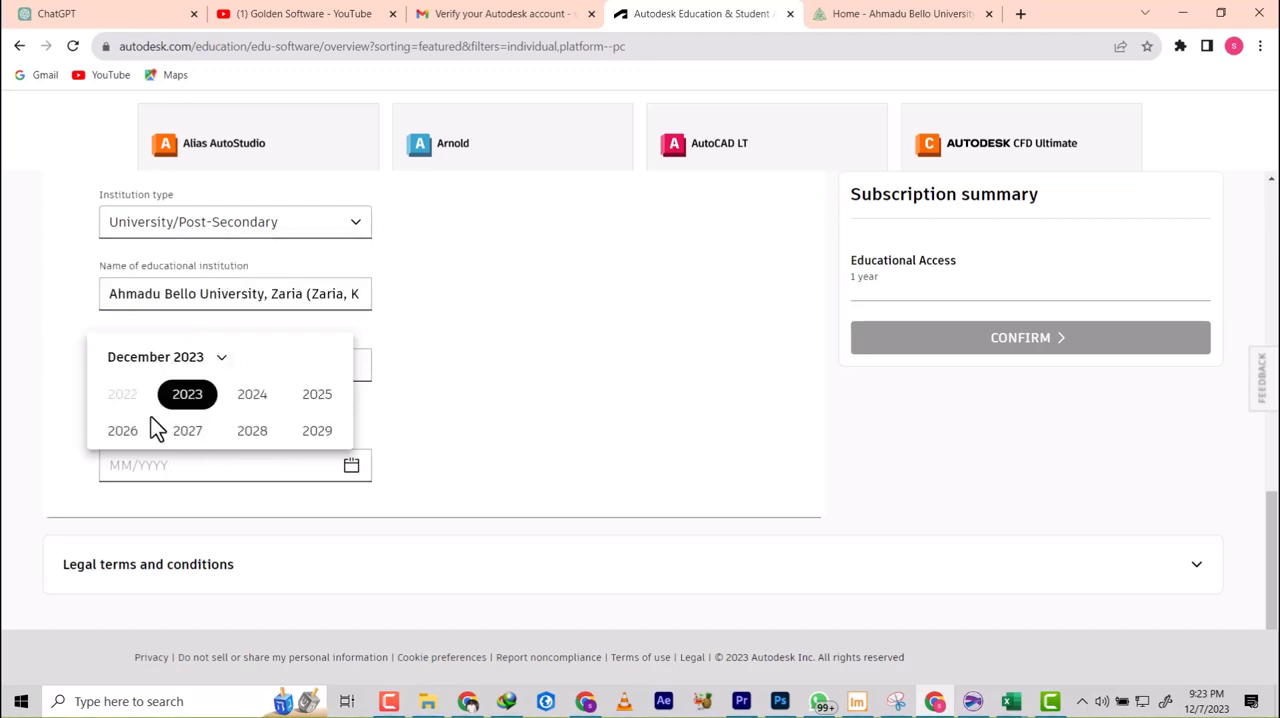
pyautogui.click(188, 394)
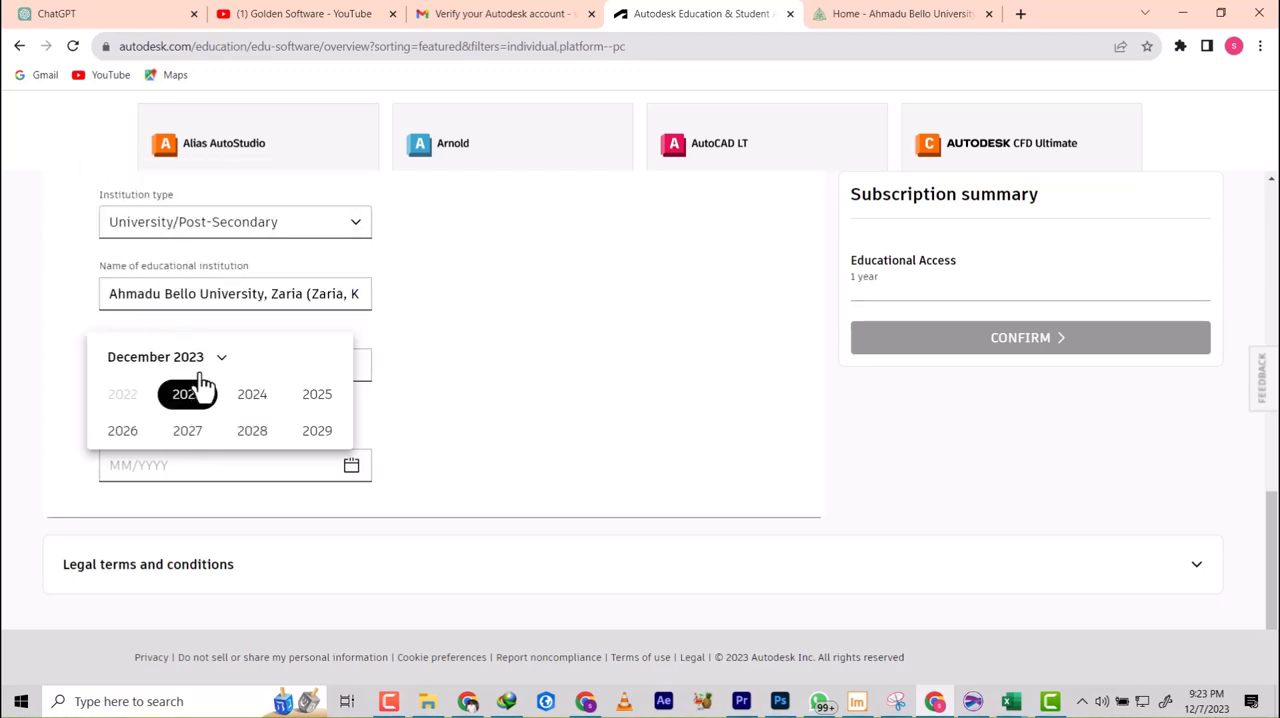
pyautogui.click(188, 392)
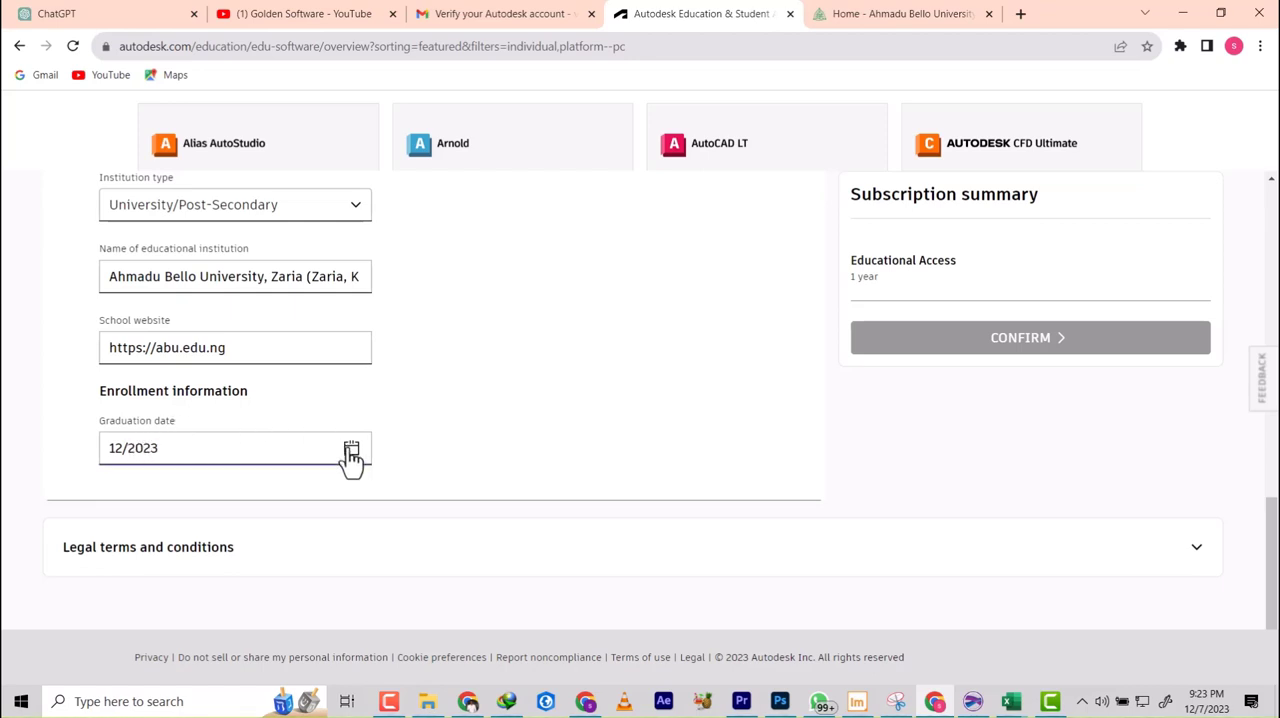
# Step: Correct the graduation date to December 2024
pyautogui.click(352, 448)
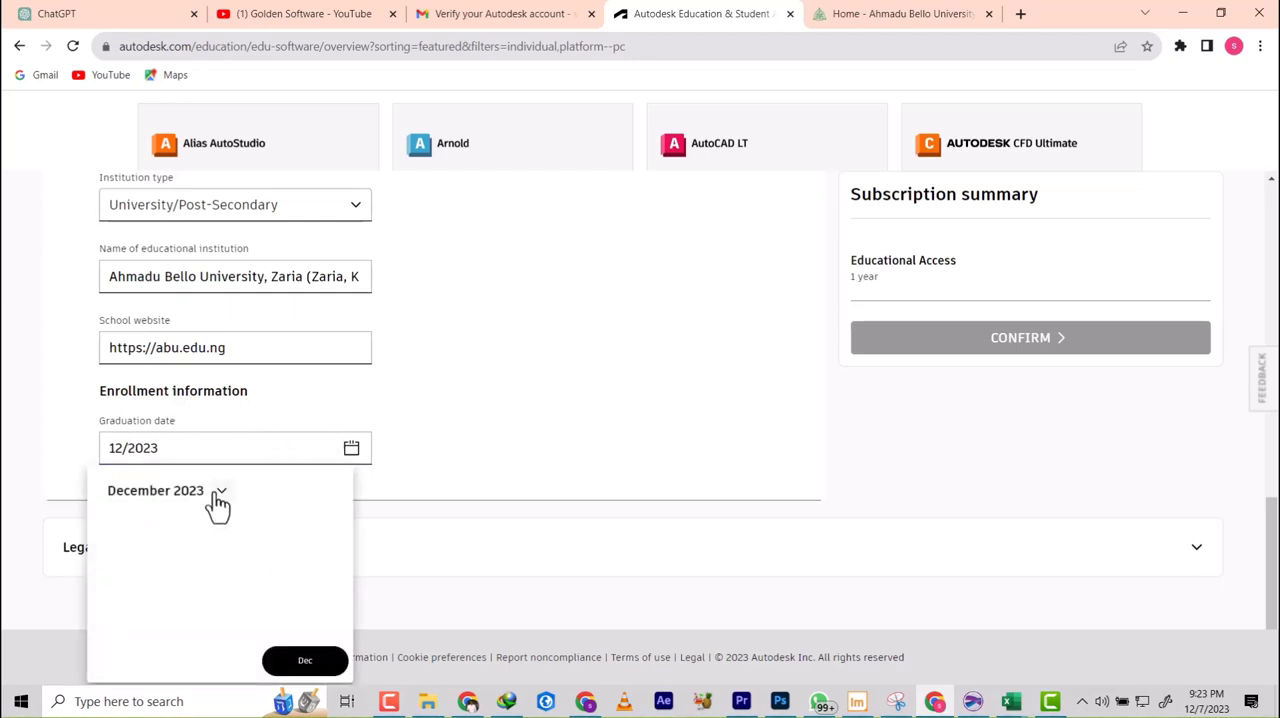
pyautogui.click(252, 528)
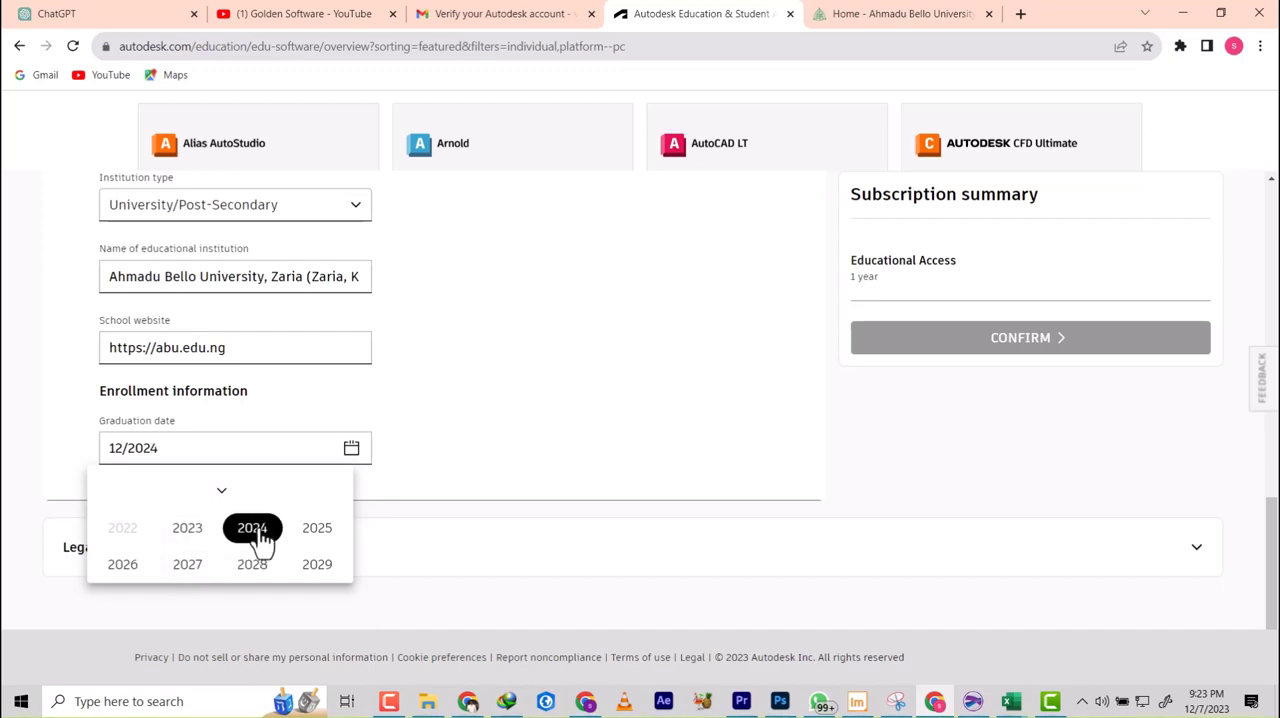
pyautogui.click(252, 528)
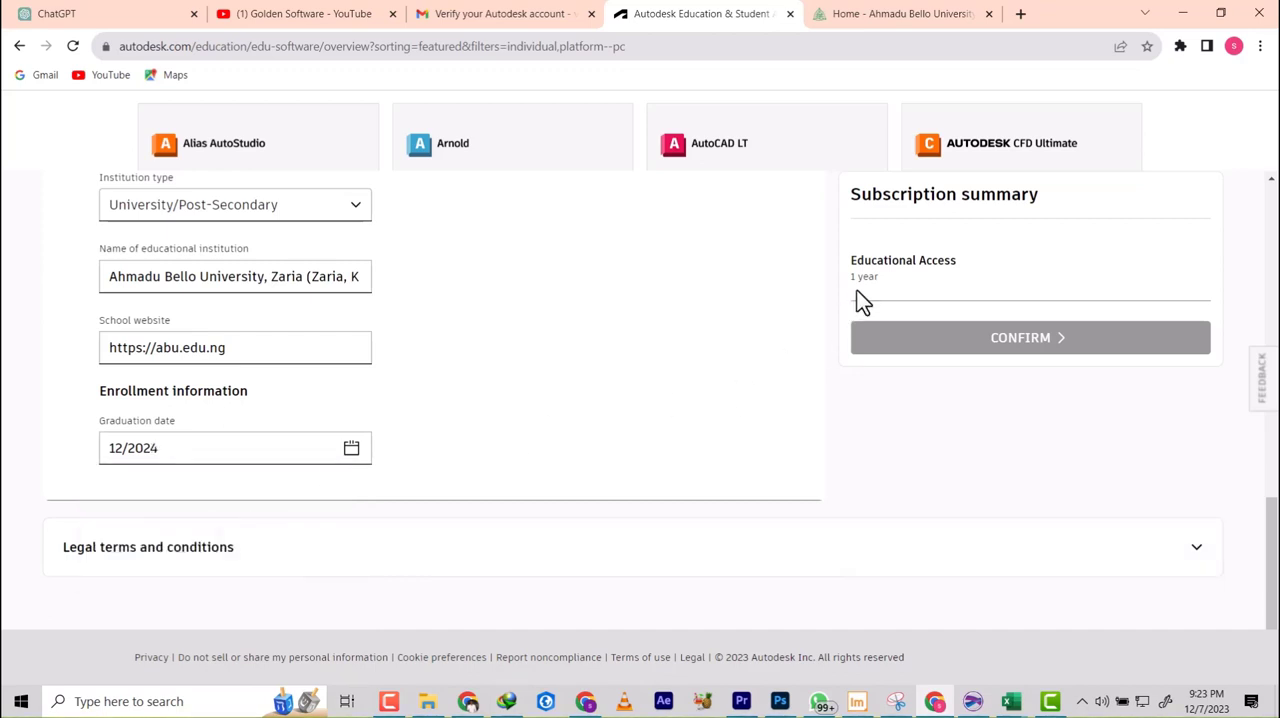
pyautogui.moveTo(1030, 344)
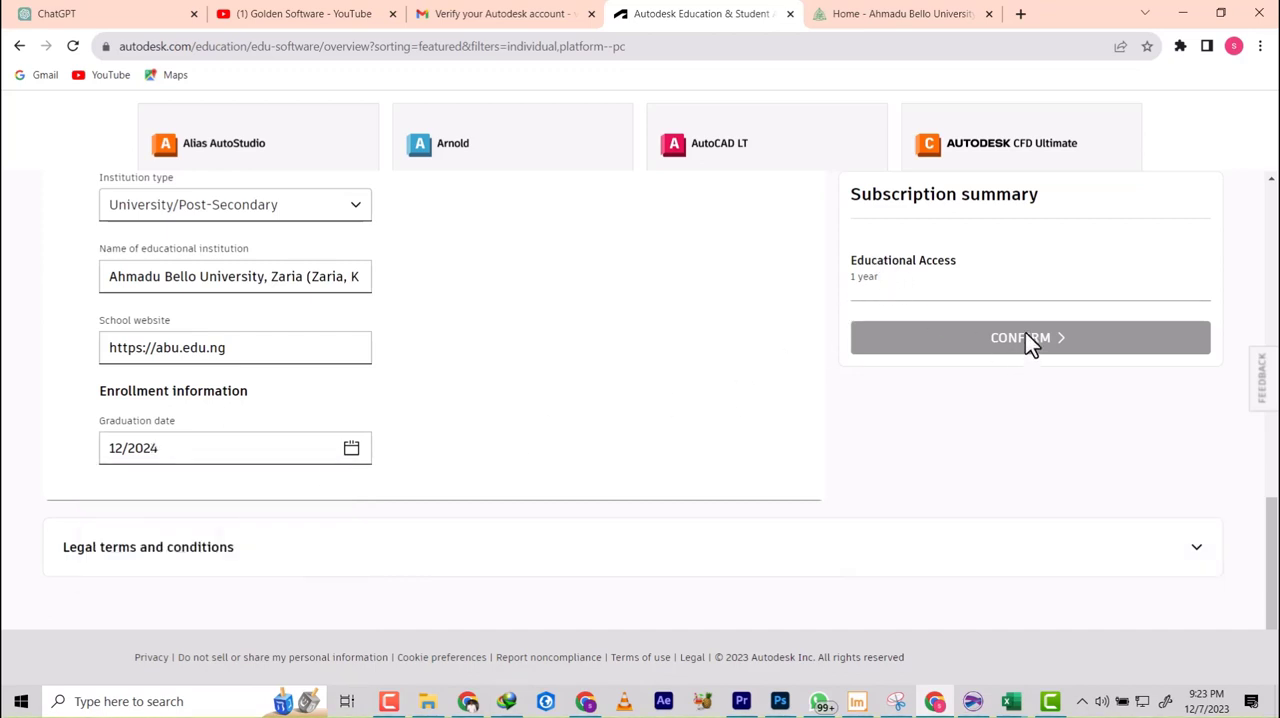
# Step: Set the date of birth to 05/01/2003 (May 1, 2003)
pyautogui.scroll(3)
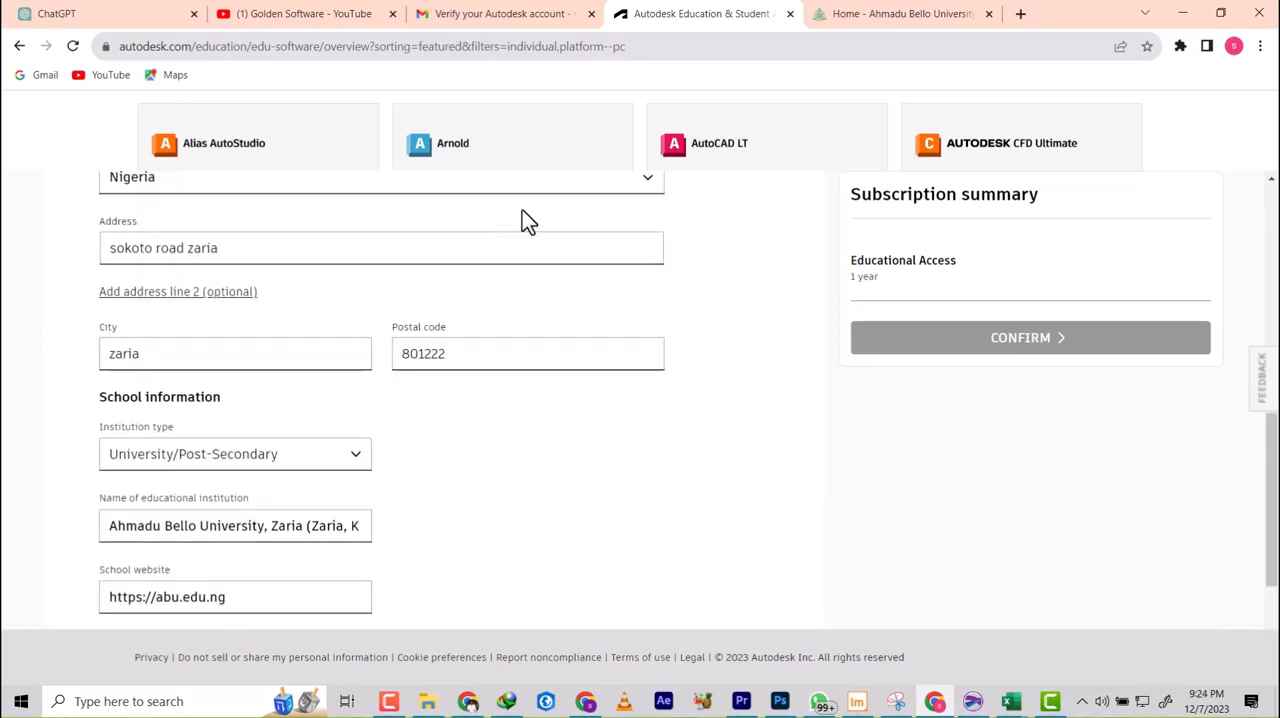
pyautogui.scroll(3)
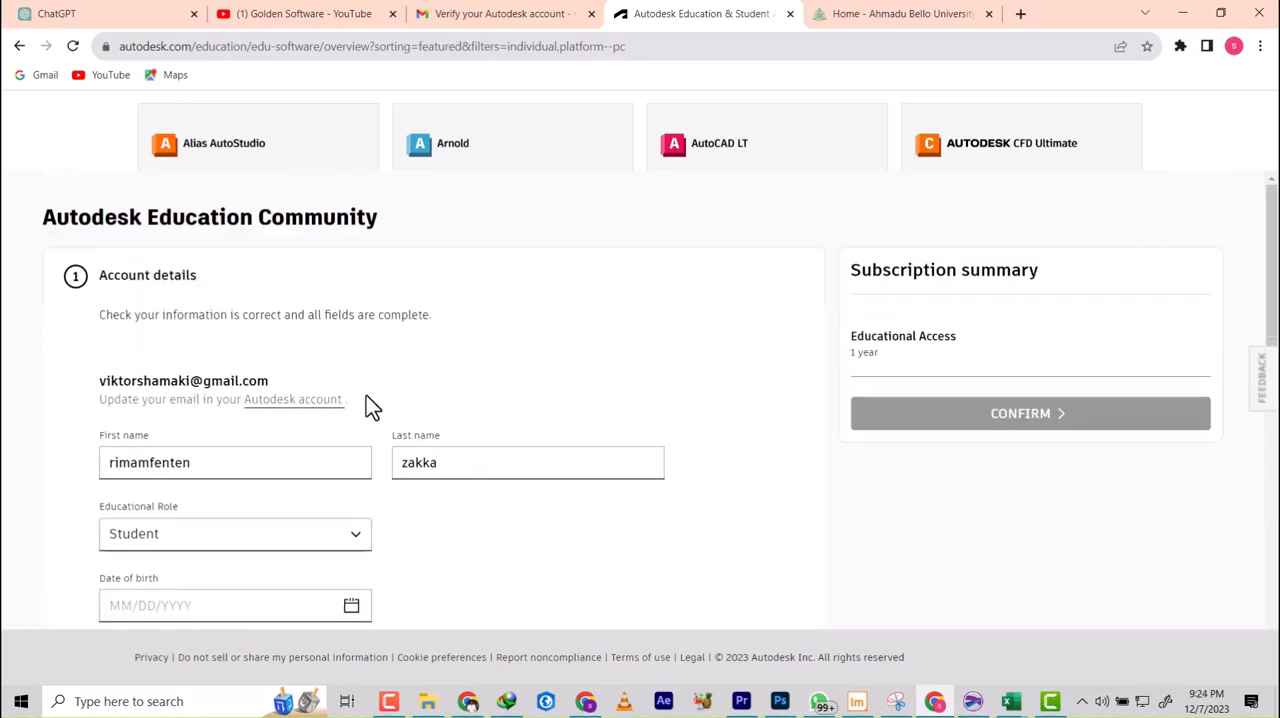
pyautogui.scroll(-3)
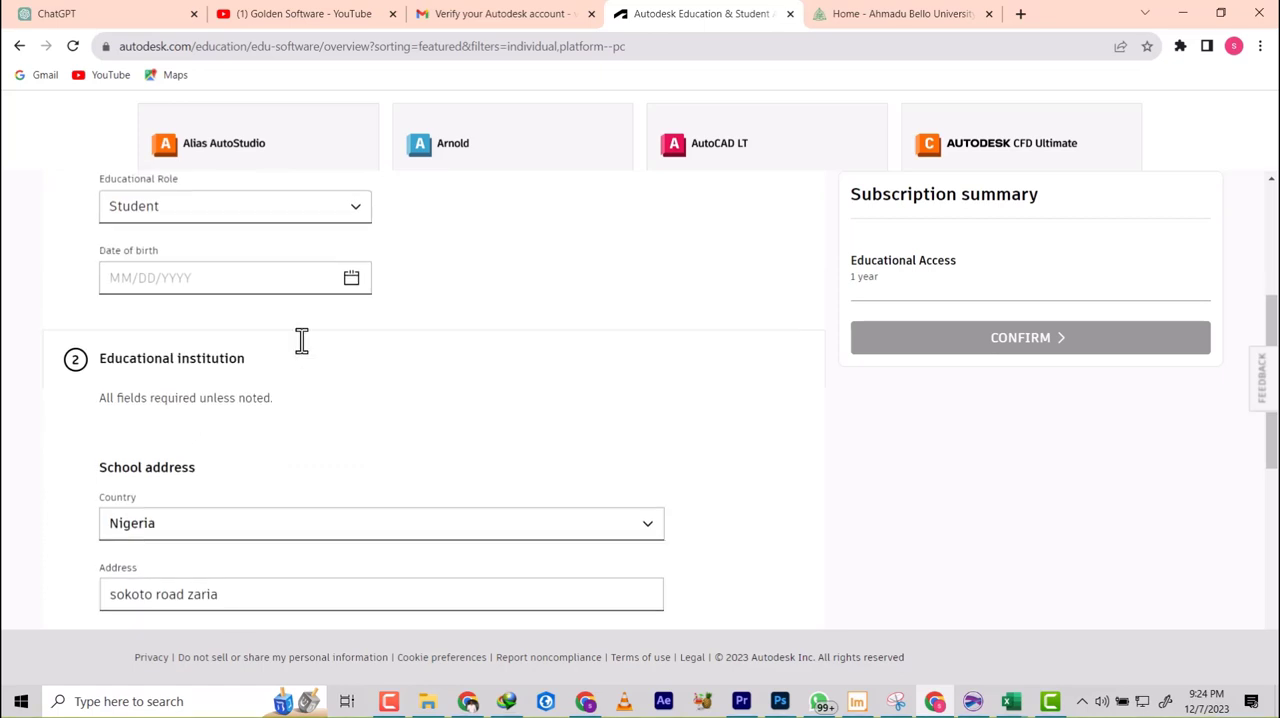
pyautogui.scroll(3)
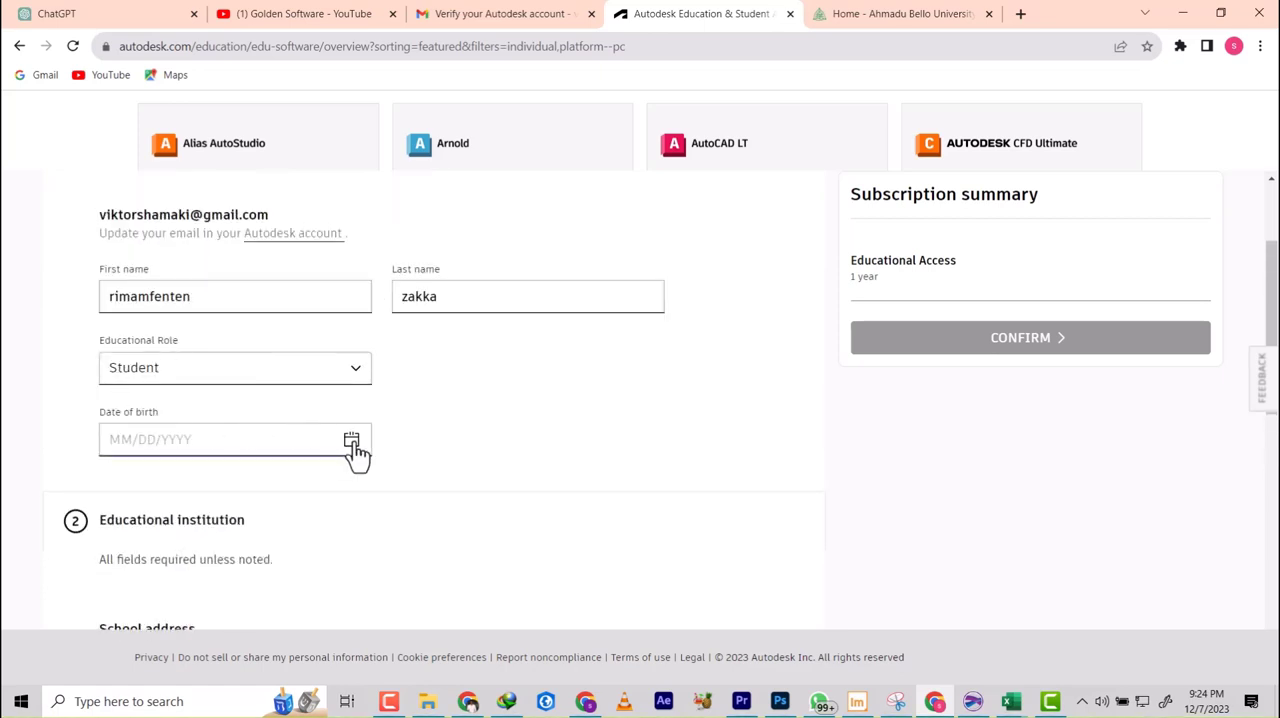
pyautogui.click(352, 440)
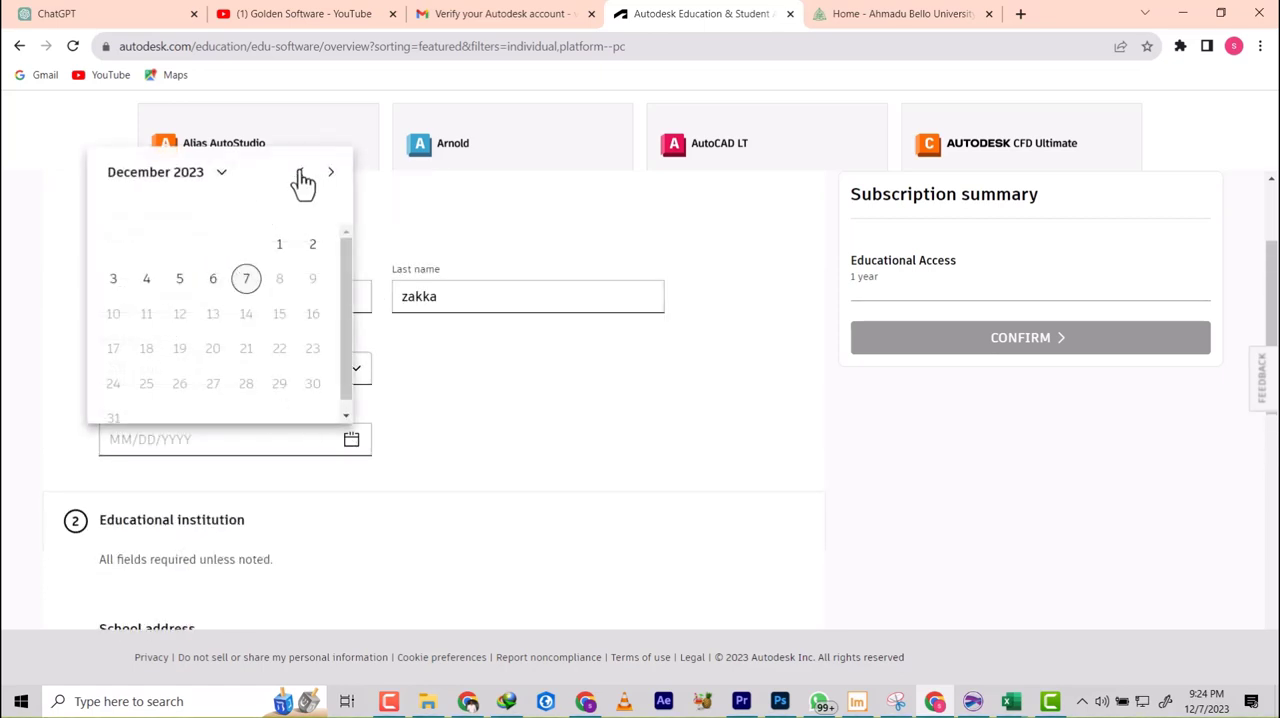
pyautogui.click(222, 172)
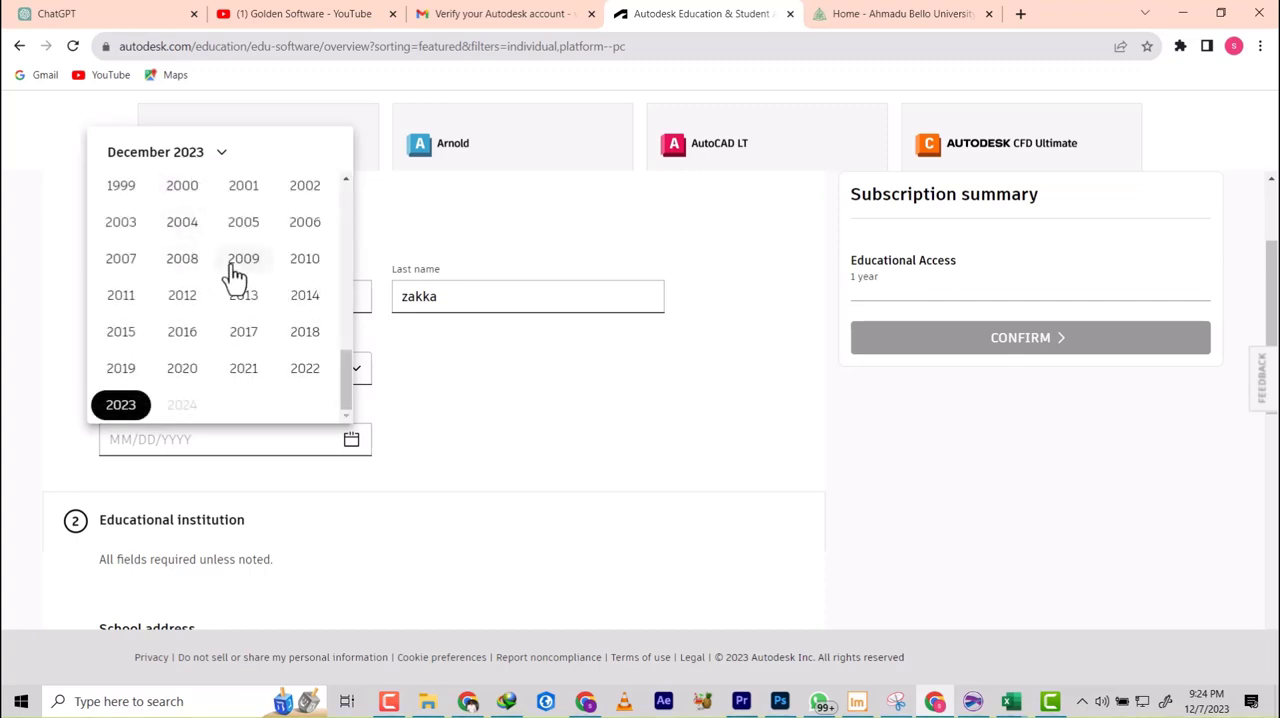
pyautogui.moveTo(182, 222)
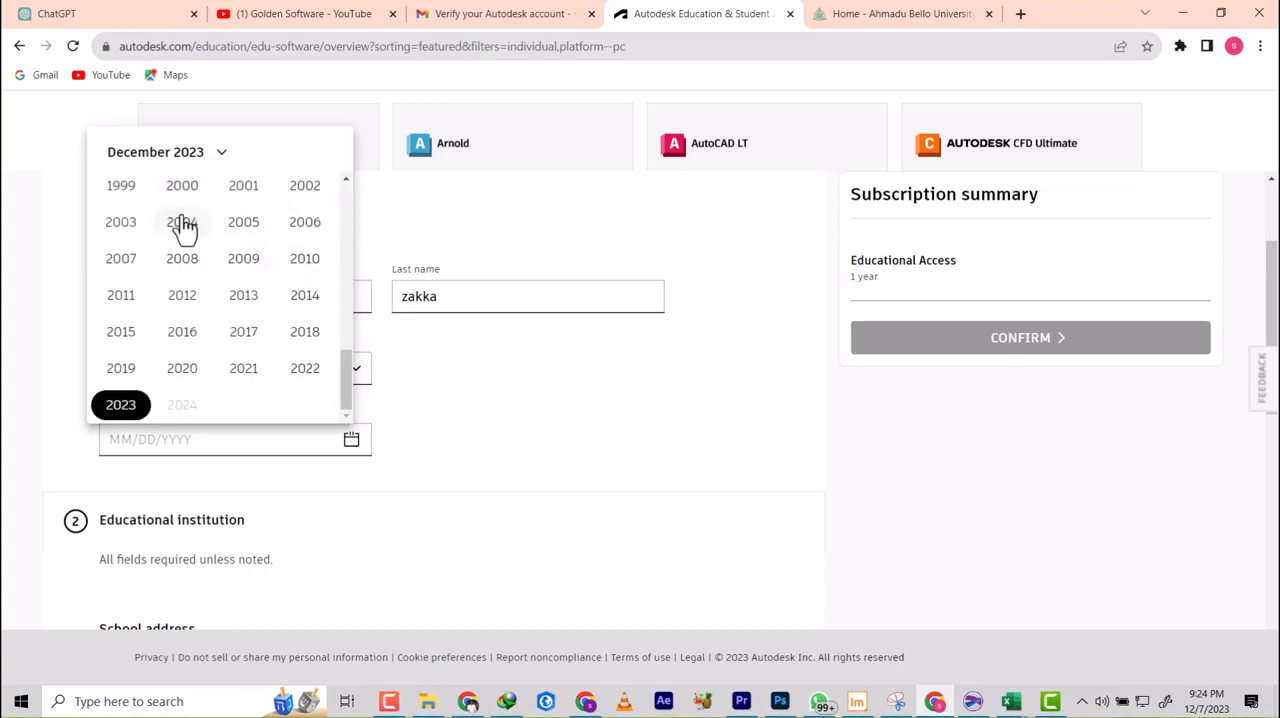
pyautogui.click(120, 220)
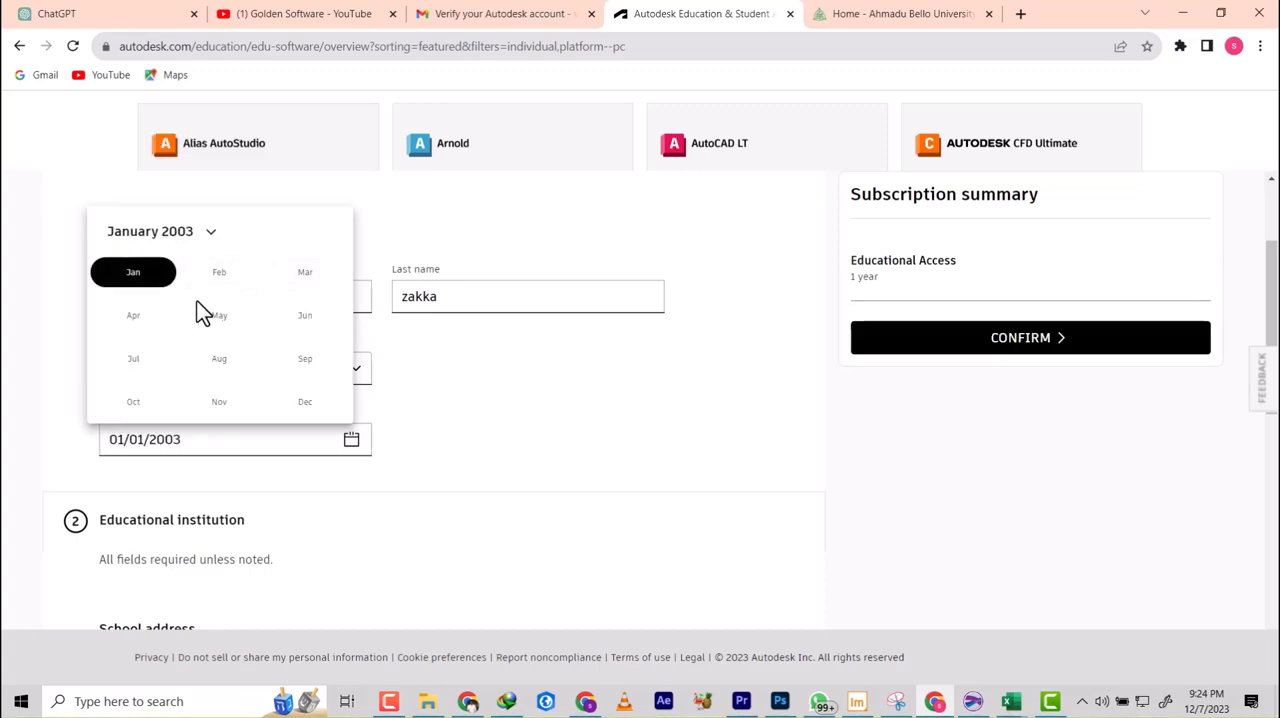
pyautogui.click(218, 316)
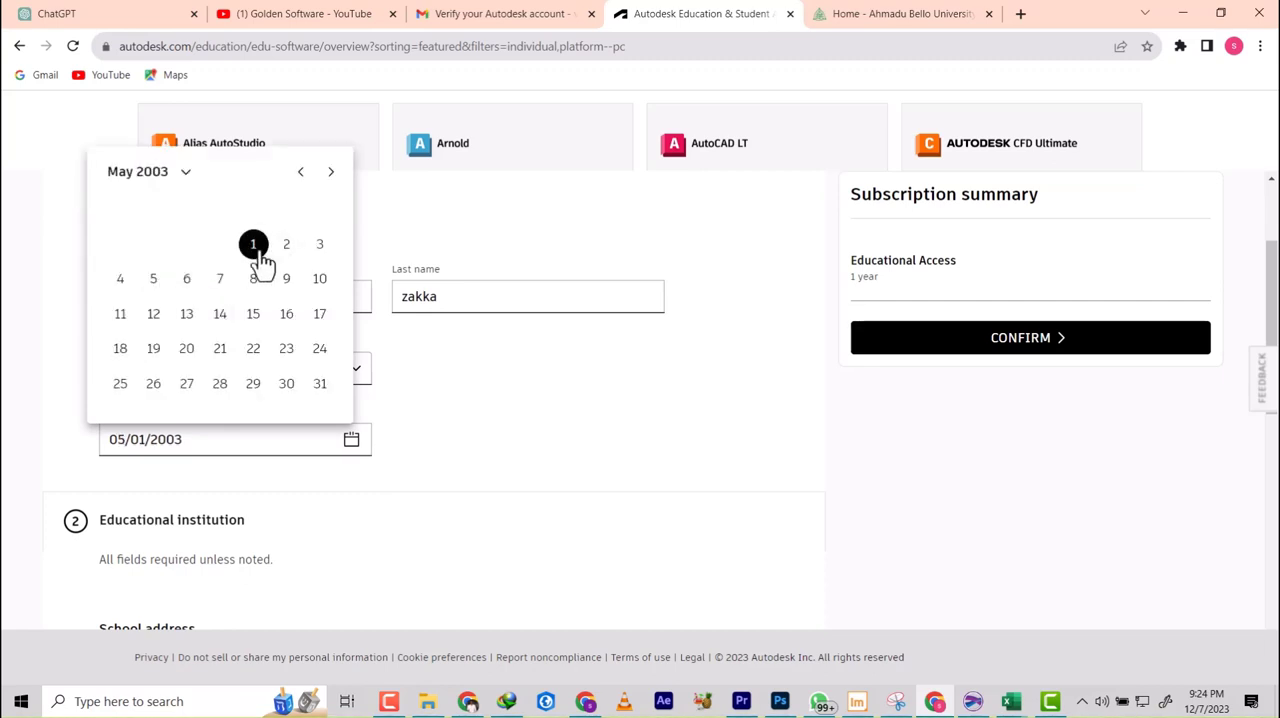
pyautogui.click(252, 244)
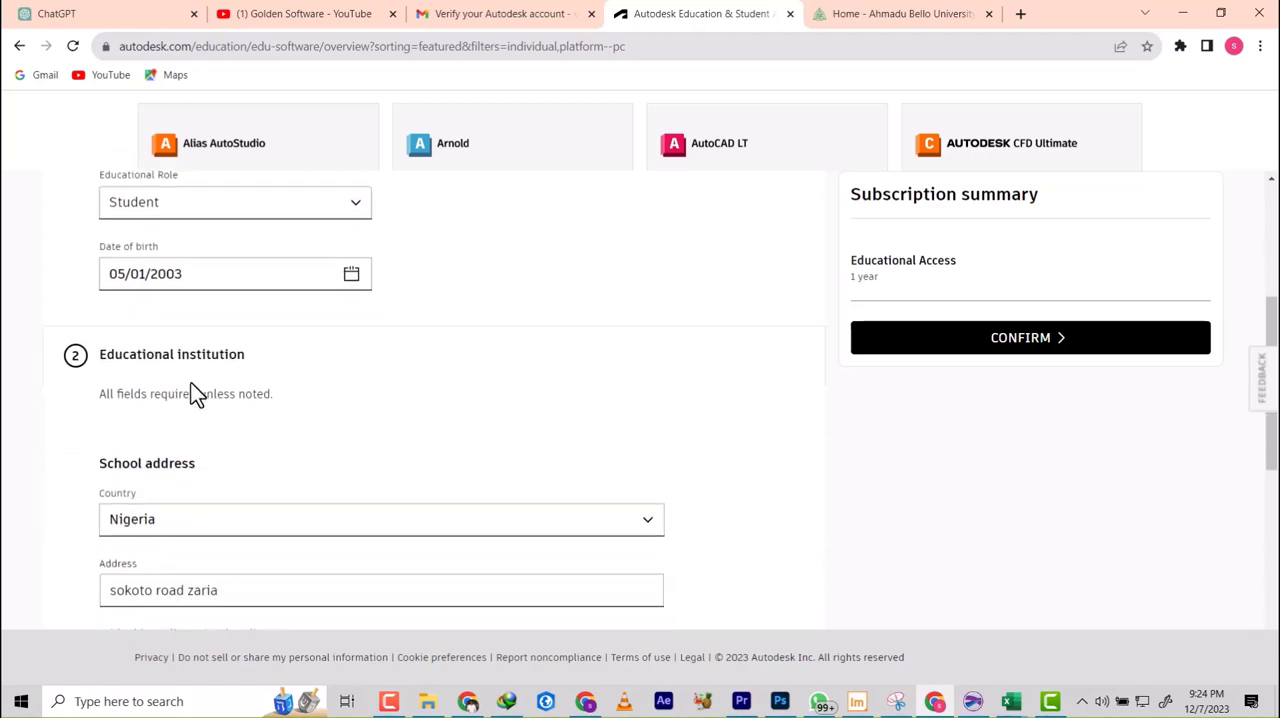
# Step: Confirm the educational access details, bringing up the documentation upload page
pyautogui.scroll(-3)
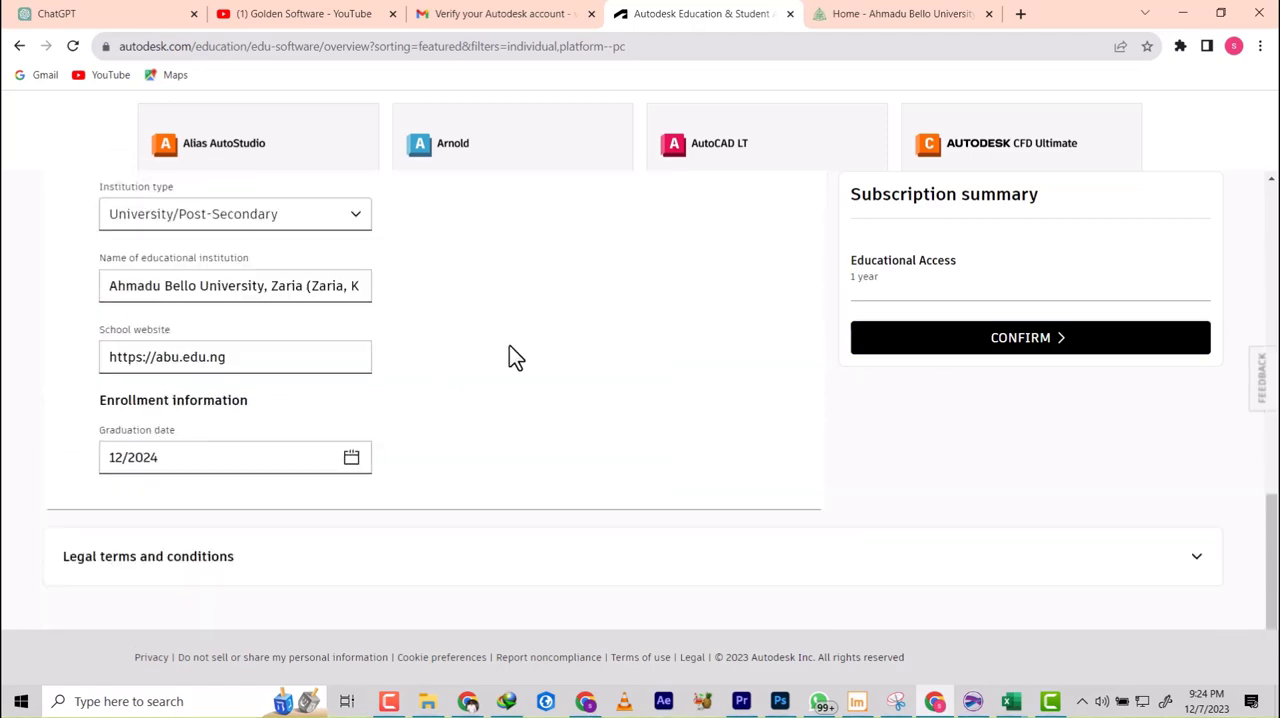
pyautogui.click(1028, 336)
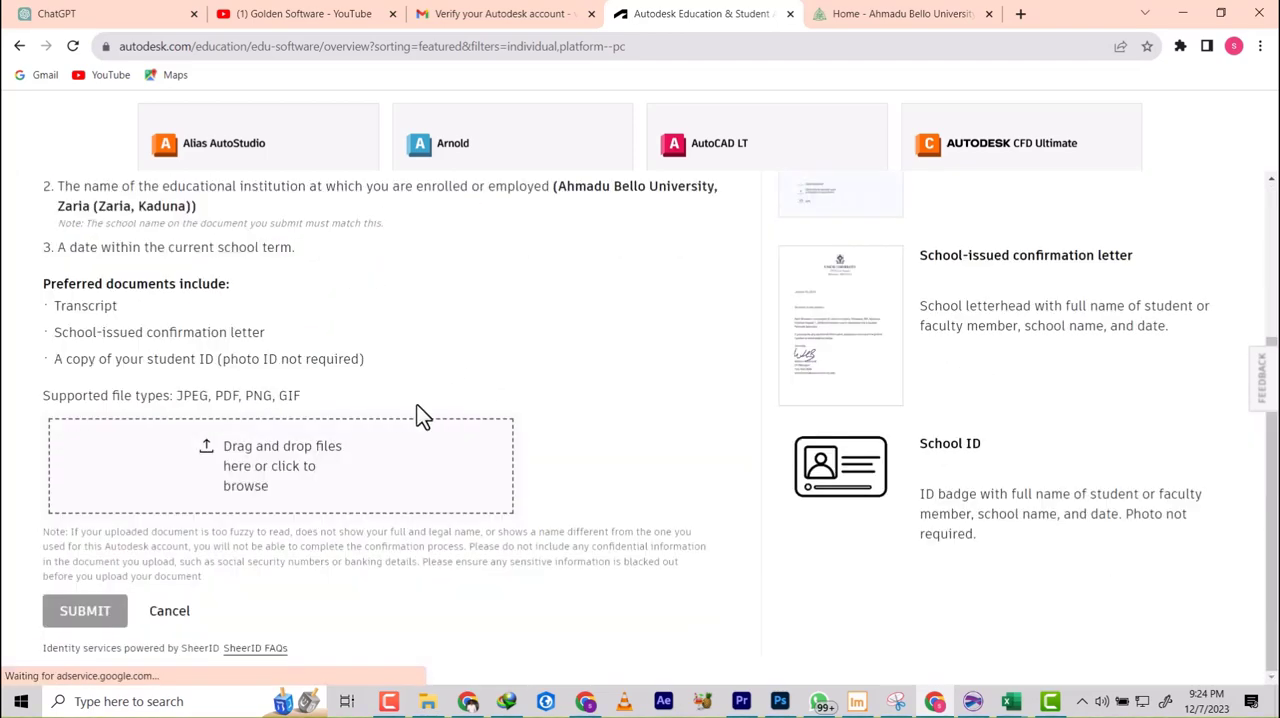
pyautogui.moveTo(752, 432)
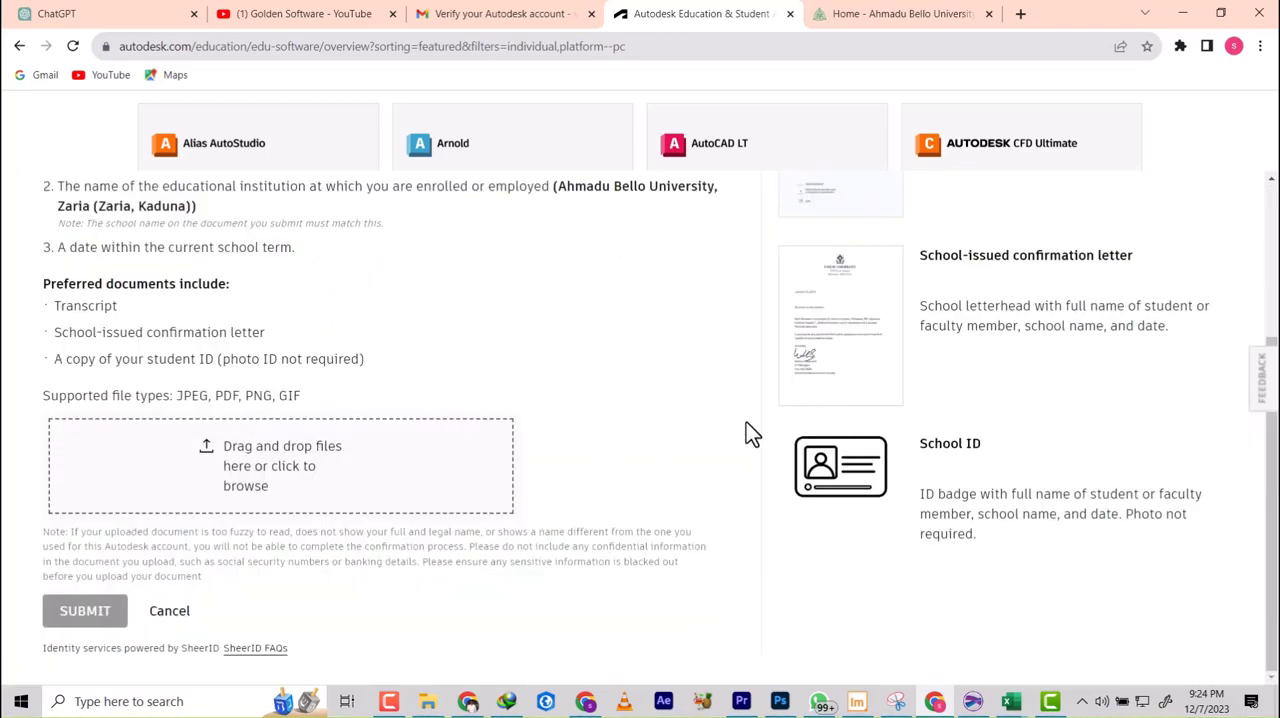
pyautogui.moveTo(258, 456)
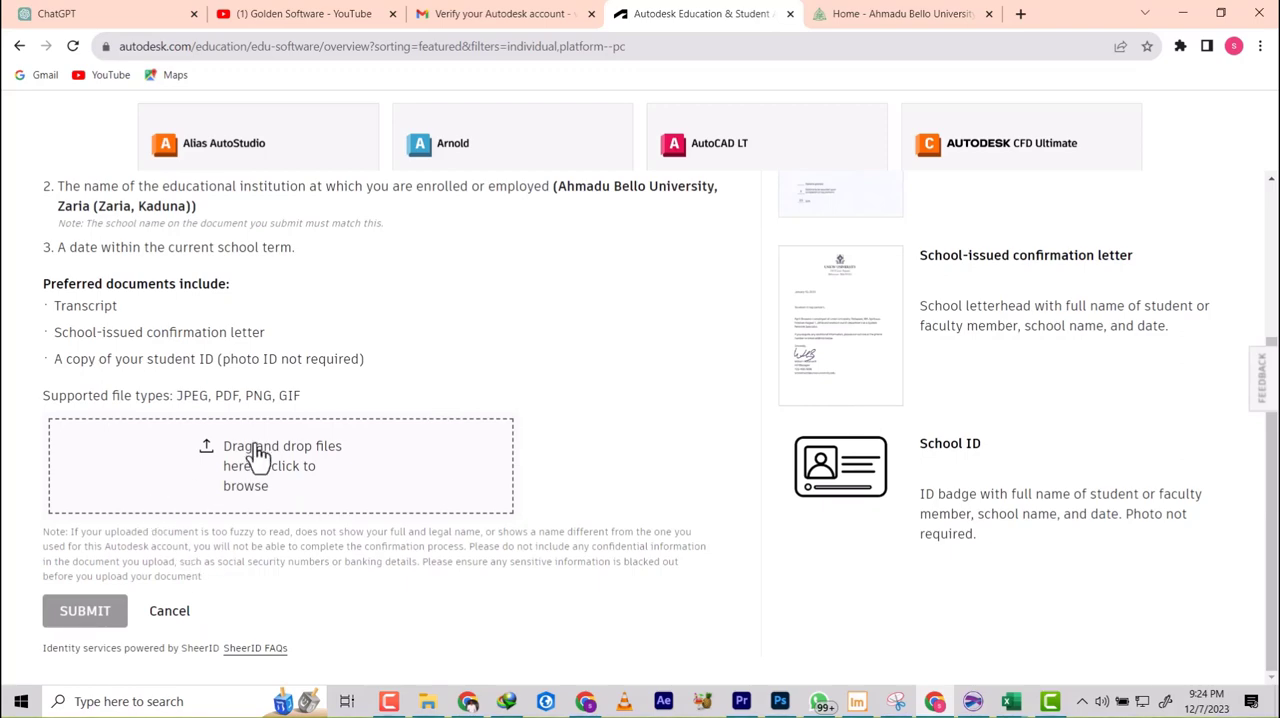
# Step: Browse for an upload document through This PC > Pictures > final year pix toward IMG_2621.jpg
pyautogui.scroll(3)
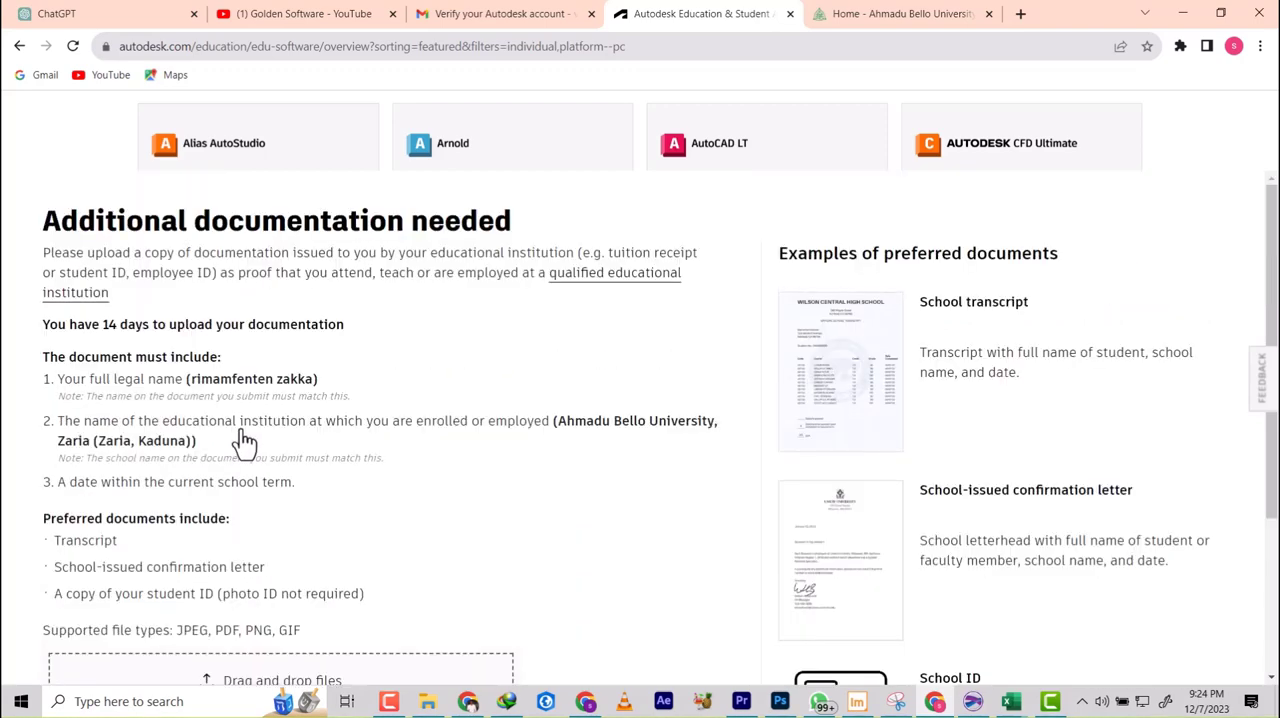
pyautogui.scroll(-3)
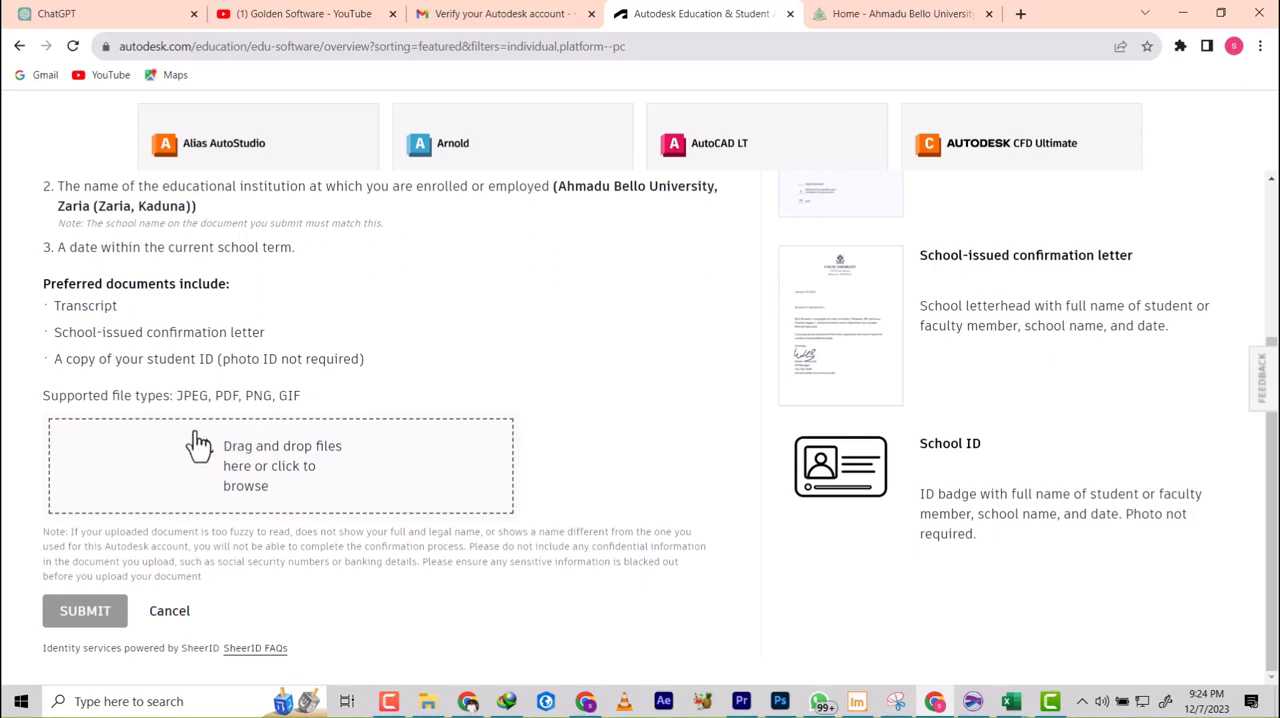
pyautogui.moveTo(210, 460)
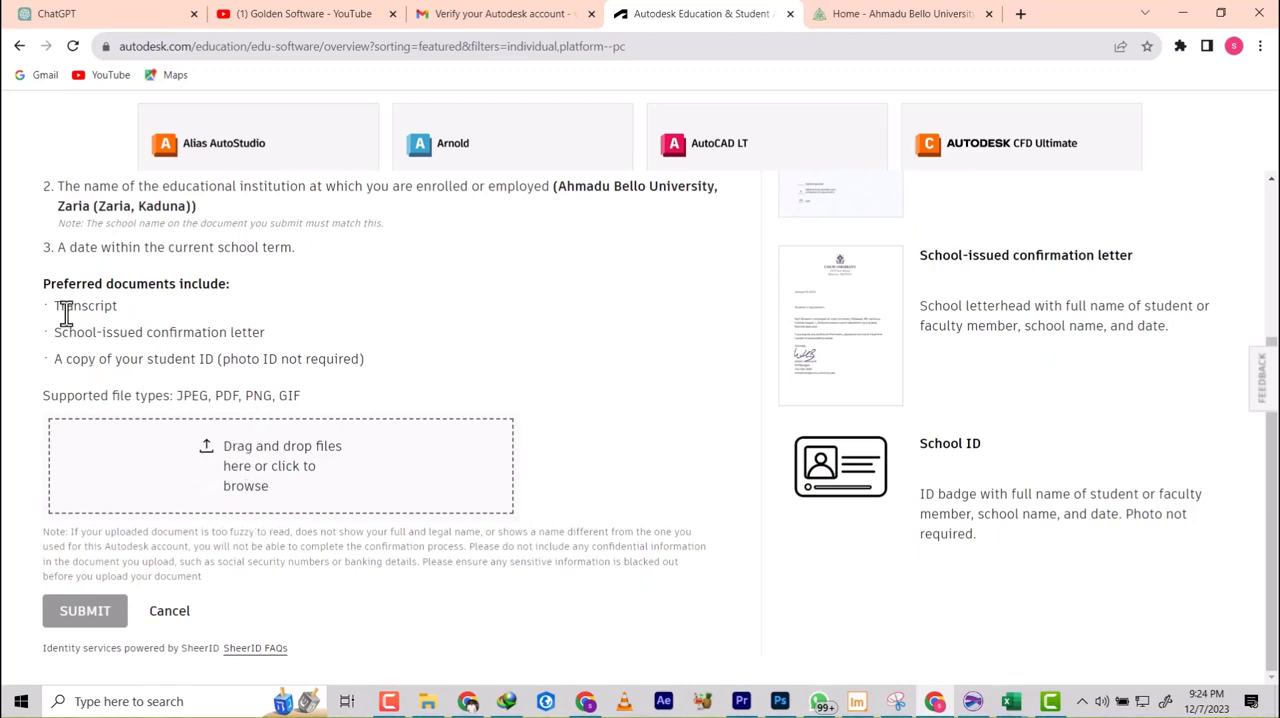
pyautogui.moveTo(164, 332)
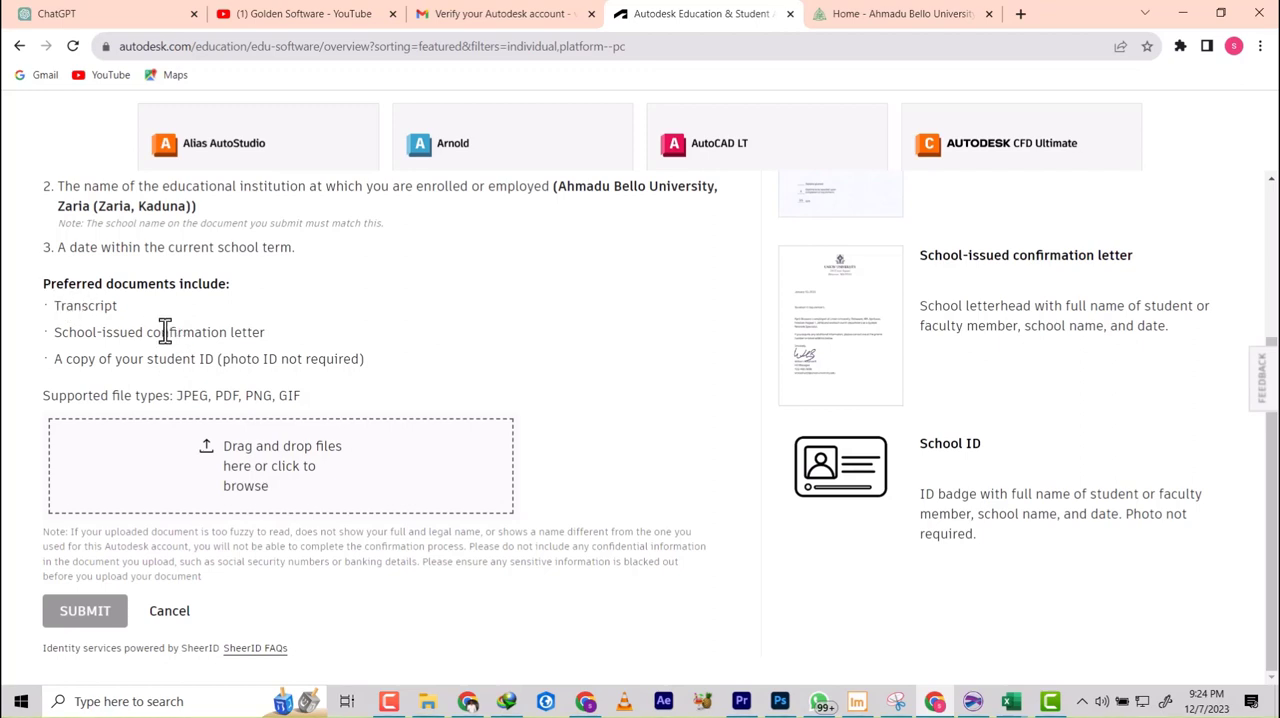
pyautogui.moveTo(184, 358)
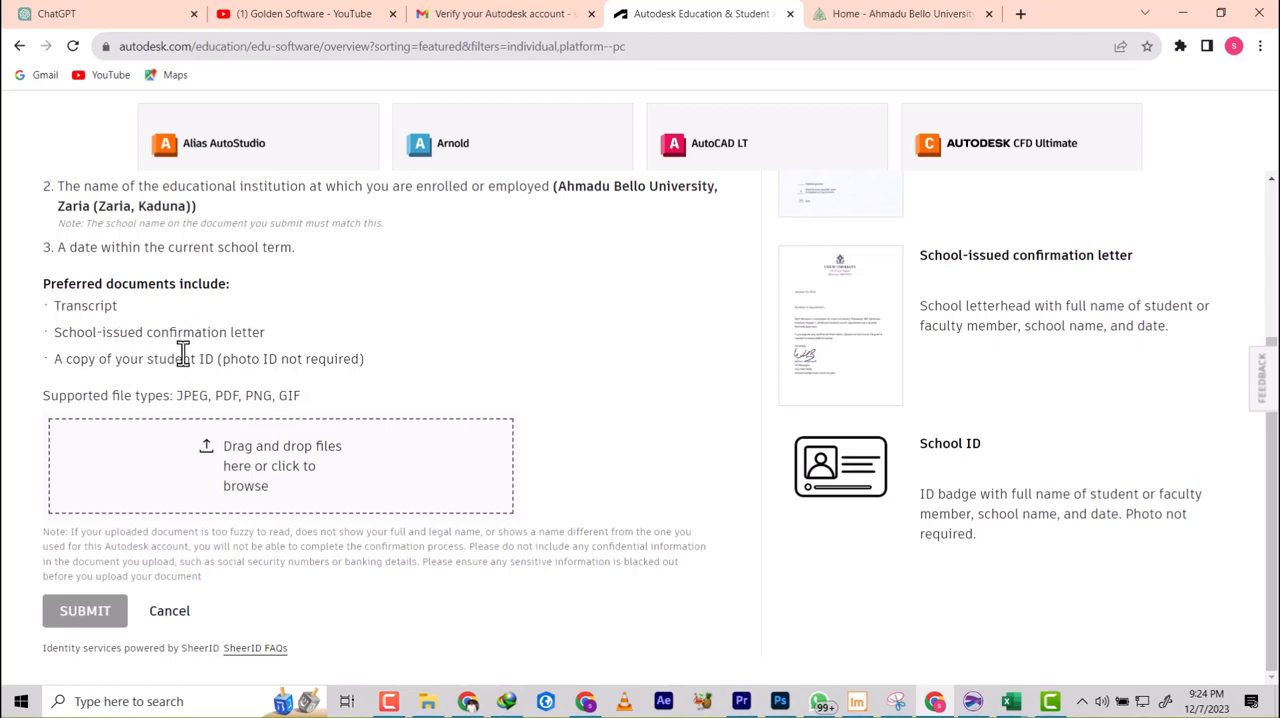
pyautogui.moveTo(212, 388)
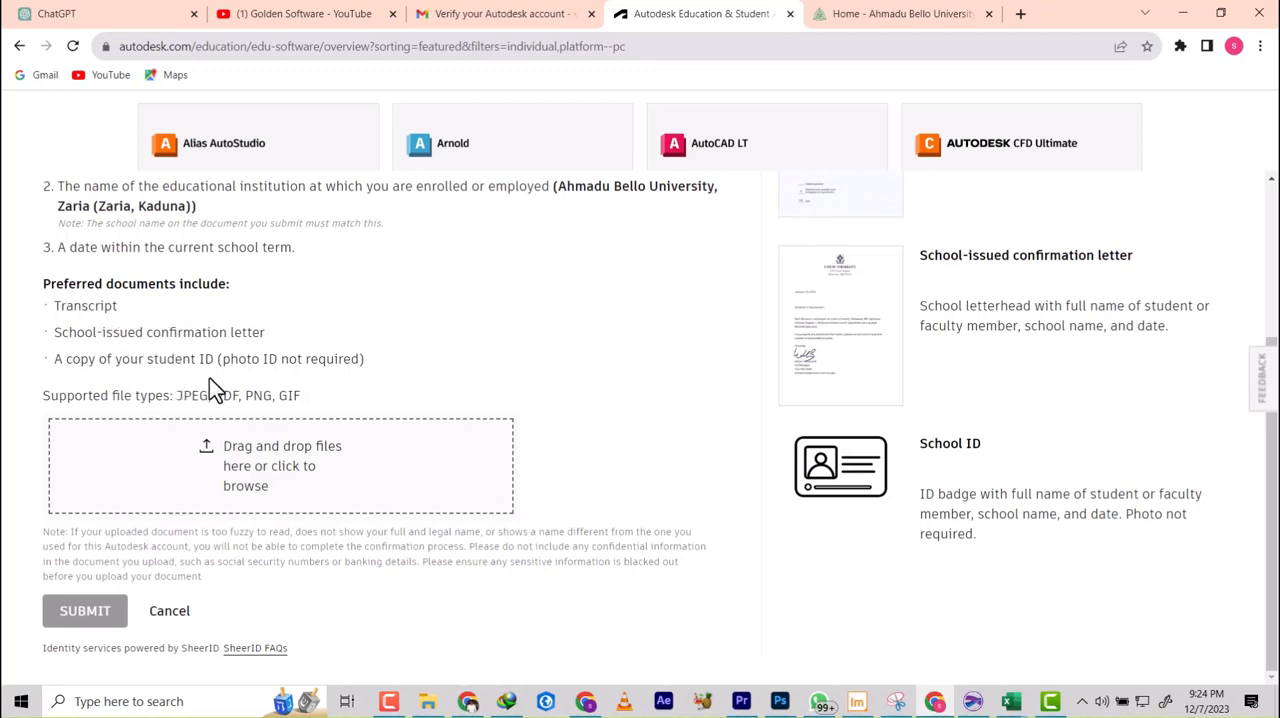
pyautogui.moveTo(252, 468)
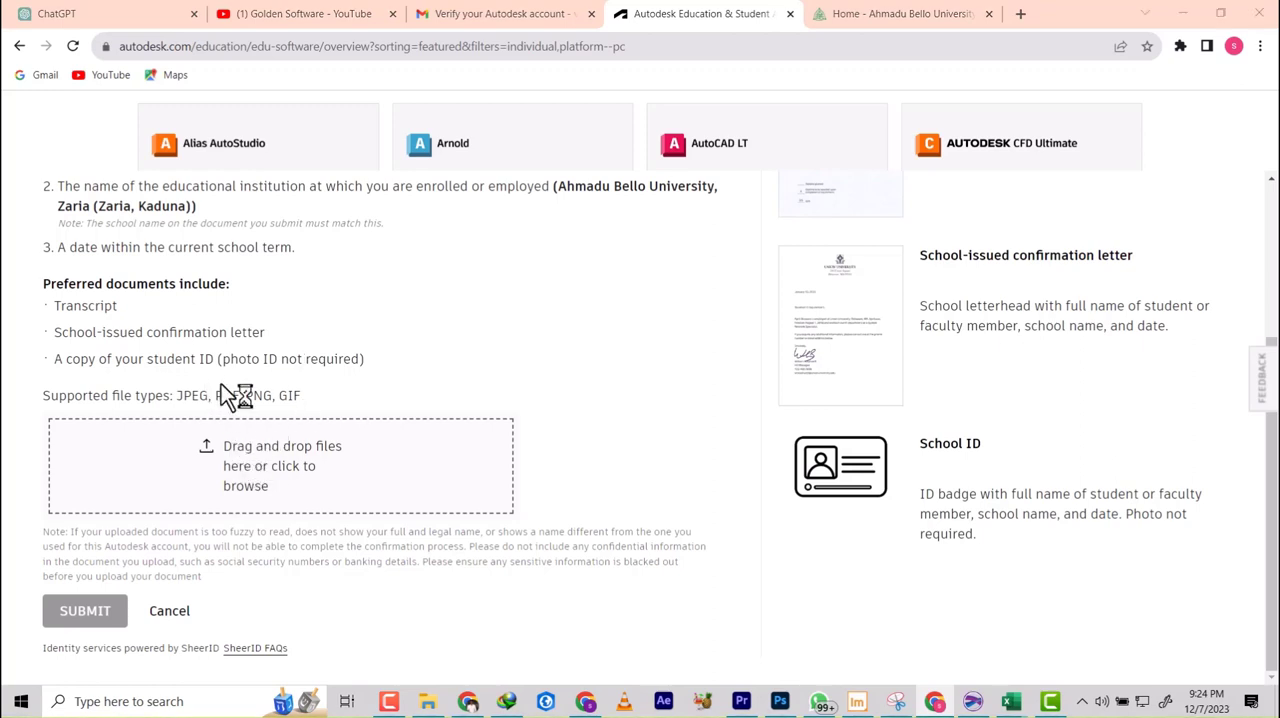
pyautogui.click(280, 464)
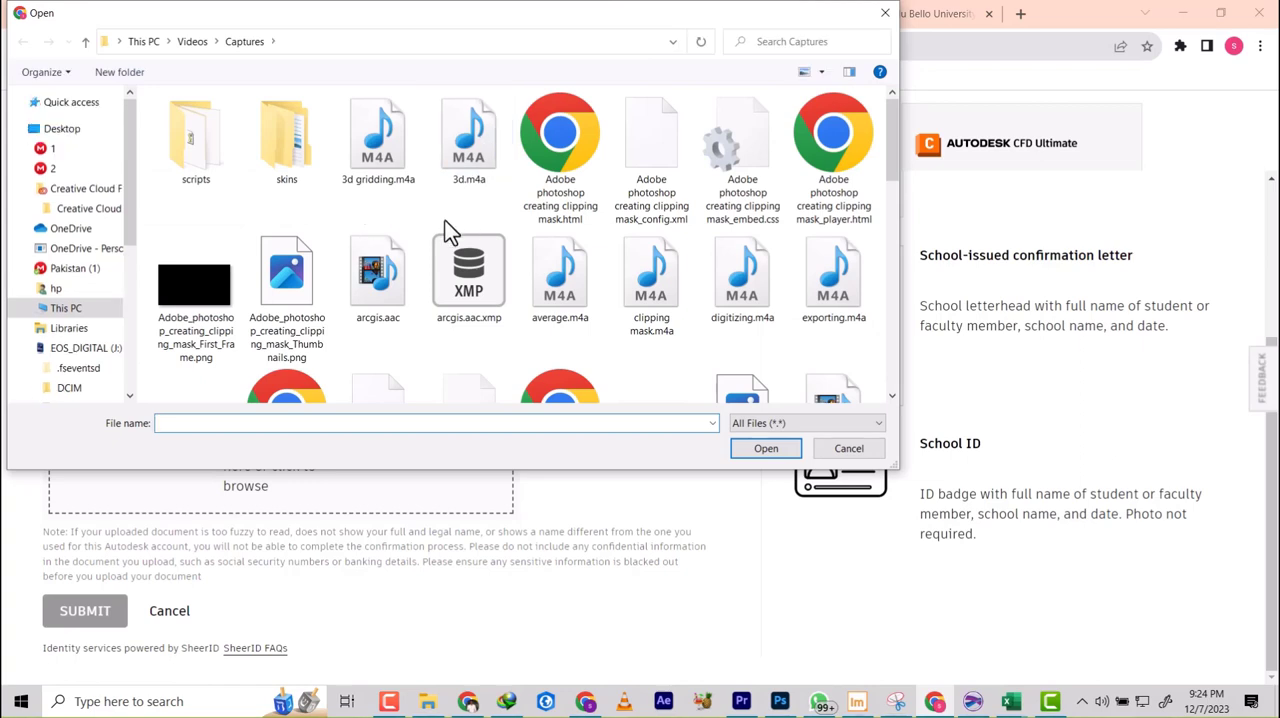
pyautogui.click(66, 308)
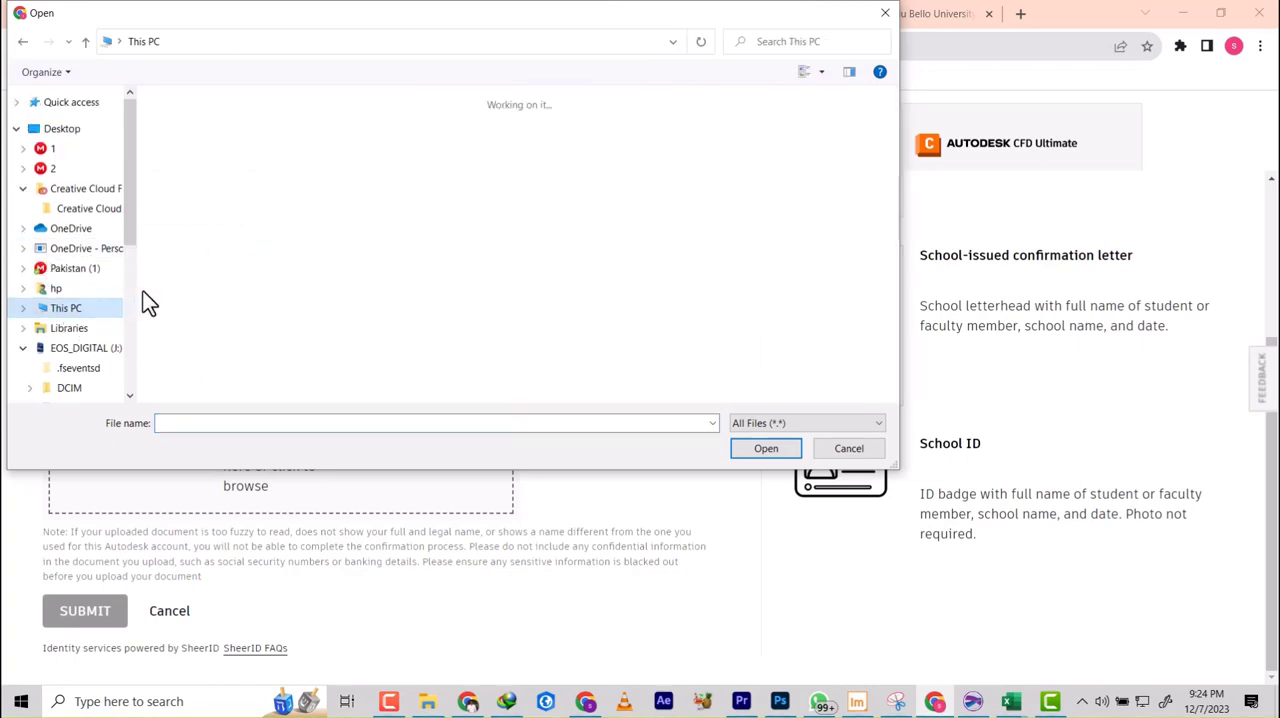
pyautogui.click(66, 308)
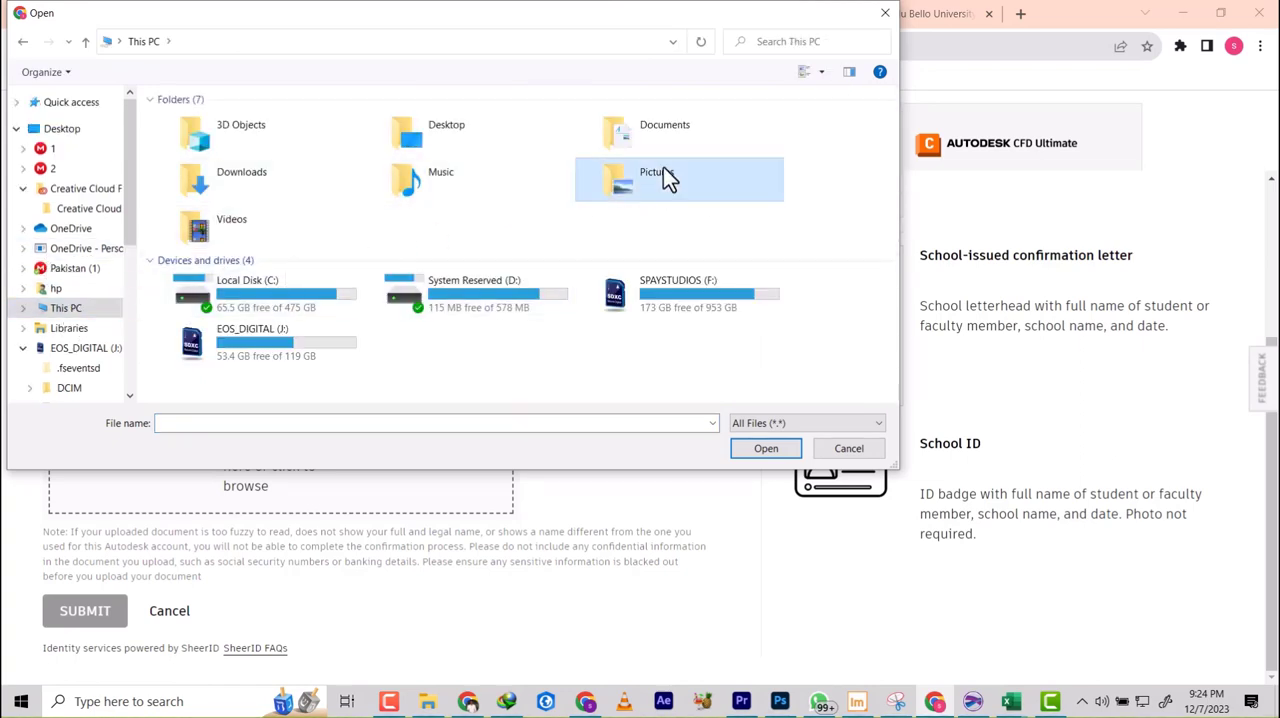
pyautogui.doubleClick(650, 178)
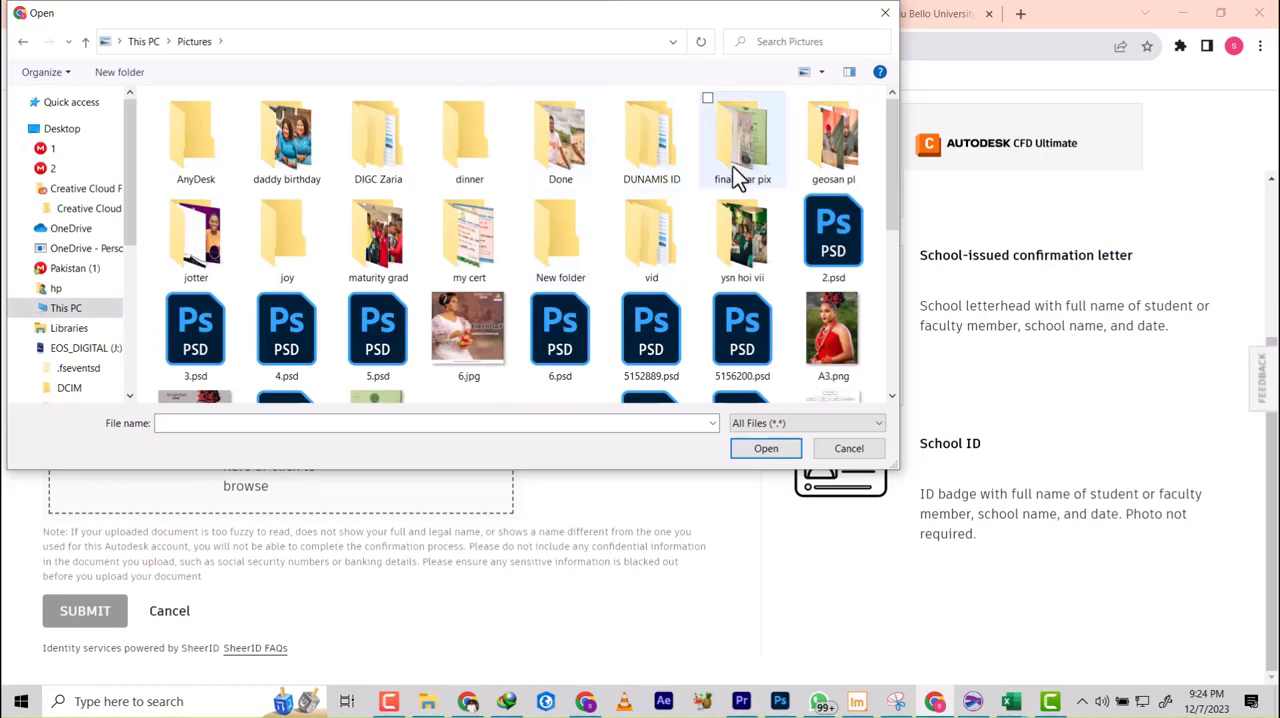
pyautogui.doubleClick(742, 138)
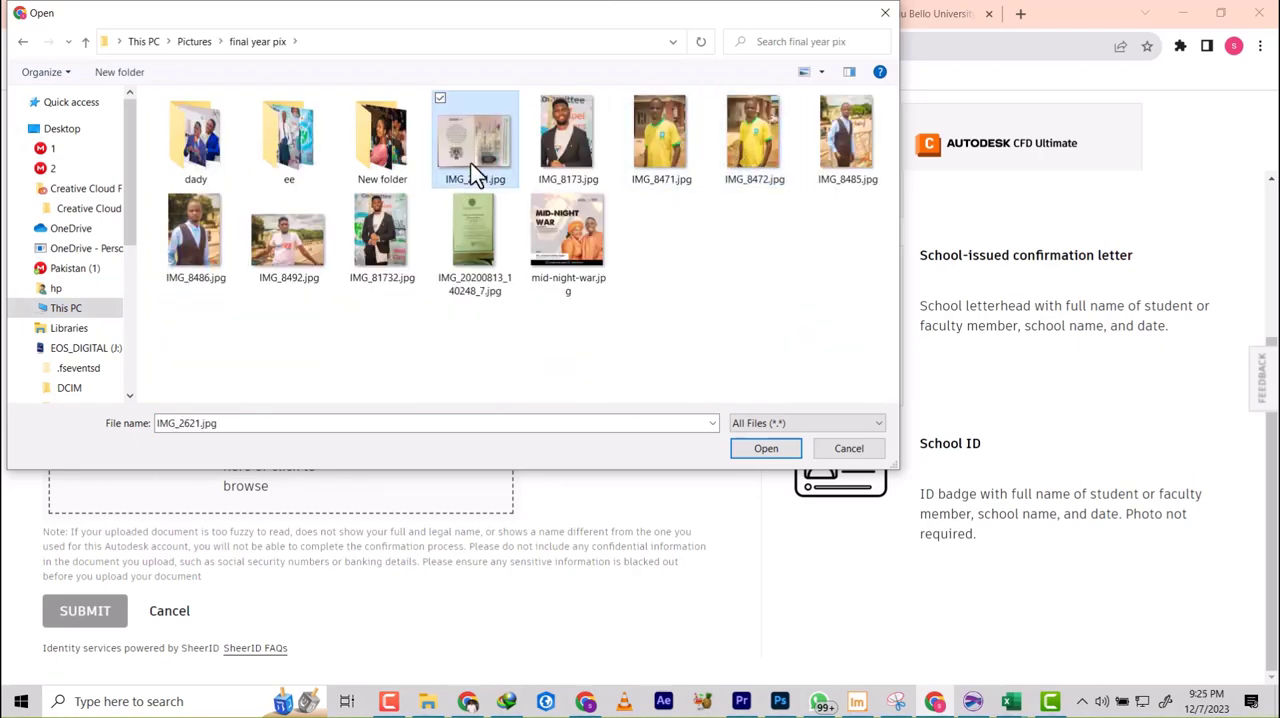
pyautogui.moveTo(476, 230)
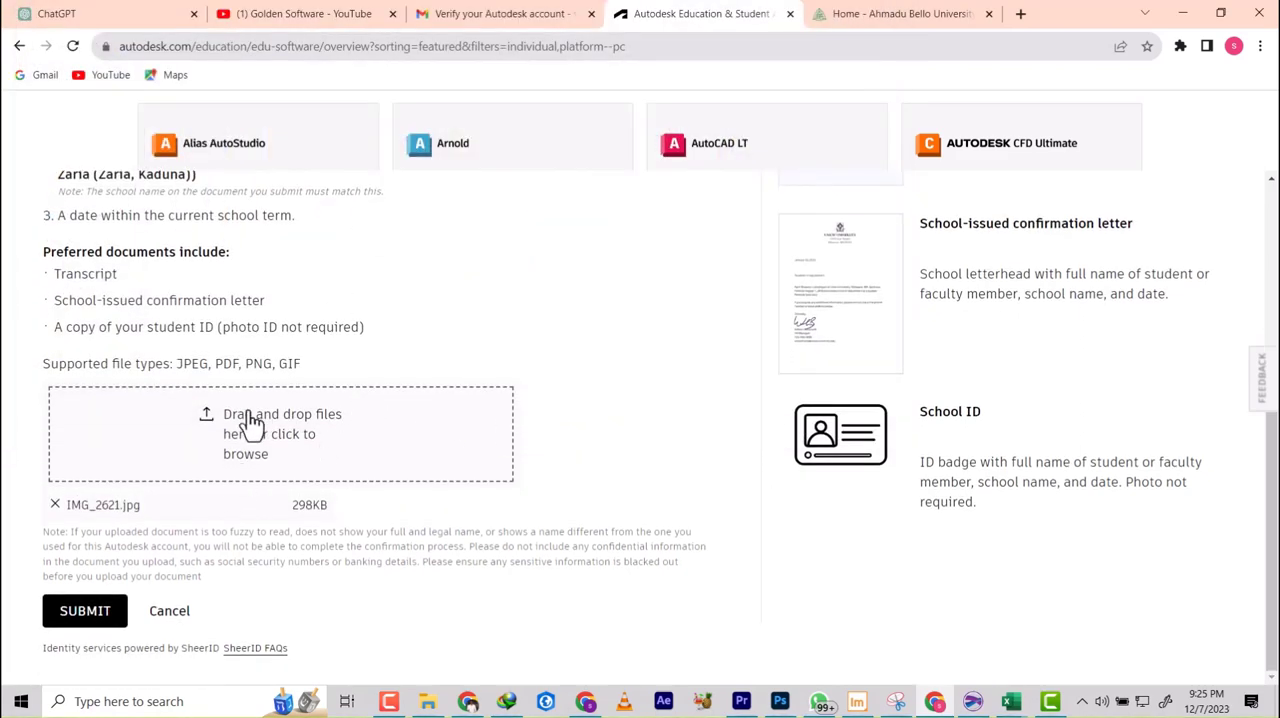
# Step: Submit the uploaded IMG_2621.jpg for SheerID verification, reaching the Thank you page
pyautogui.scroll(3)
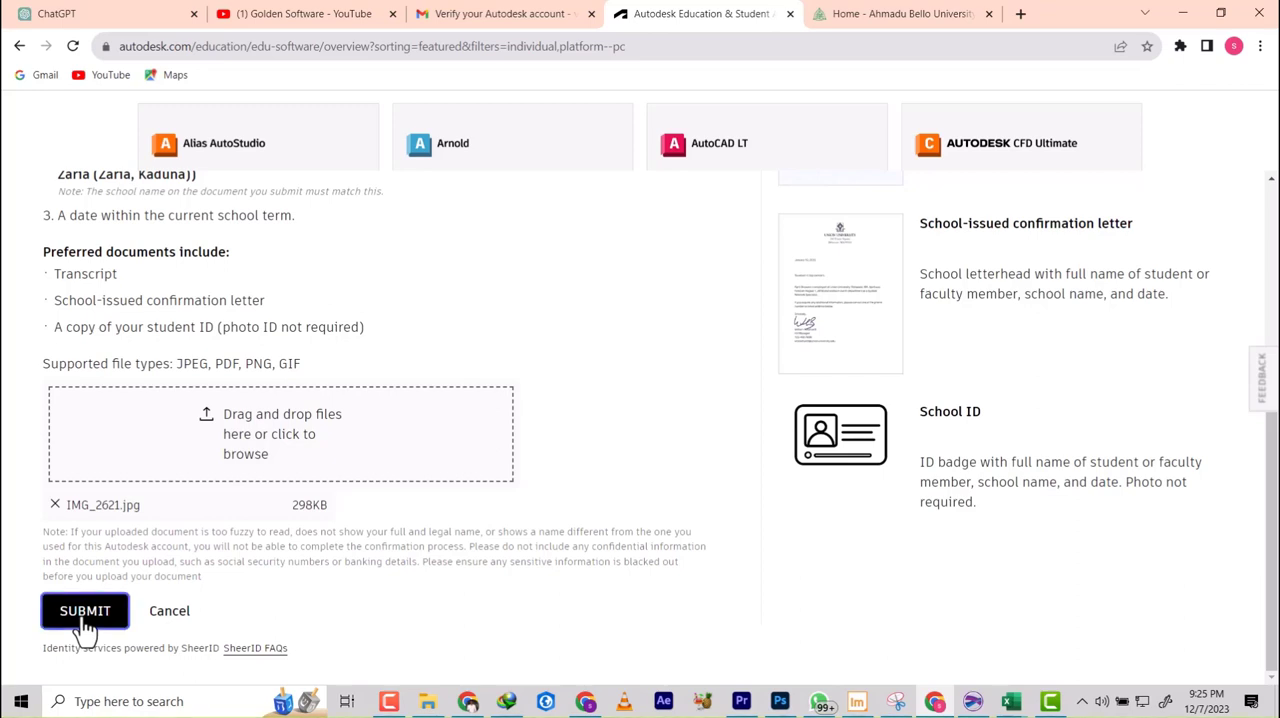
pyautogui.click(84, 610)
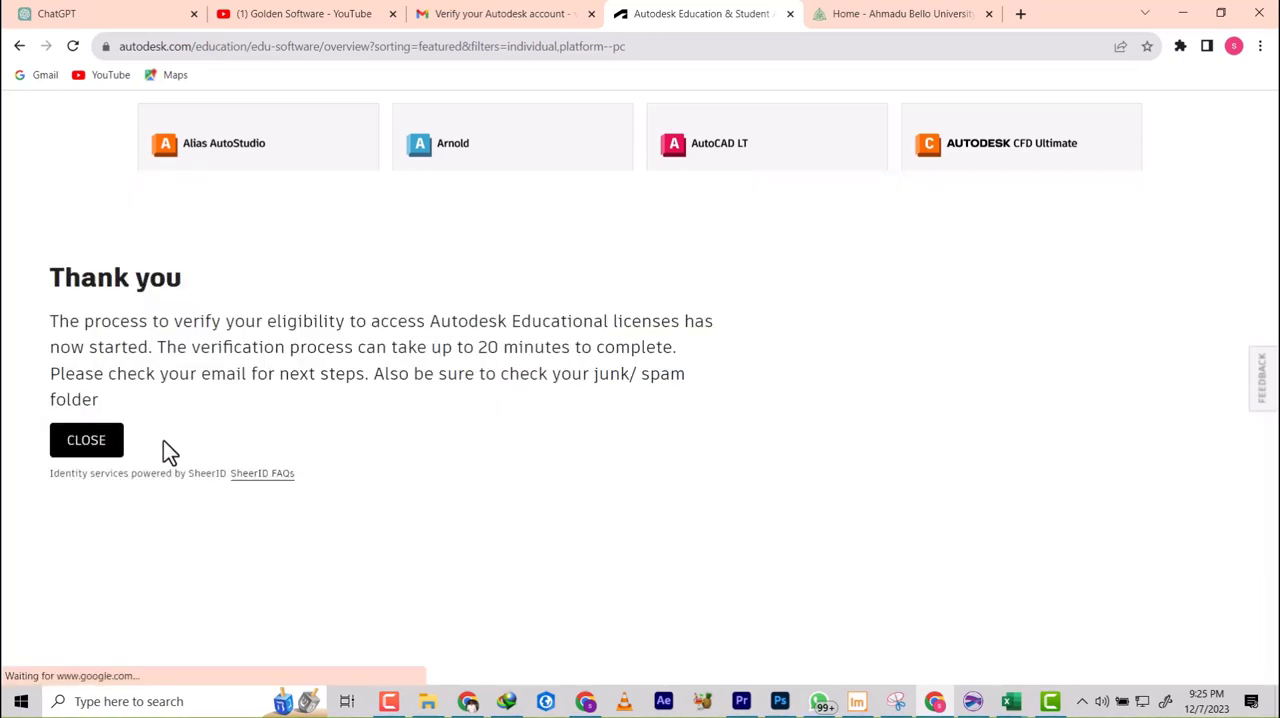
pyautogui.moveTo(212, 444)
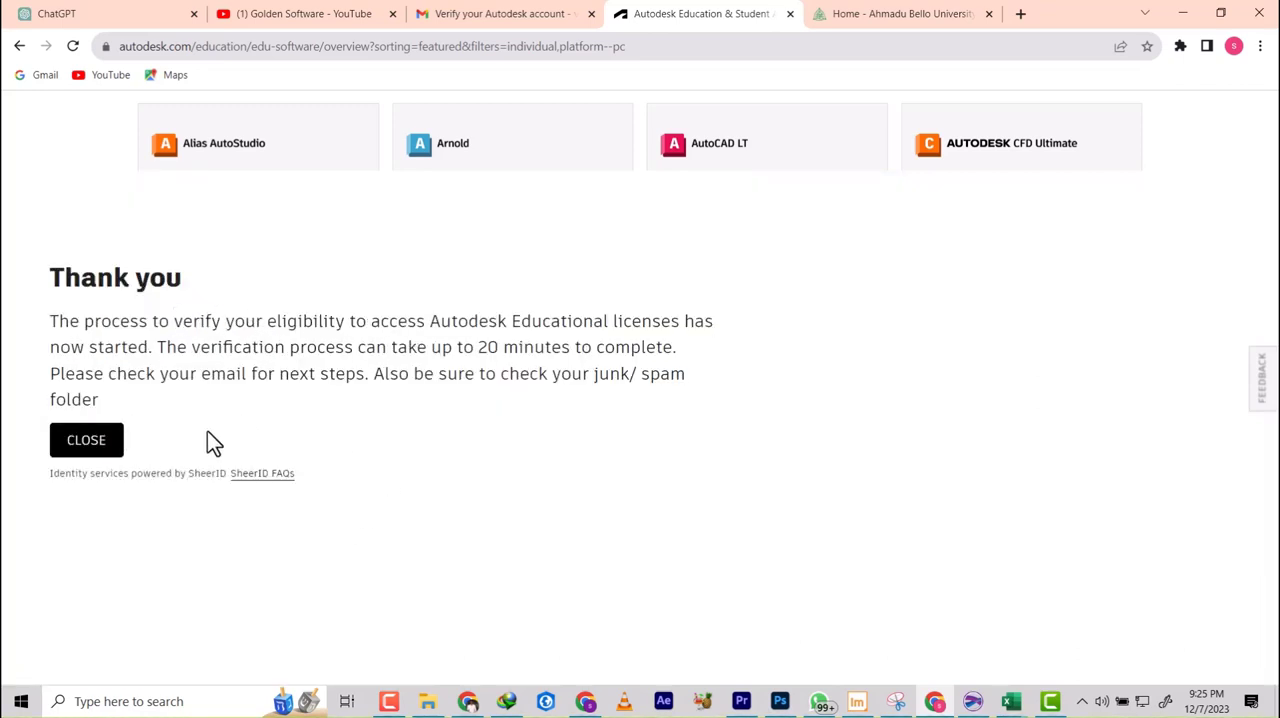
pyautogui.moveTo(370, 350)
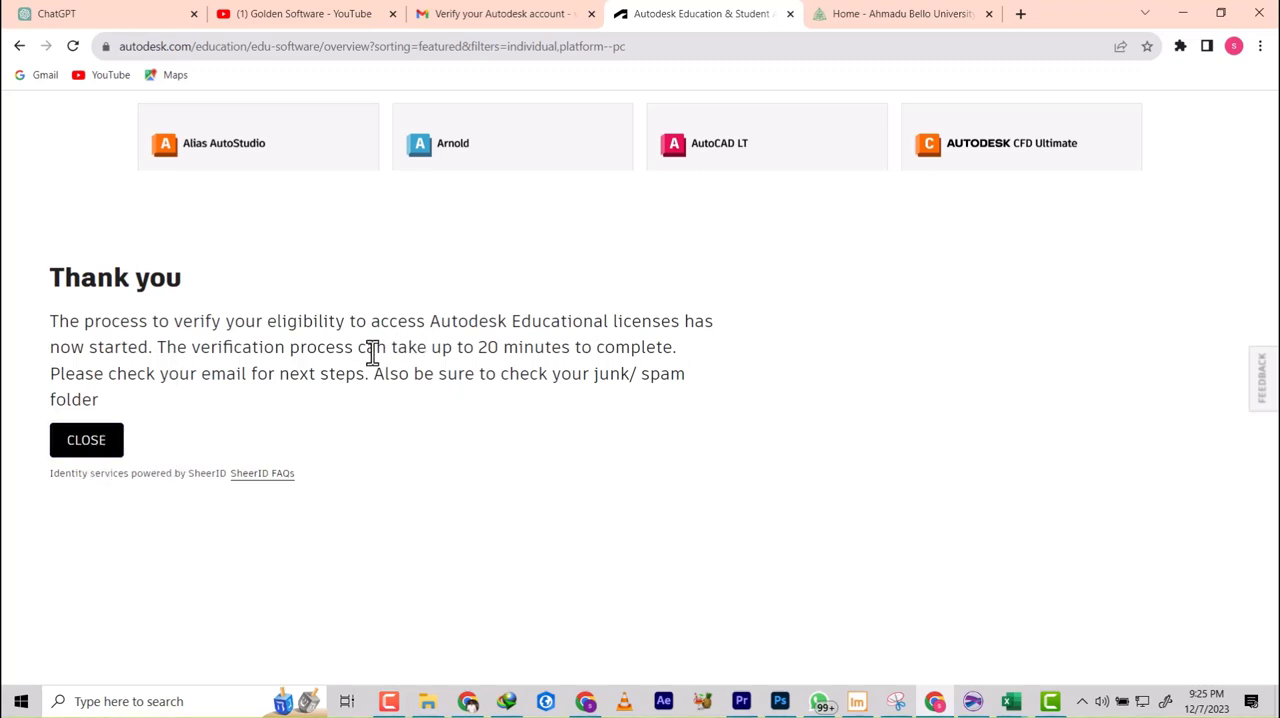
pyautogui.moveTo(86, 440)
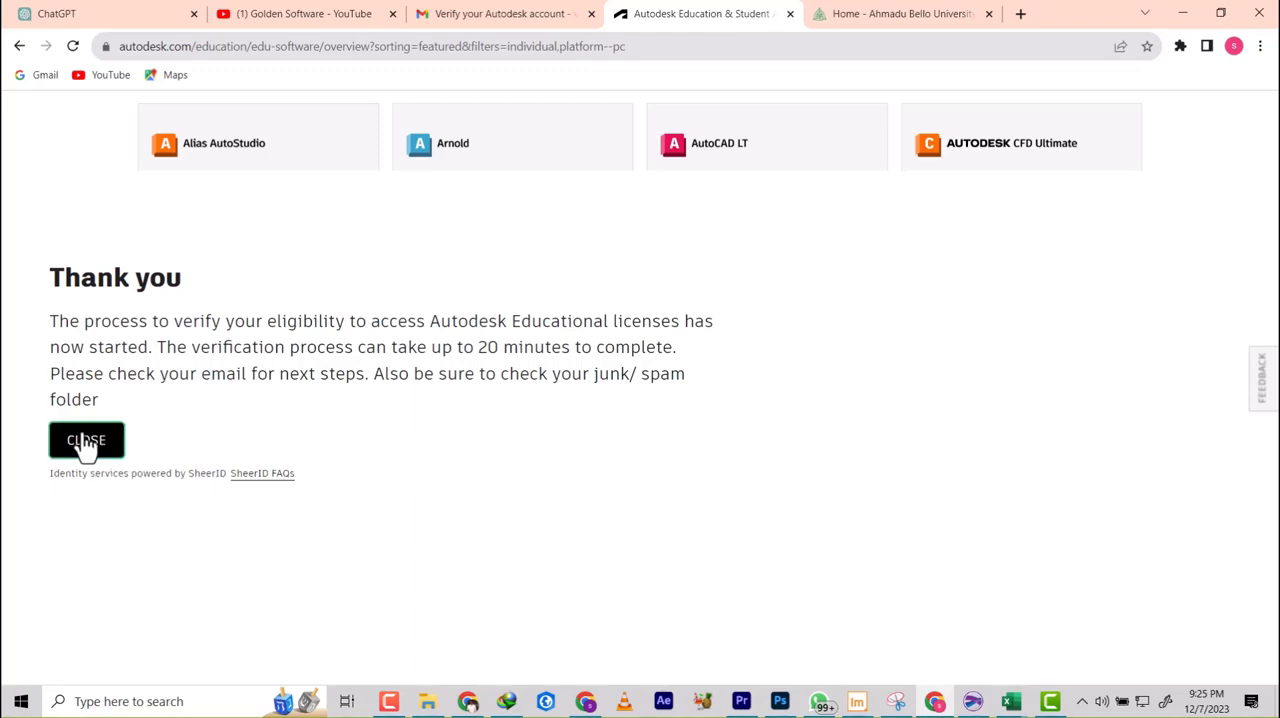
pyautogui.moveTo(380, 524)
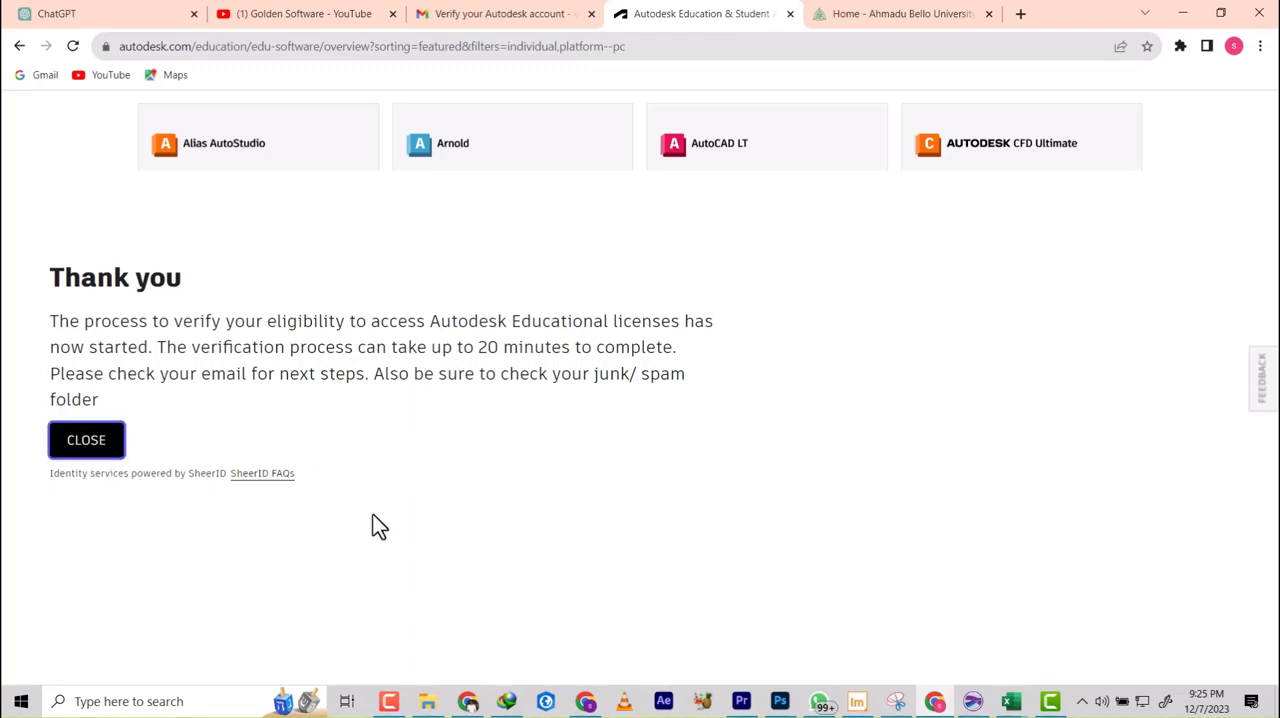
# Step: Close the verification notice and remove the Windows-only platform filter from the product list
pyautogui.click(86, 440)
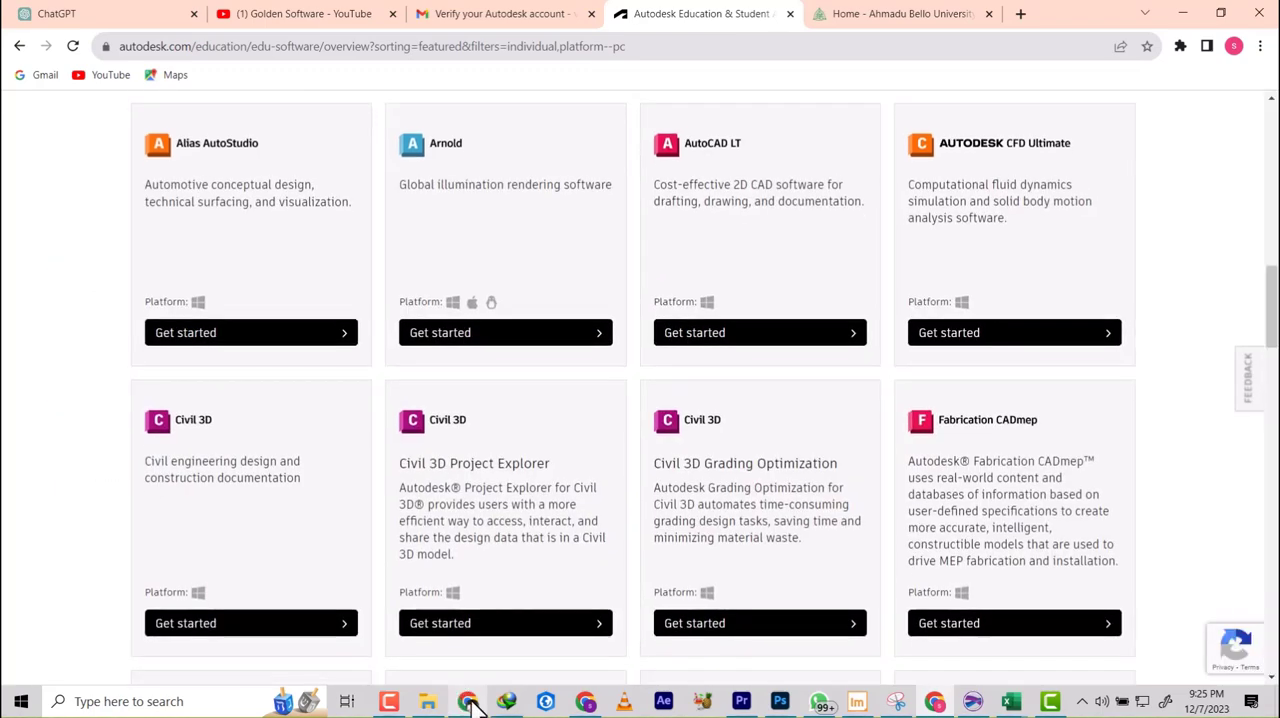
pyautogui.click(250, 622)
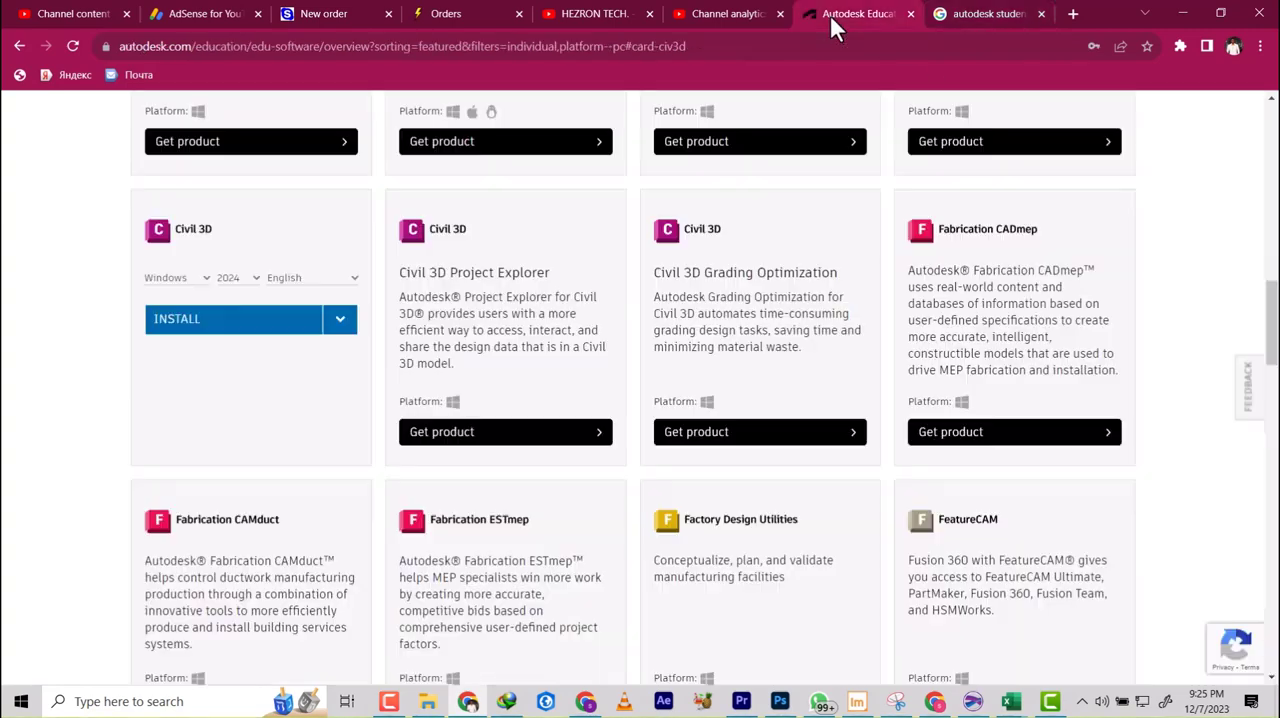
pyautogui.scroll(3)
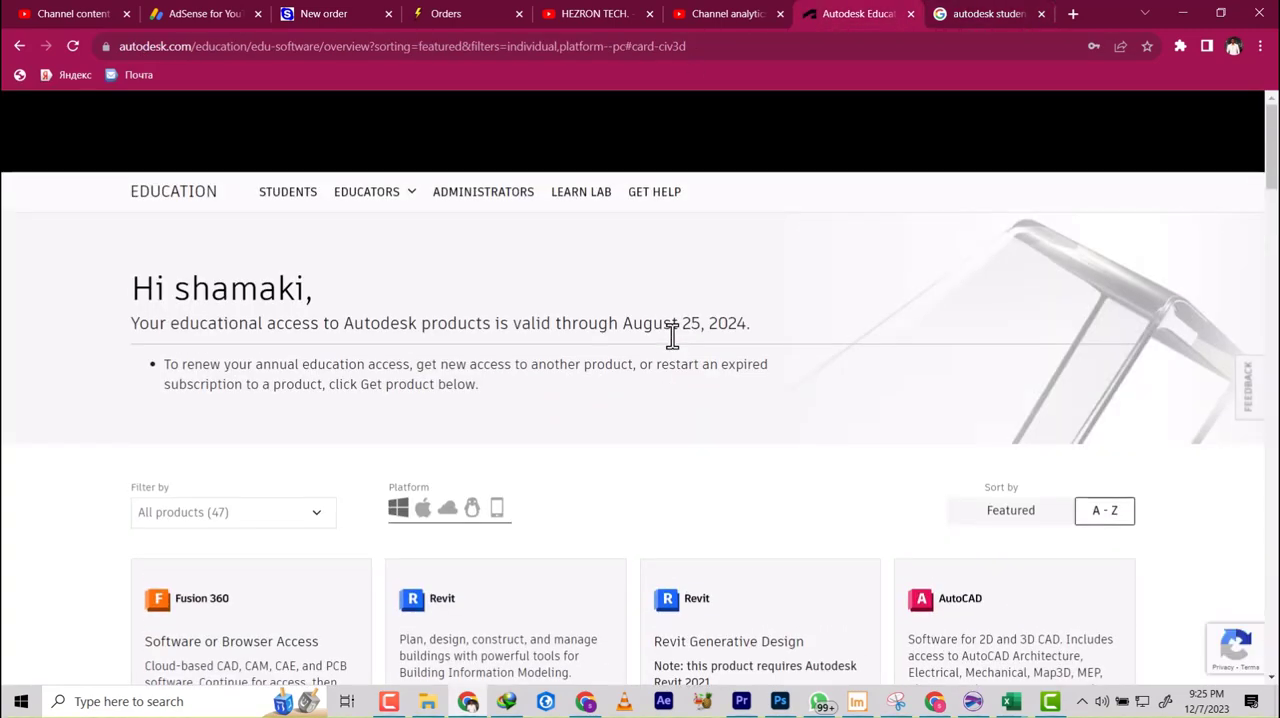
pyautogui.moveTo(372, 210)
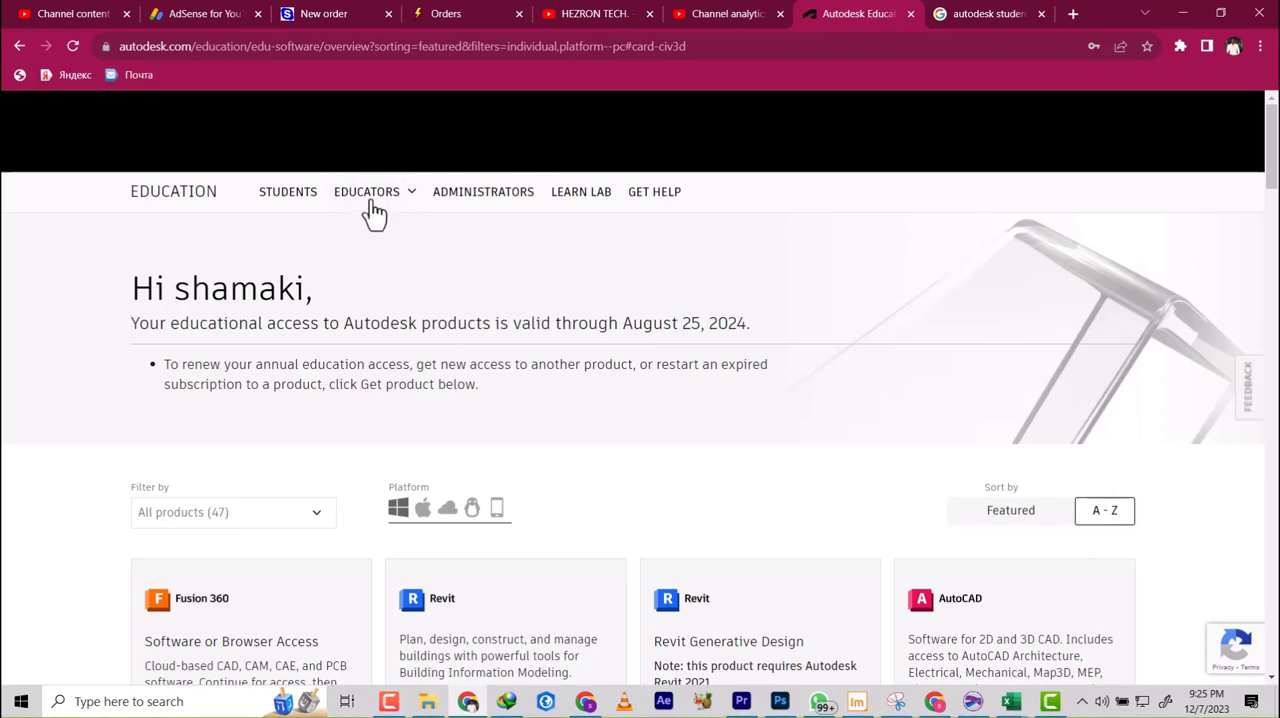
pyautogui.moveTo(288, 192)
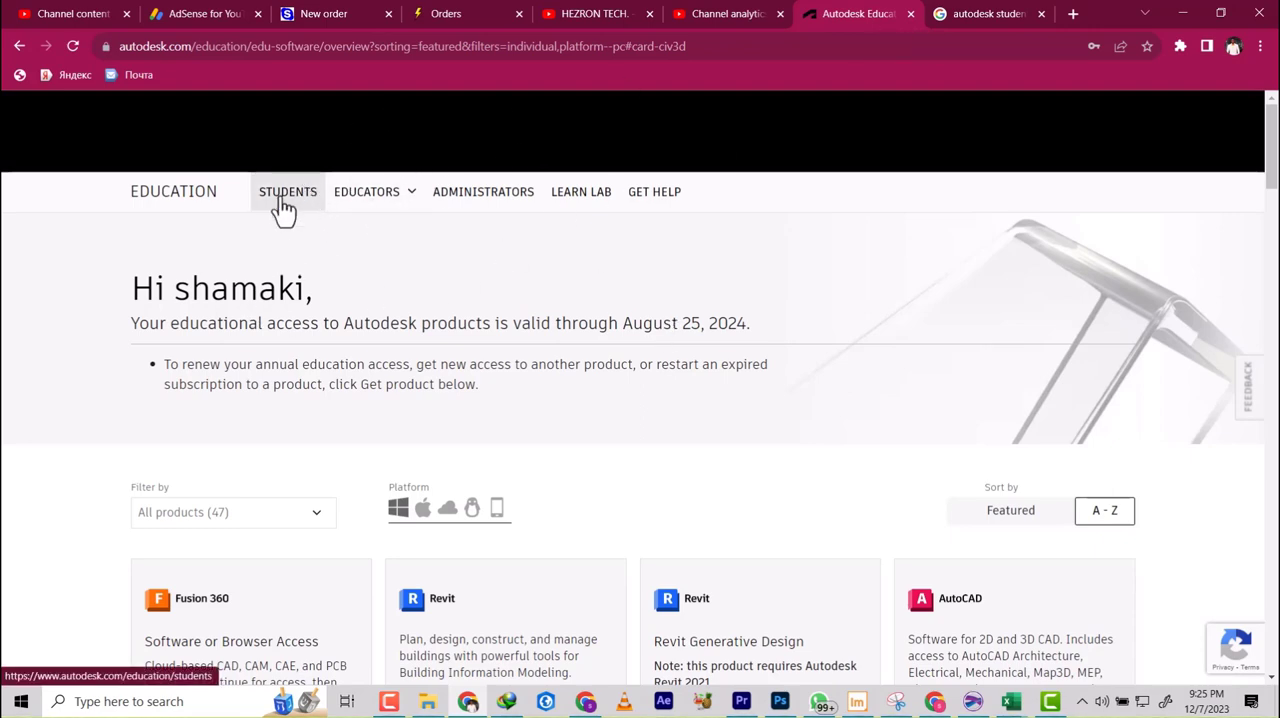
pyautogui.moveTo(398, 524)
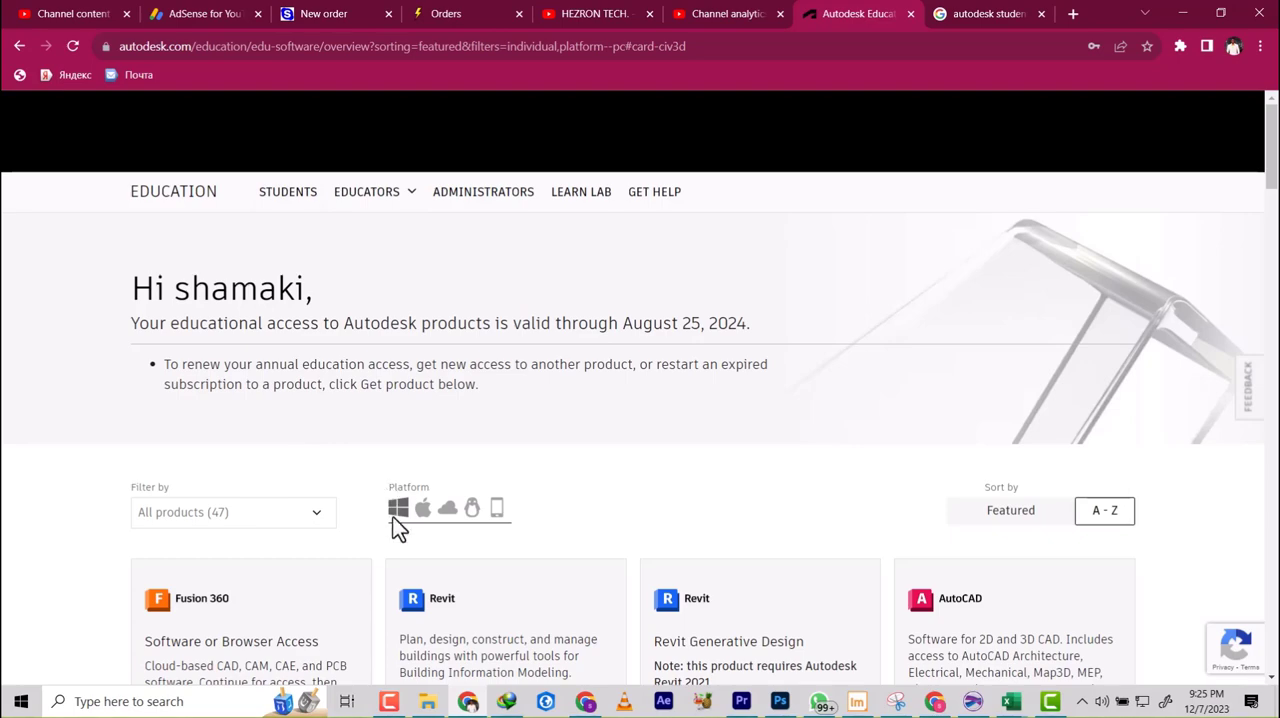
pyautogui.click(398, 508)
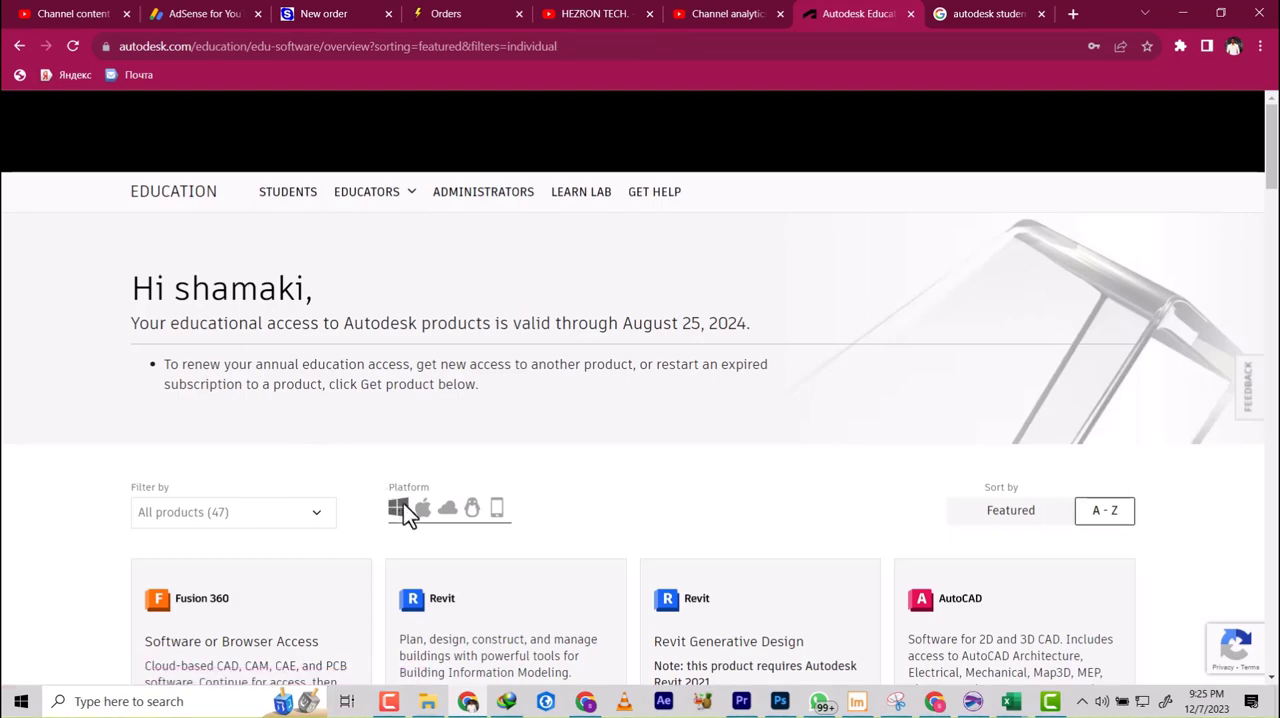
# Step: Scroll the product grid down to the Civil 3D card
pyautogui.scroll(-3)
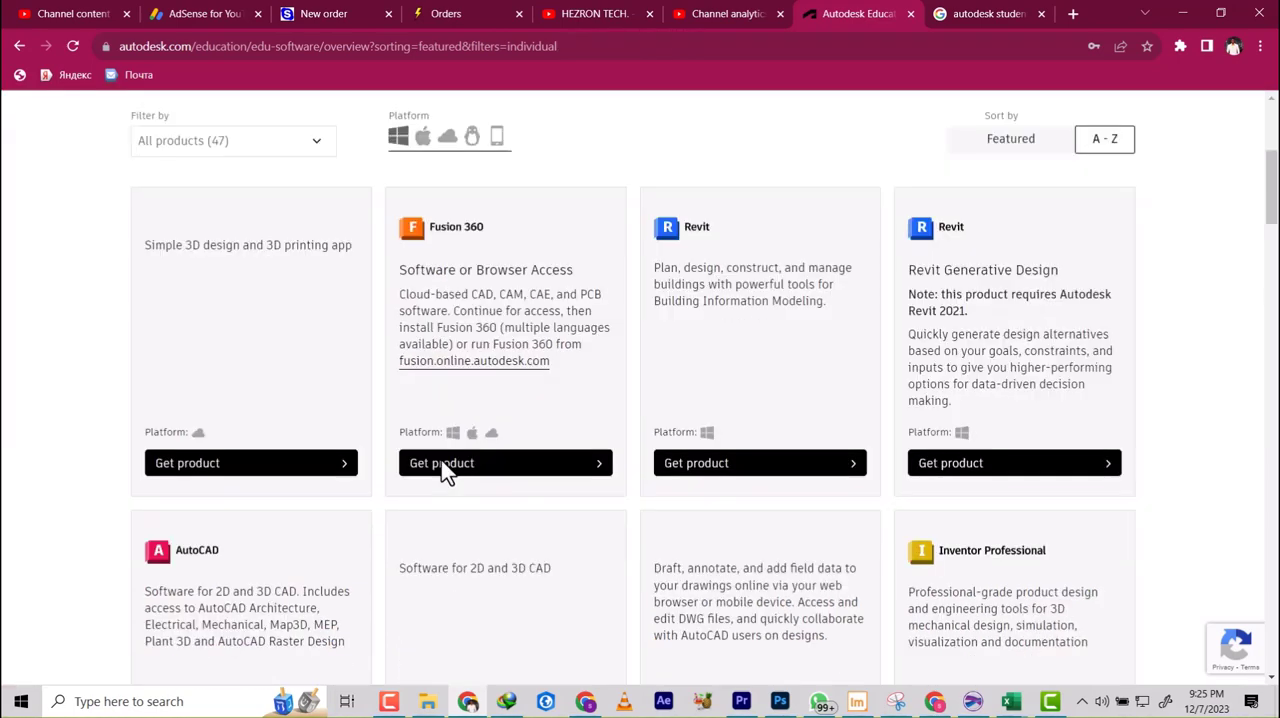
pyautogui.scroll(-3)
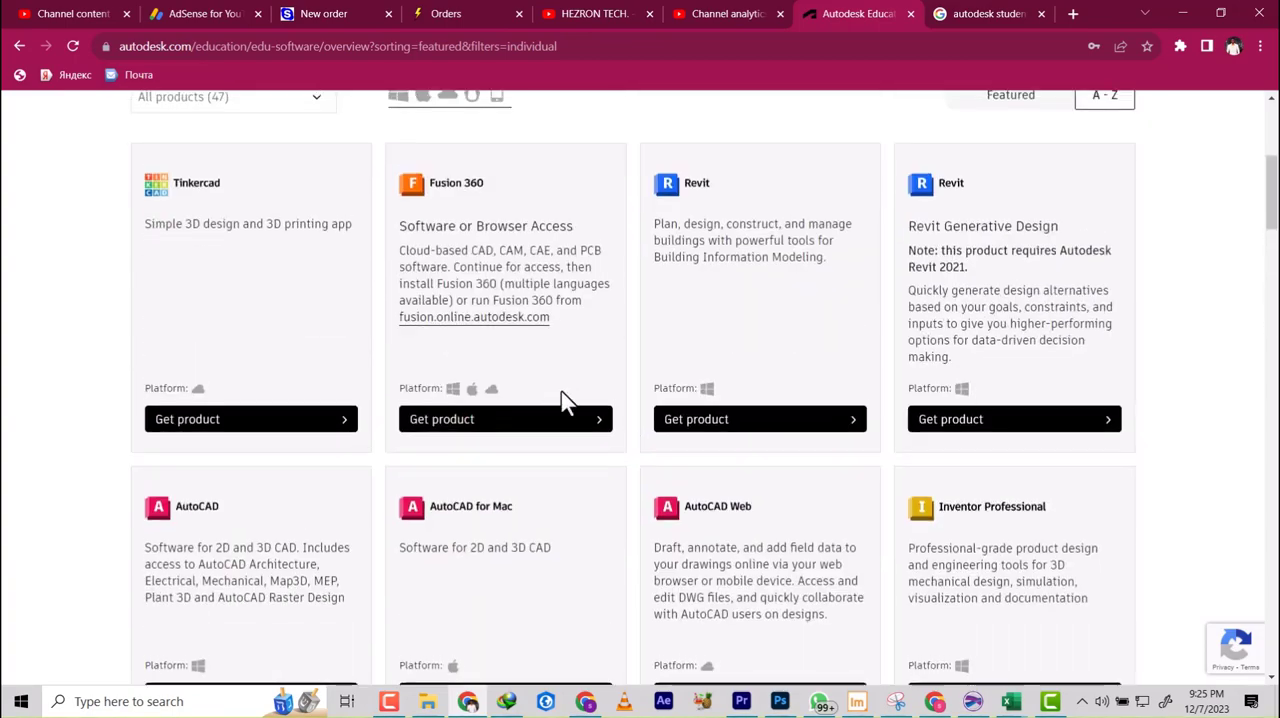
pyautogui.scroll(-3)
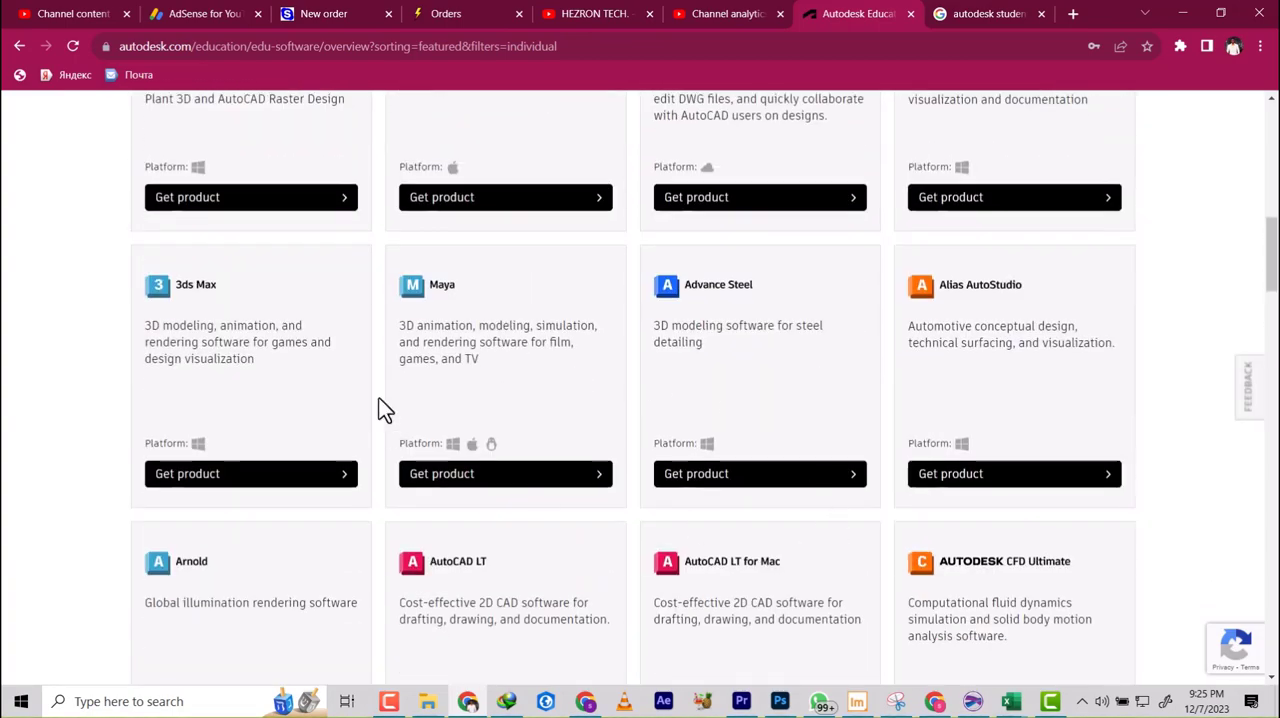
pyautogui.scroll(3)
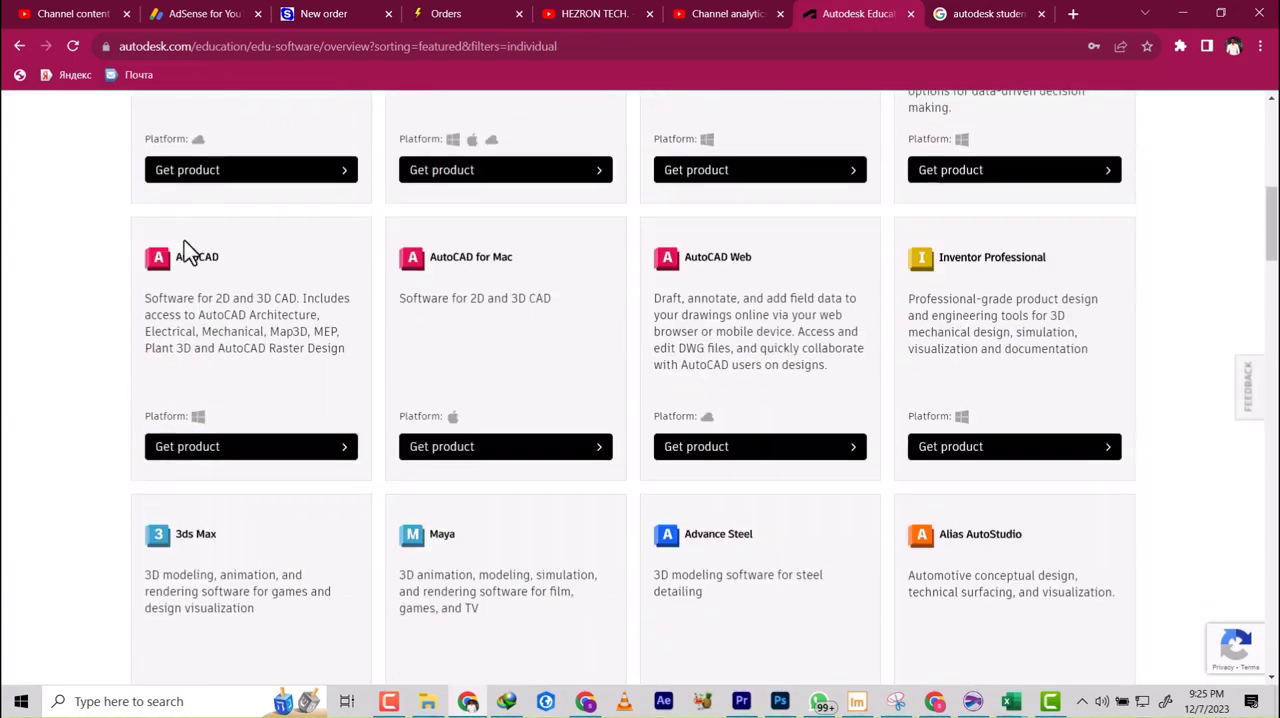
pyautogui.scroll(-3)
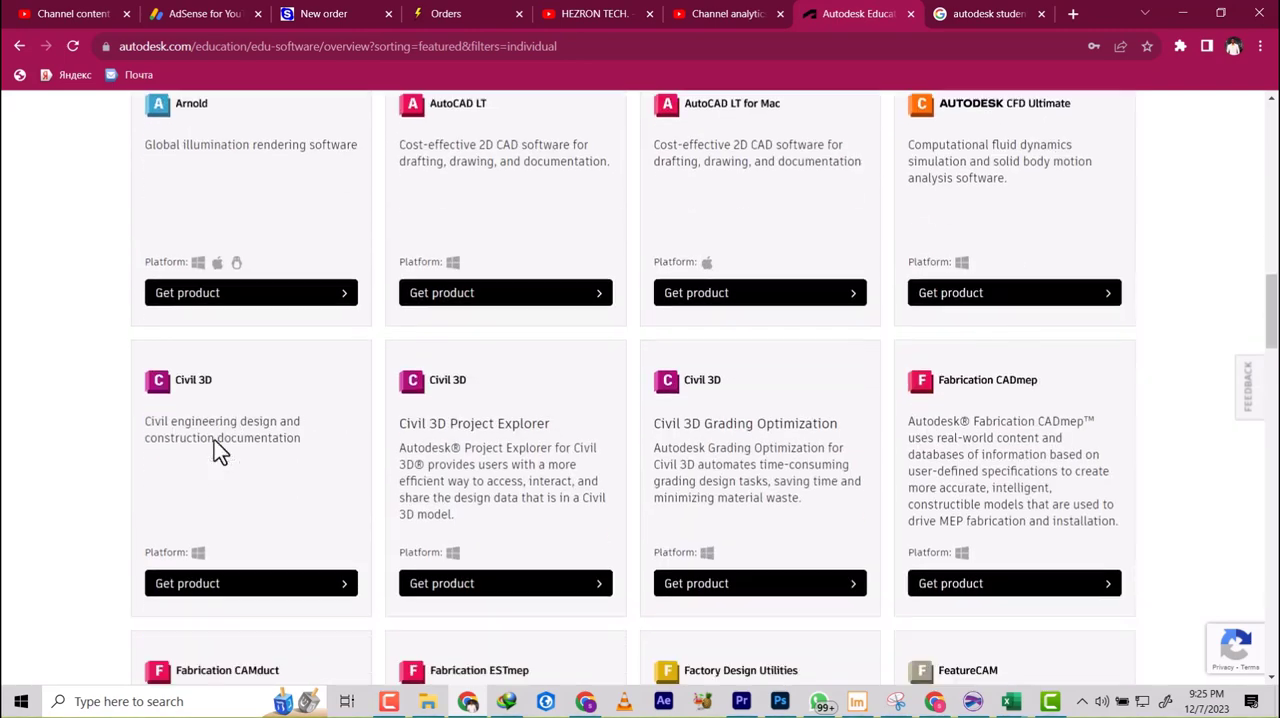
pyautogui.scroll(-3)
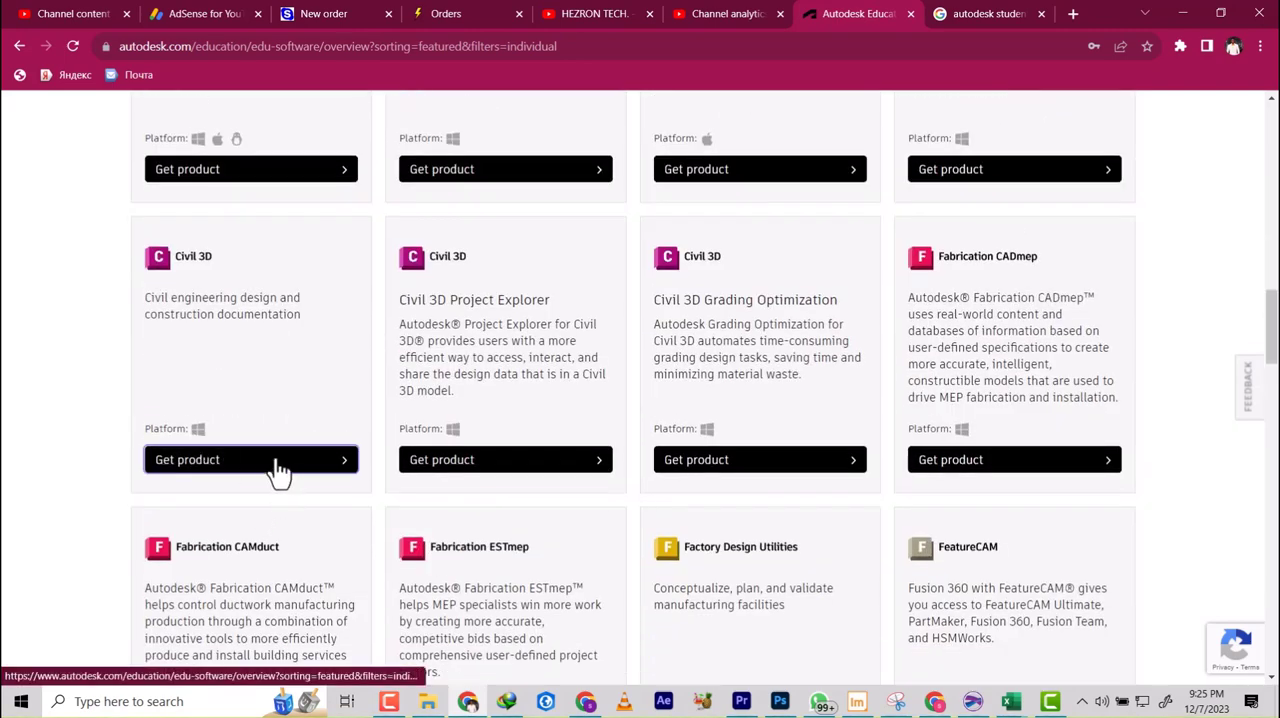
# Step: Get Civil 3D with Windows, version 2024 and English kept selected
pyautogui.click(250, 460)
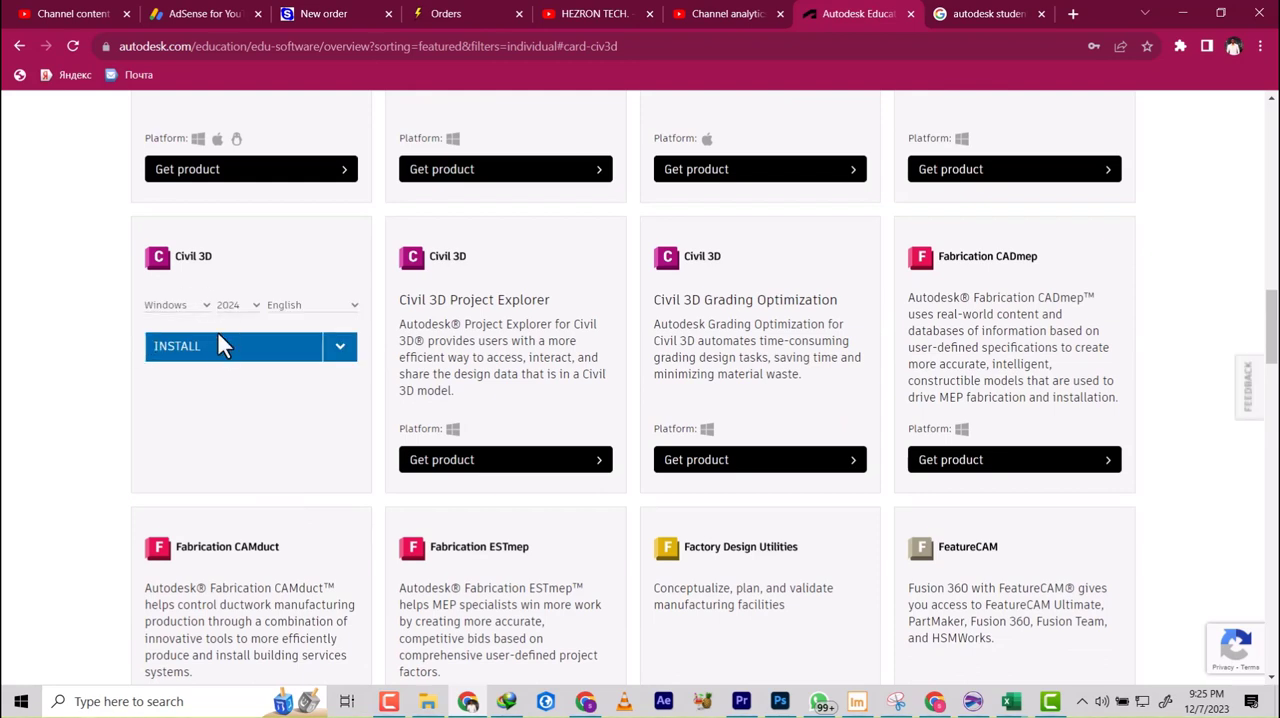
pyautogui.moveTo(268, 316)
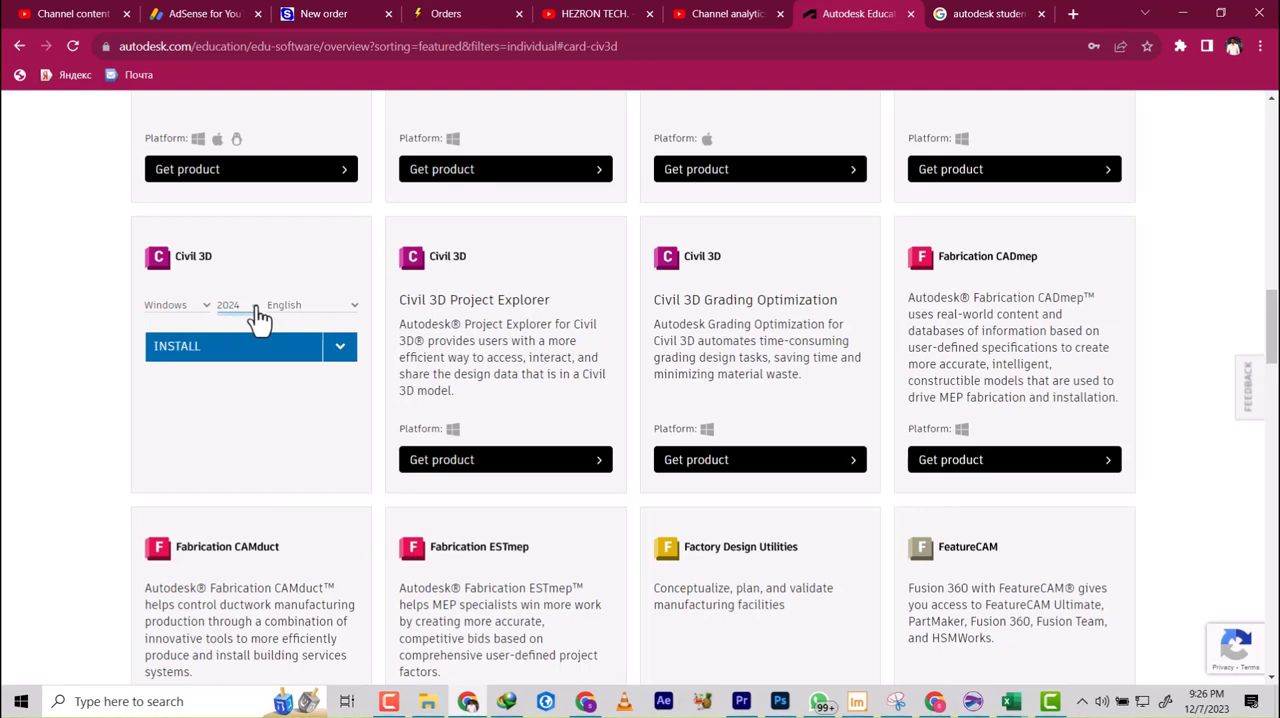
pyautogui.moveTo(258, 308)
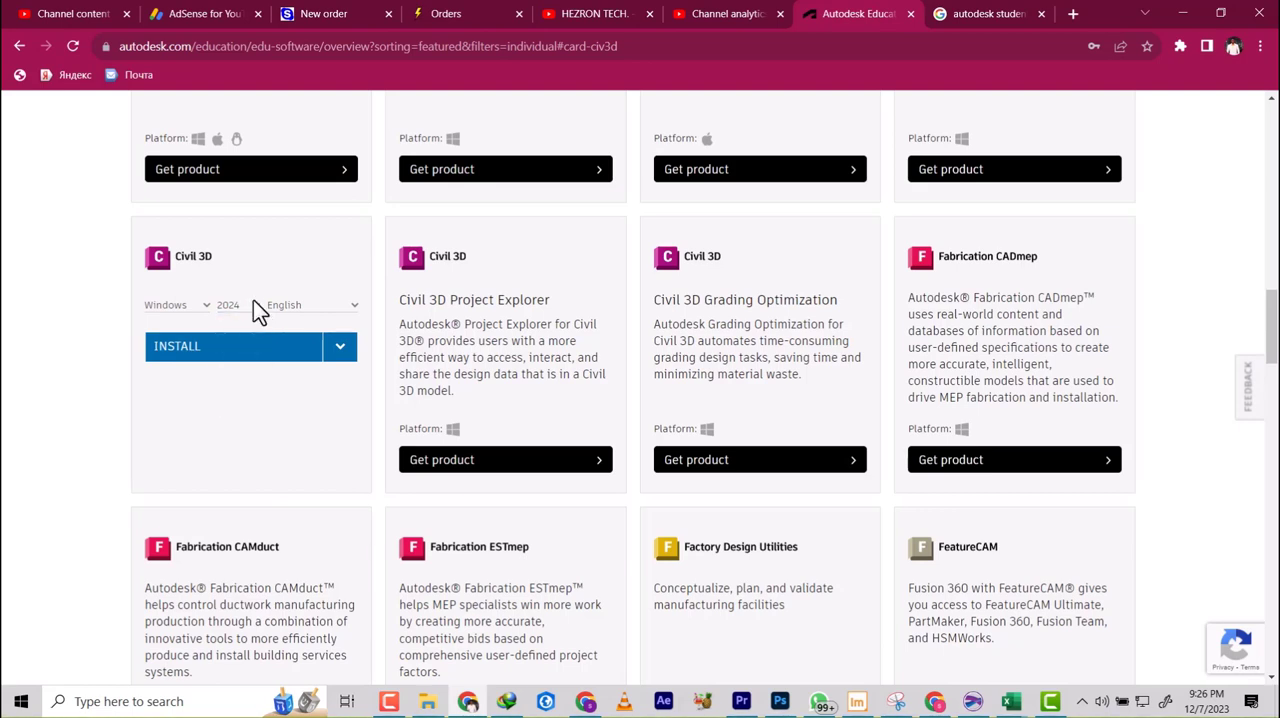
pyautogui.click(228, 304)
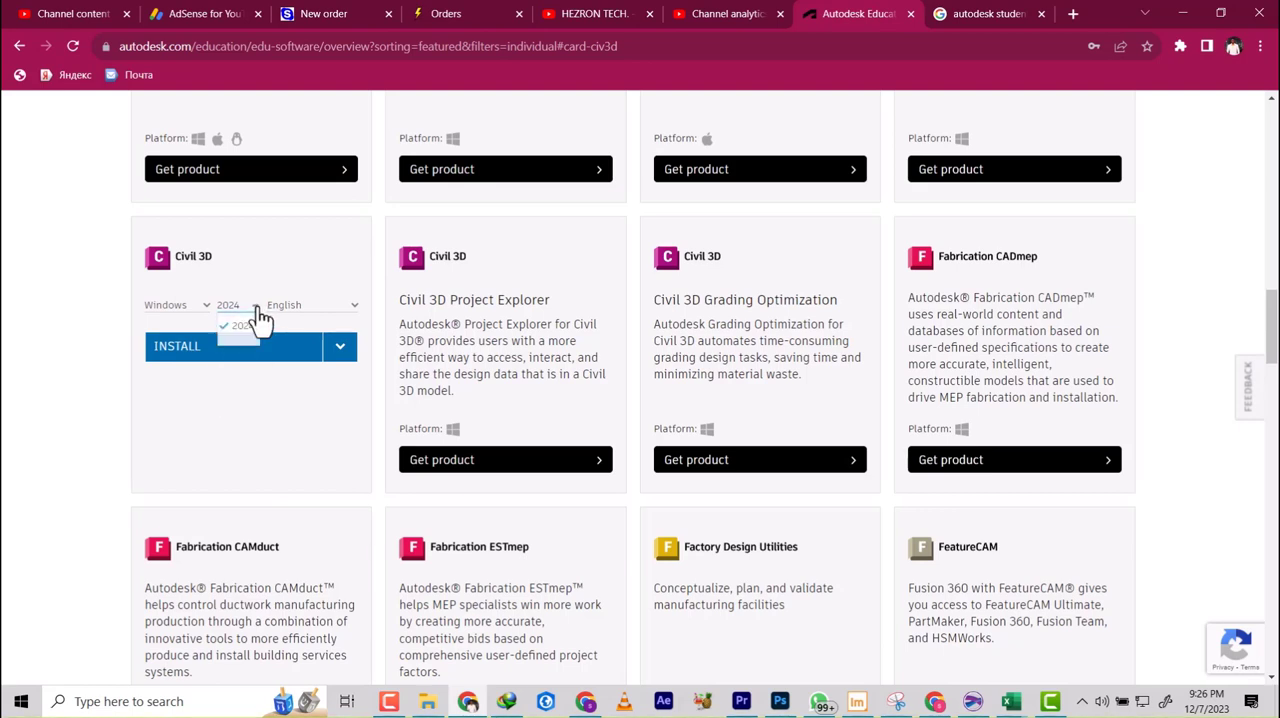
pyautogui.click(240, 304)
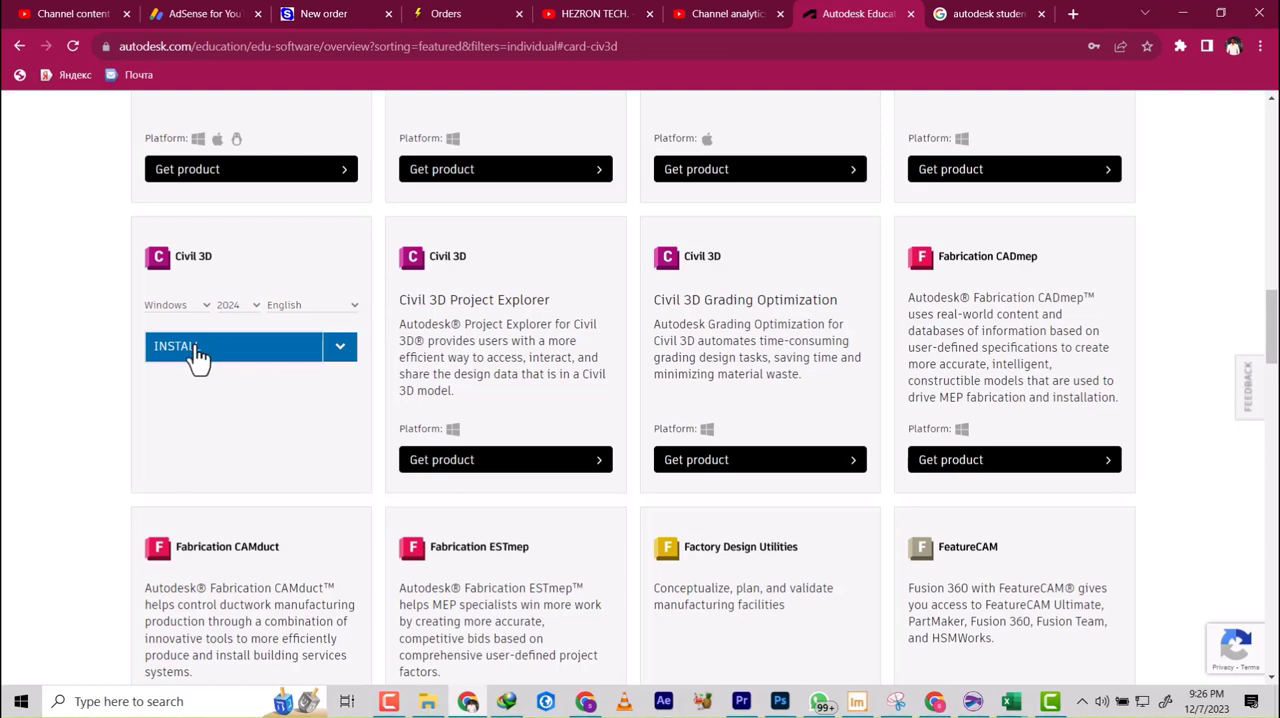
pyautogui.moveTo(330, 316)
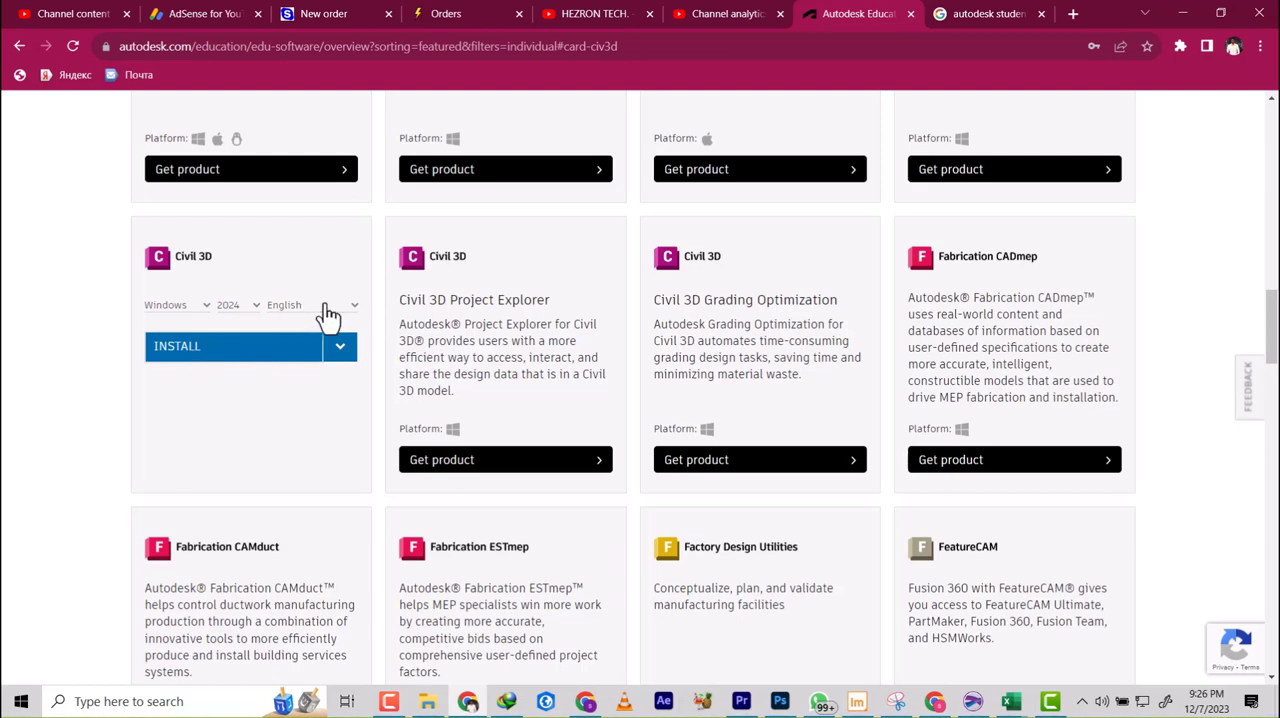
pyautogui.moveTo(218, 364)
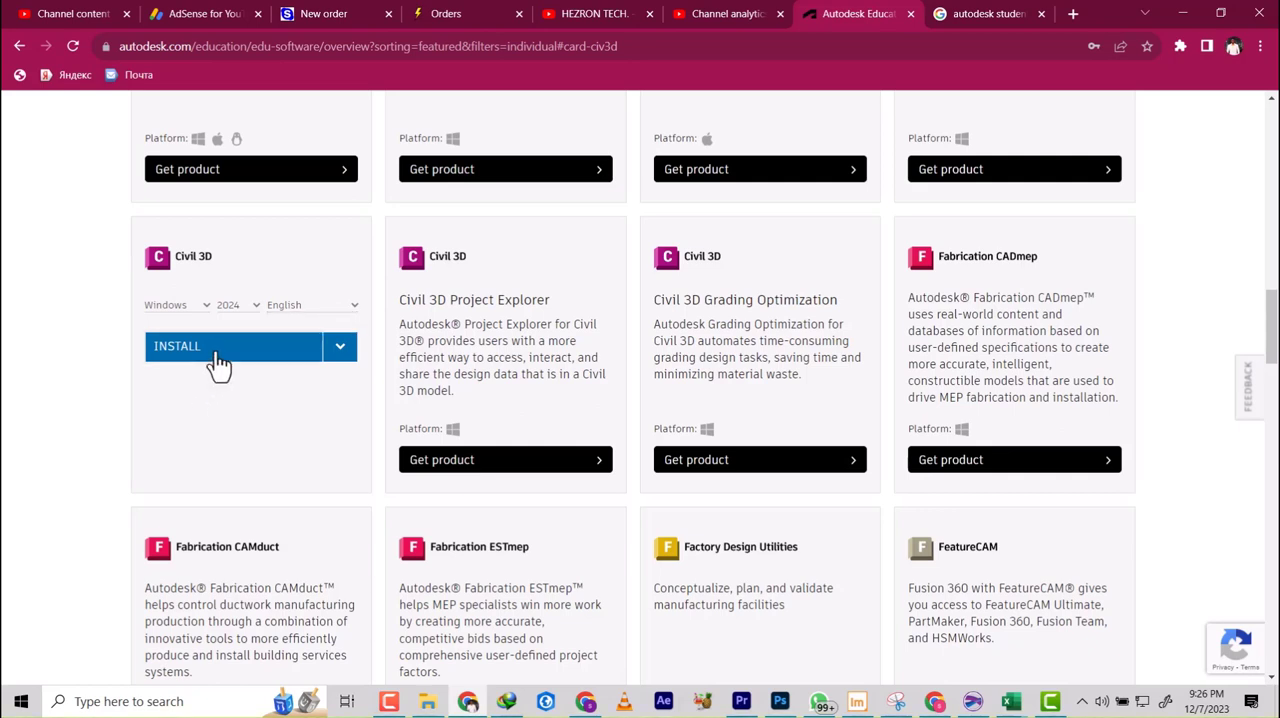
# Step: Accept the terms of use and choose DOWNLOAD instead of INSTALL for the installer
pyautogui.click(340, 346)
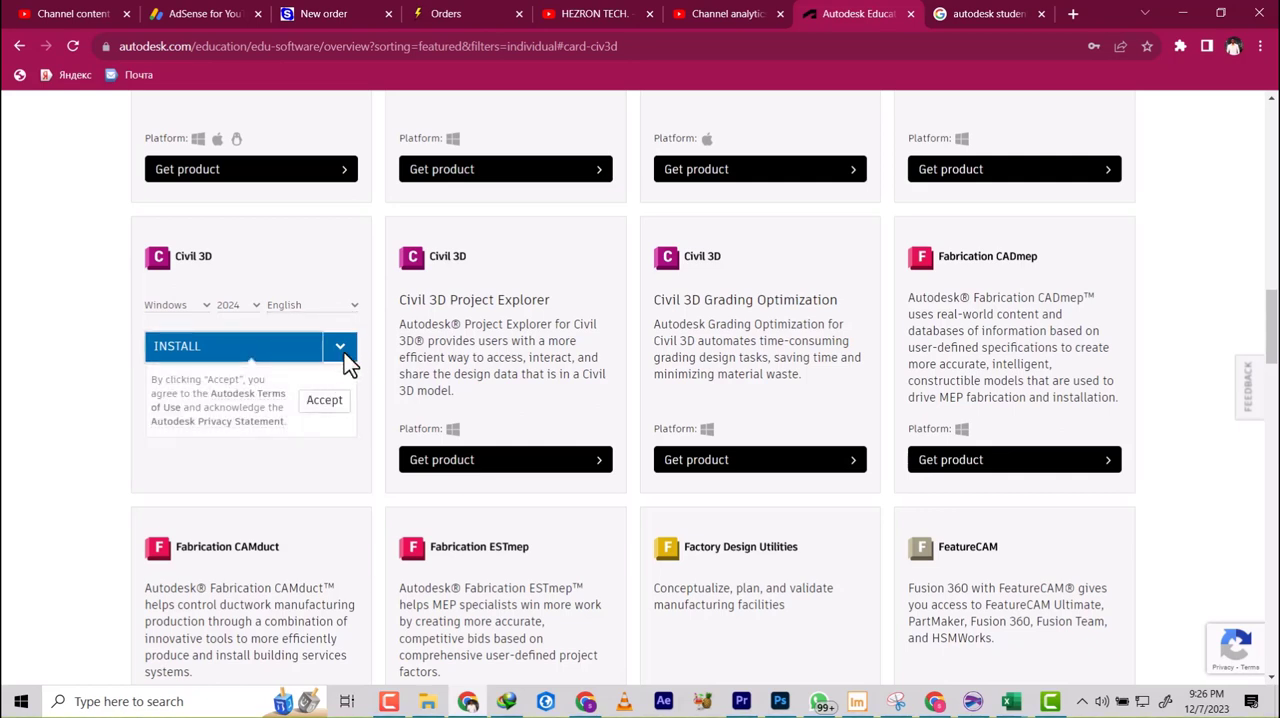
pyautogui.click(340, 346)
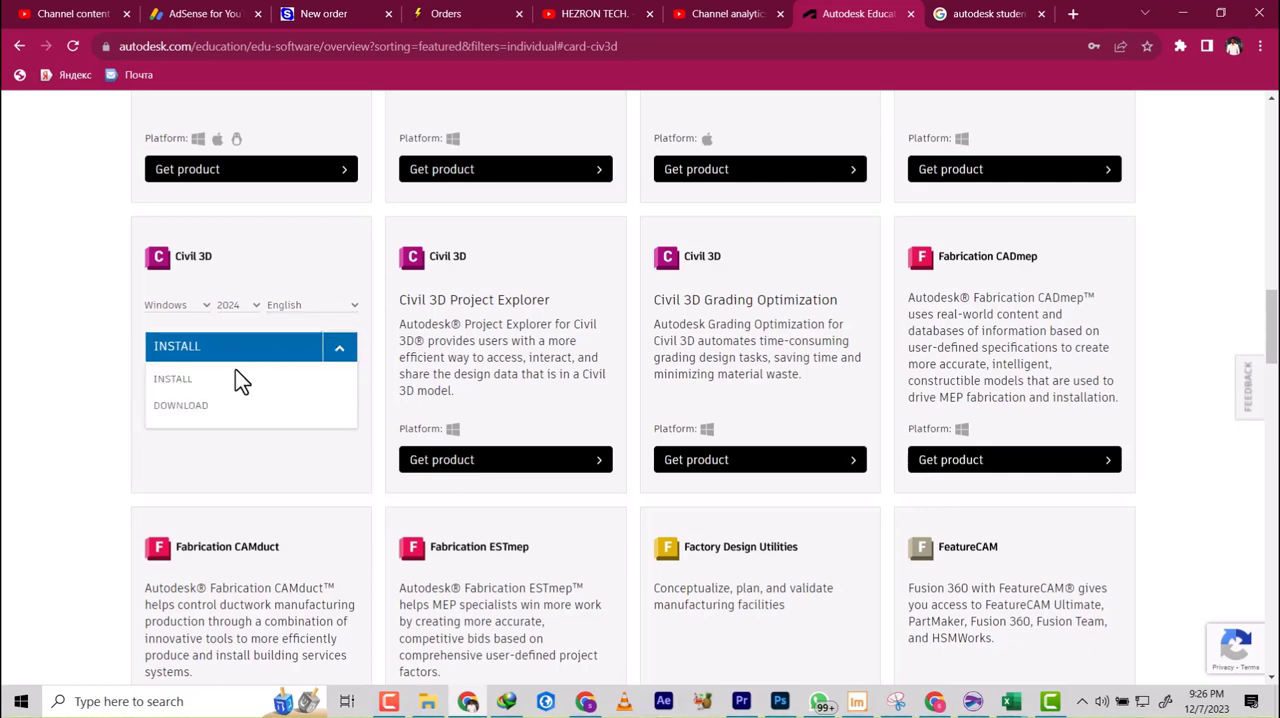
pyautogui.moveTo(180, 404)
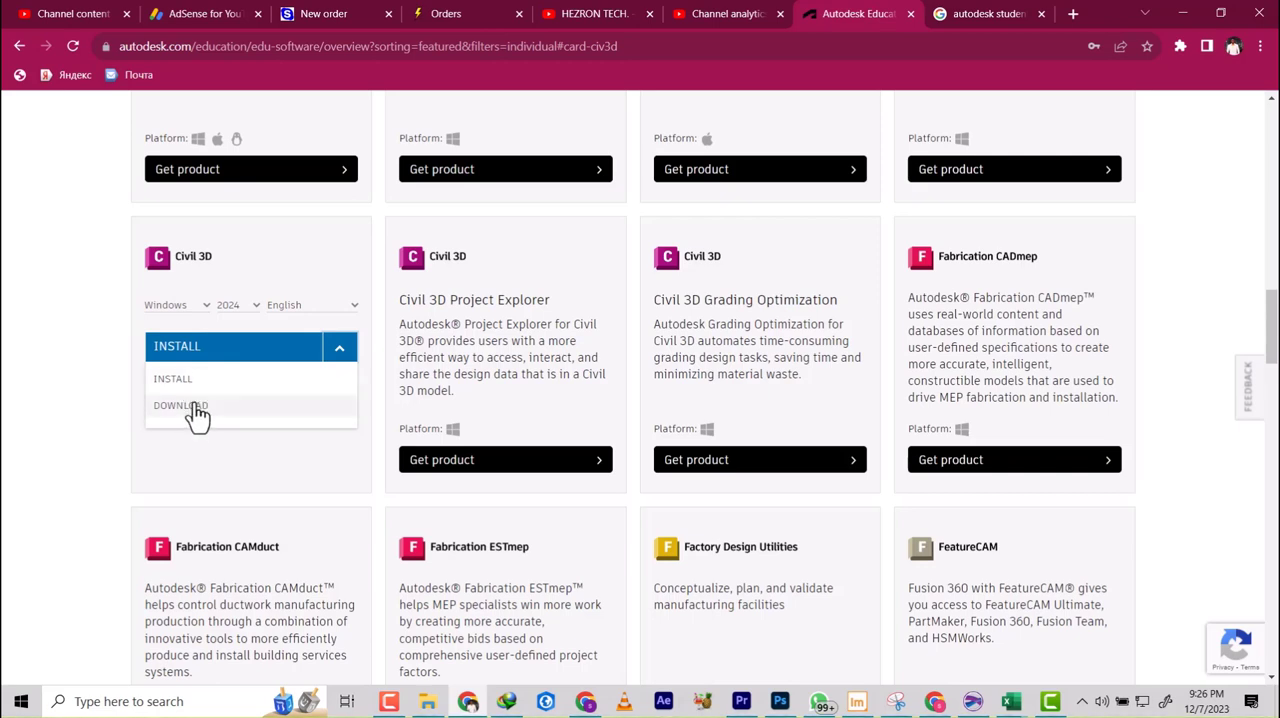
pyautogui.click(180, 404)
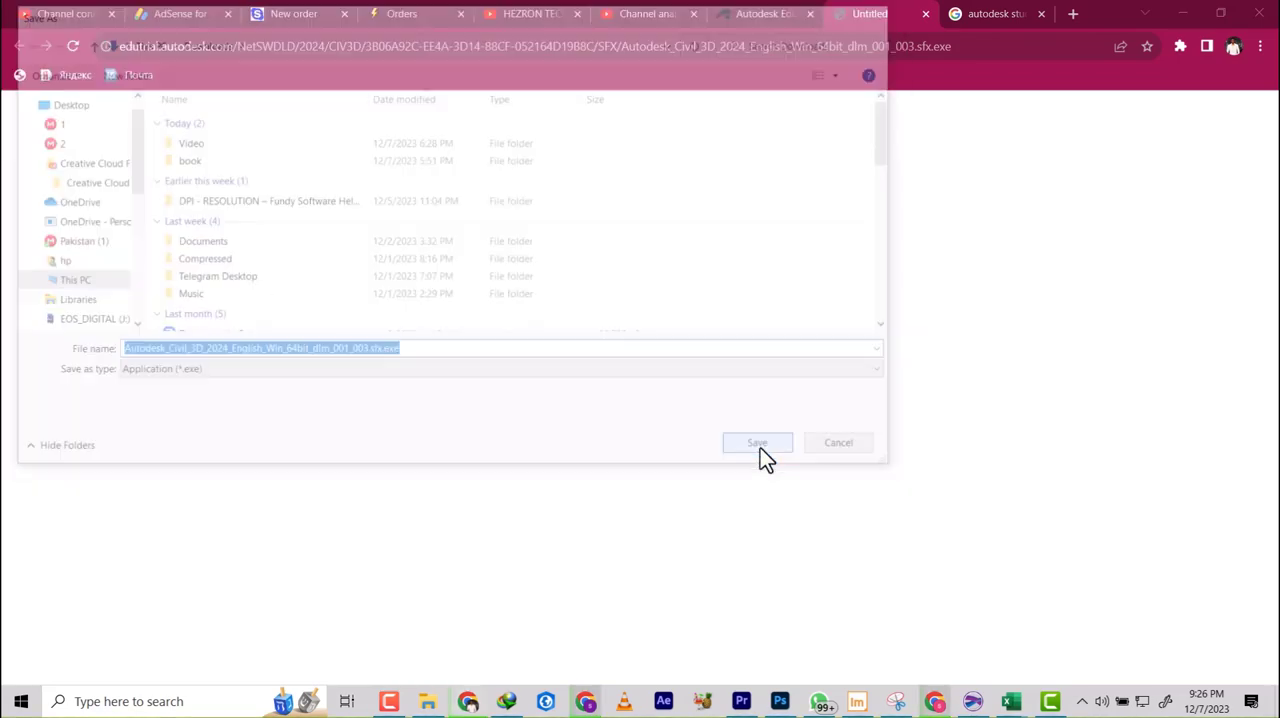
# Step: Save the Civil 3D 2024 installer file and check its progress in Chrome downloads
pyautogui.click(756, 442)
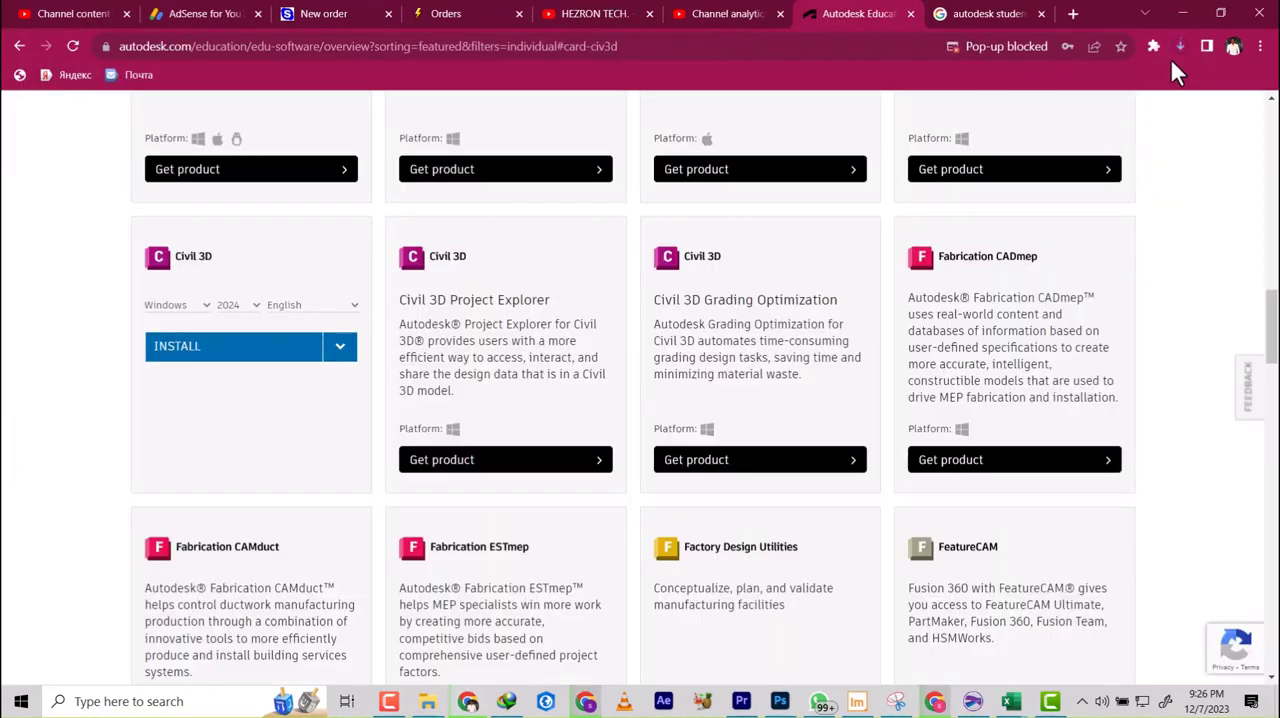
pyautogui.click(728, 12)
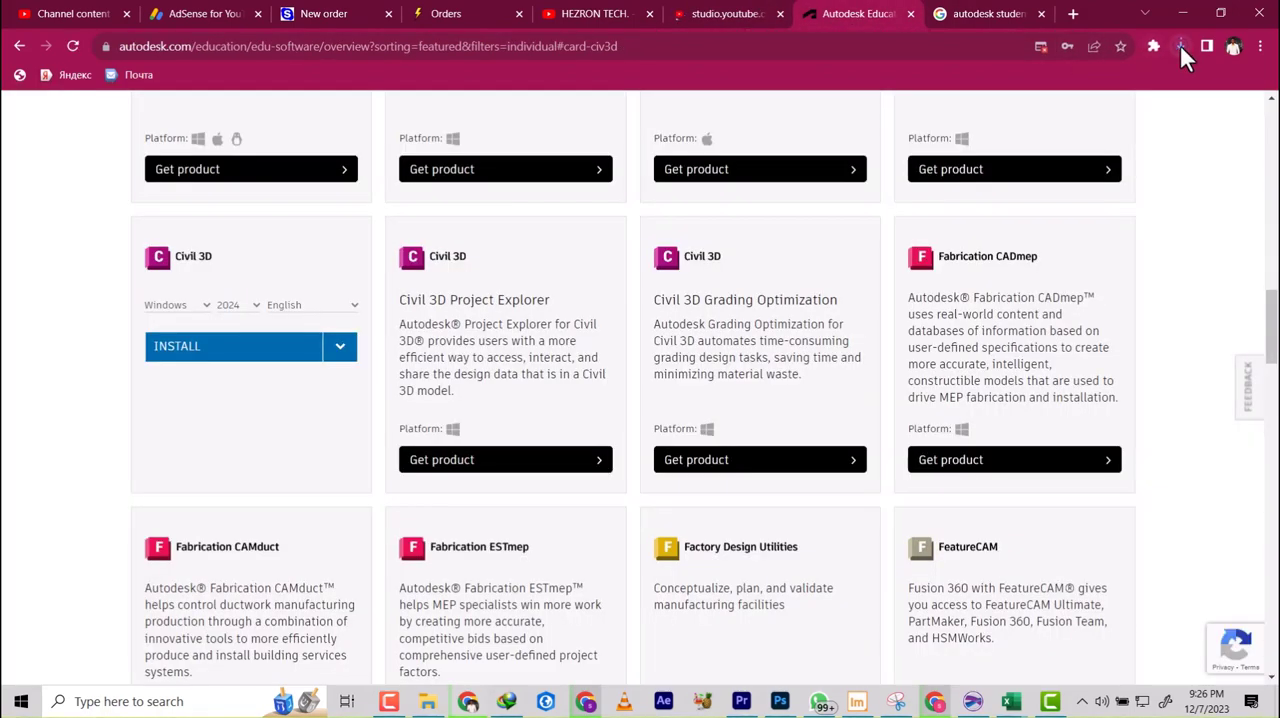
pyautogui.moveTo(1180, 46)
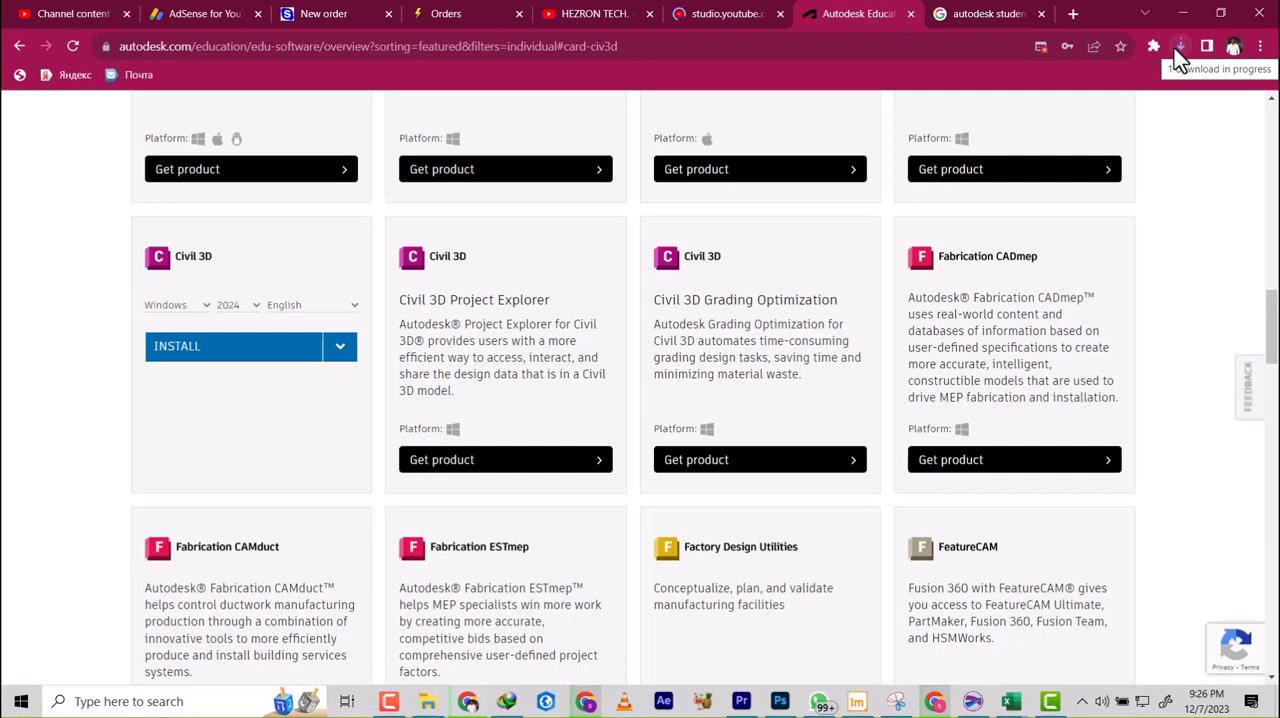